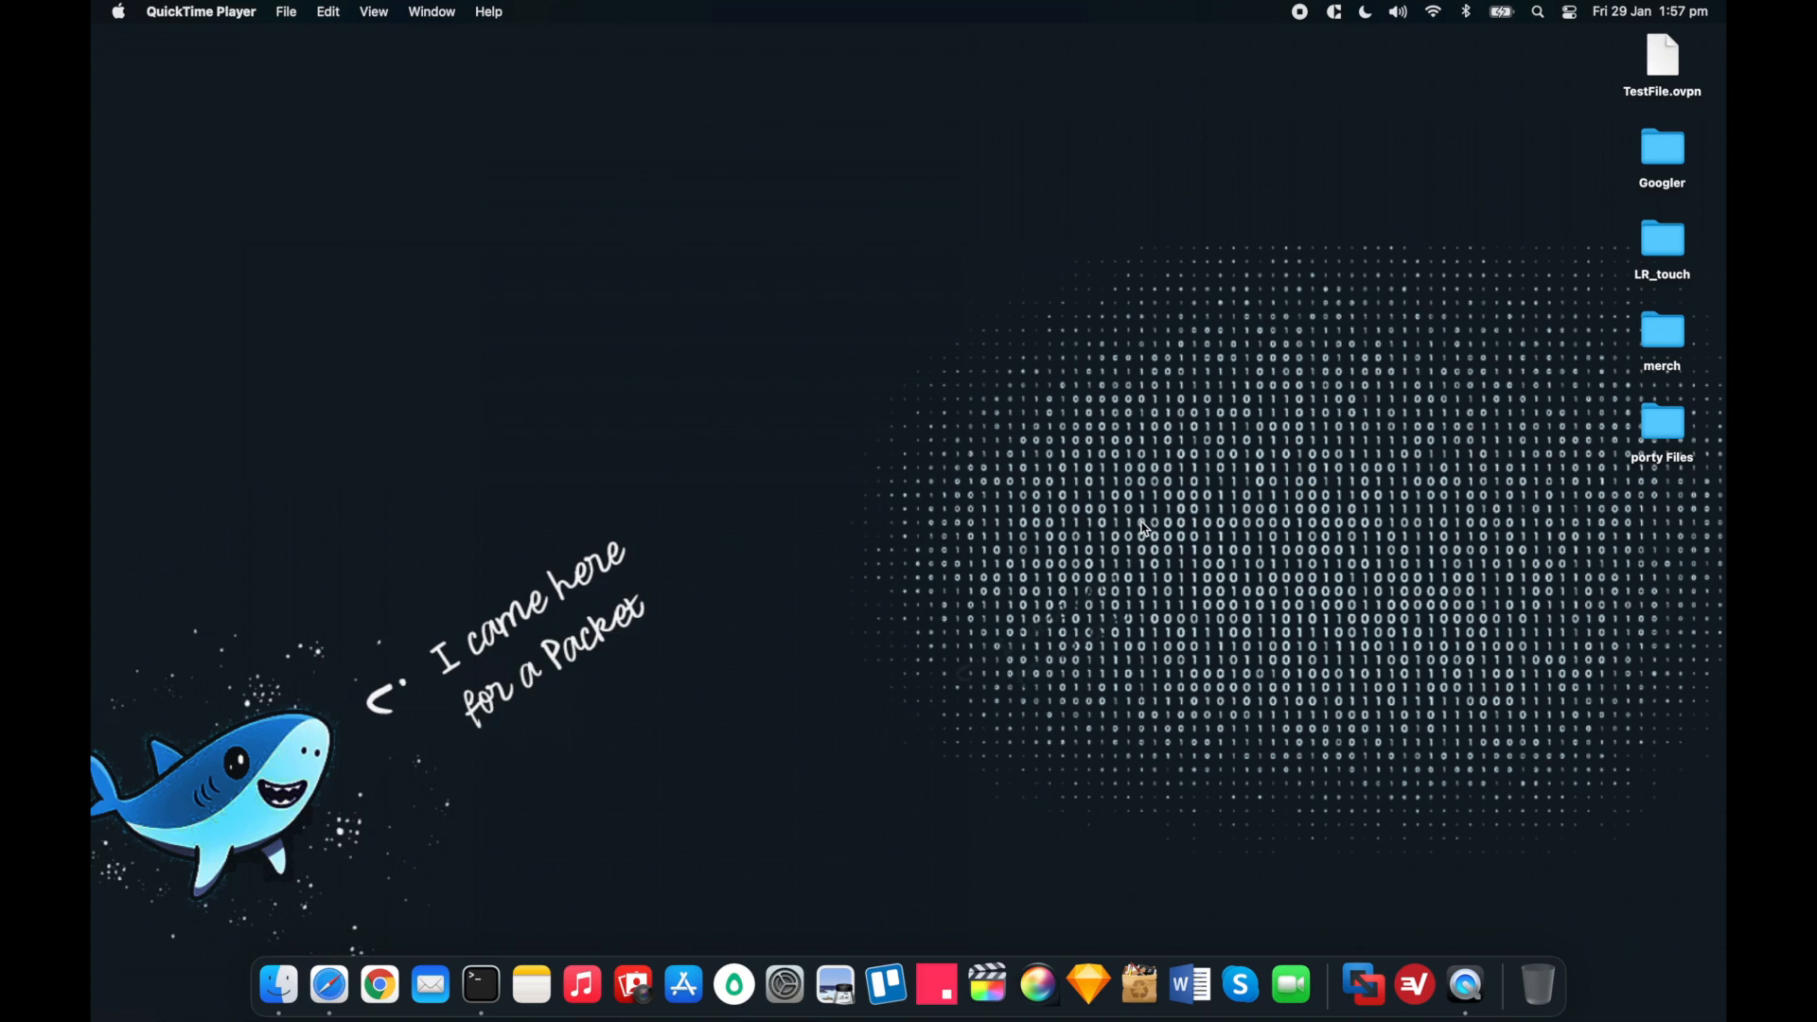
mouse_move(502, 934)
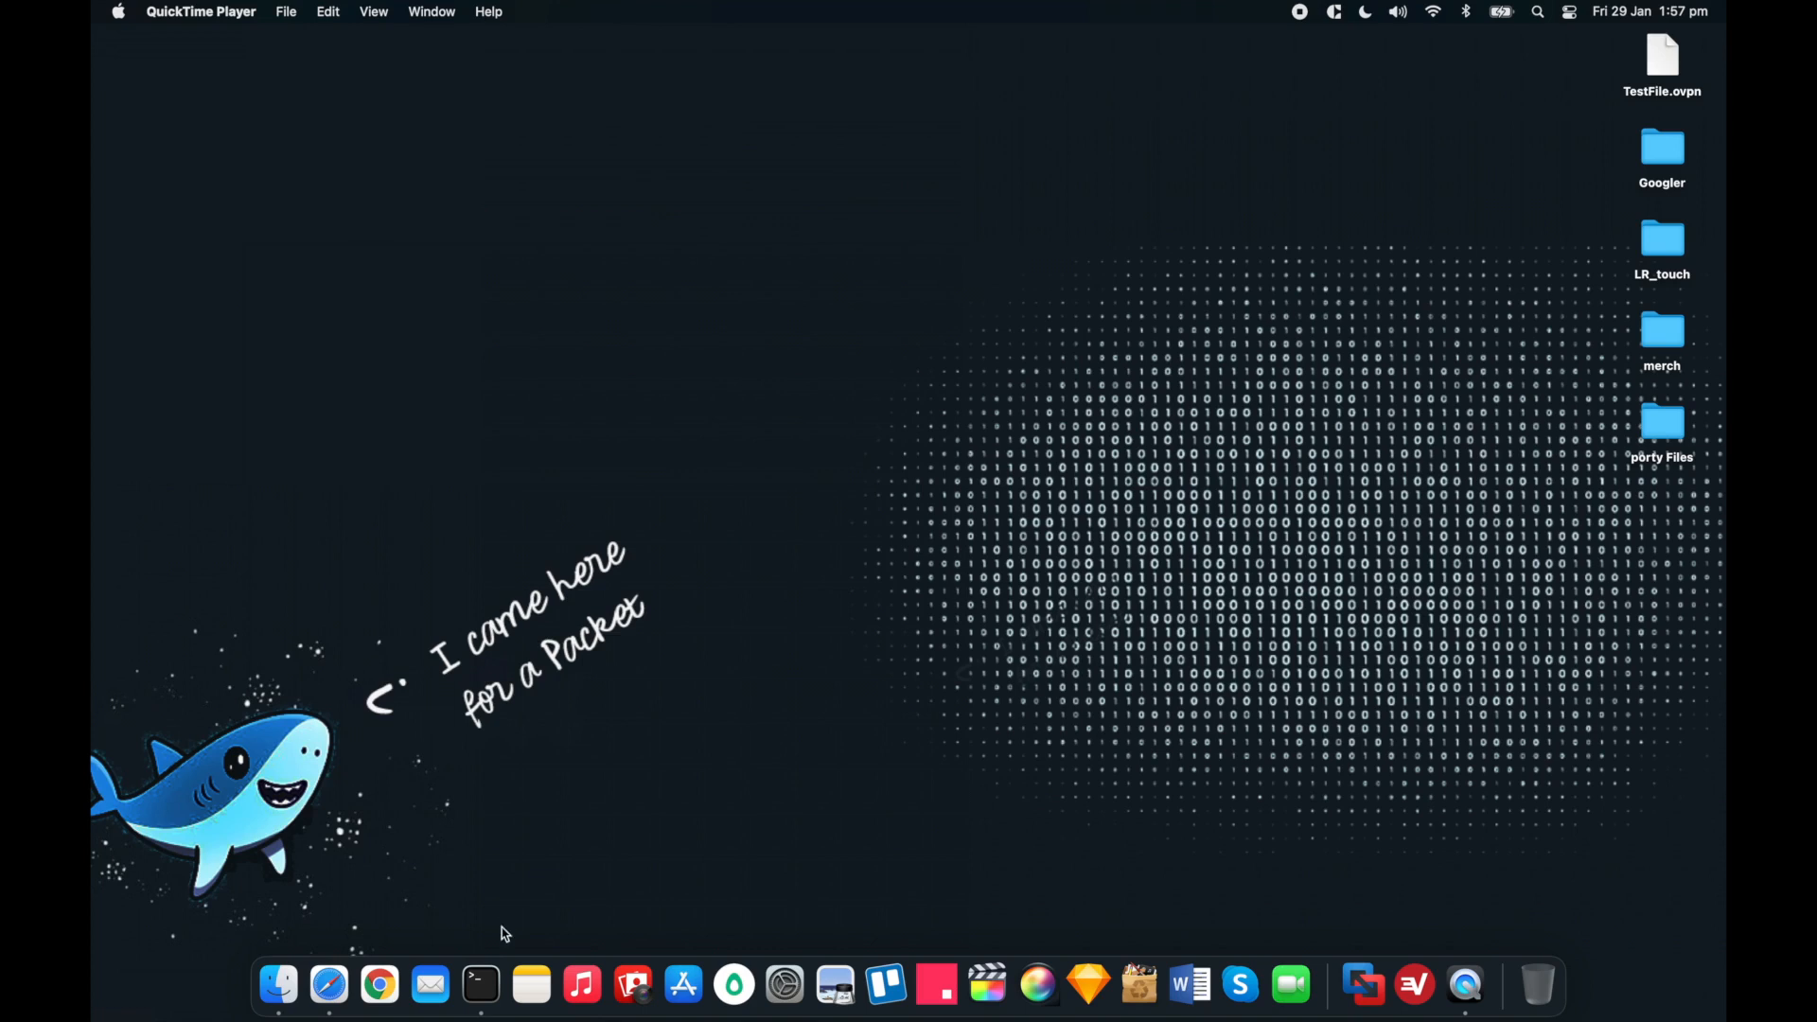
Step: Launch a new Terminal window from the Dock
click(479, 984)
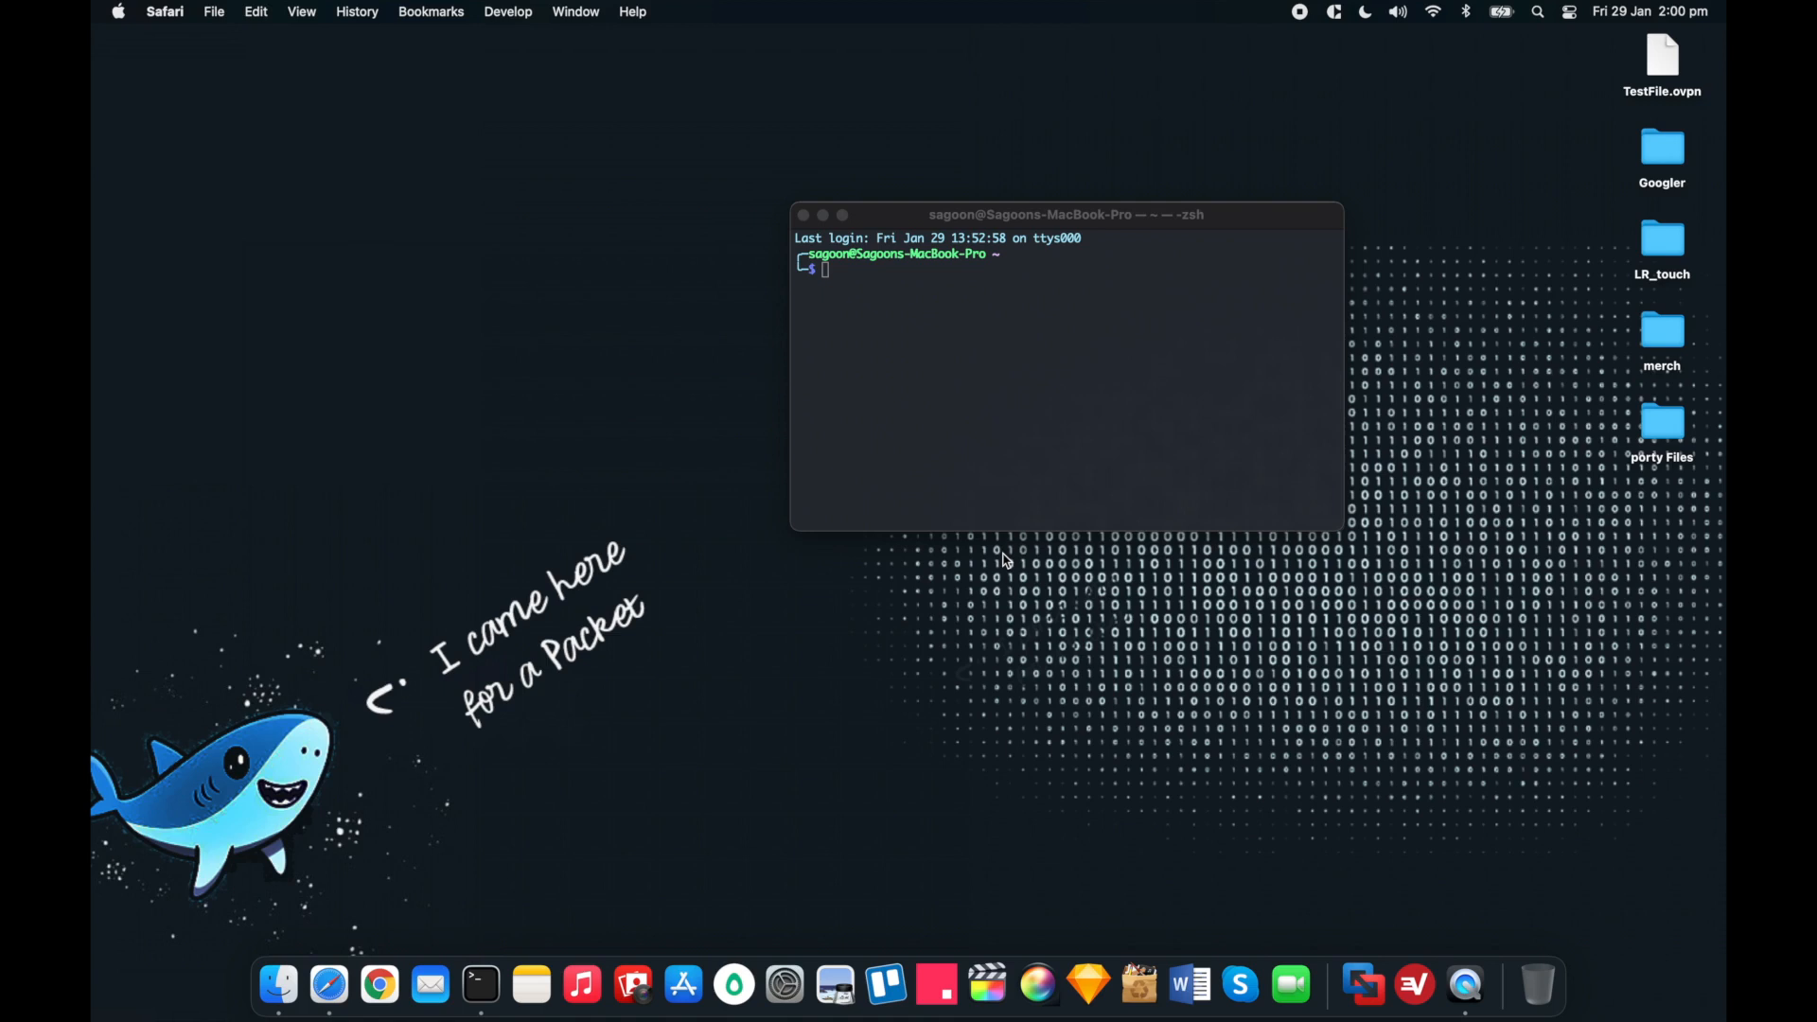
mouse_move(1113, 198)
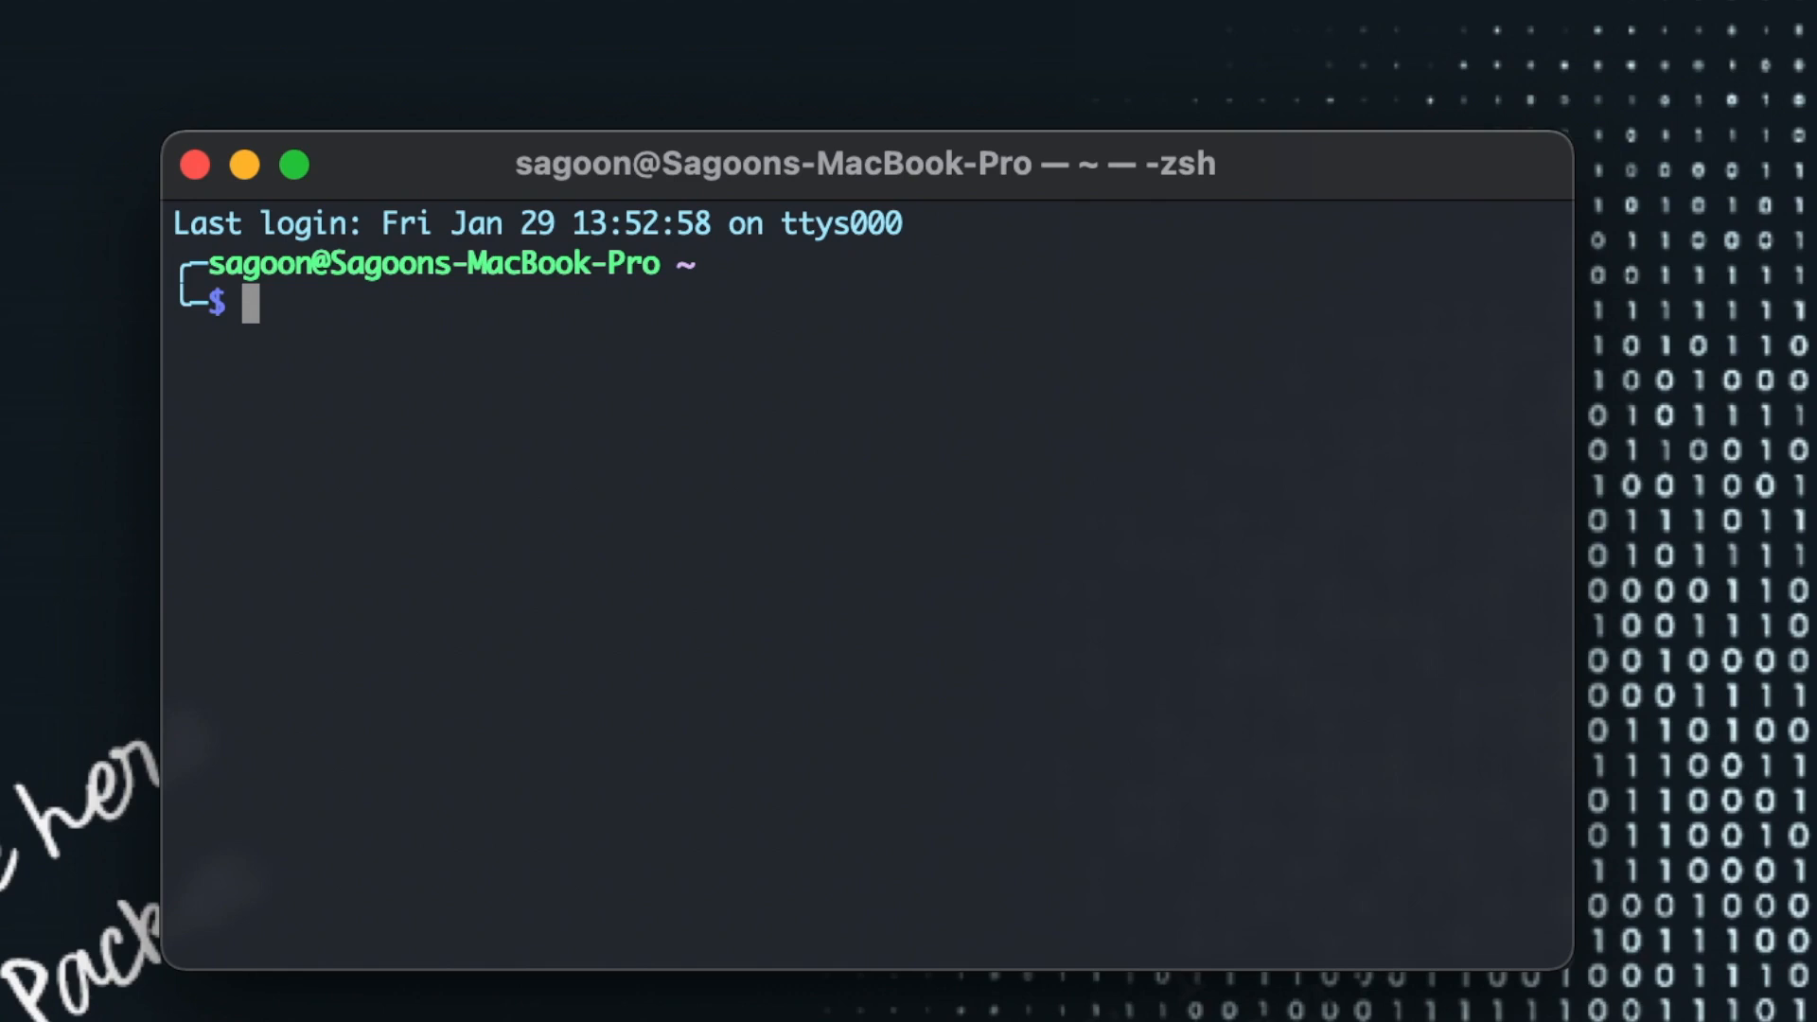
Step: Run 'which openvpn', see it is not found, then clear the screen
text(which)
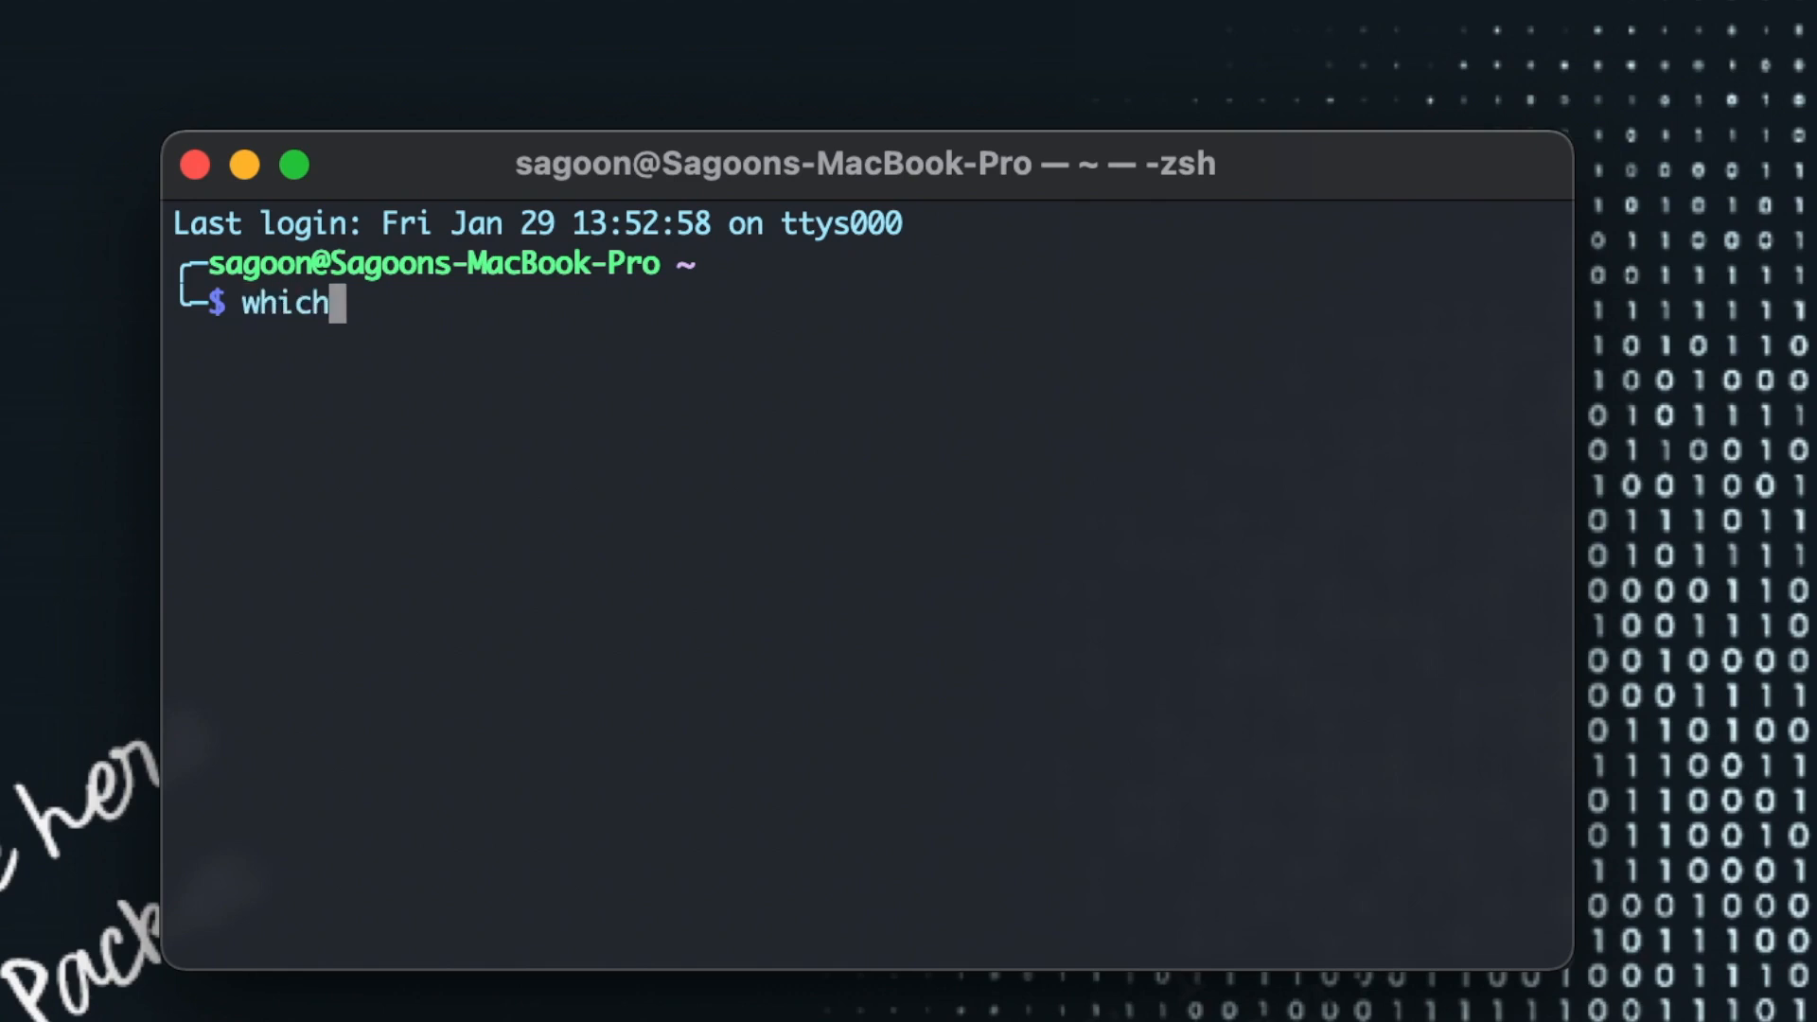
text(openvpn)
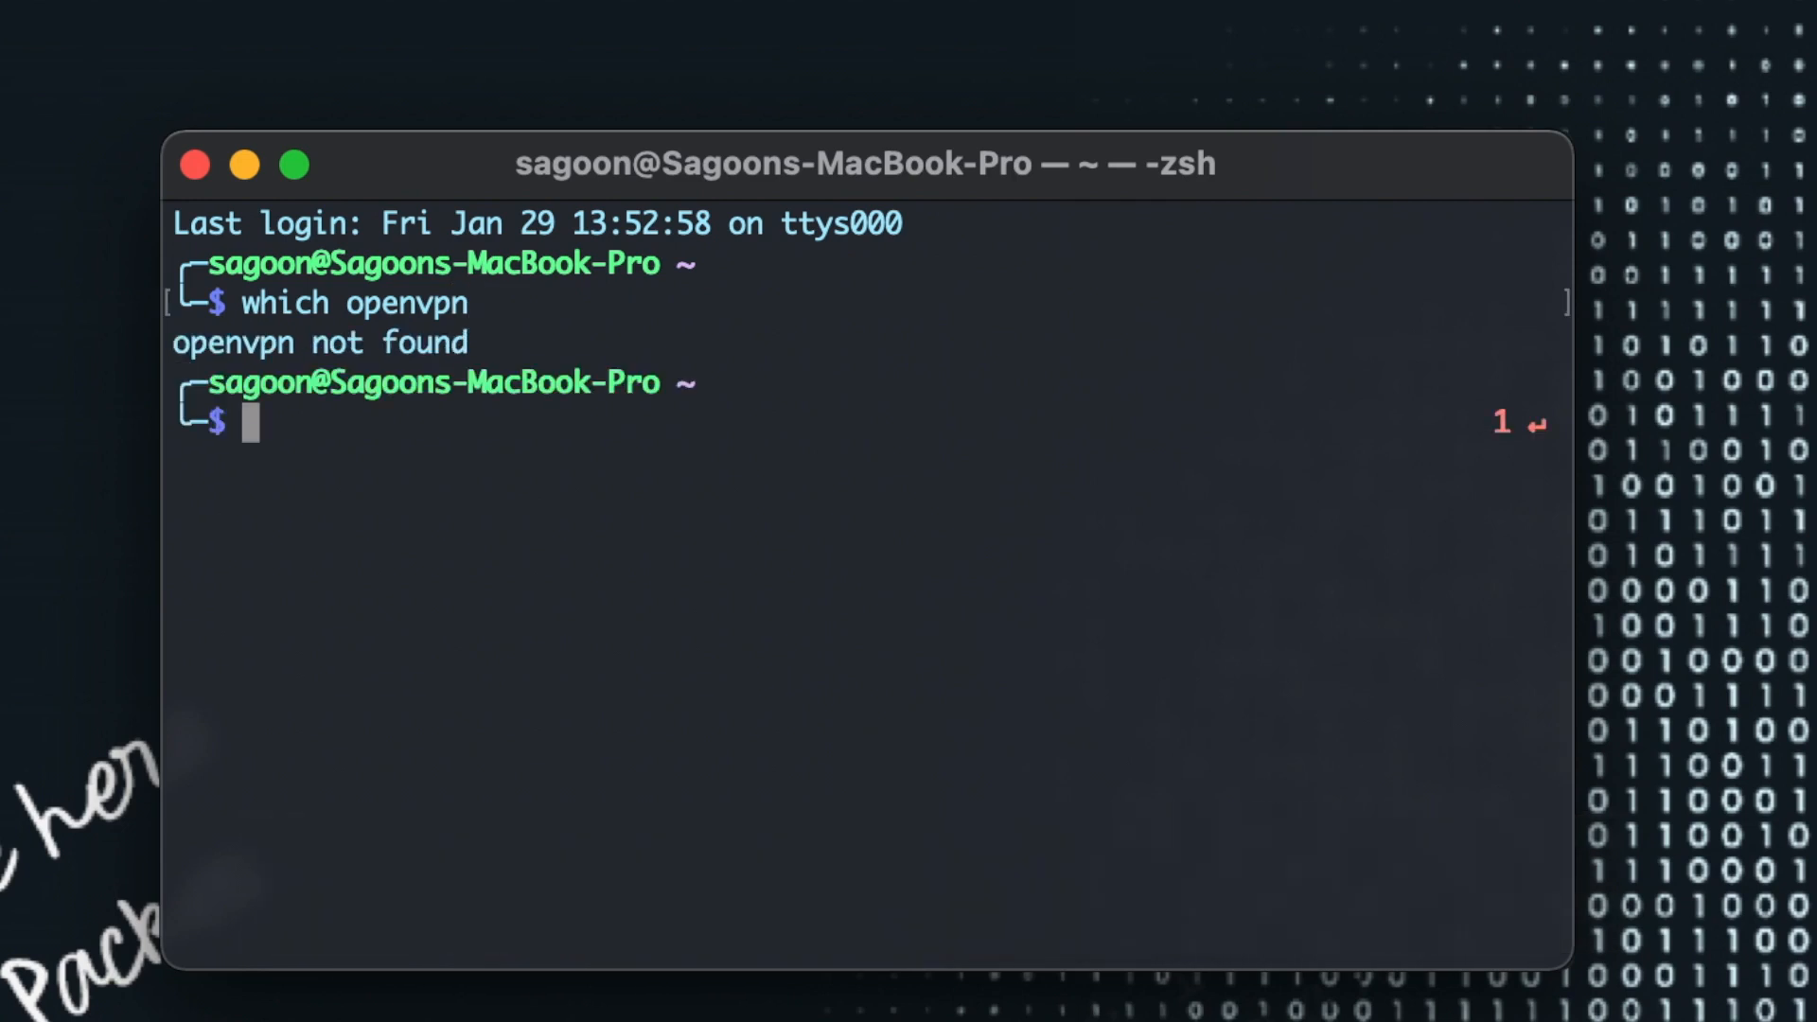
text(clear)
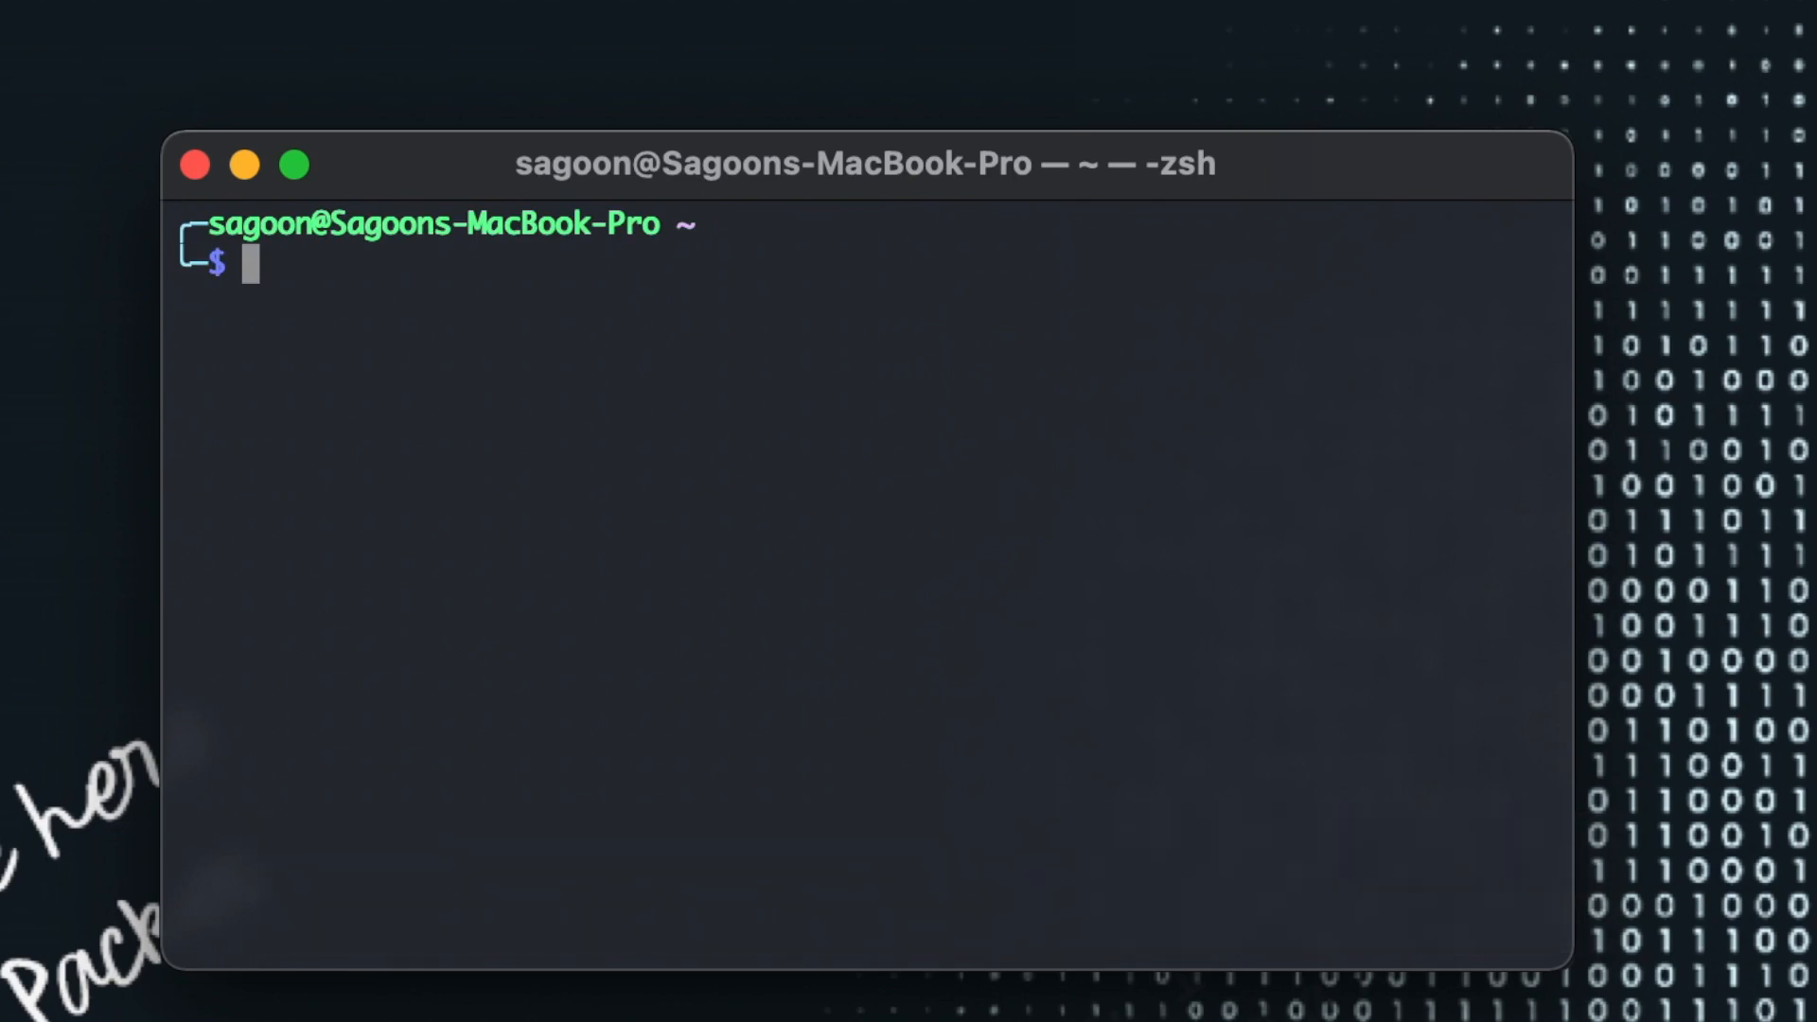
Step: Install OpenVPN with 'brew install openvpn', then highlight openvpn's 'command not found' error
text(brew install)
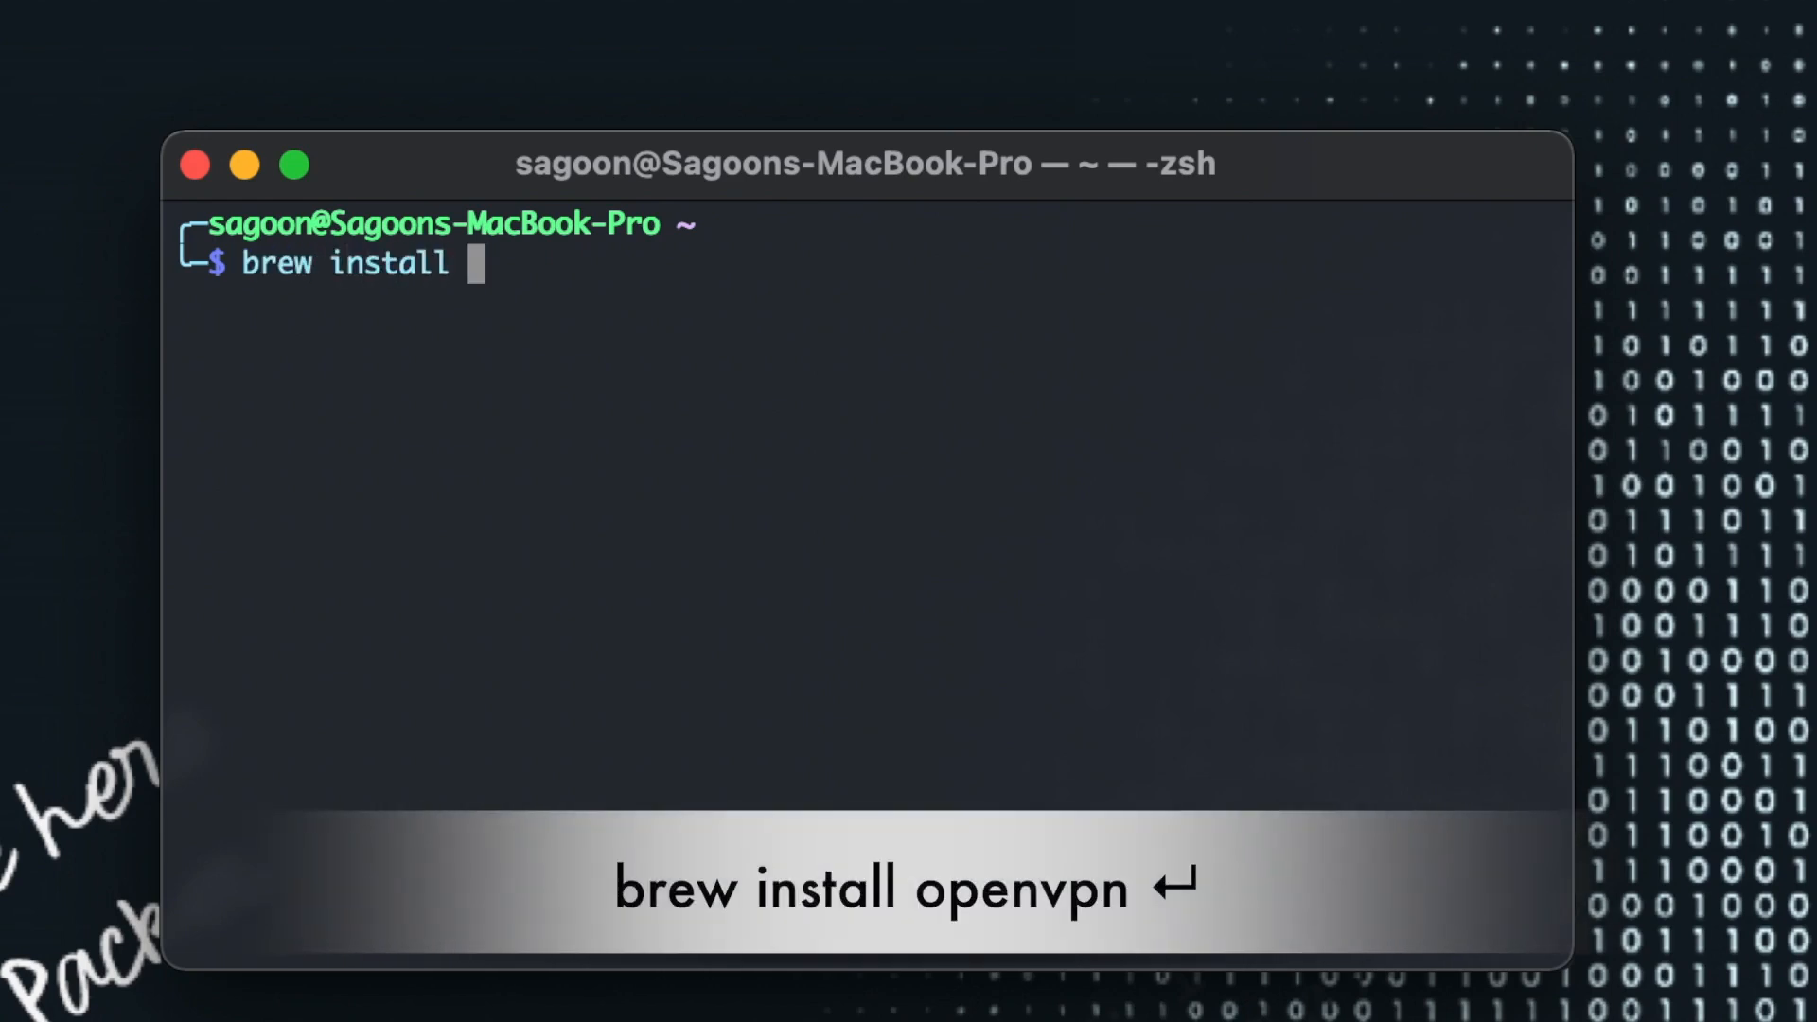
text(openvpn)
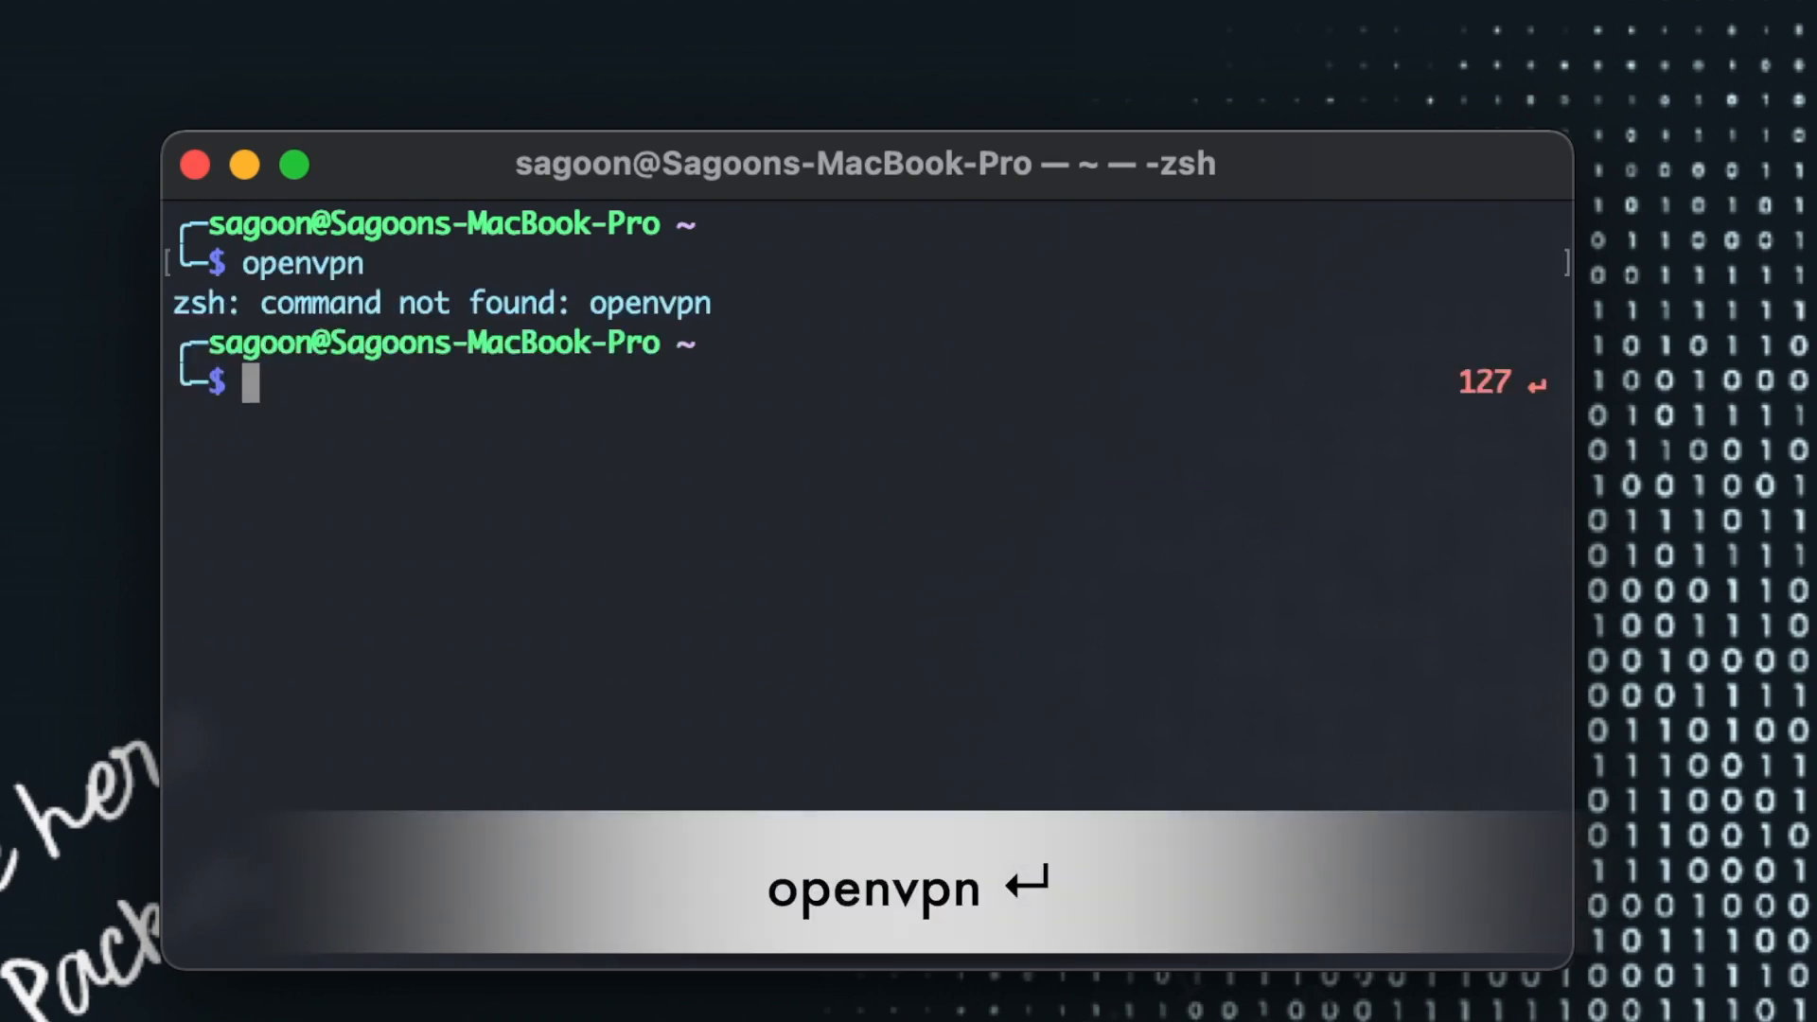
mouse_move(528, 370)
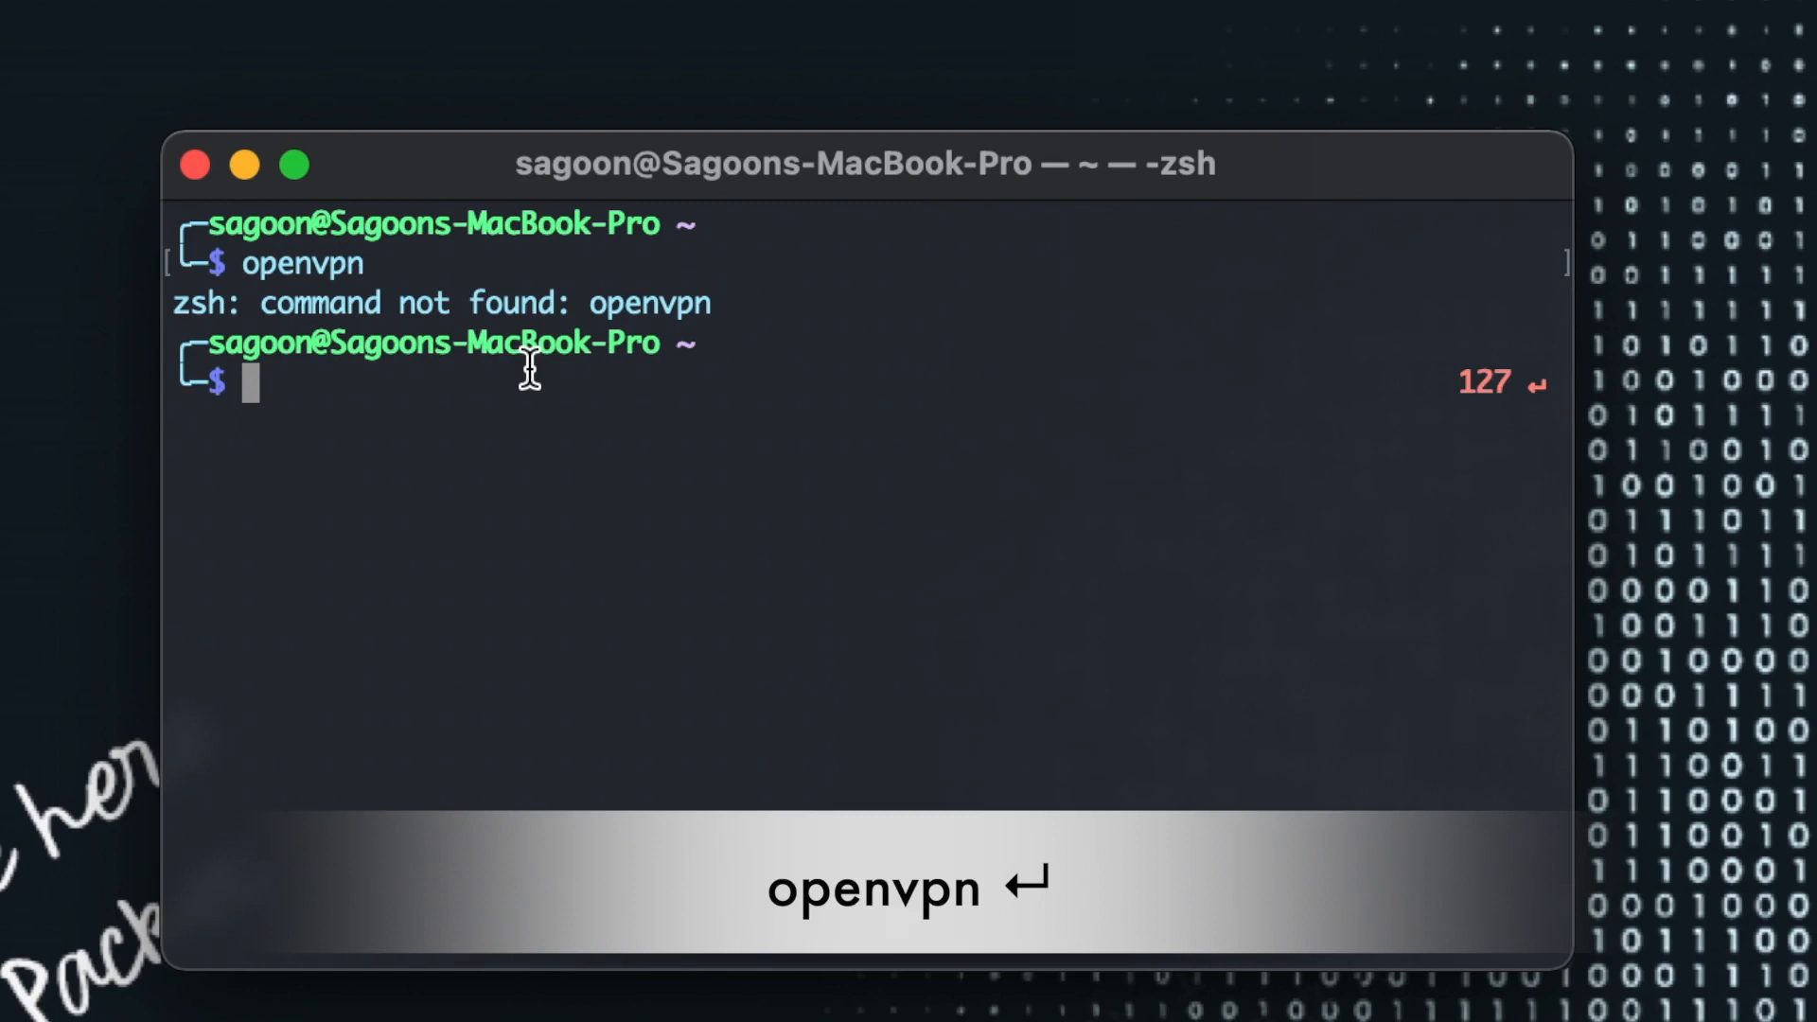
mouse_move(733, 334)
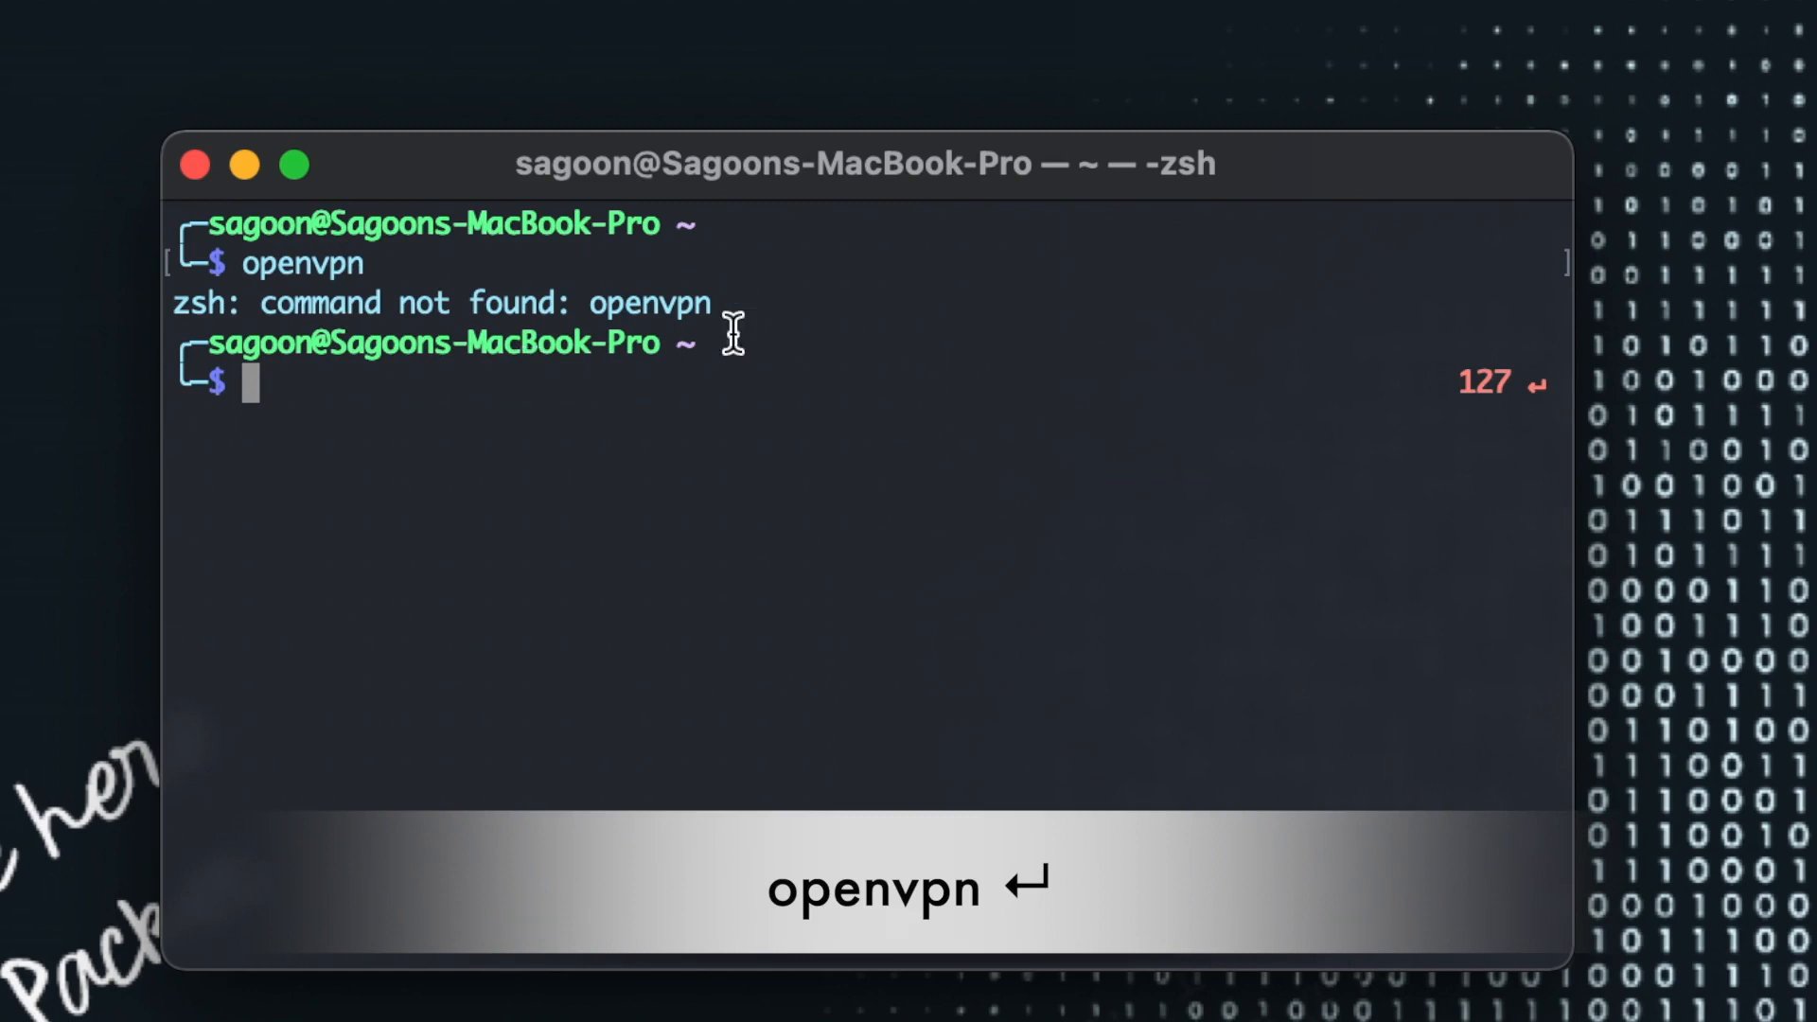
drag(405, 304, 712, 303)
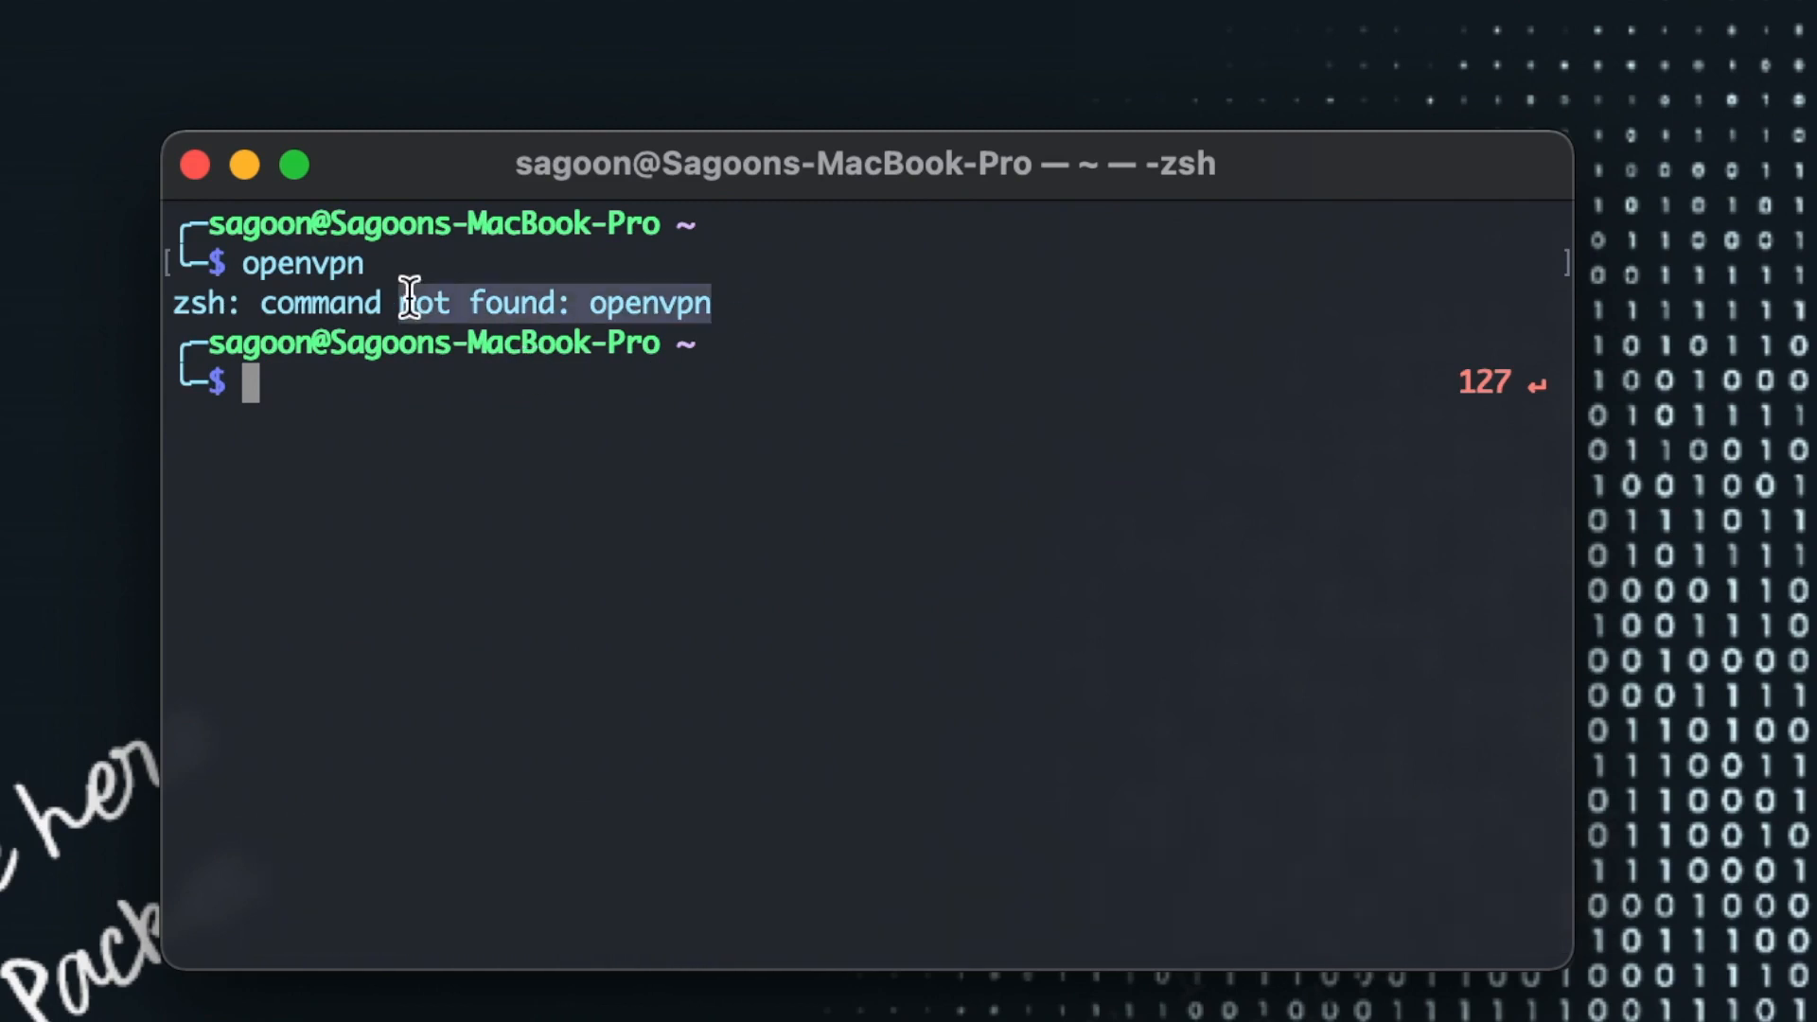
mouse_move(793, 707)
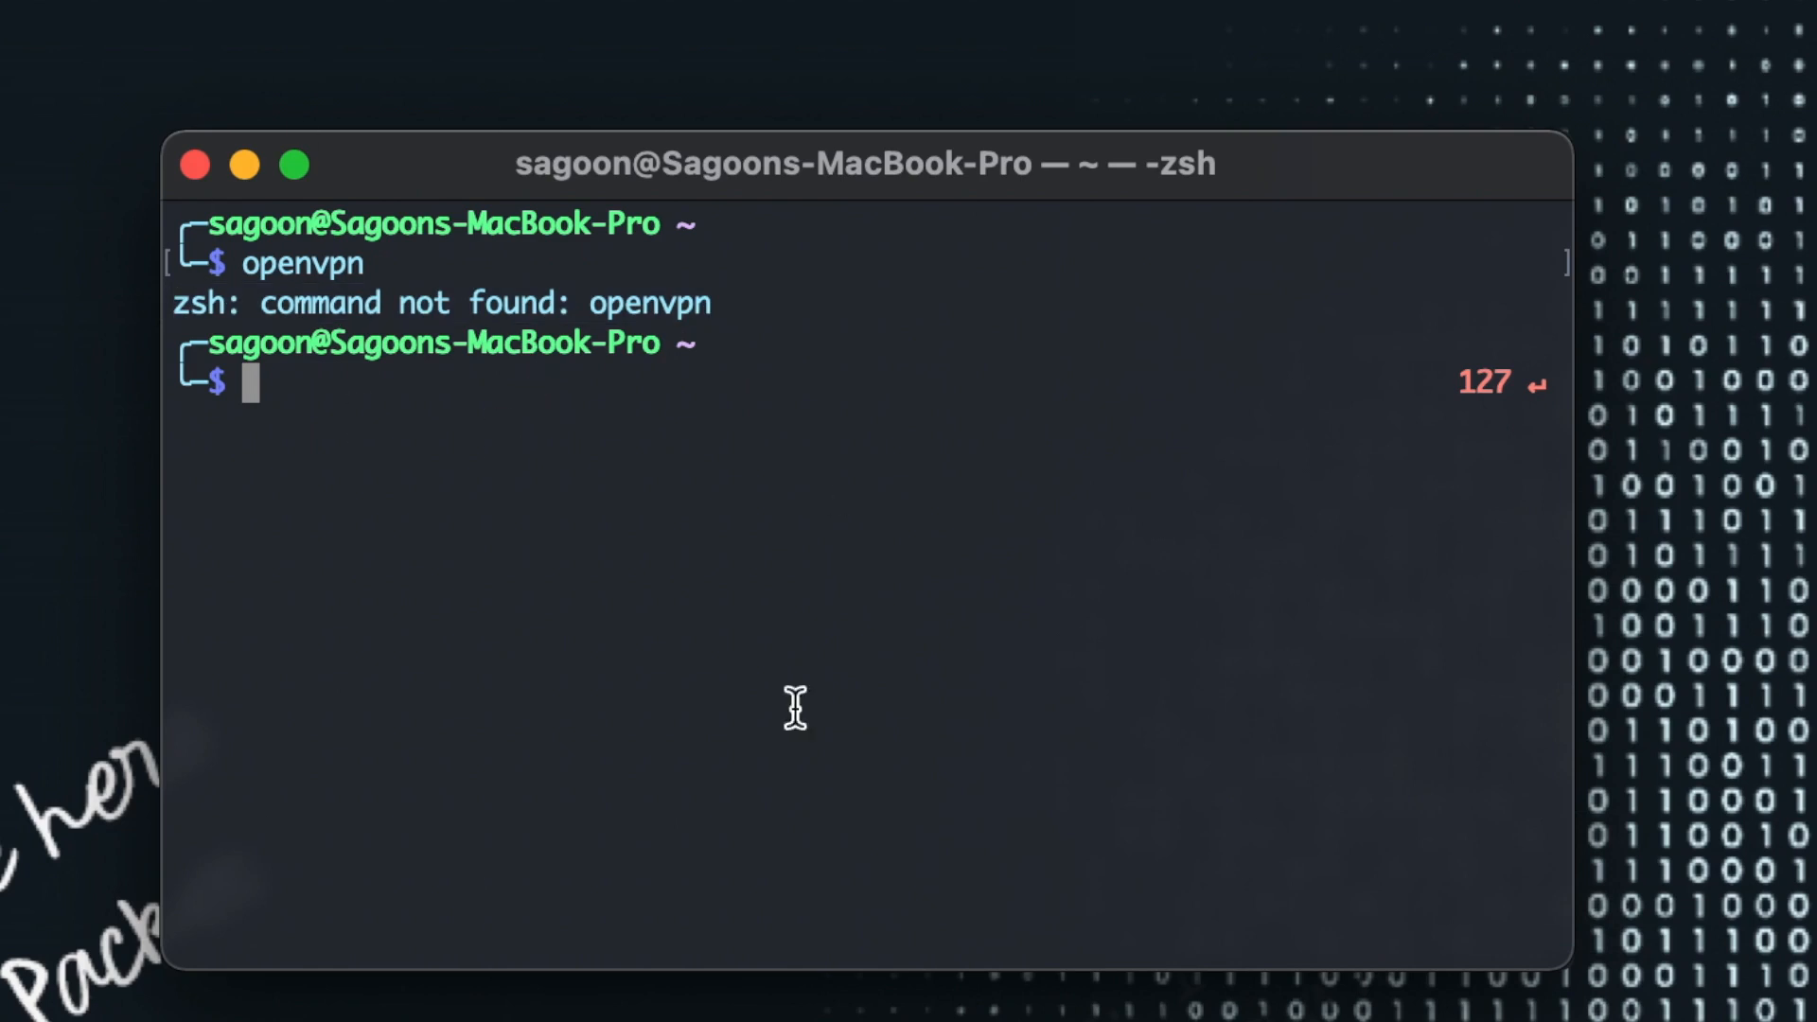
mouse_move(650, 876)
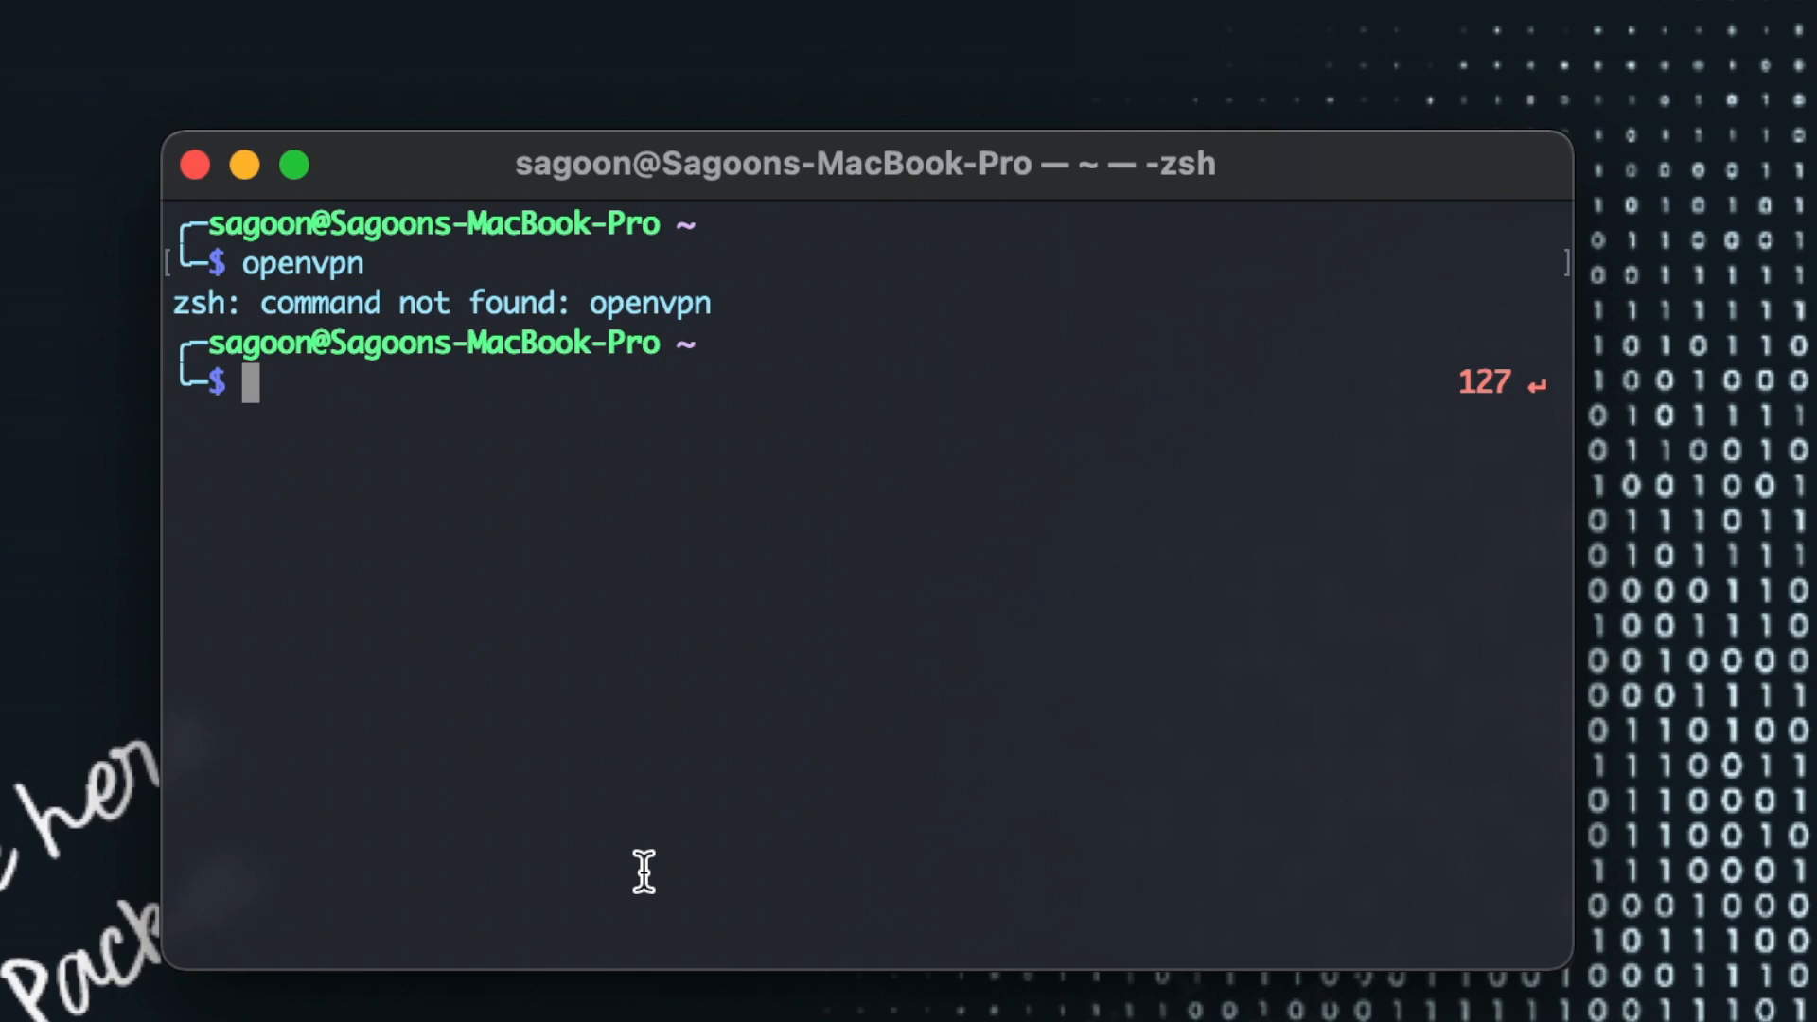
mouse_move(514, 718)
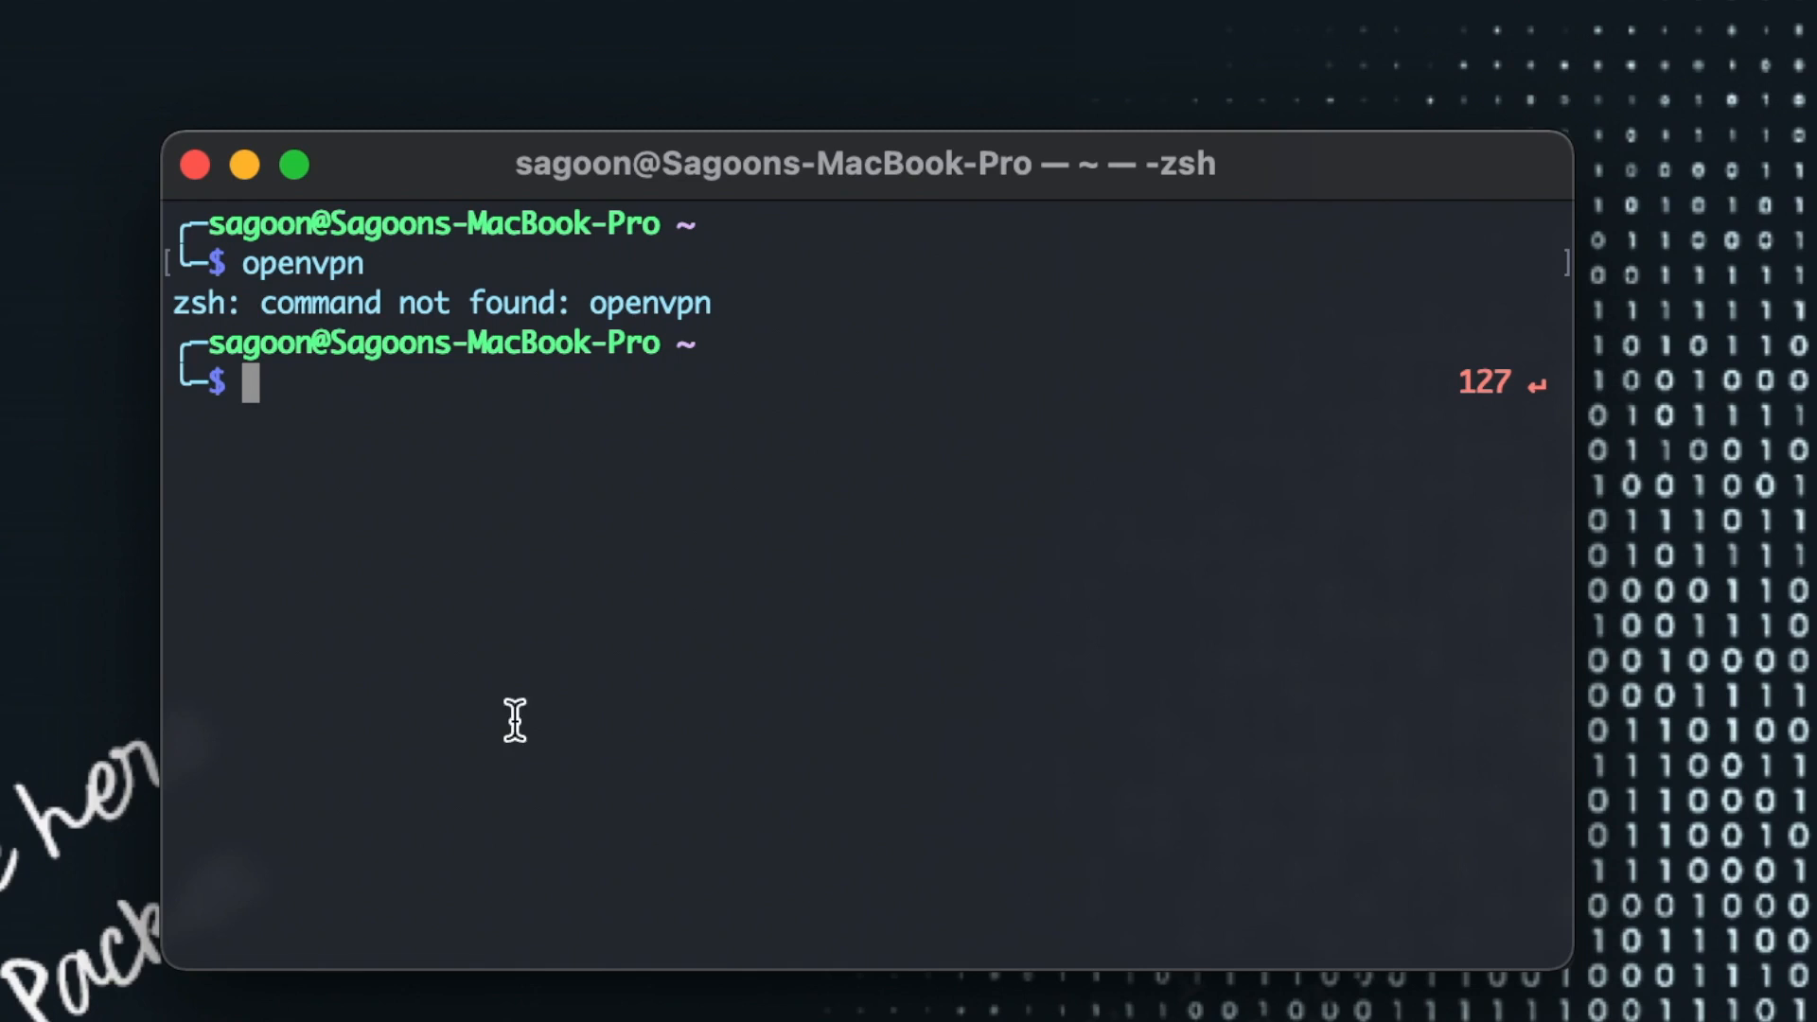
Step: Run 'brew info openvpn' and copy the /usr/local/Cellar/openvpn/2.5.0 install path
text(brew)
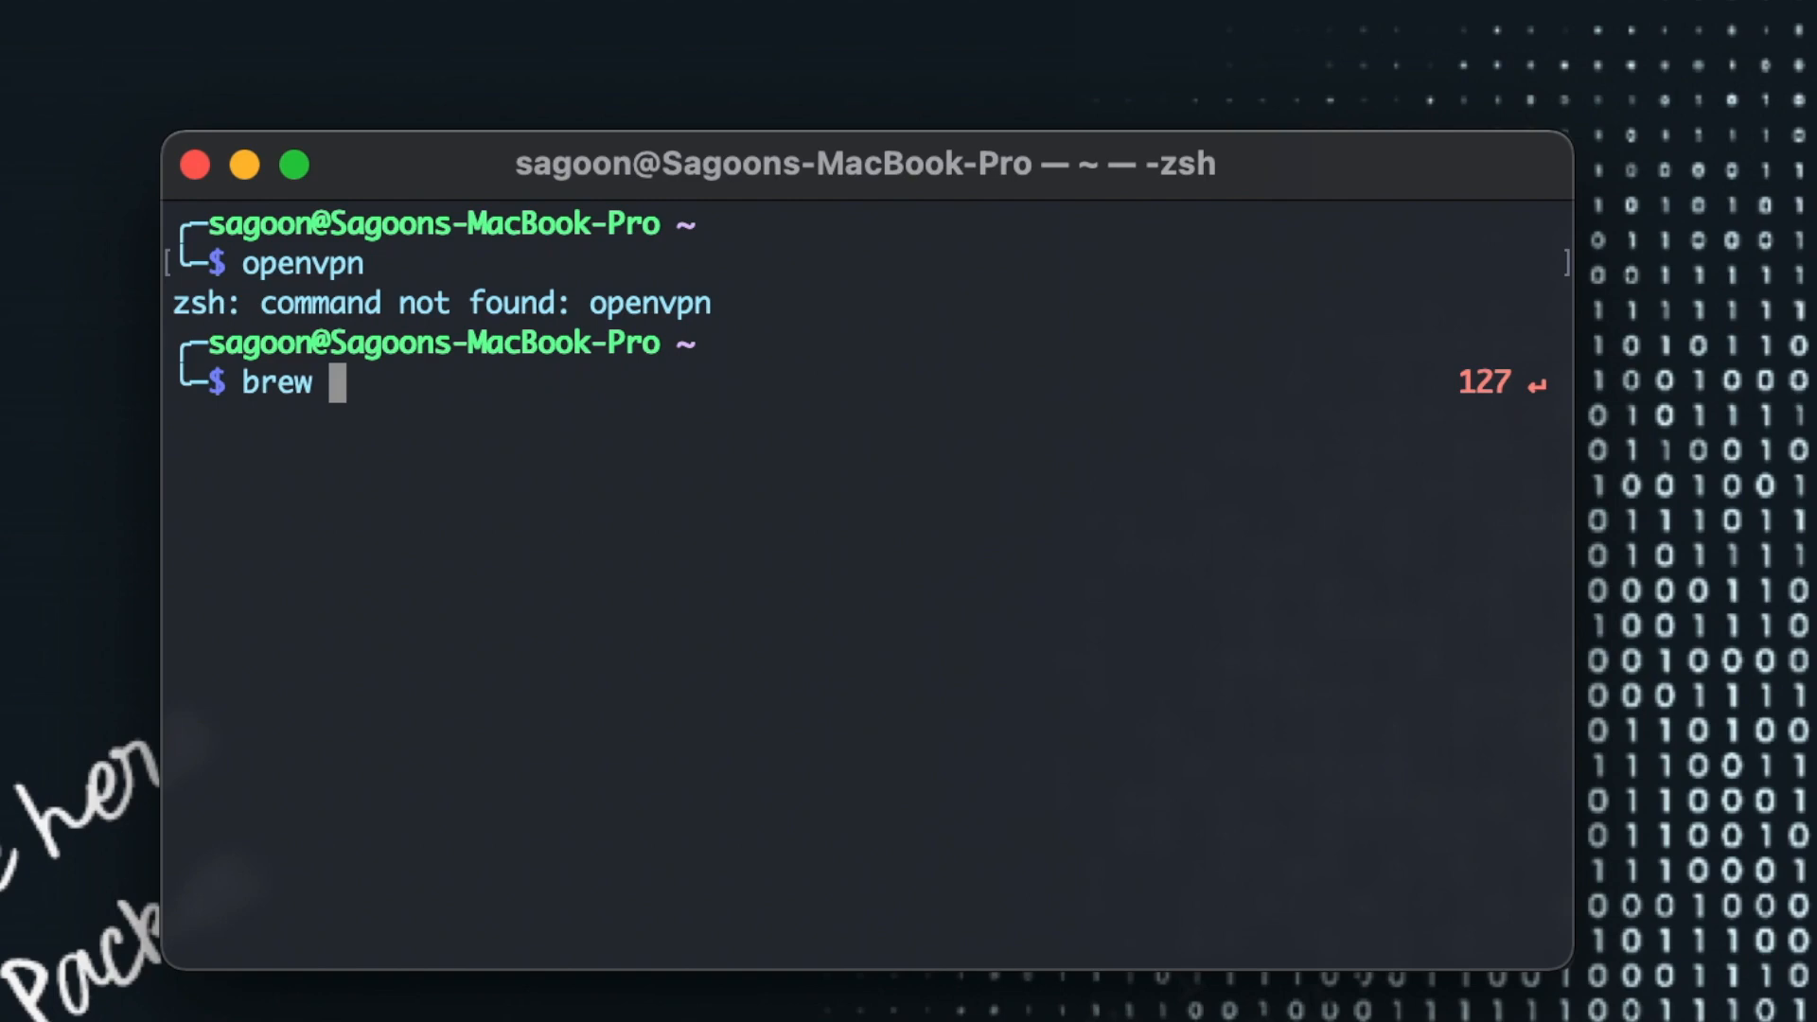
text(info openvpn)
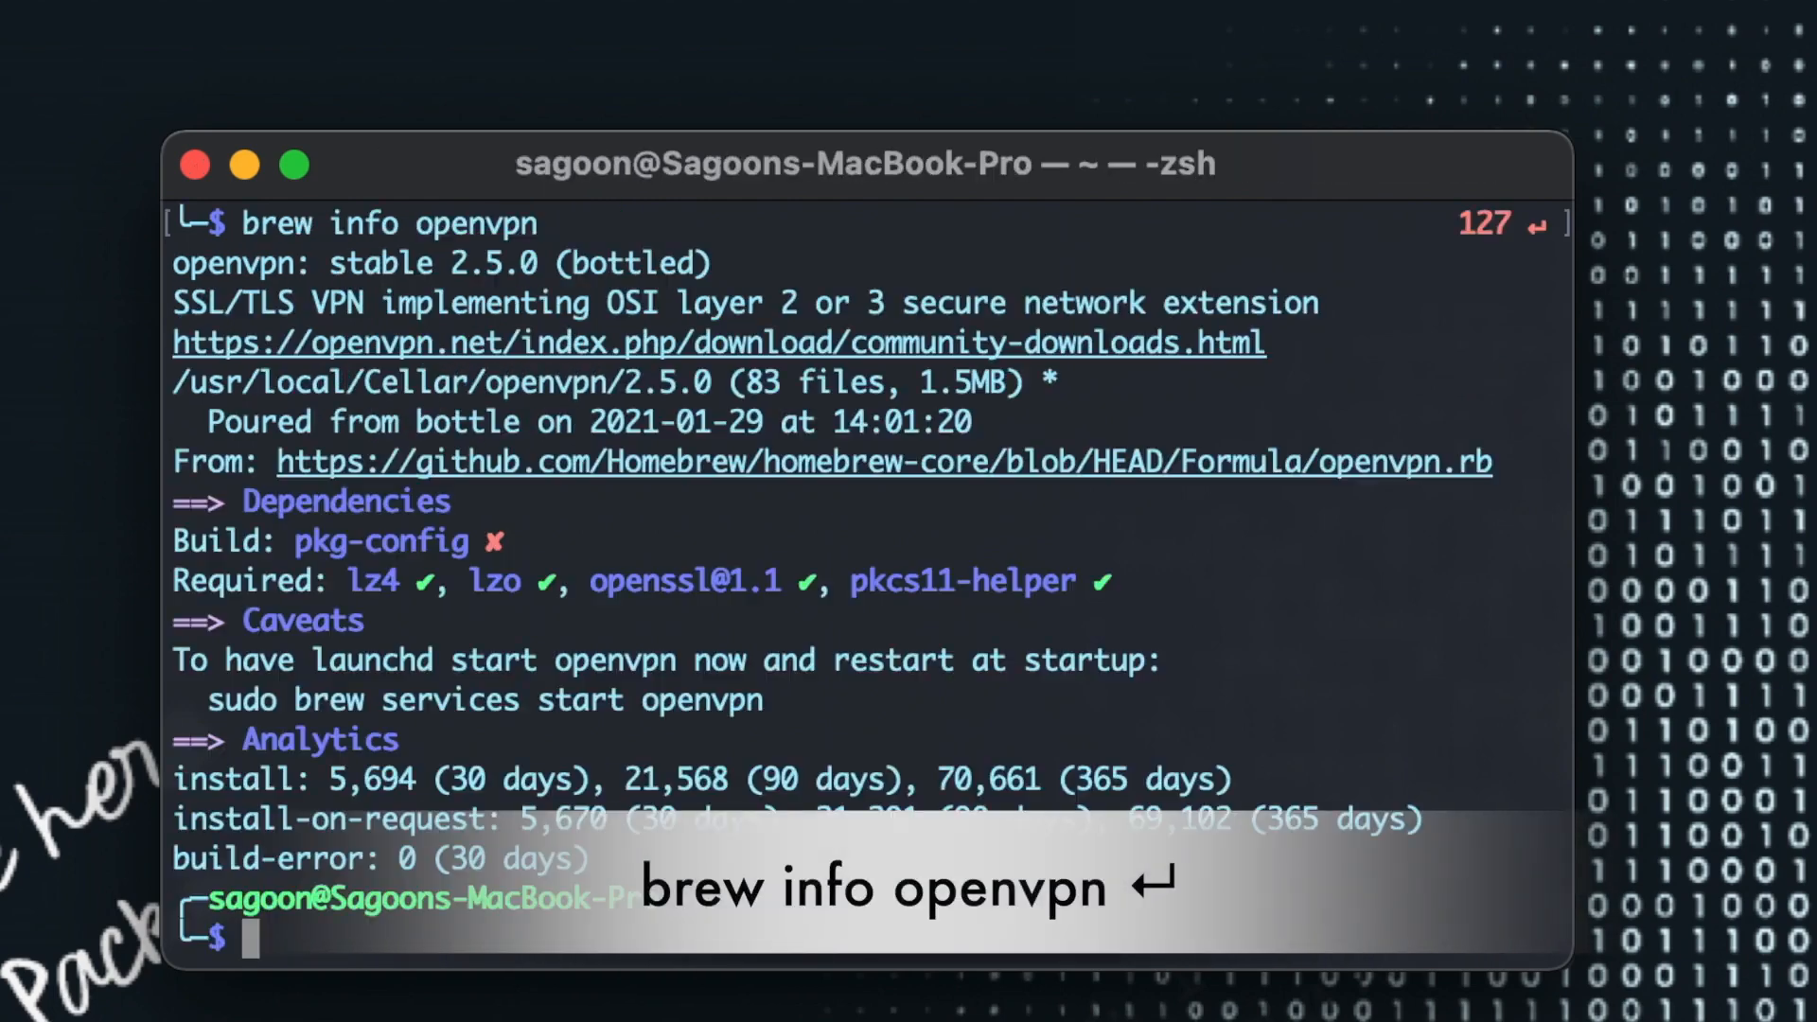
text(openvpn)
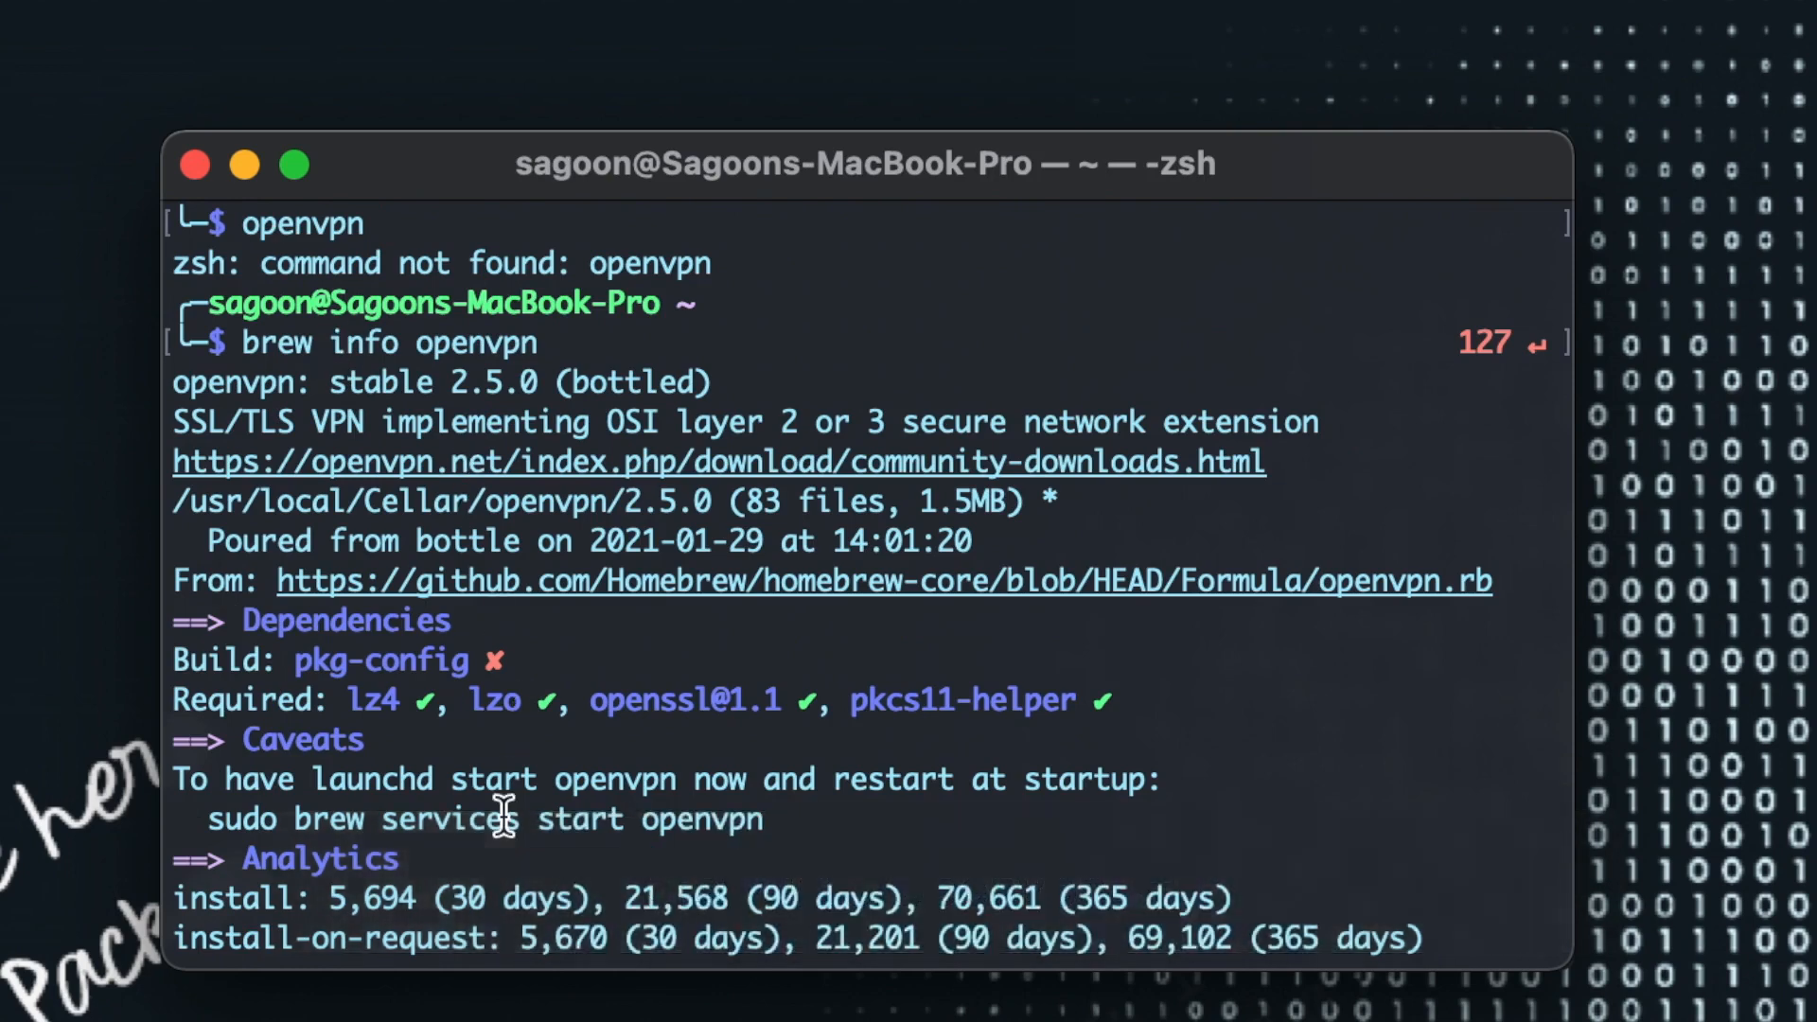
scroll(down, 3)
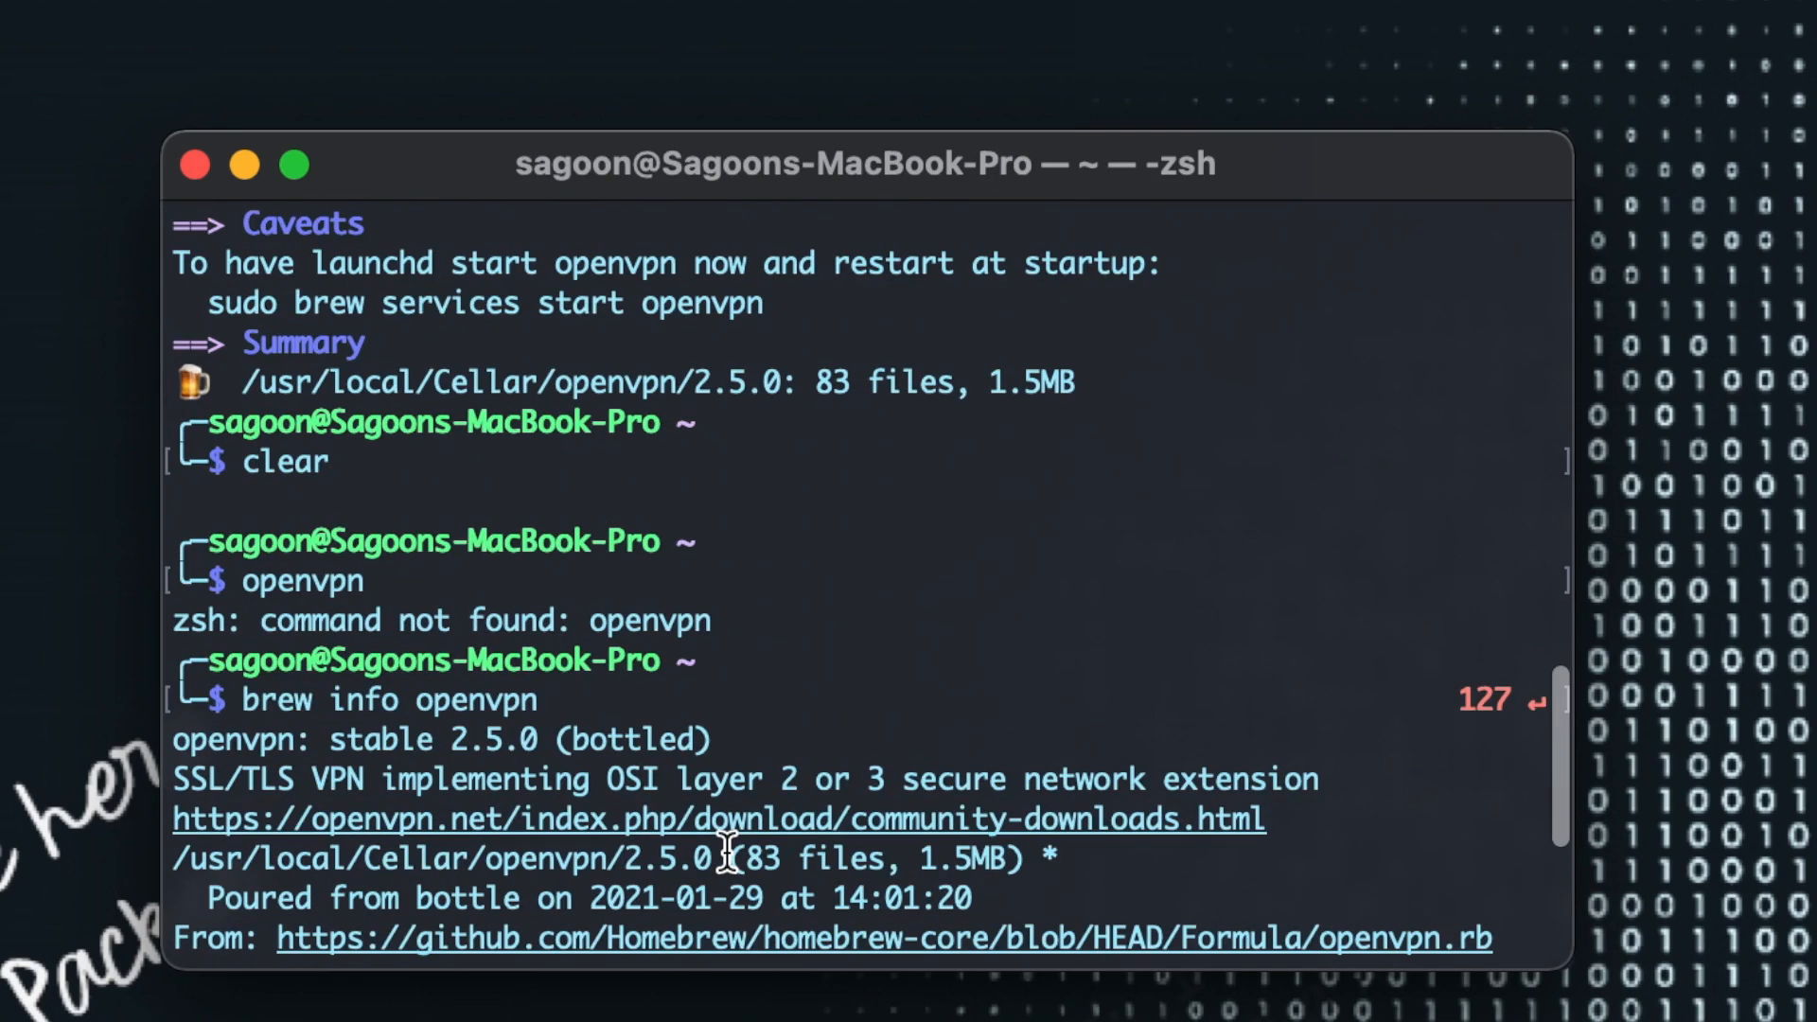
scroll(down, 3)
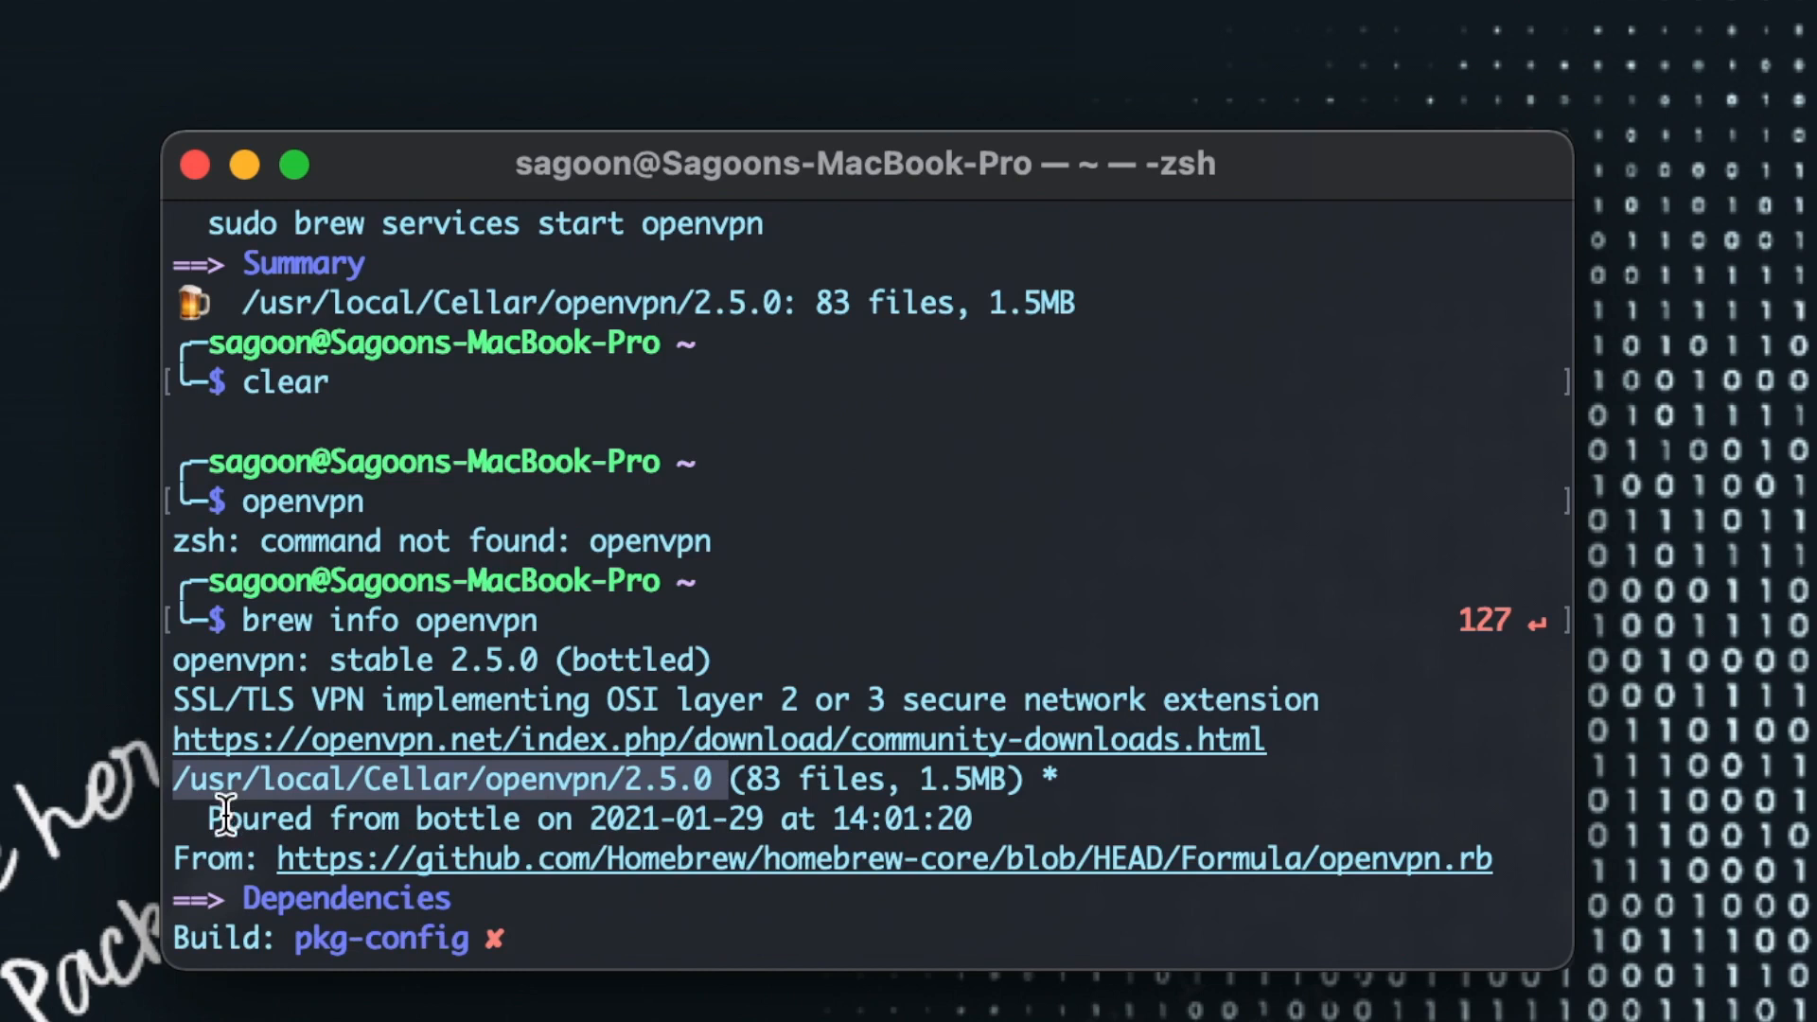
mouse_move(330, 794)
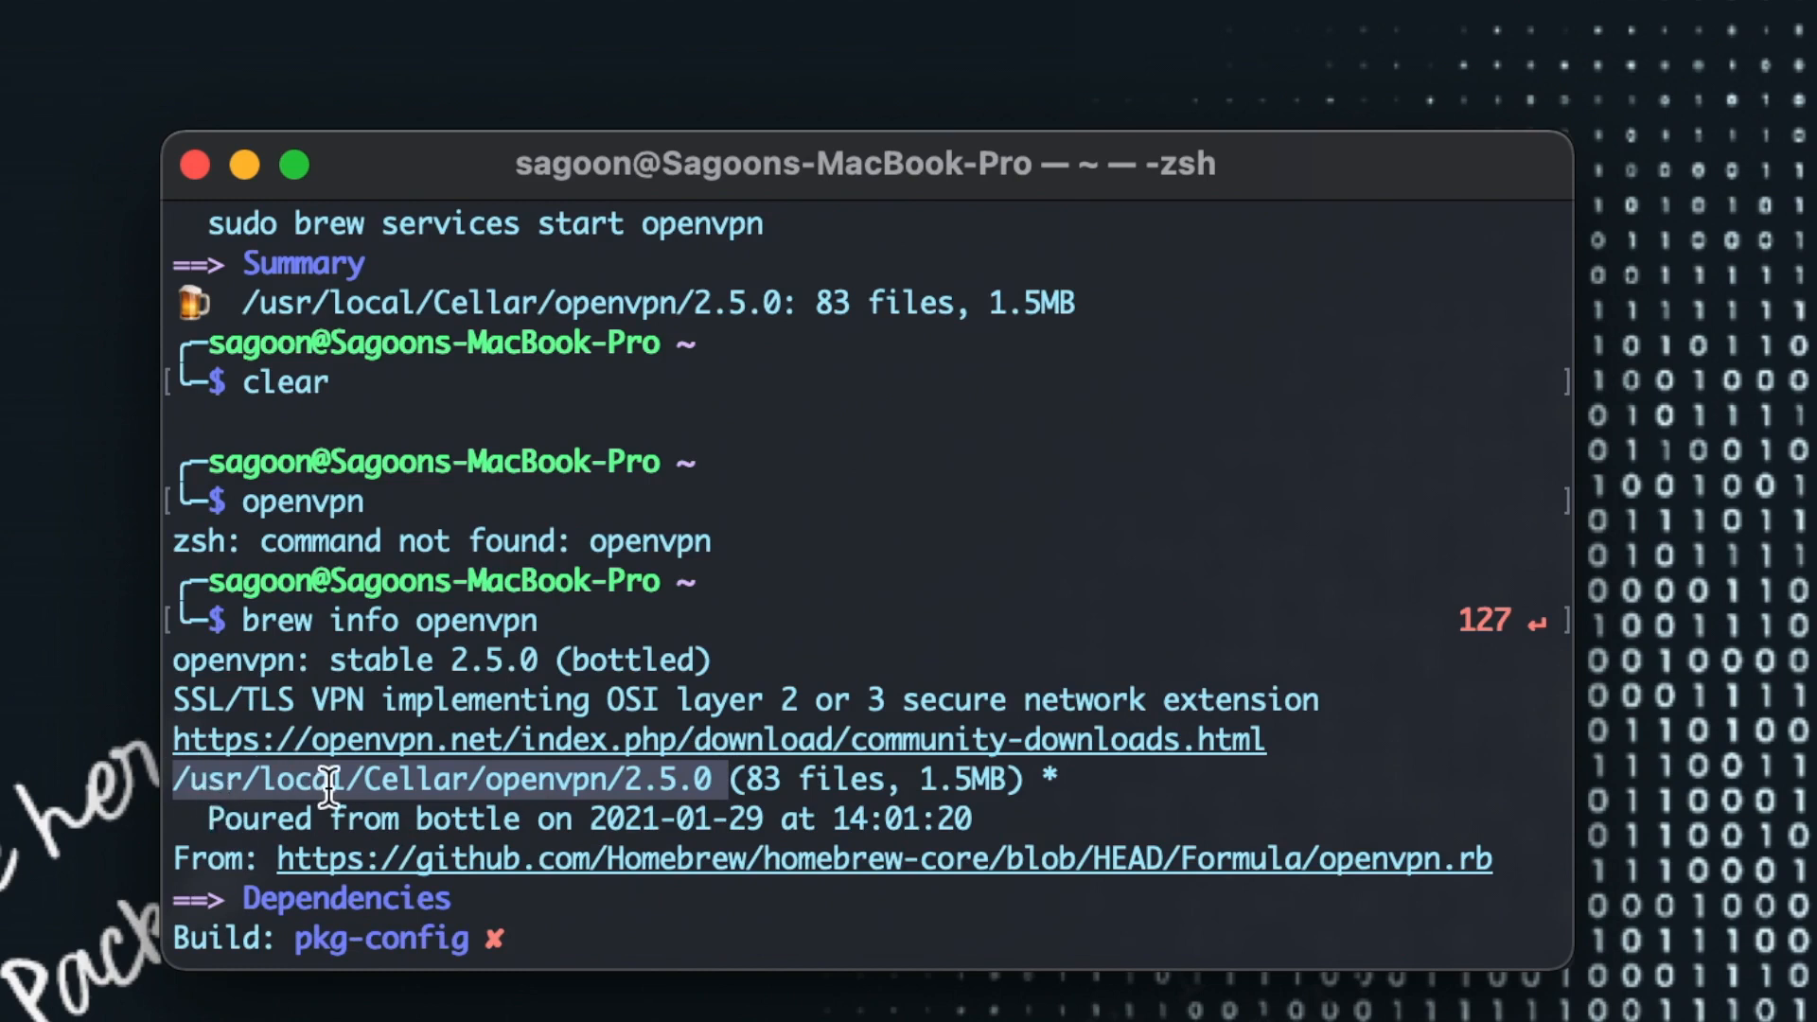
right_click(330, 790)
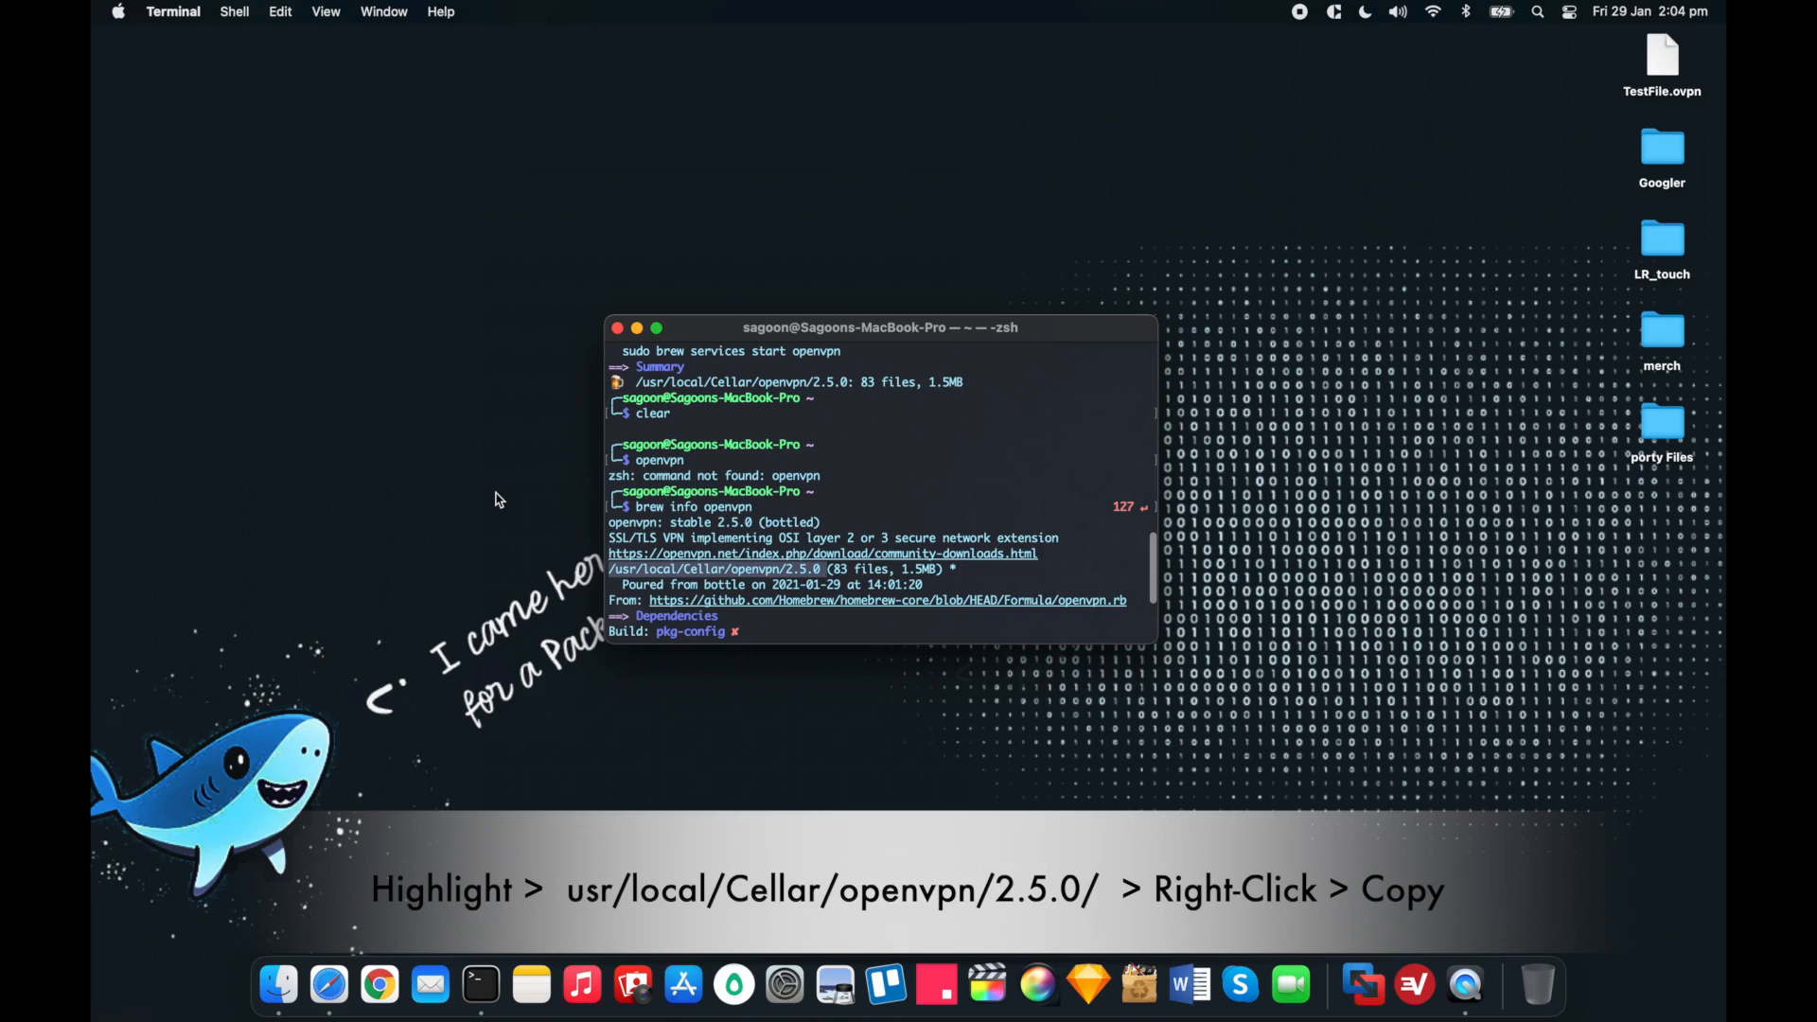
Step: Go to /usr/local/Cellar/openvpn/2.5.0 in Finder and move the window aside
click(353, 12)
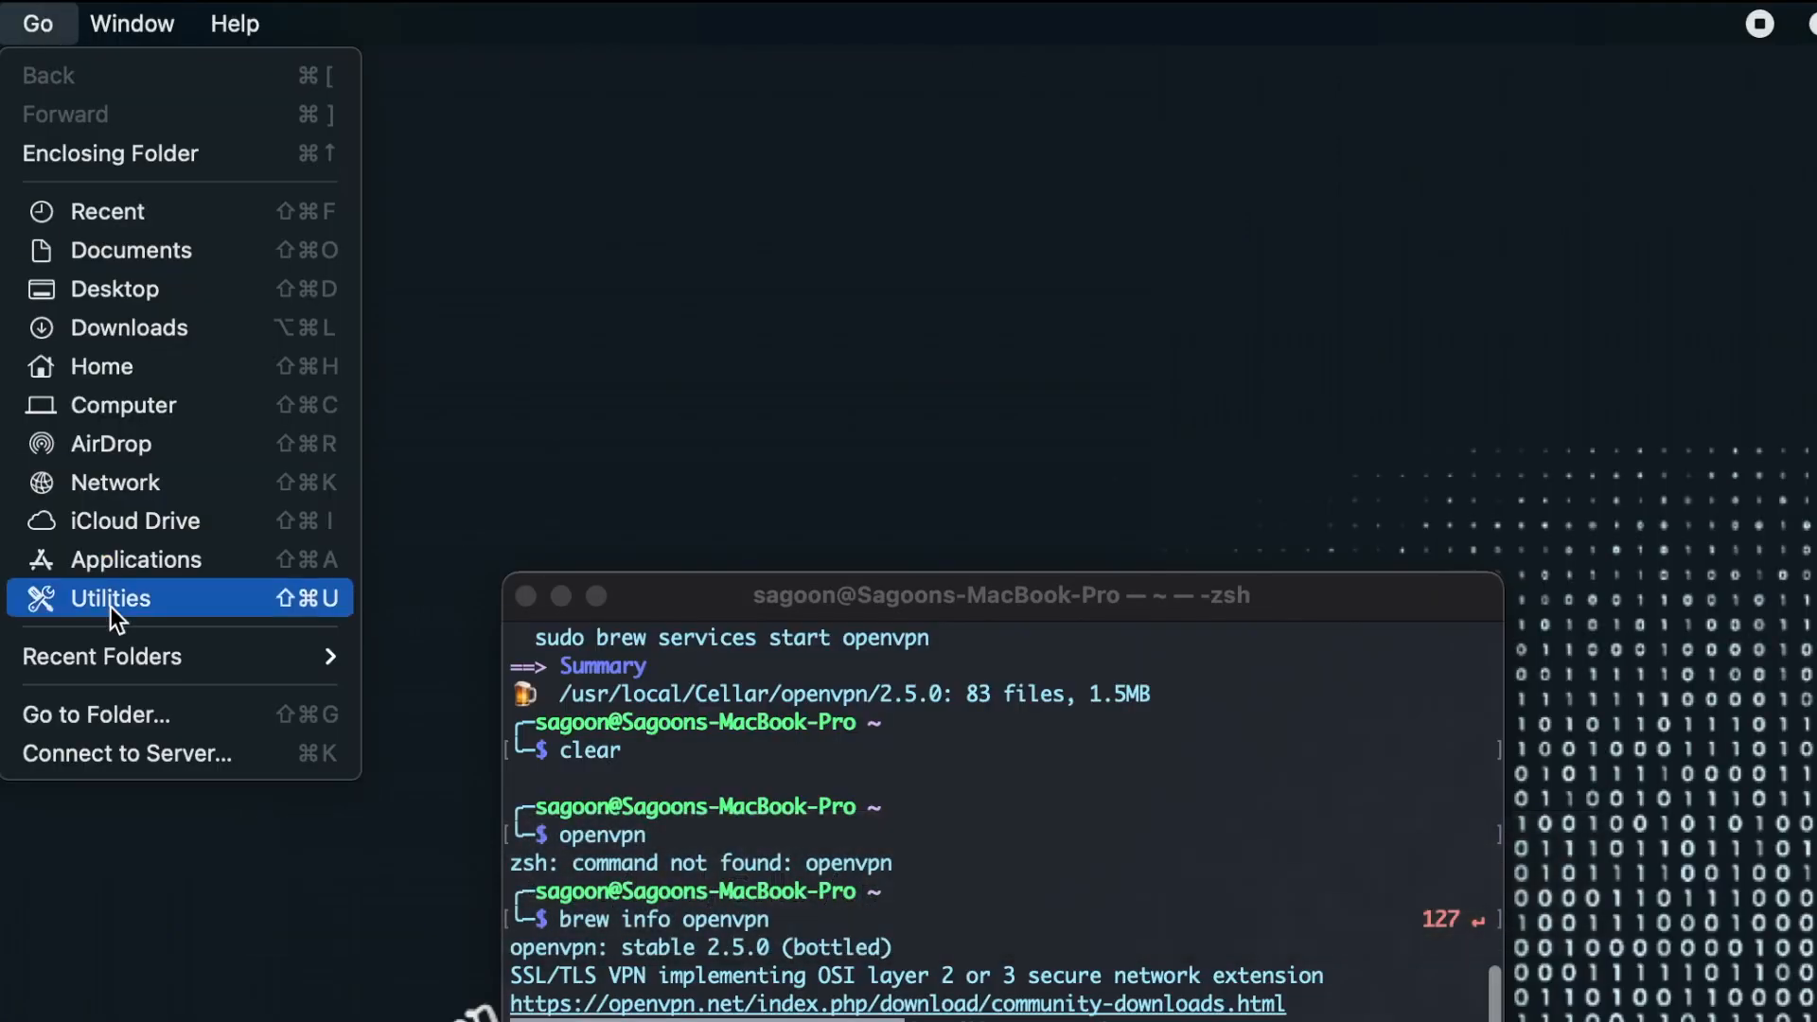
click(94, 714)
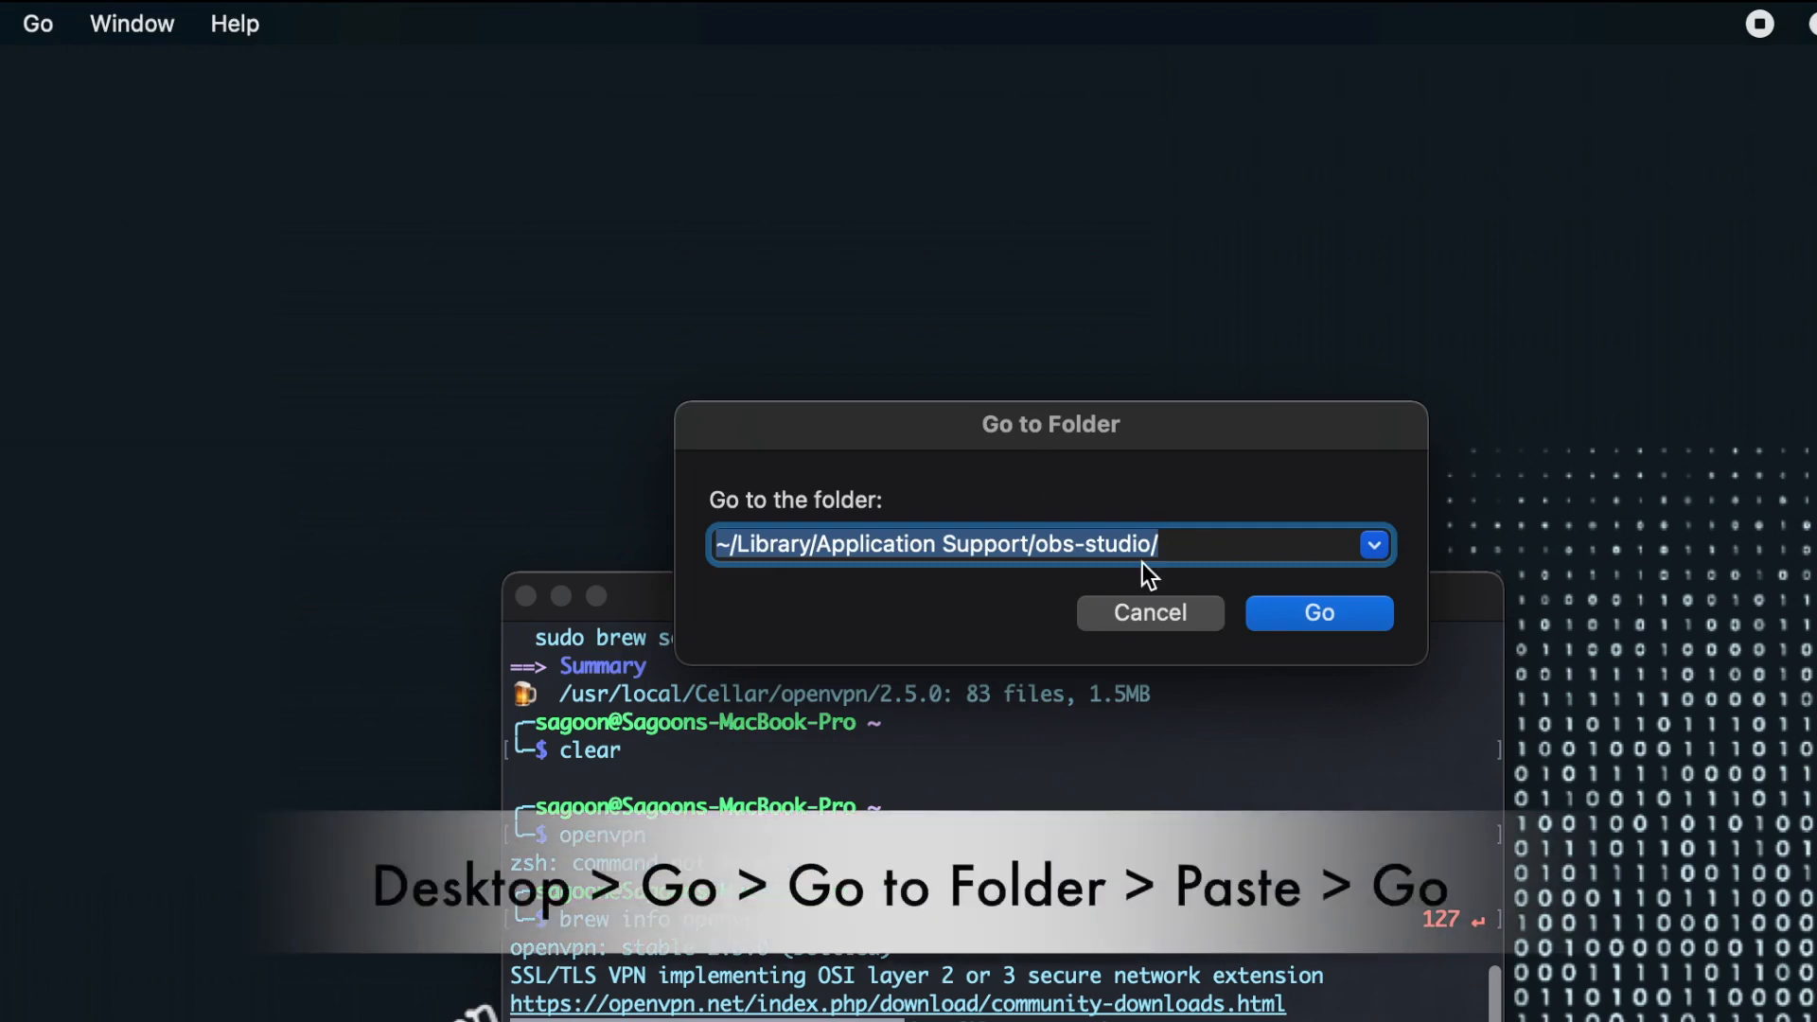
text(/usr/local/Cellar/openvpn/2.5.0)
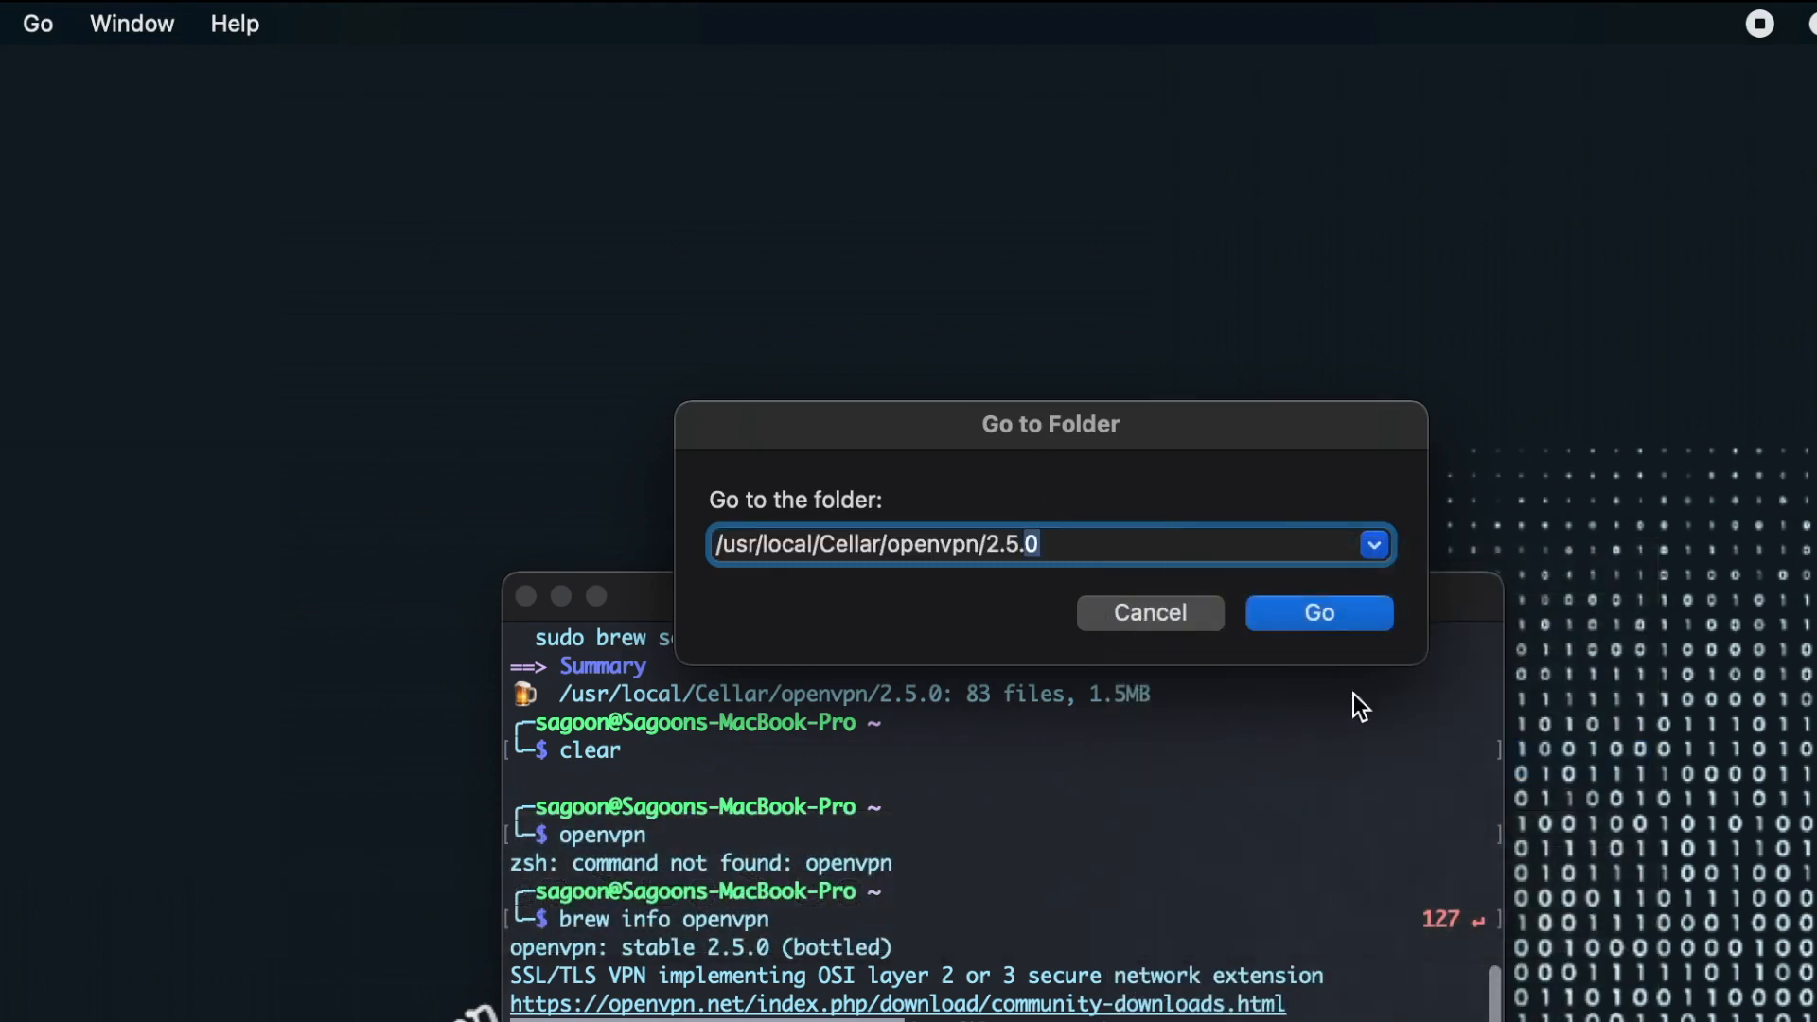
click(1317, 612)
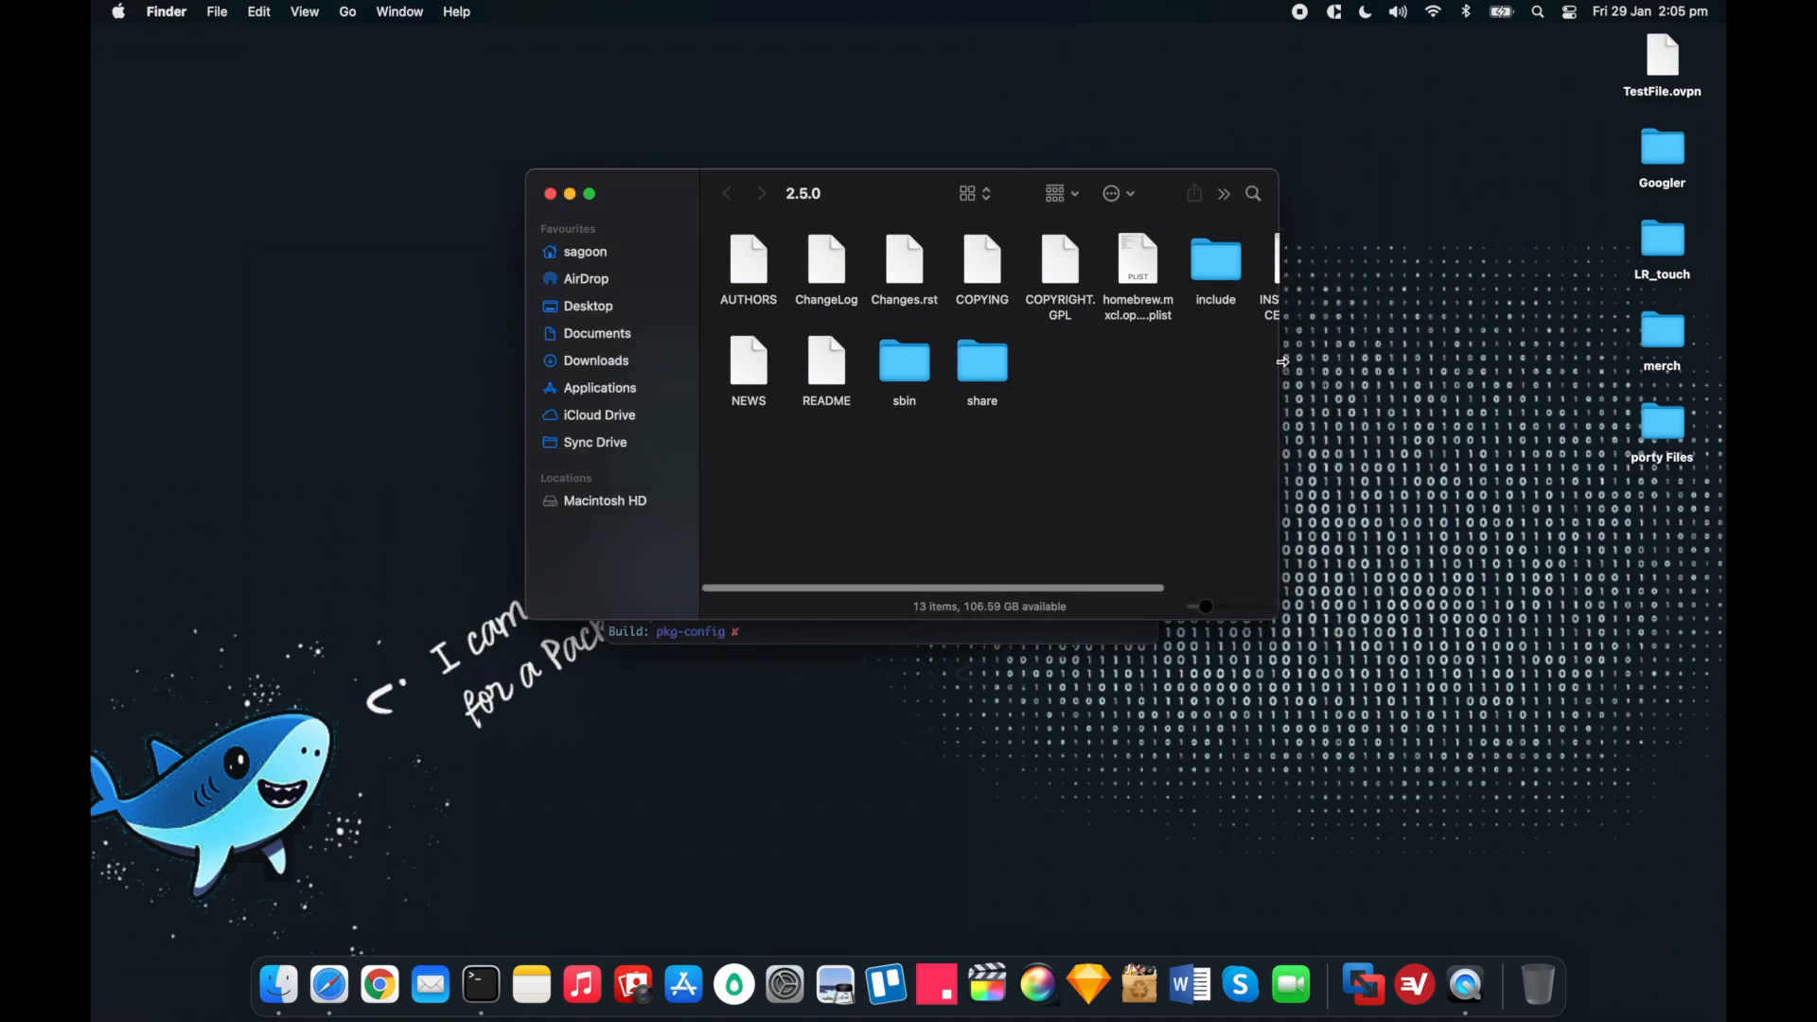
drag(1282, 359, 1333, 359)
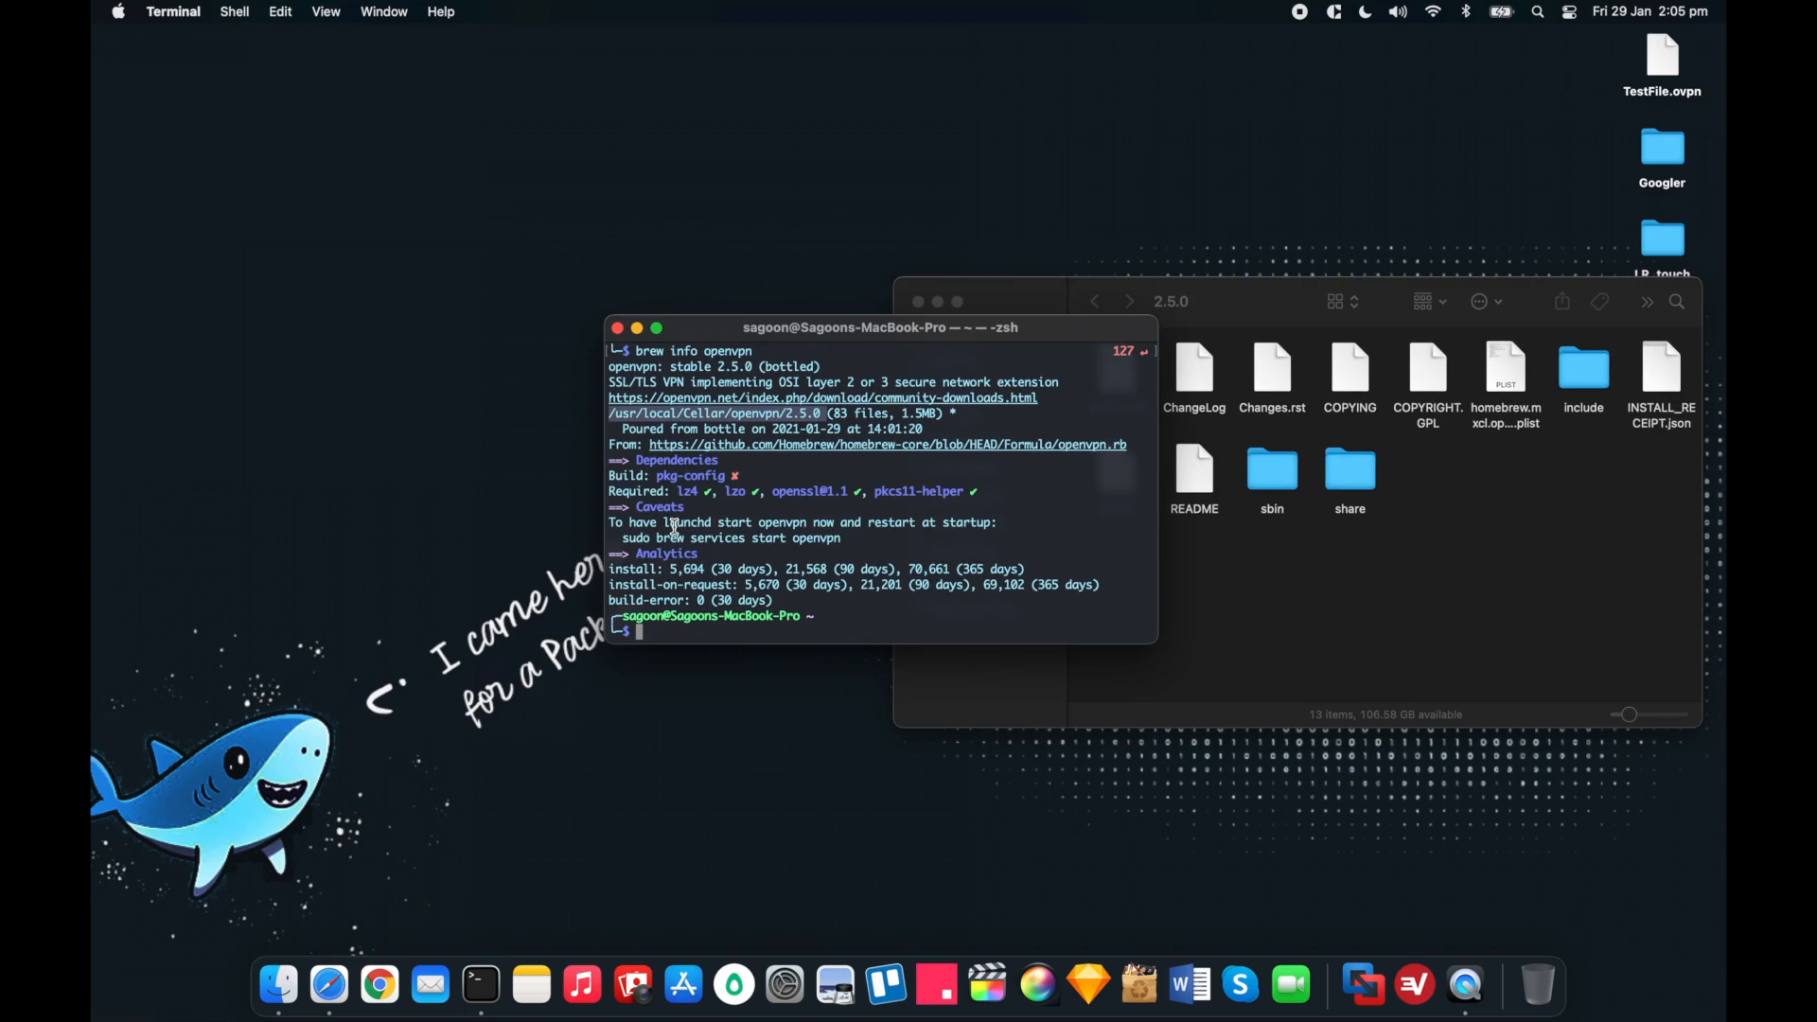
Step: Search the disk for the binary with sudo find / -type f -name "openvpn"
text(su)
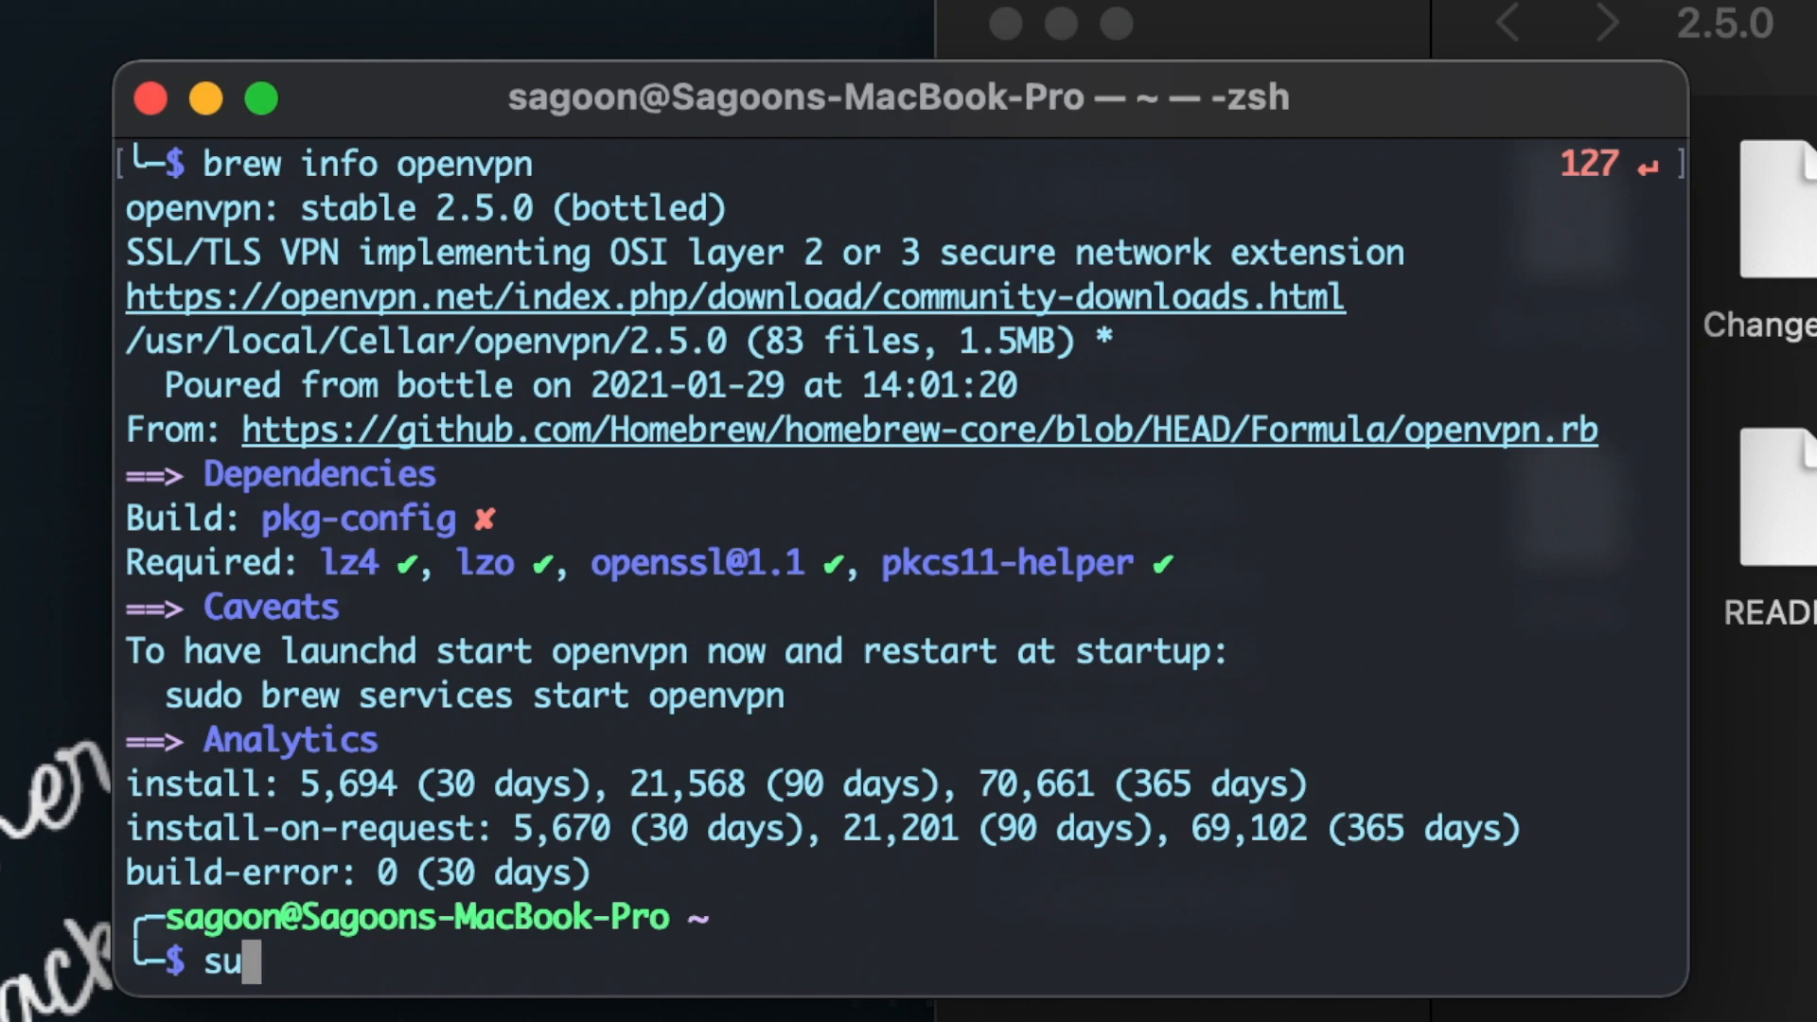
text(do)
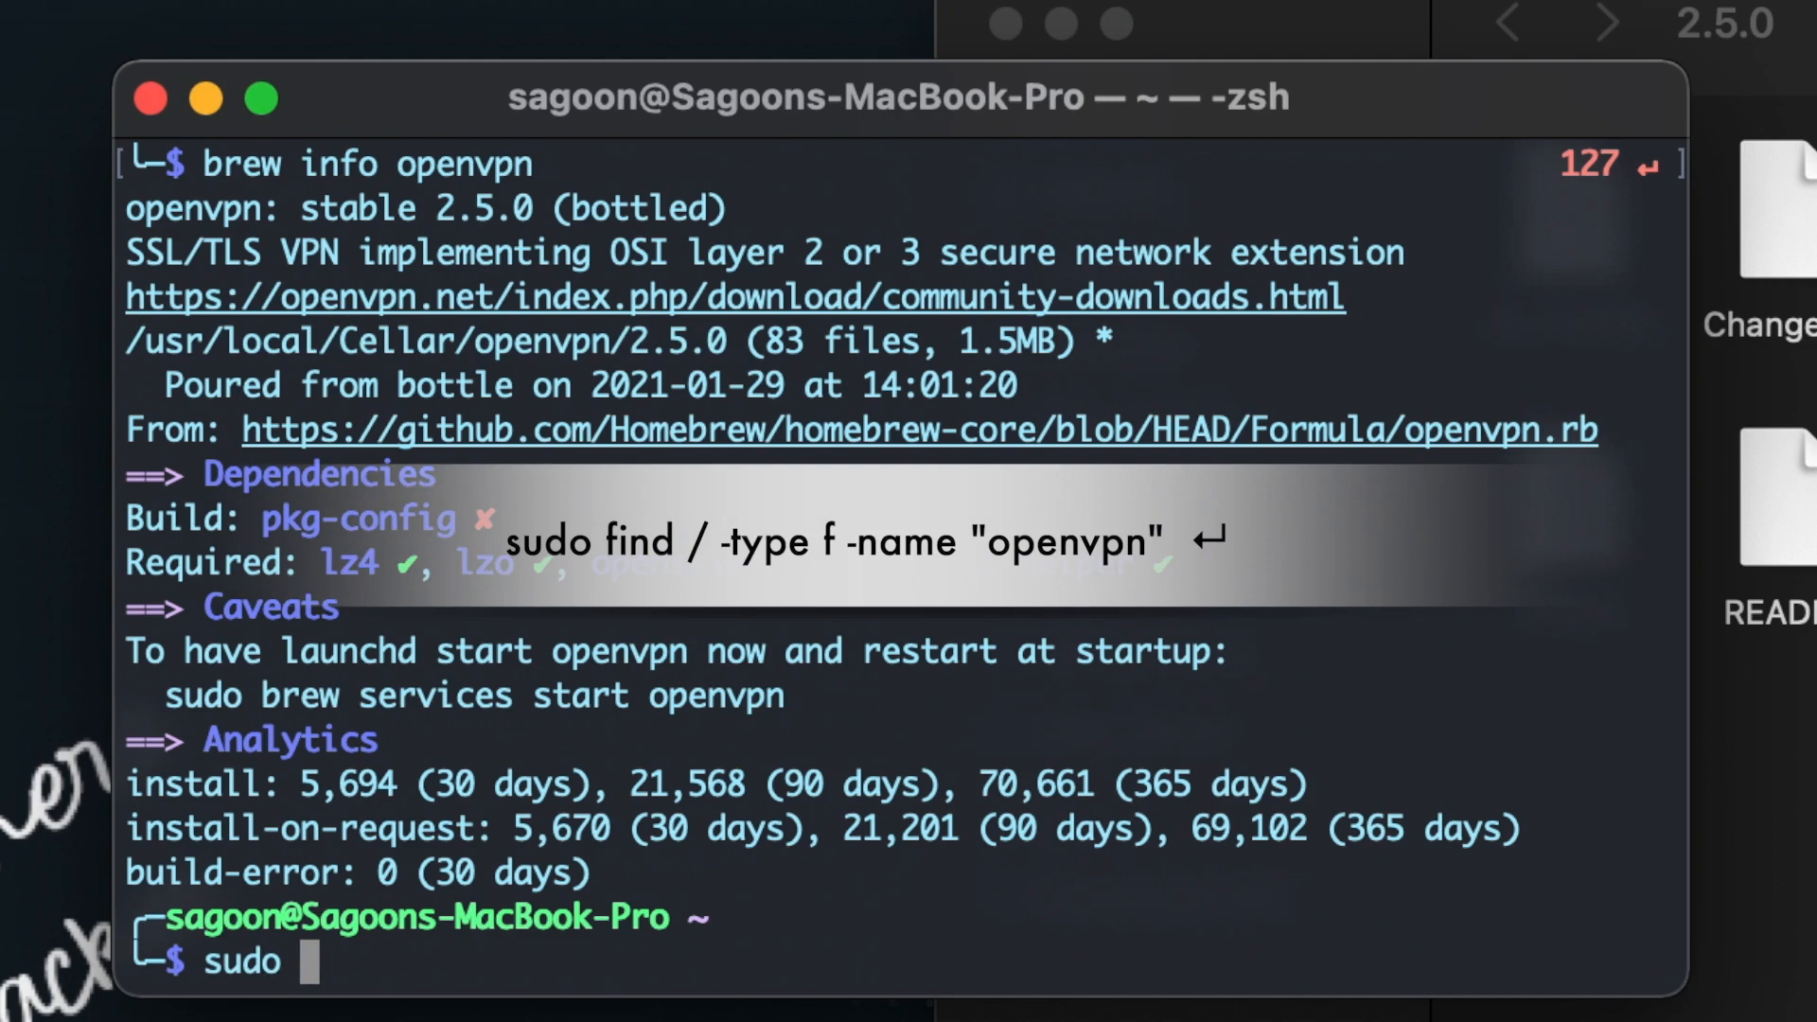
text(find)
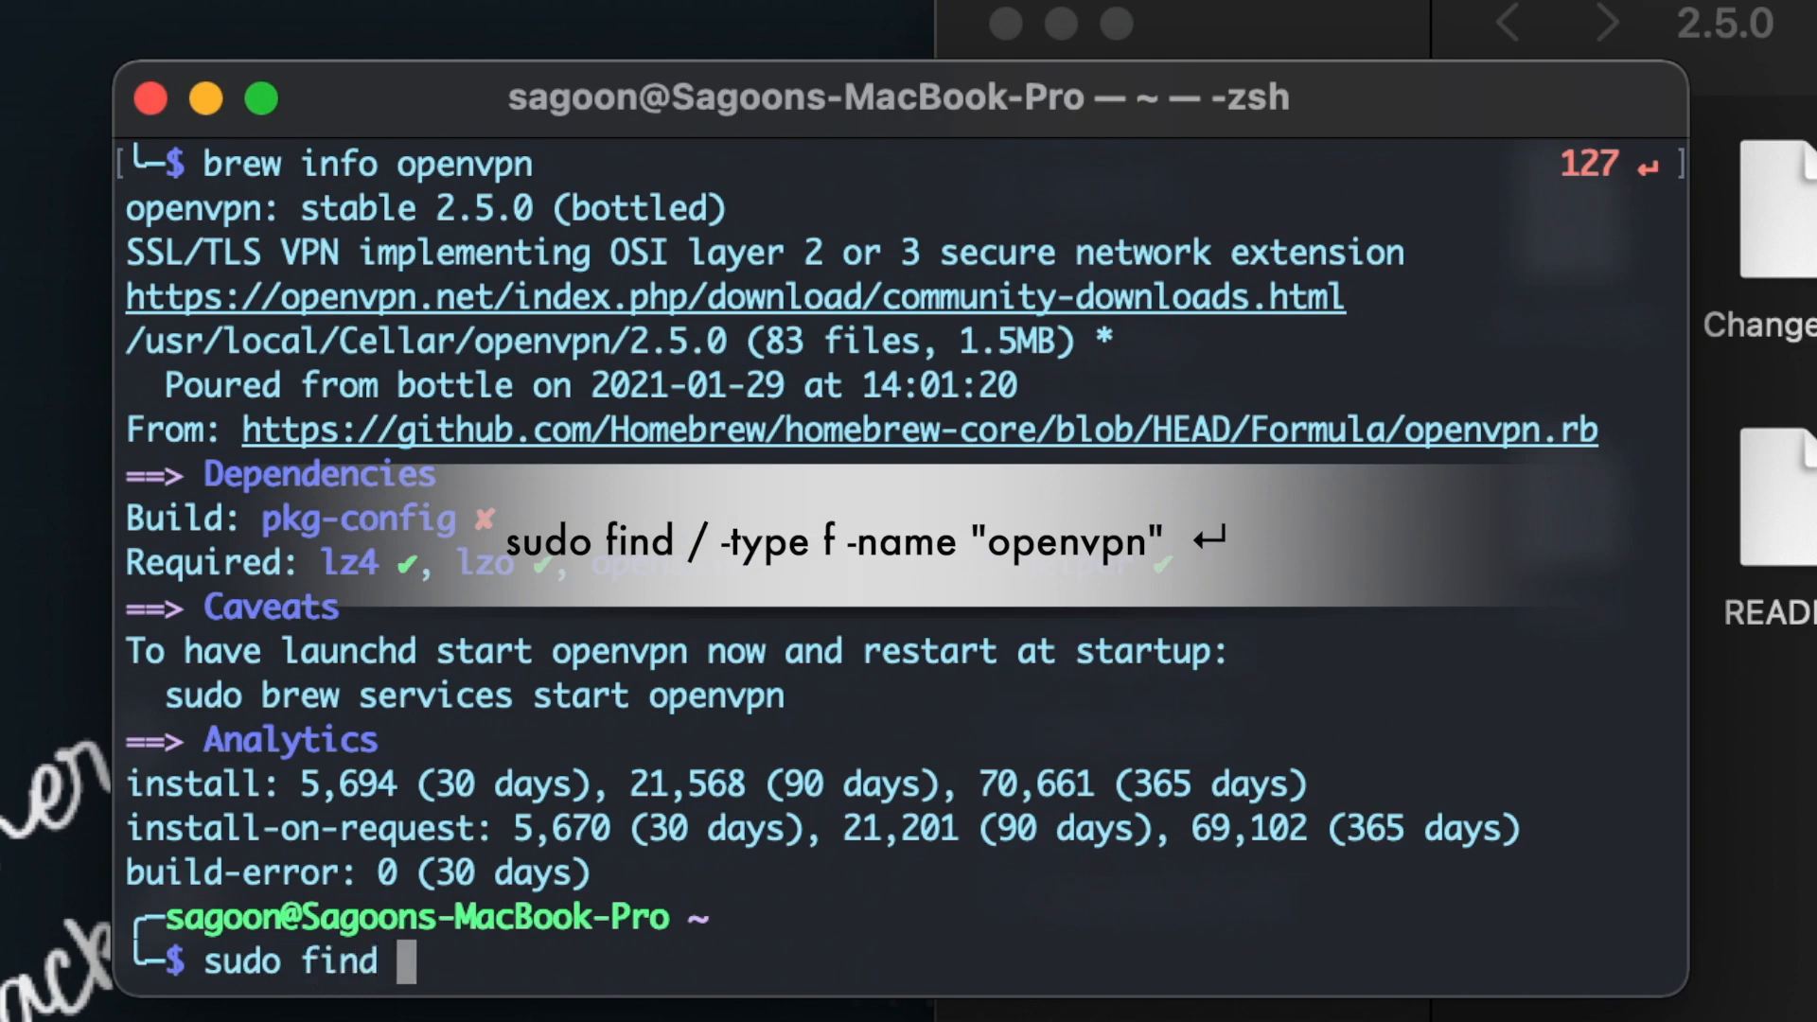
text(/)
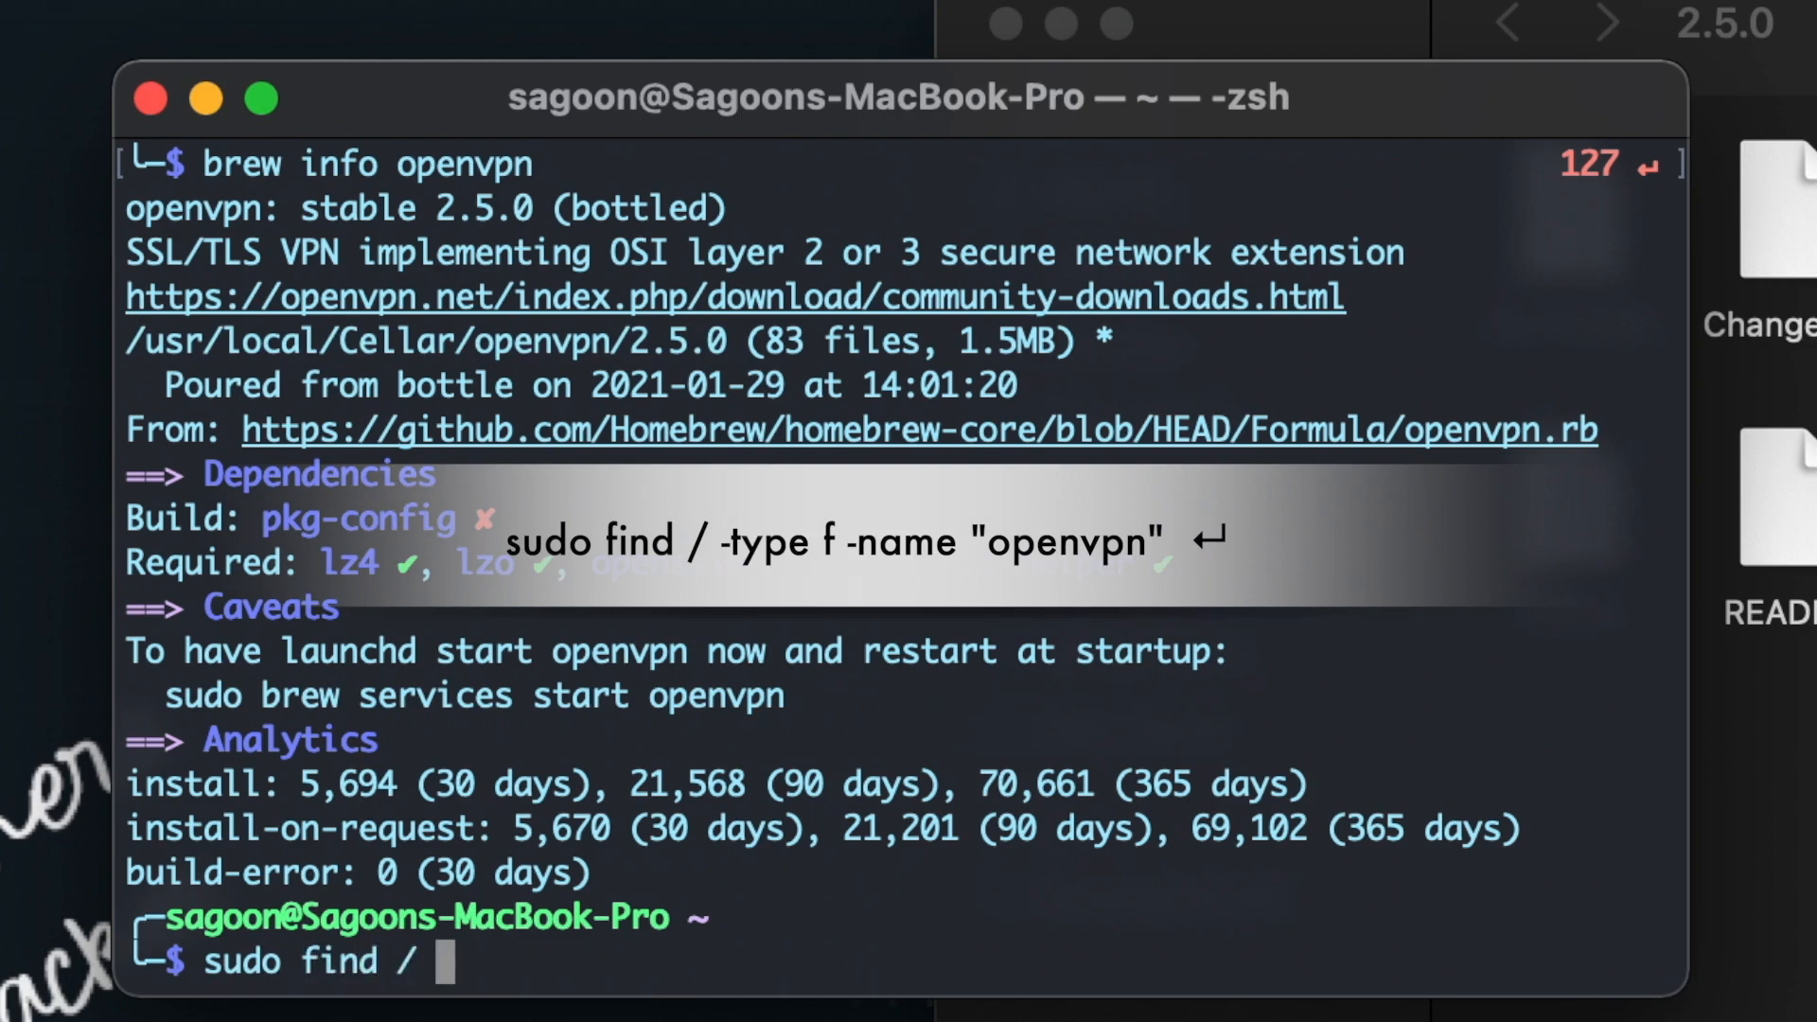
text(-type)
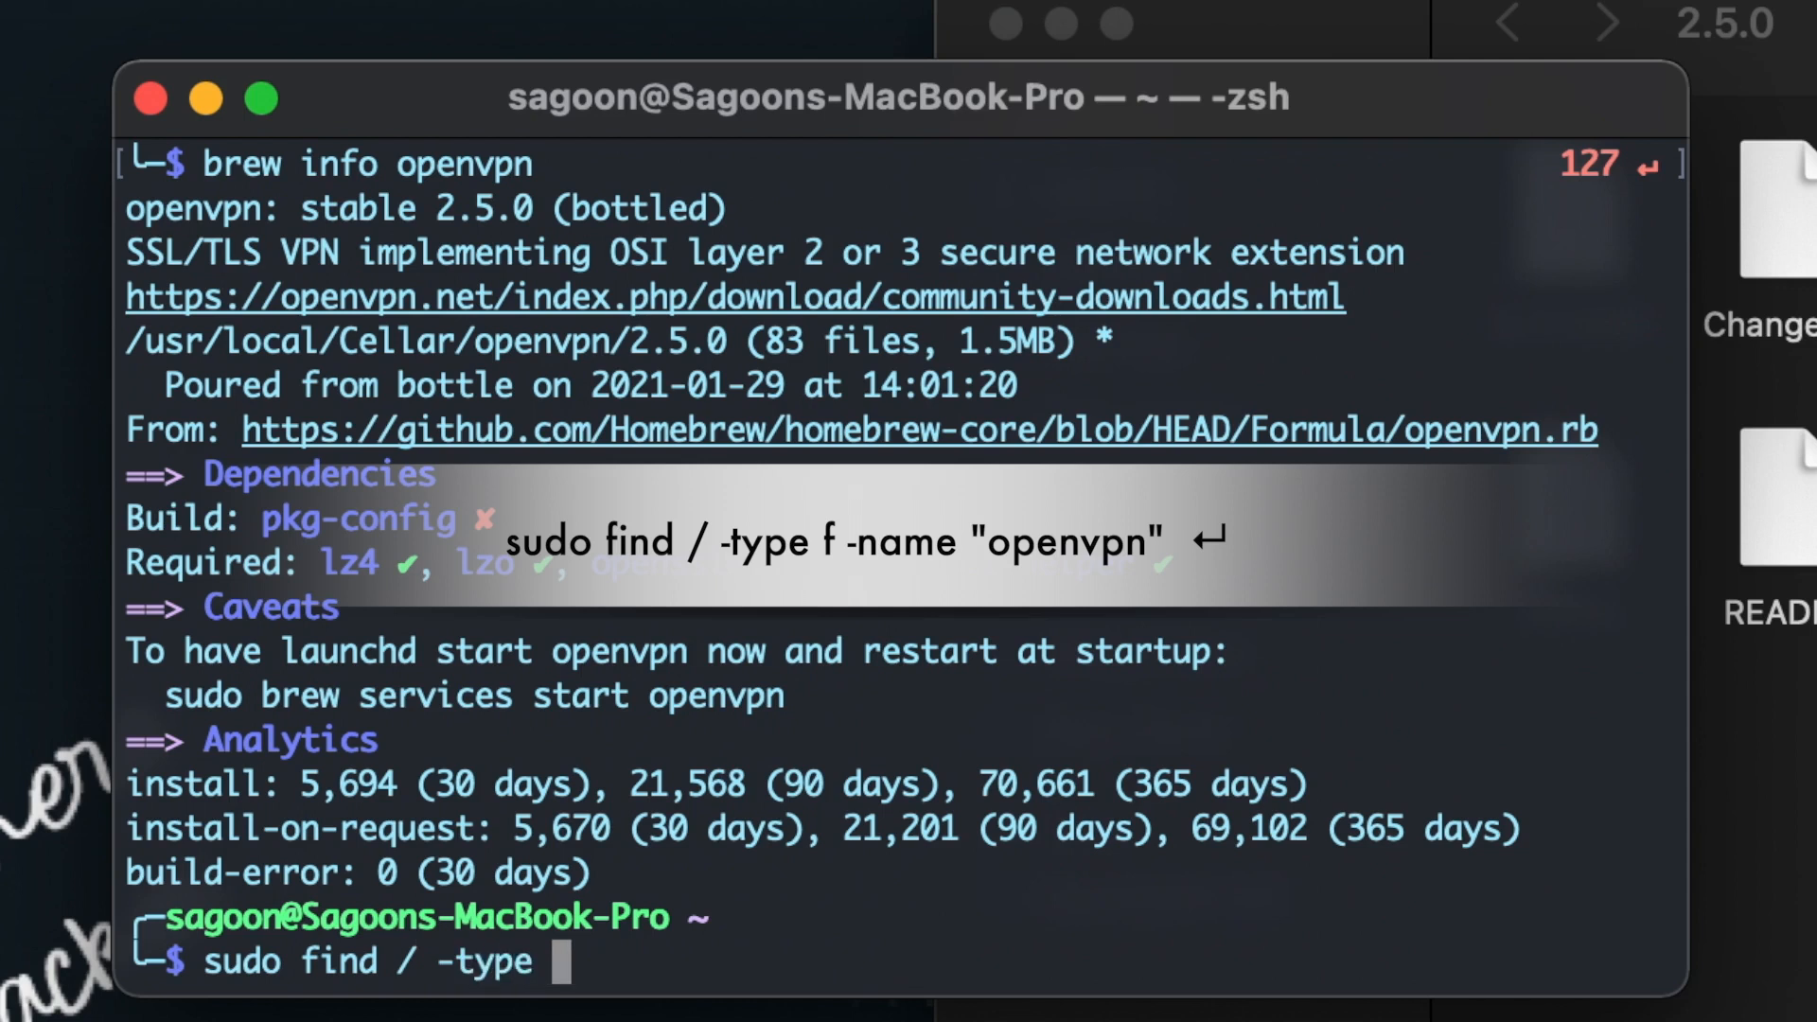
text(f-)
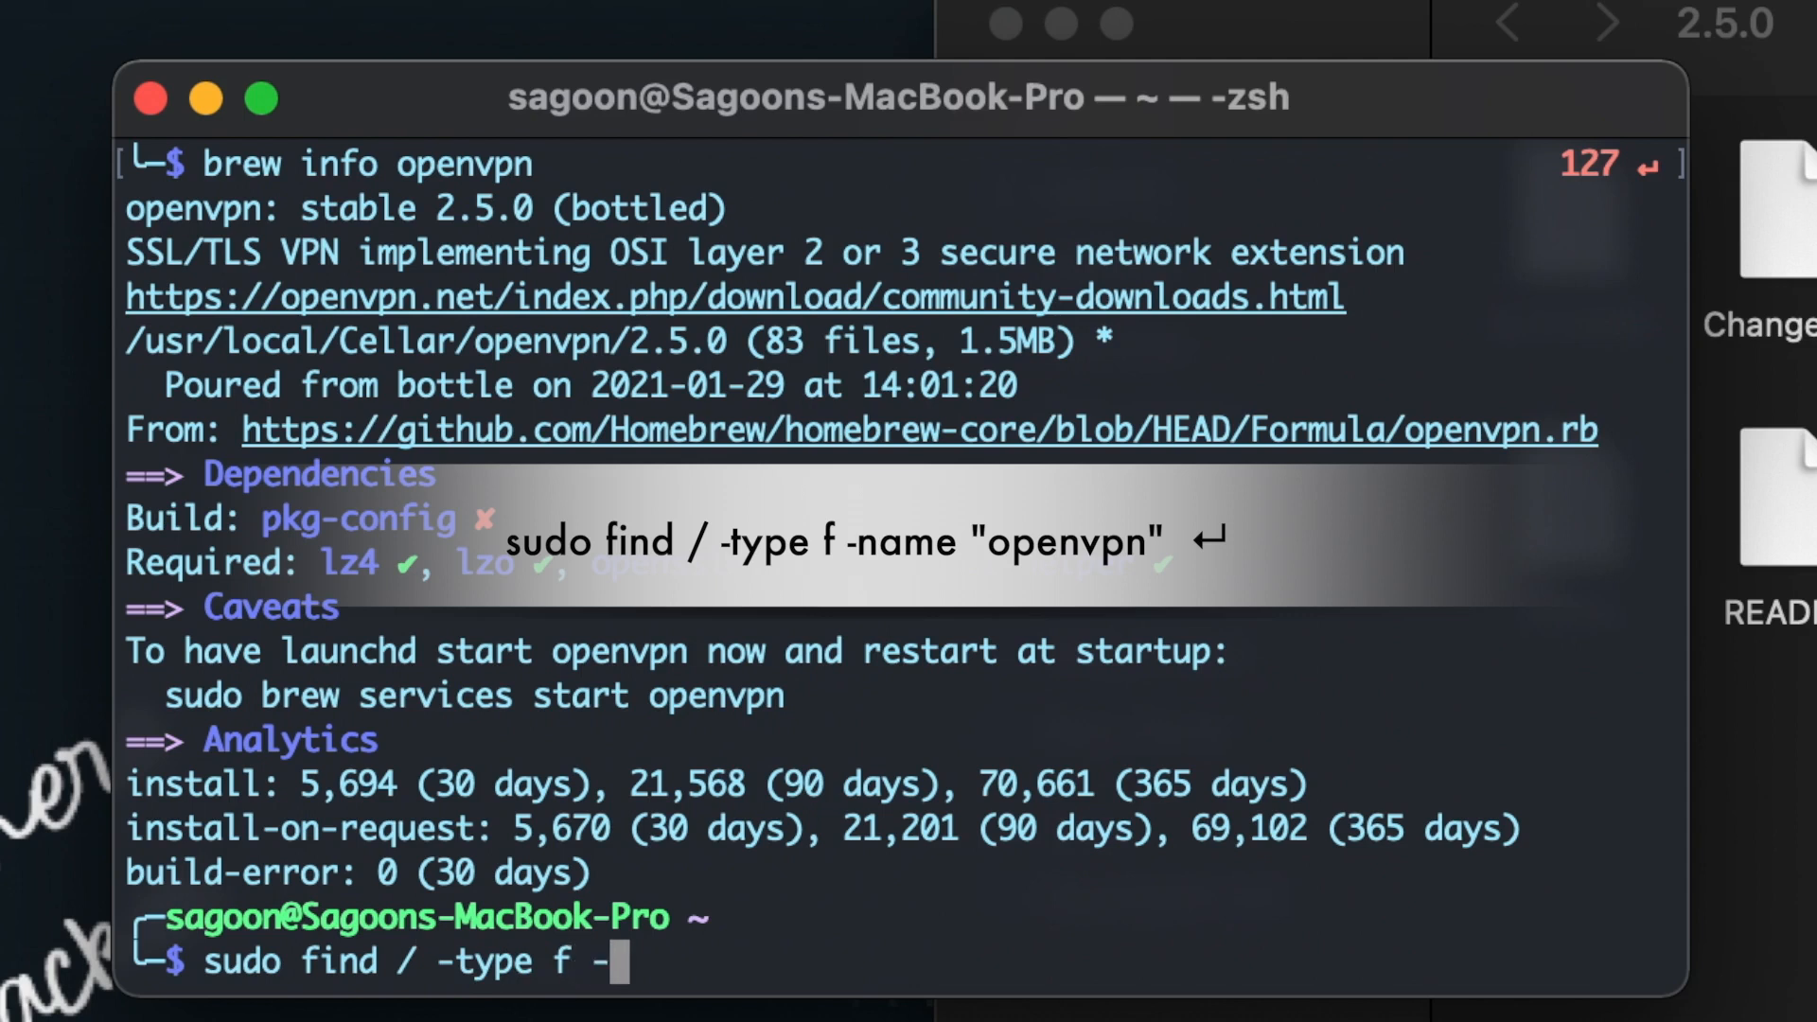
text(name "openvpn)
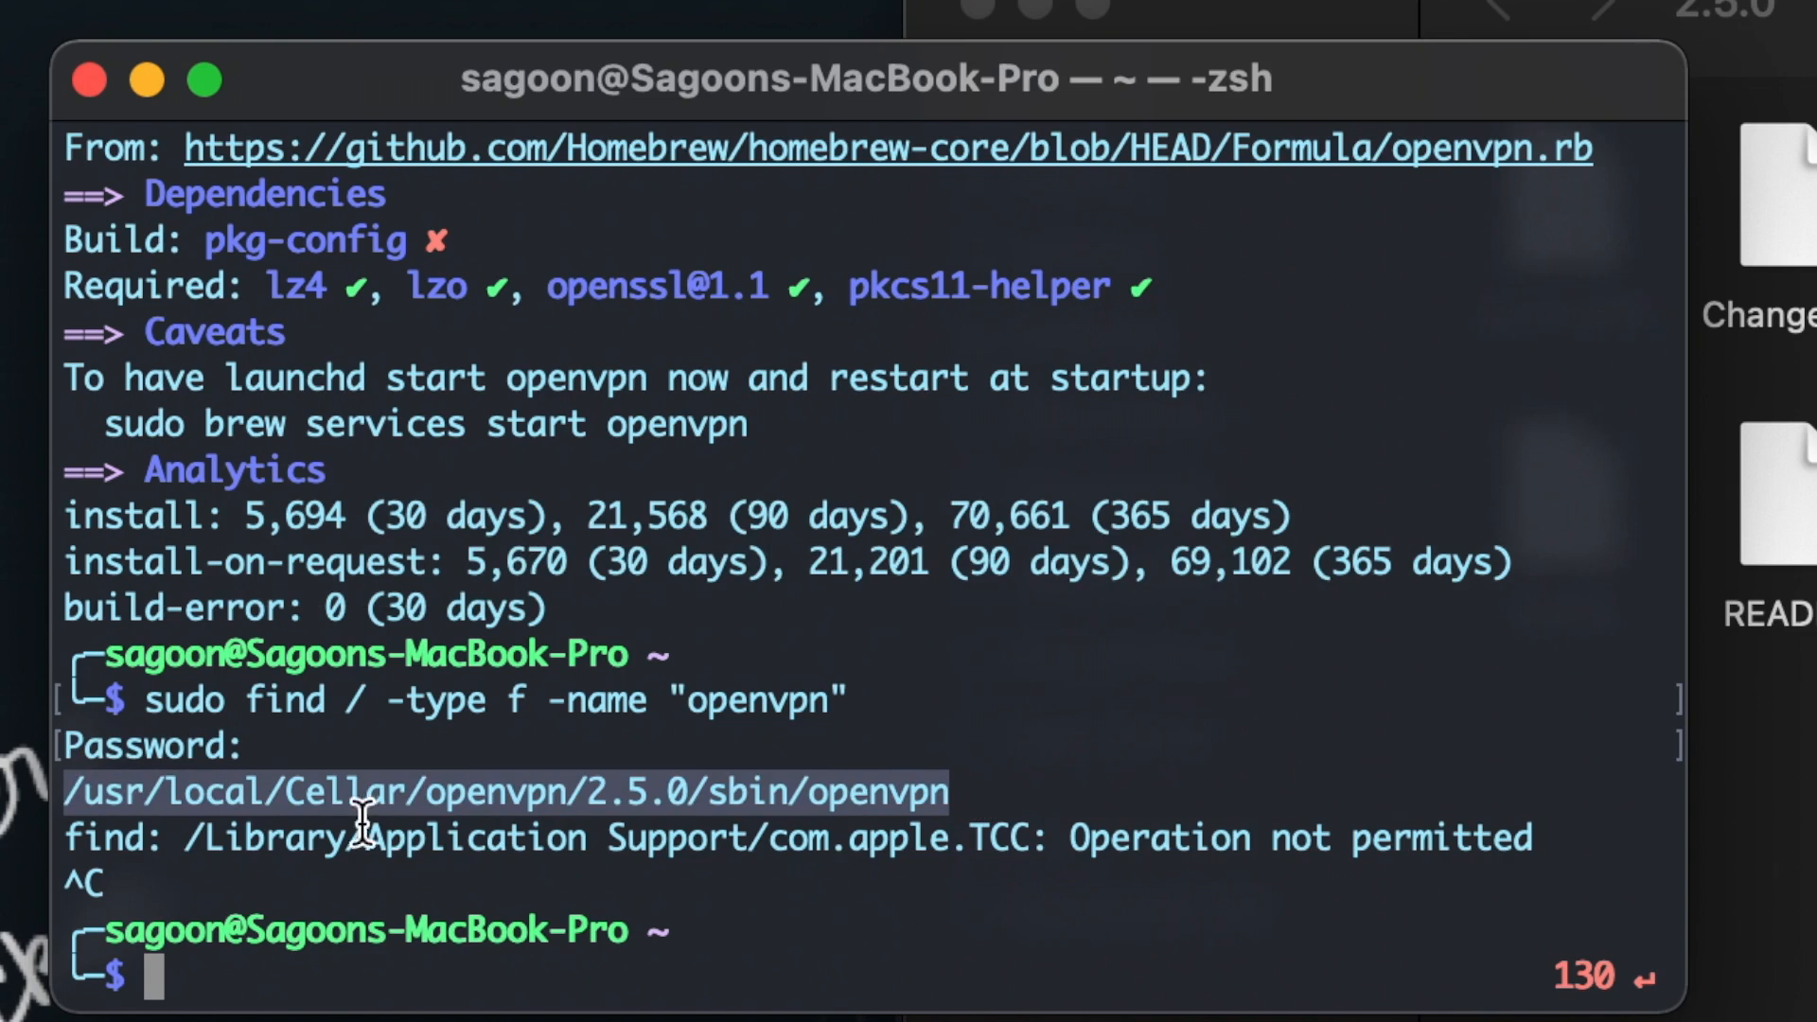
mouse_move(874, 811)
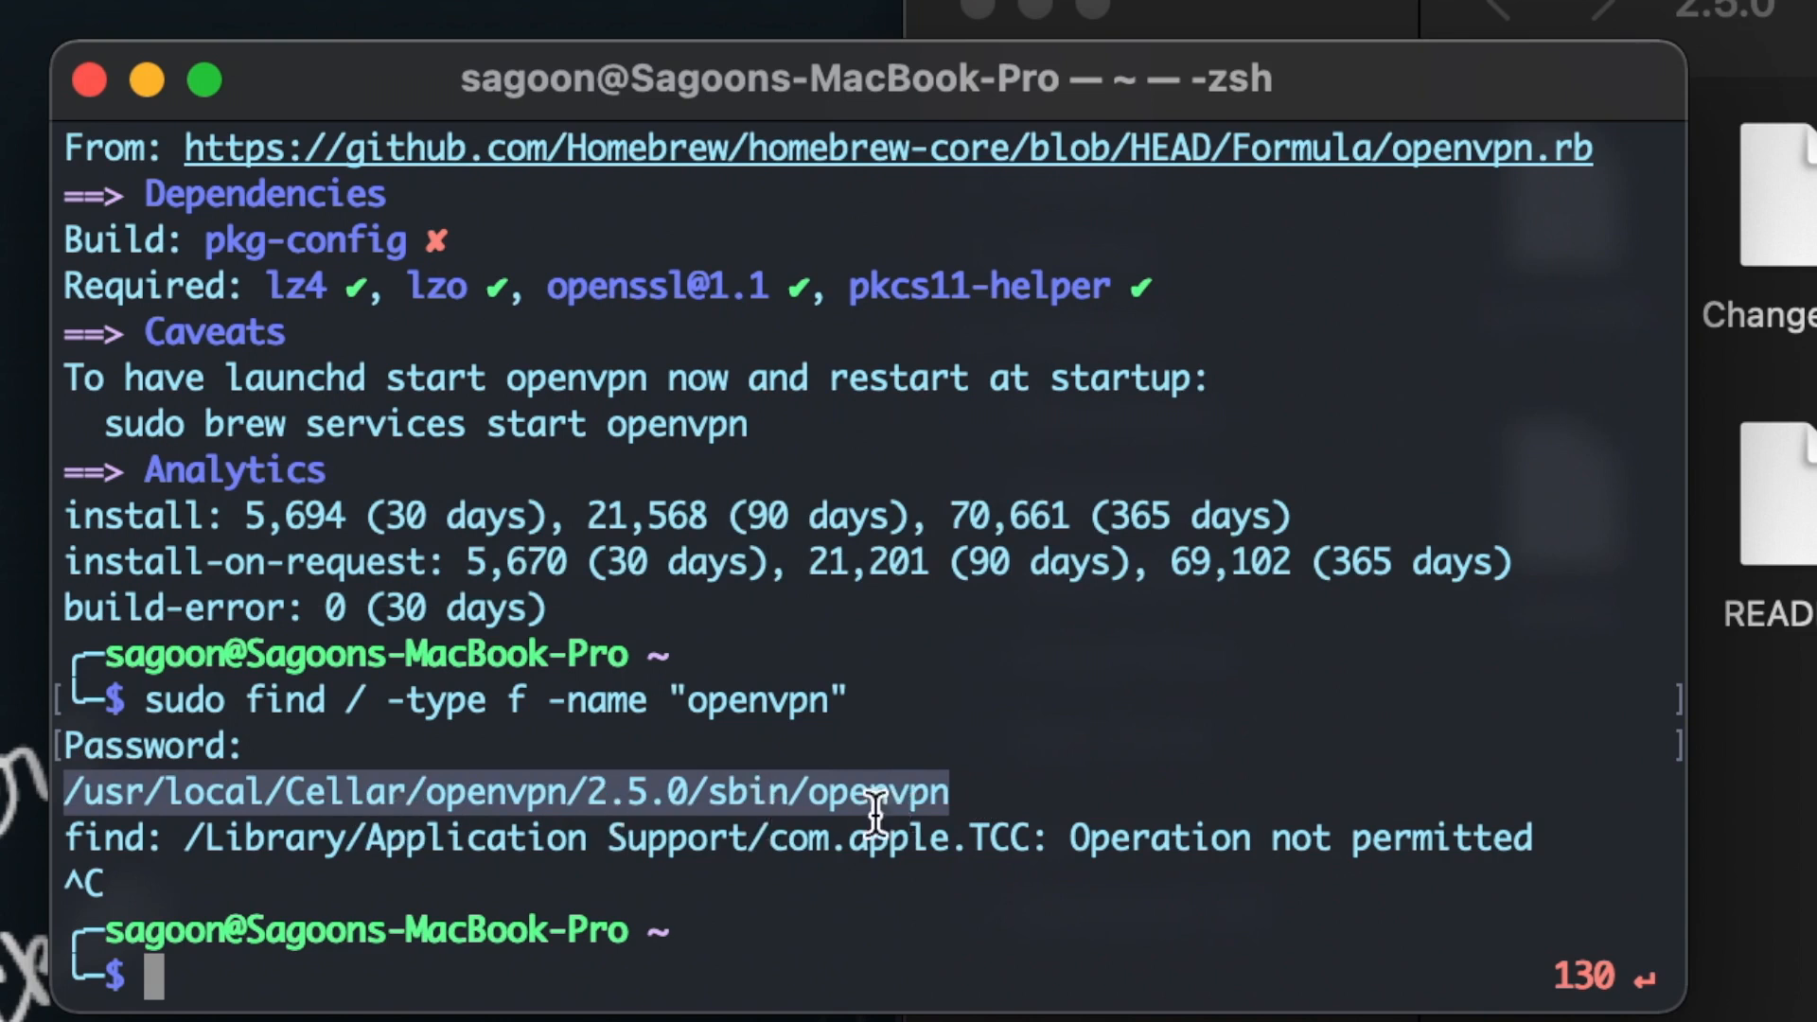
Step: Reveal the found openvpn in Finder, open its sbin folder, and return to Terminal
right_click(869, 811)
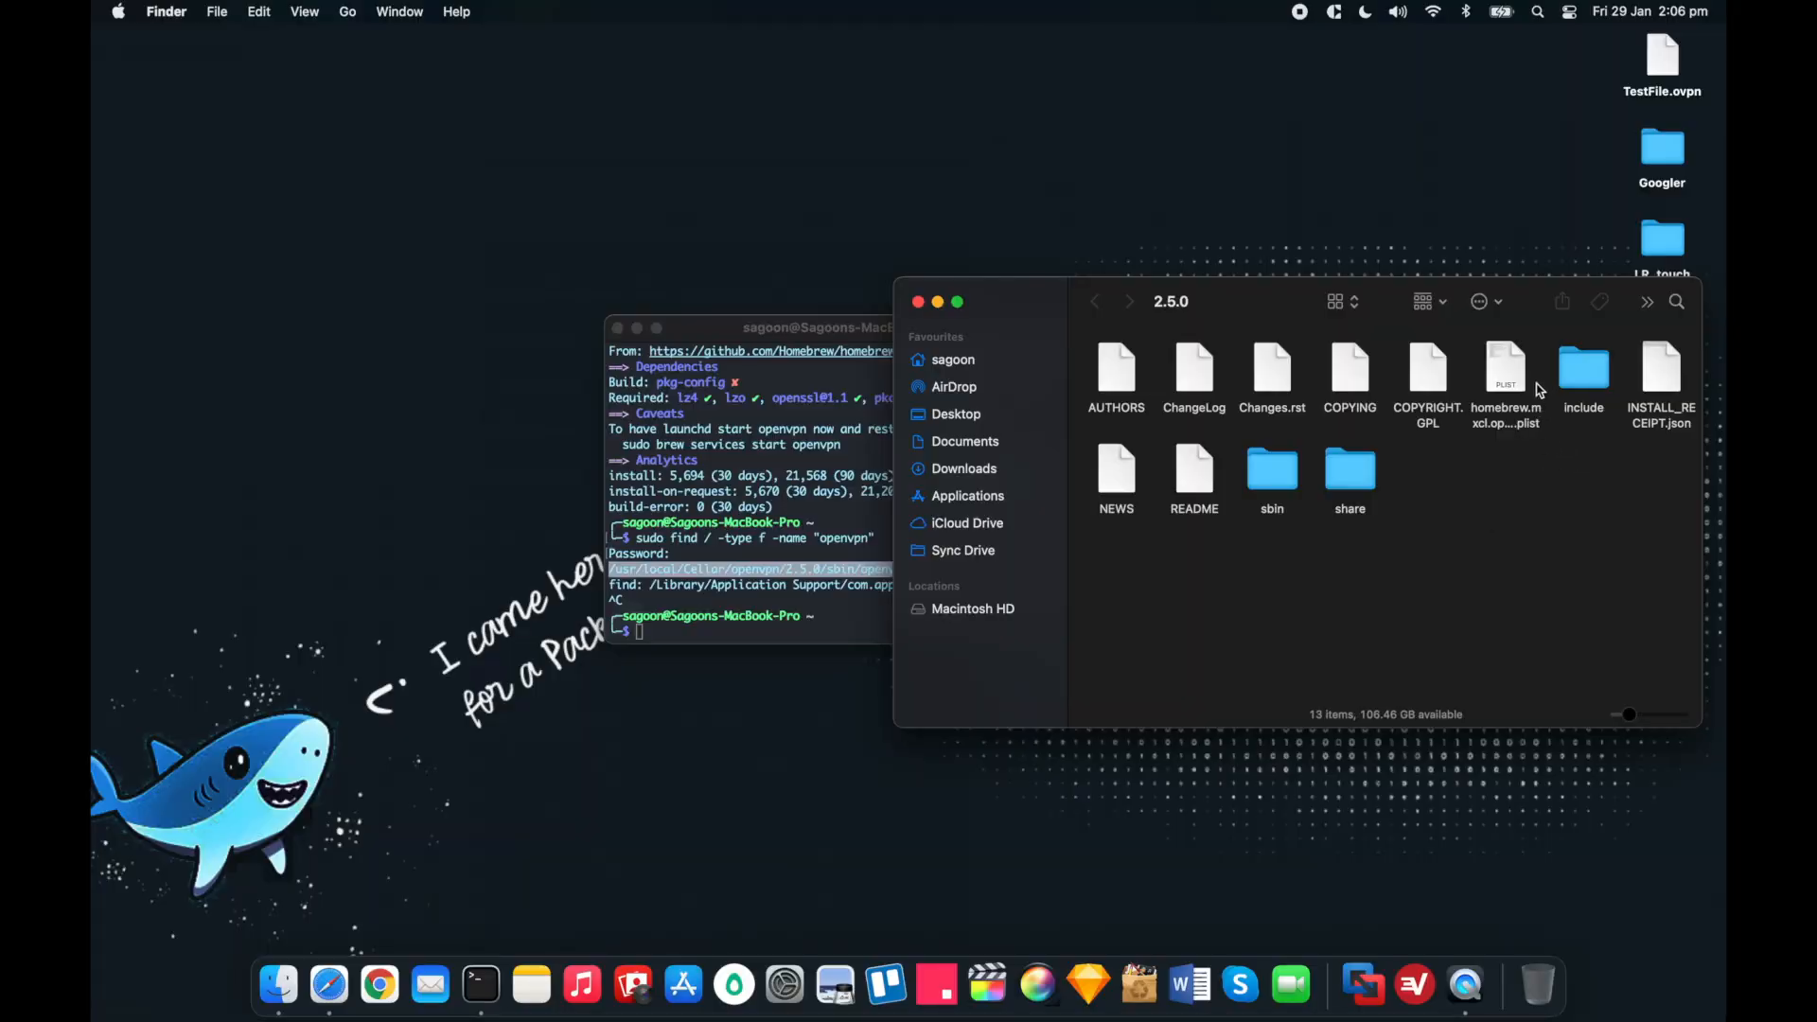
double_click(1271, 468)
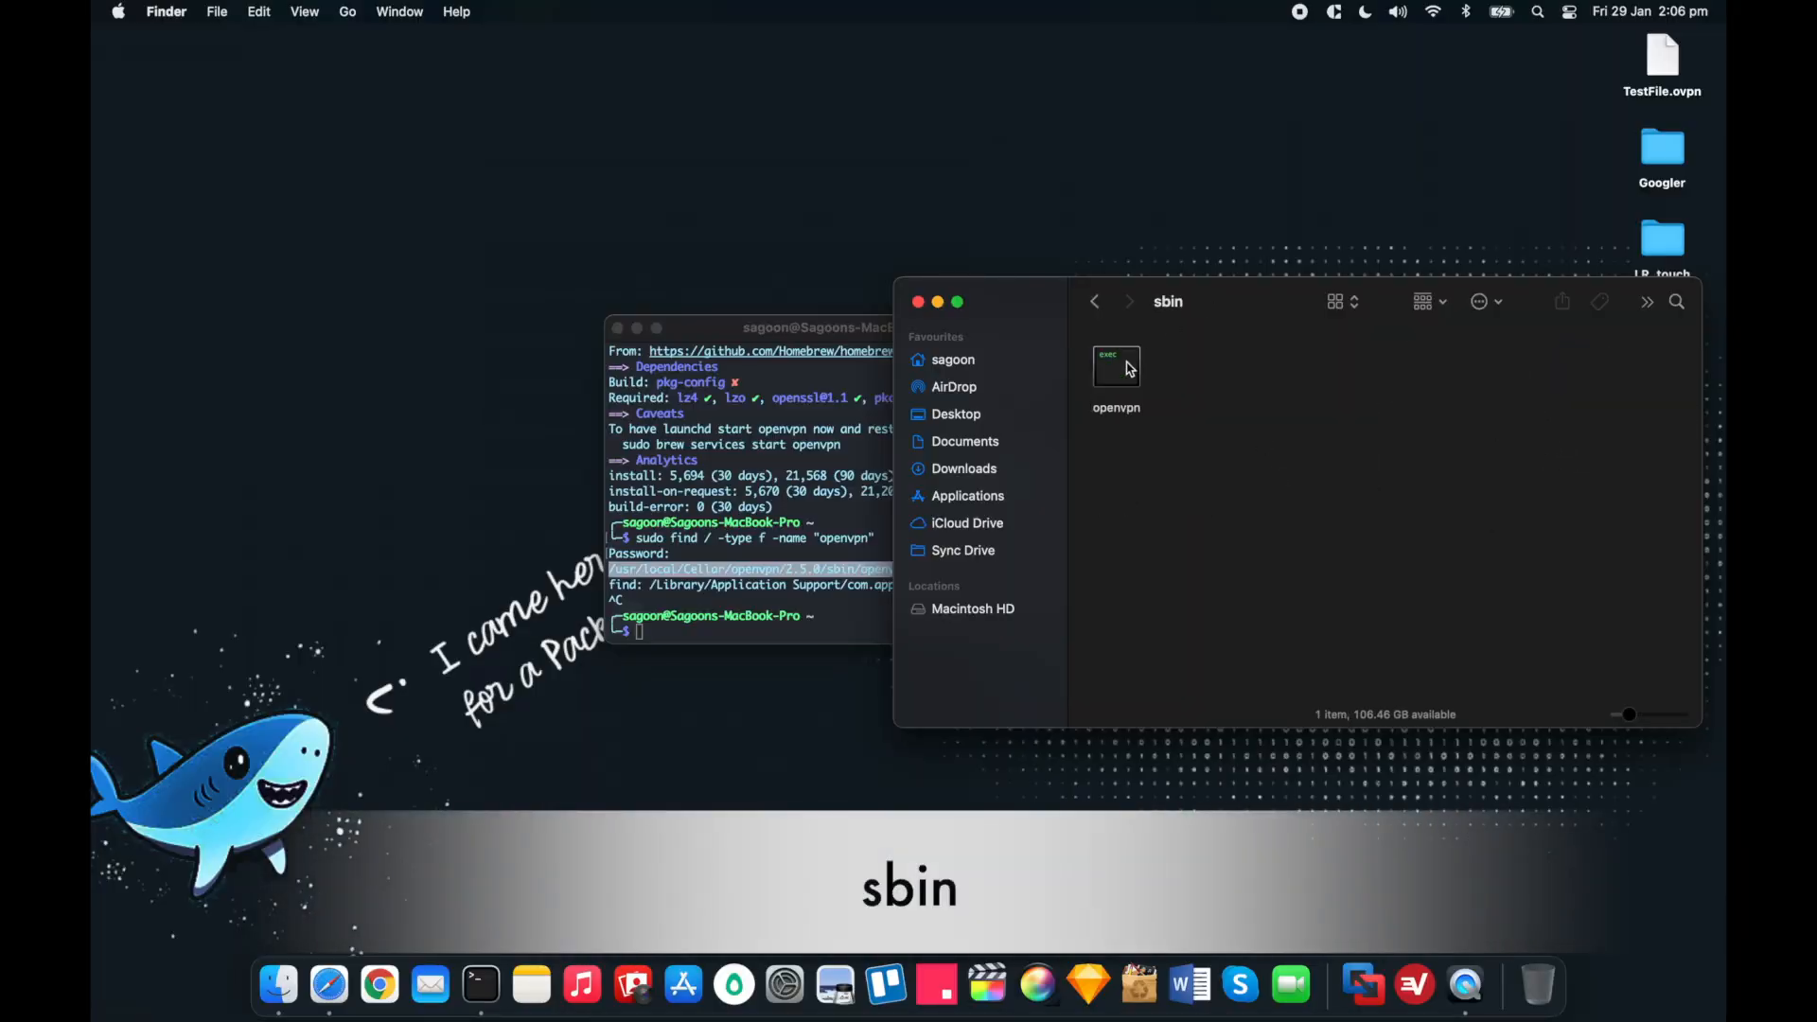
click(1116, 366)
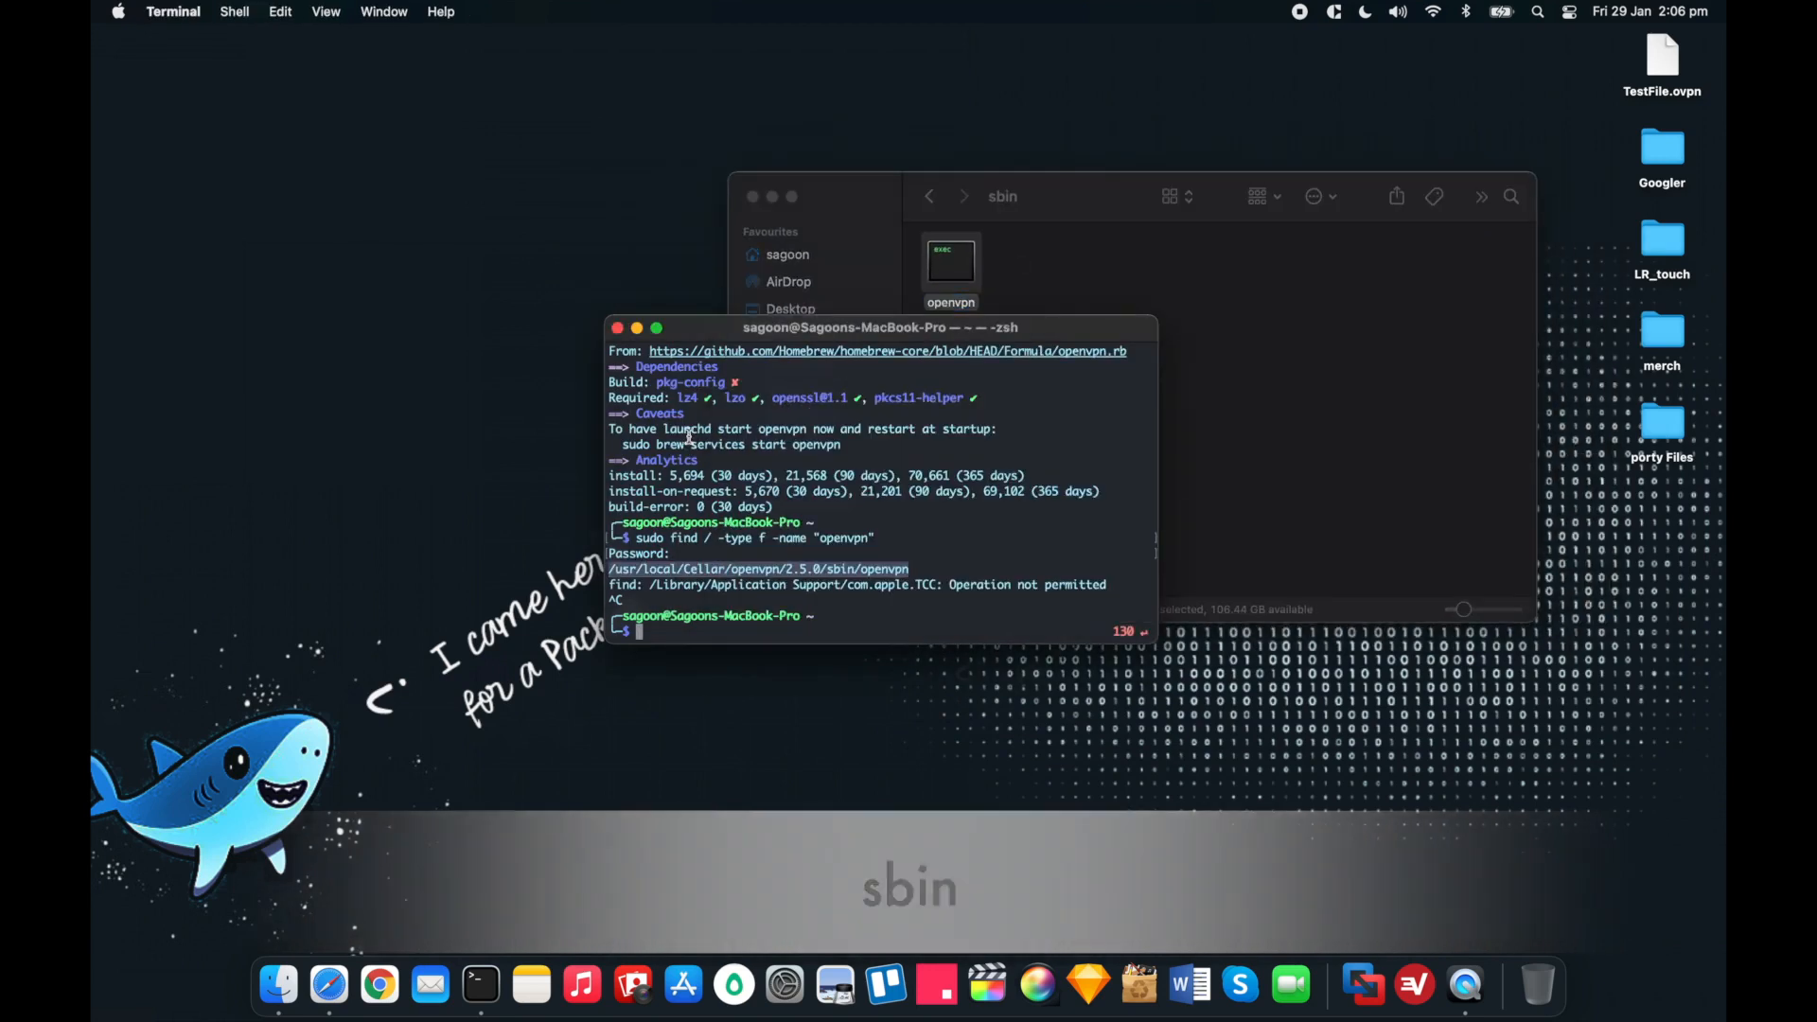
Step: Clear the screen and view .zshrc in nano with sudo, closing without changes
text(cleaqr)
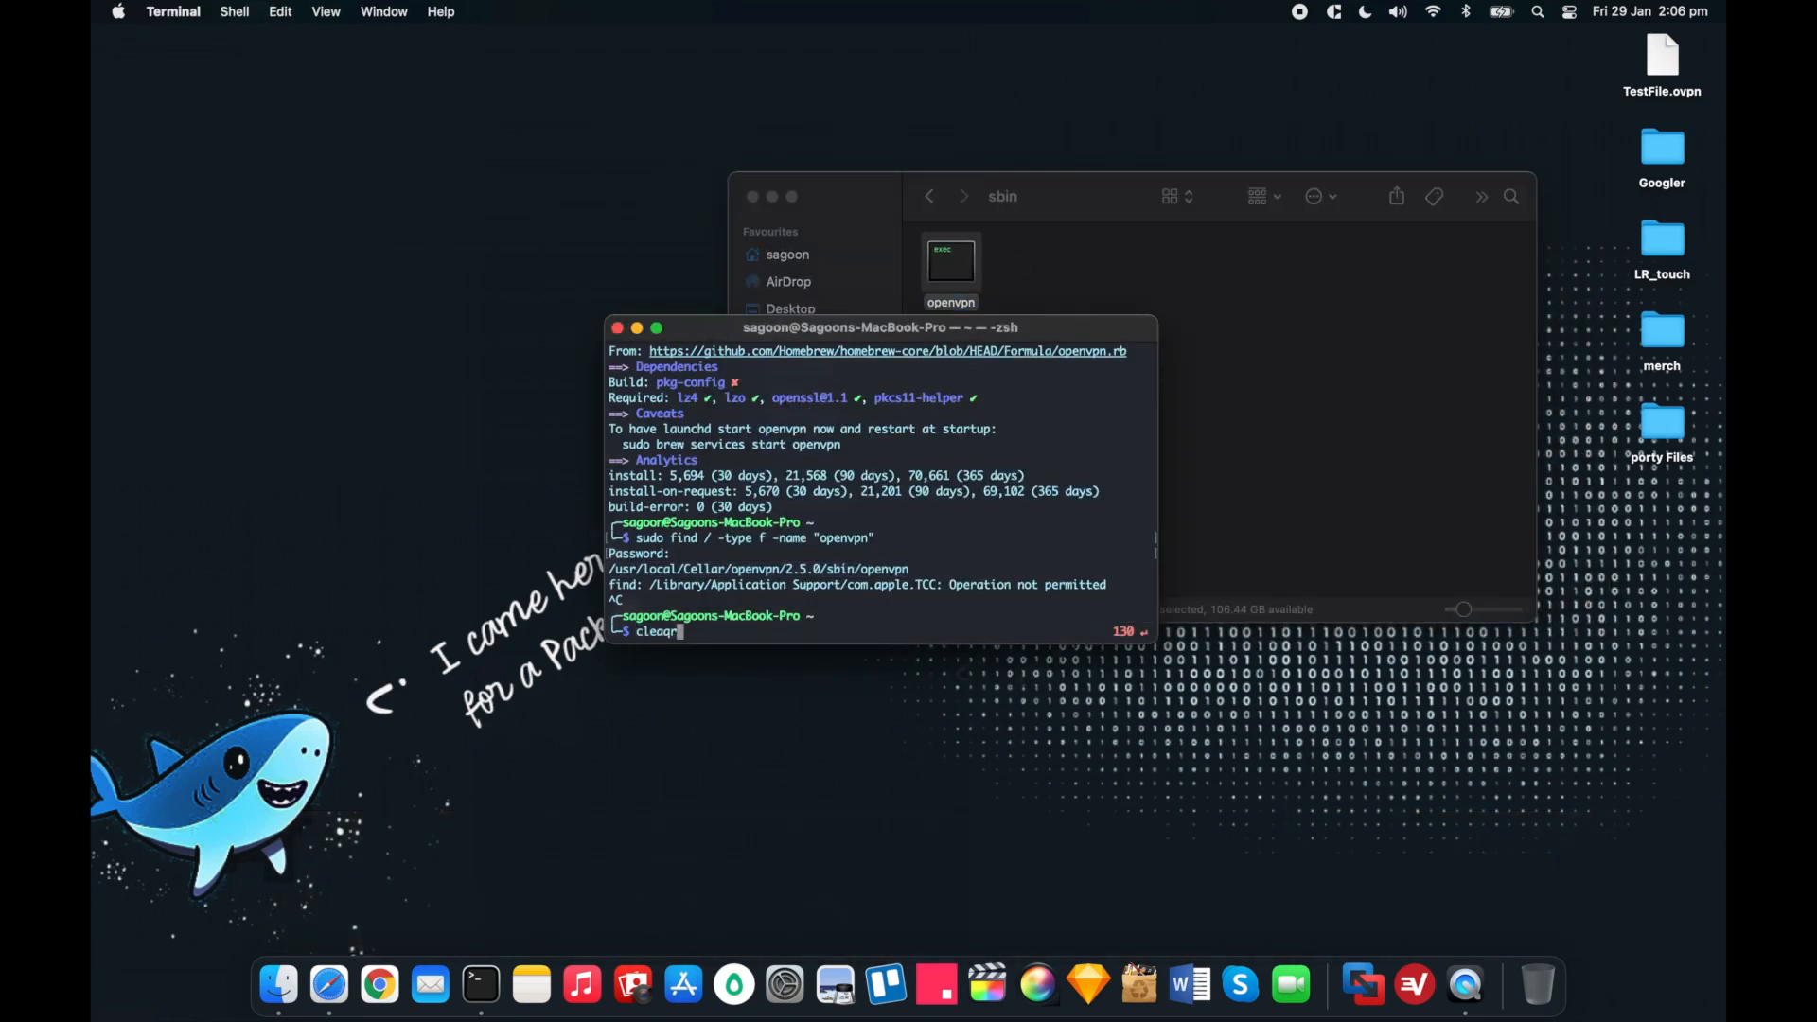
text(clear)
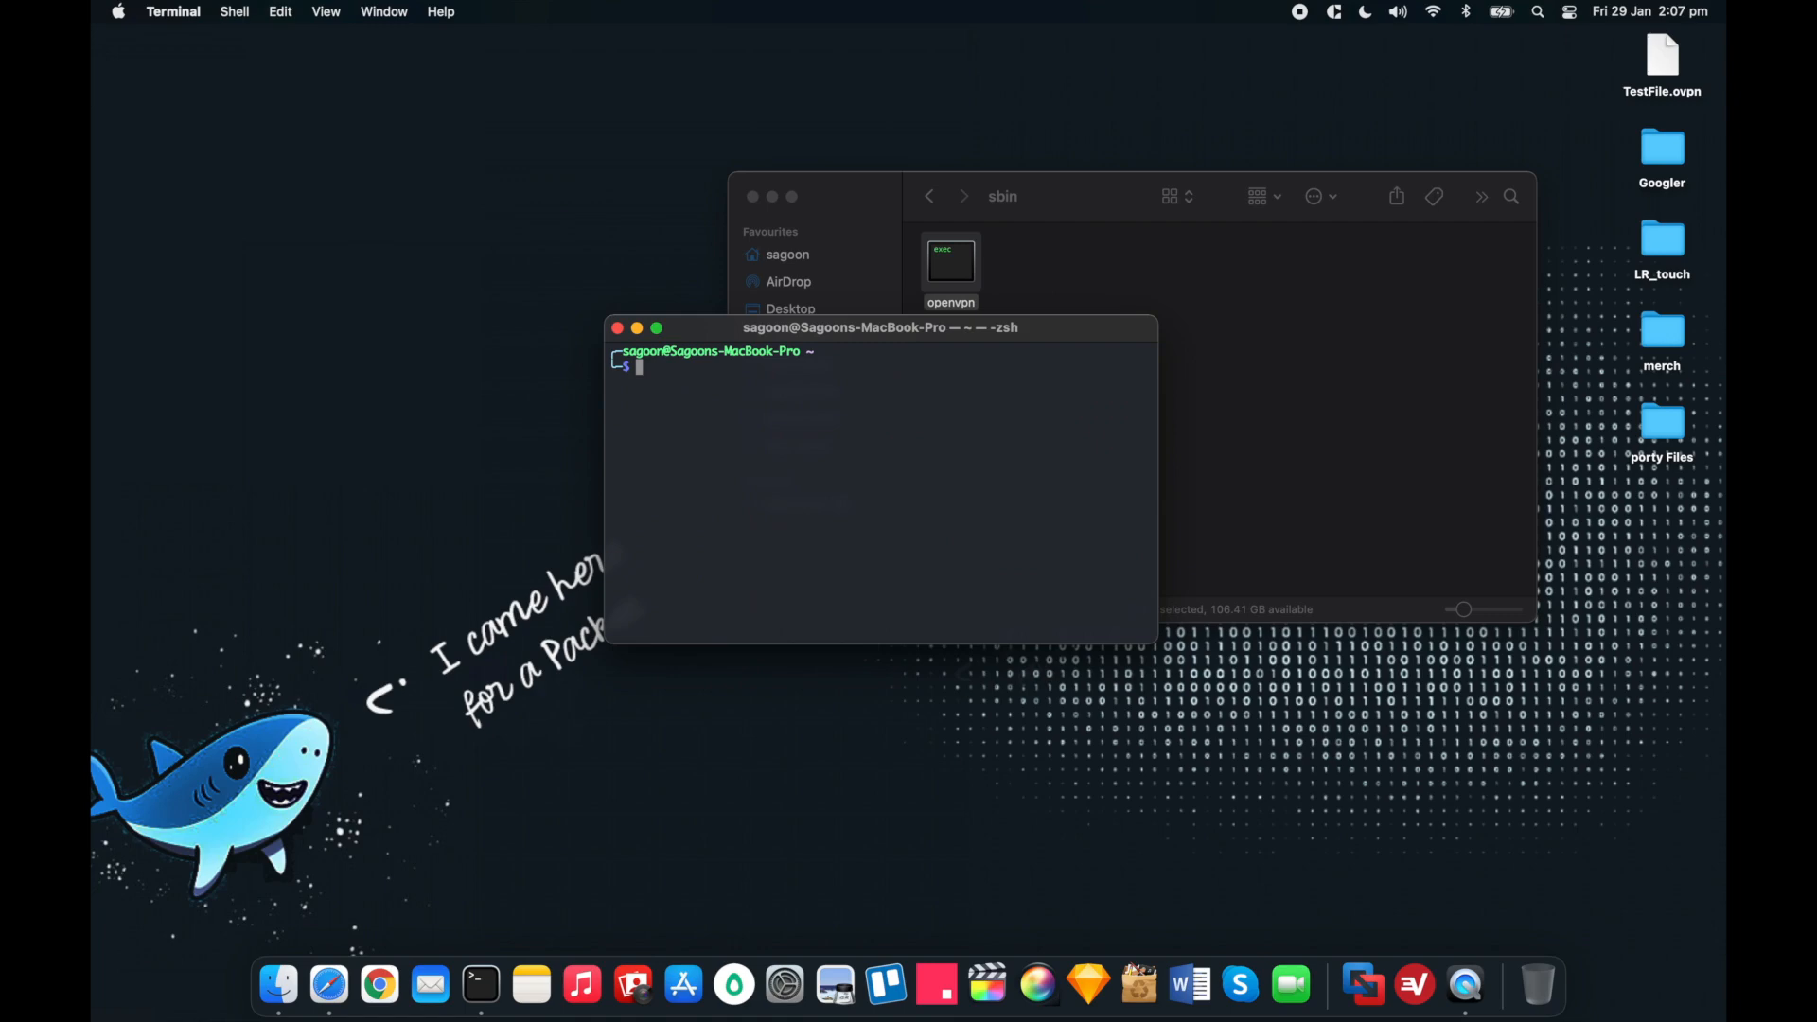
text(sud)
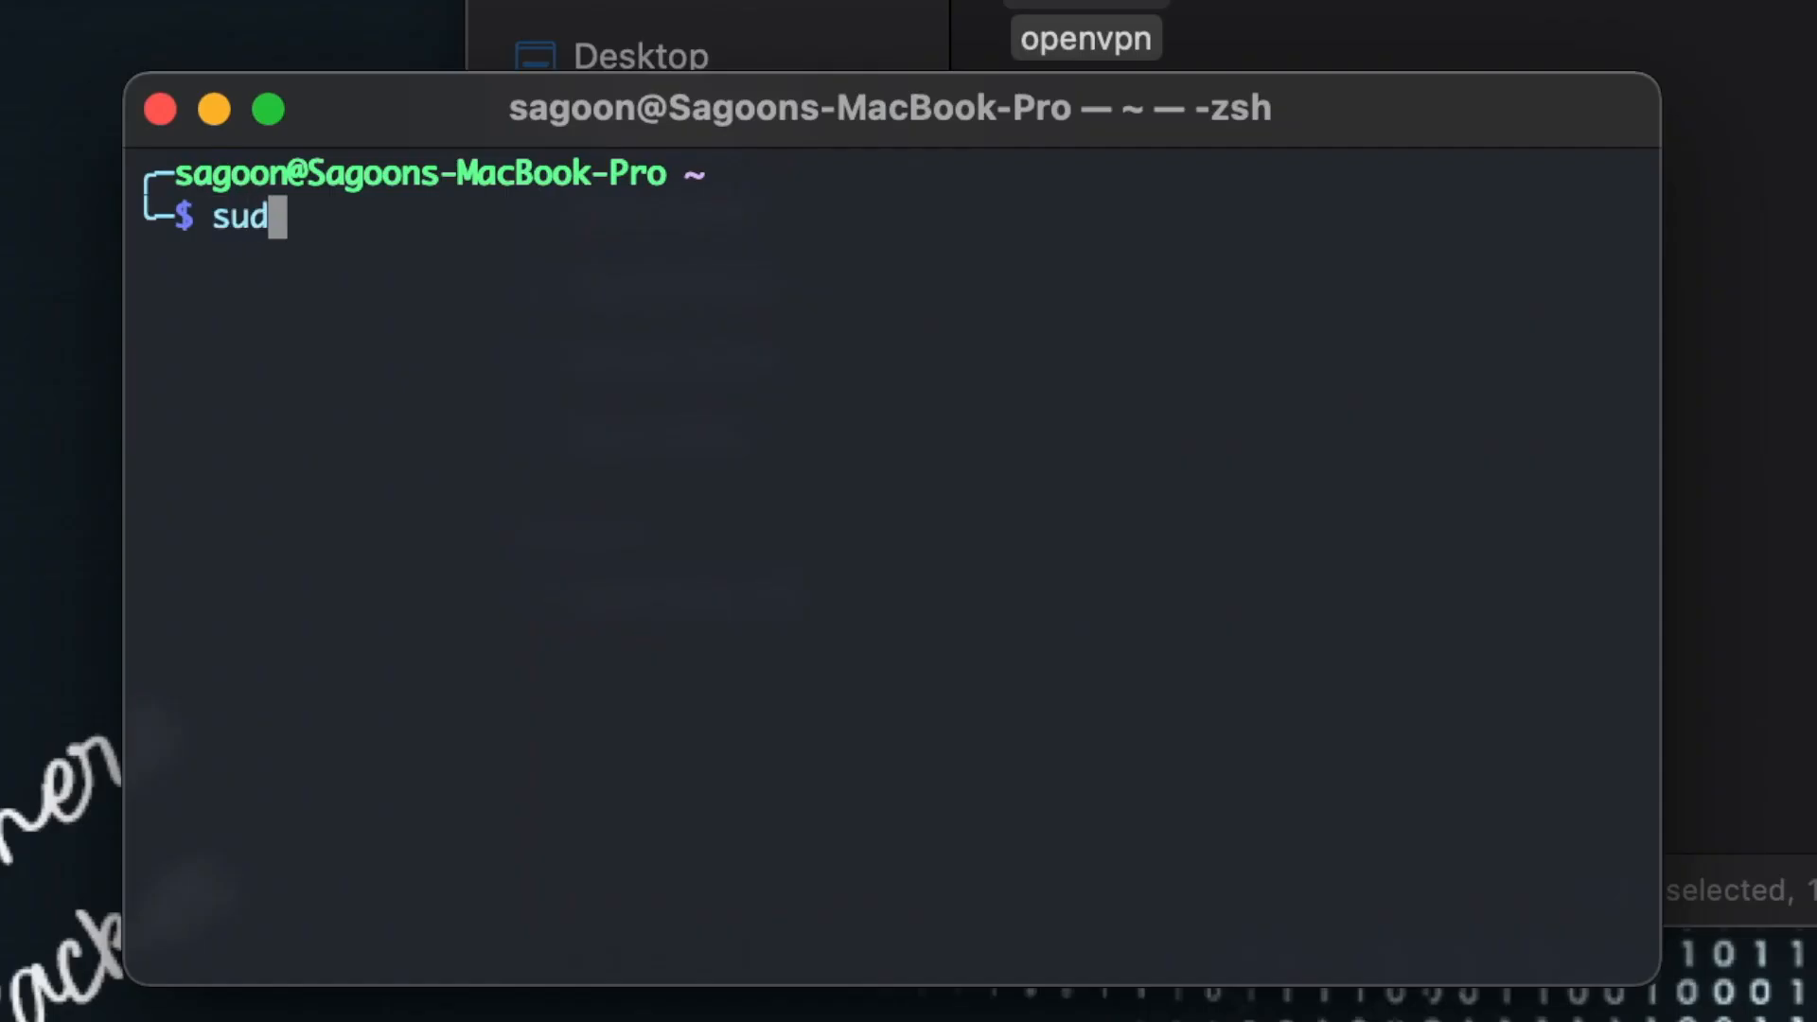
text(o na)
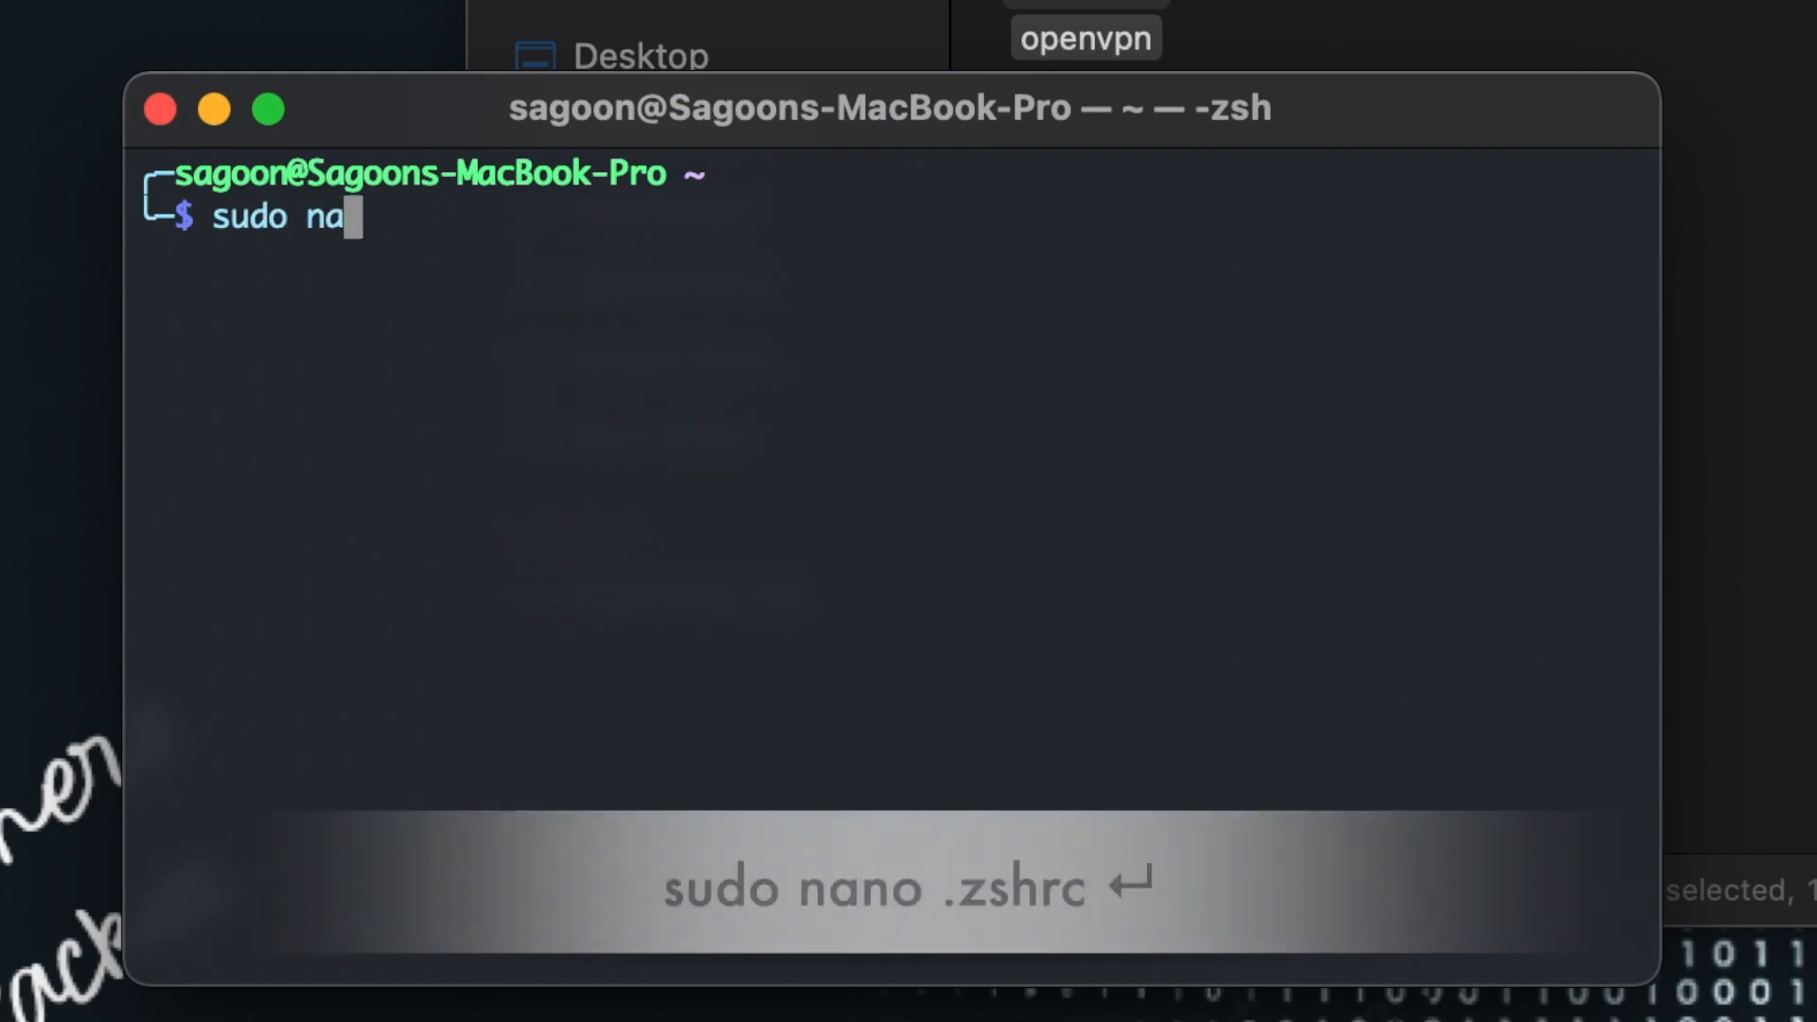
text(no .zsh)
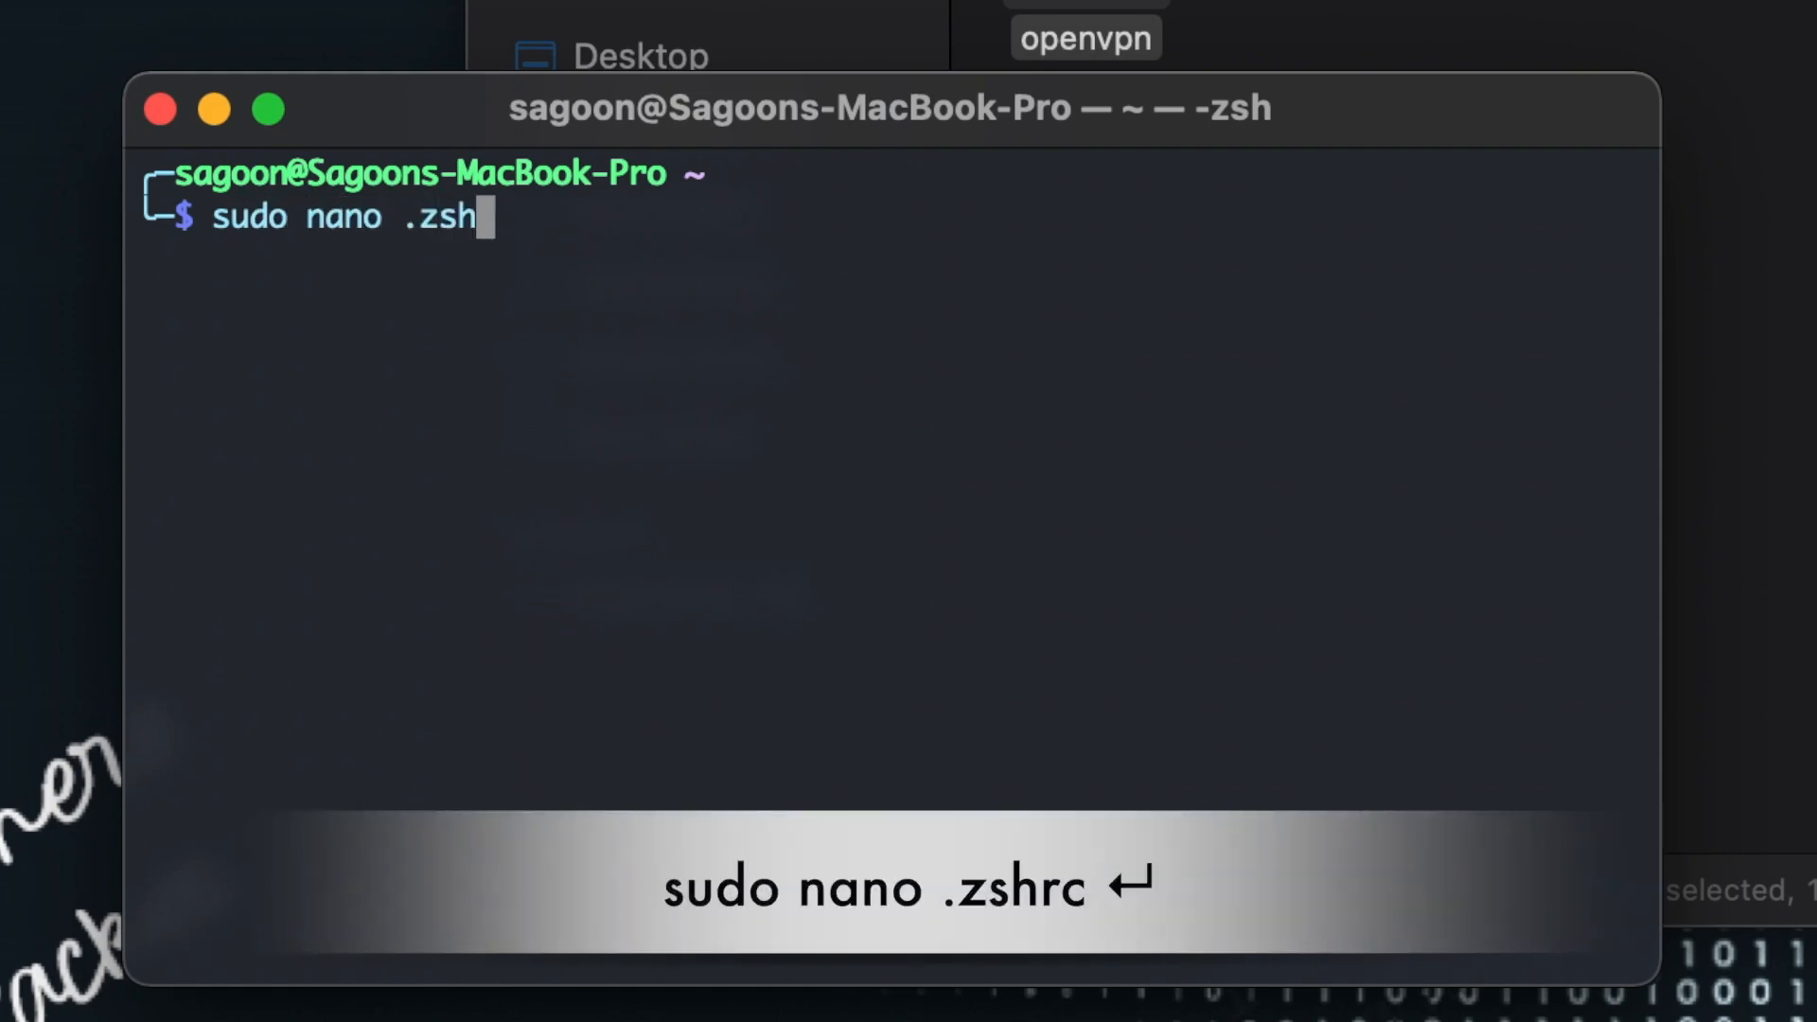
text(rc)
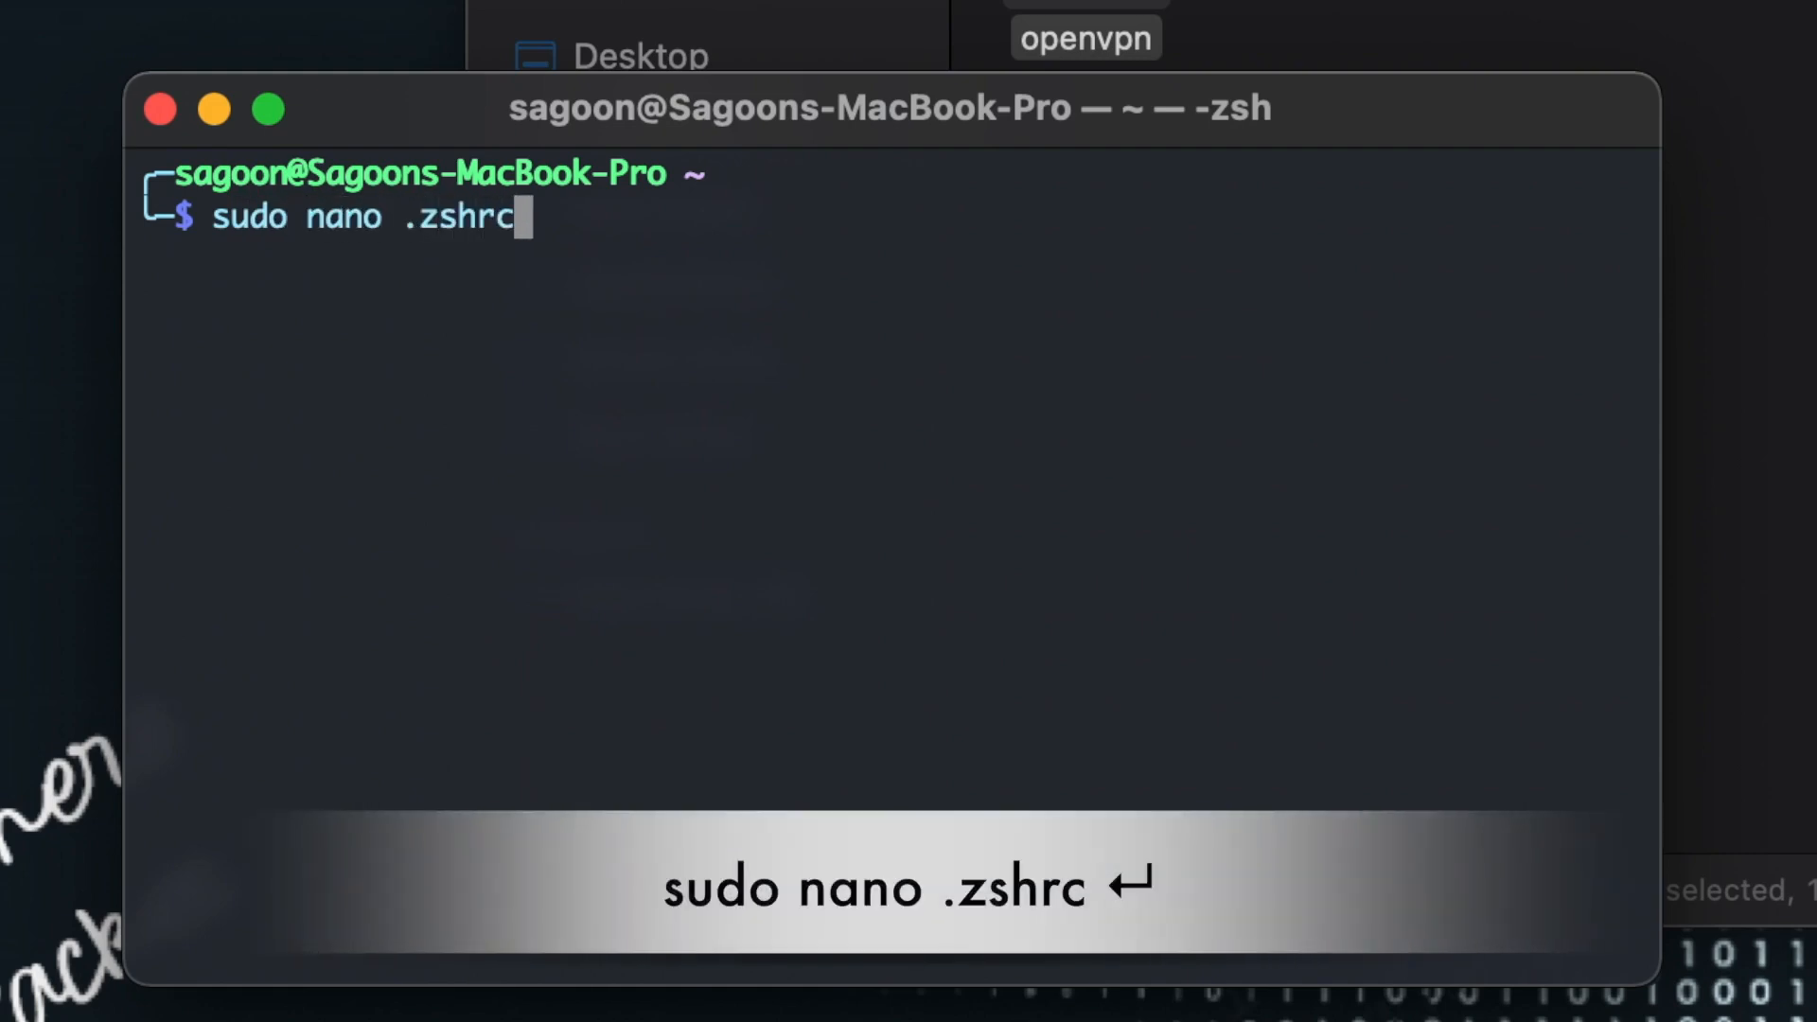
key(enter)
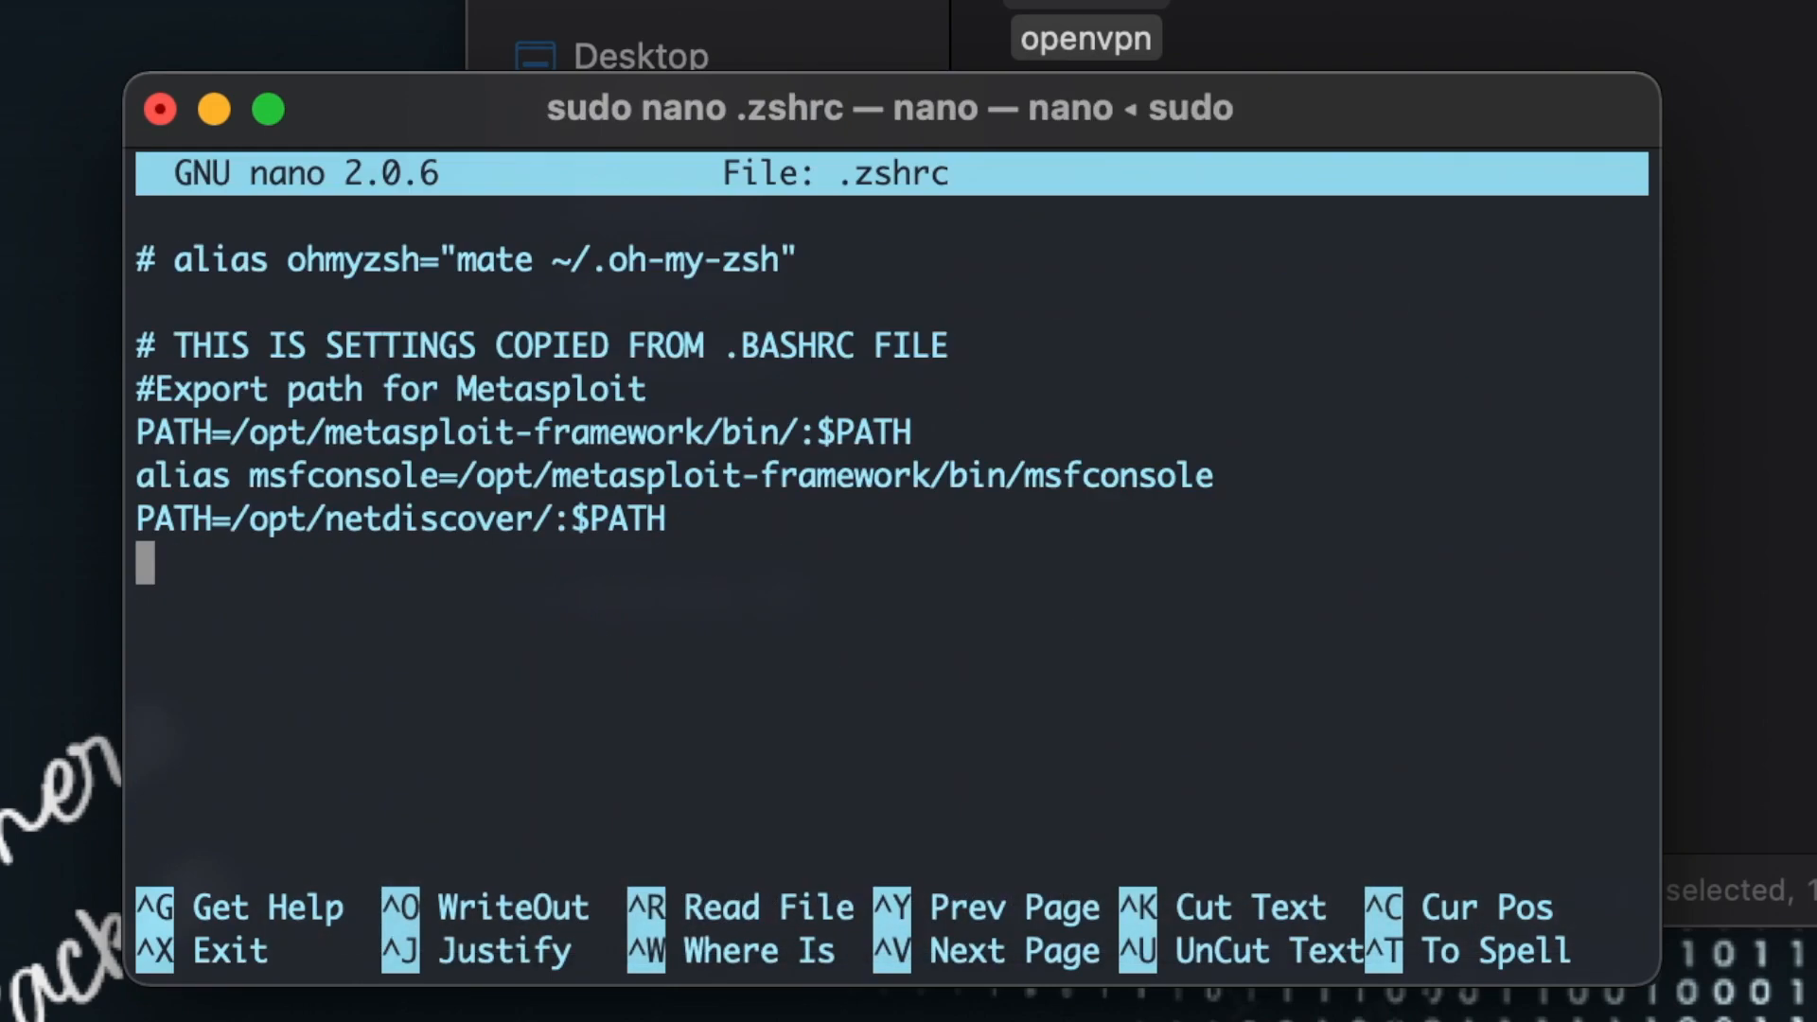
key(ctrl+x)
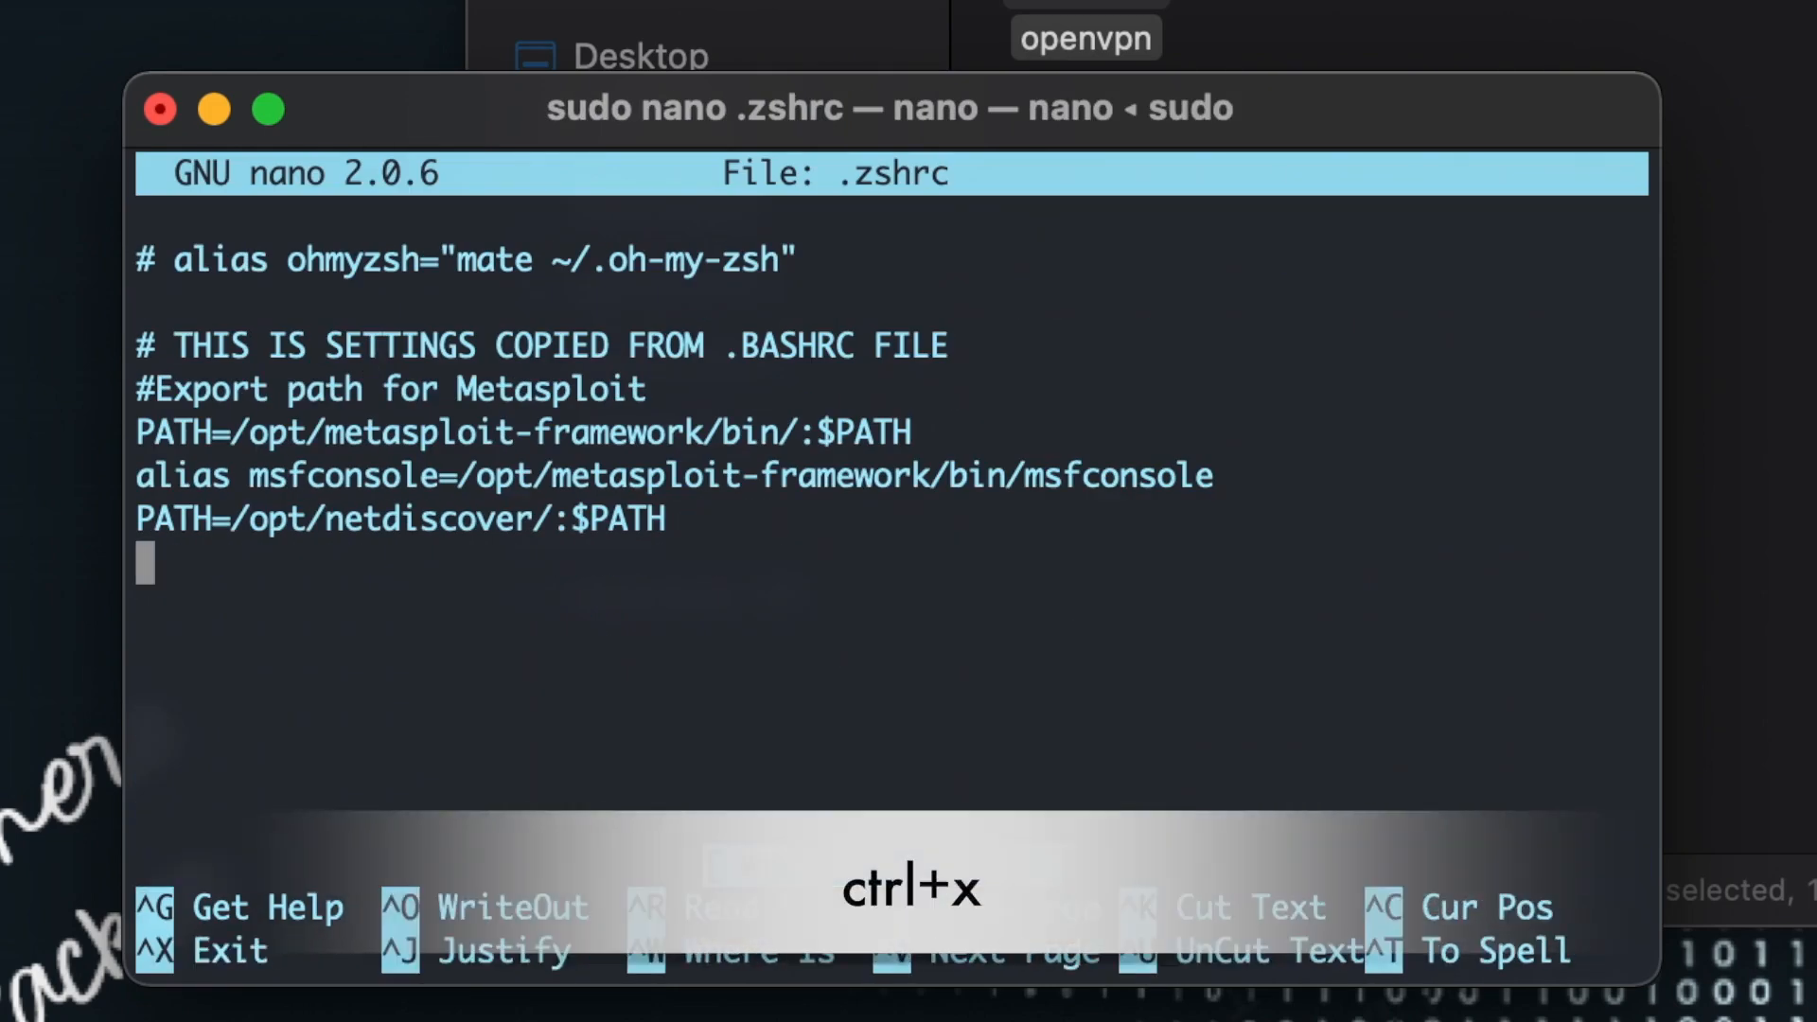
key(ctrl+x)
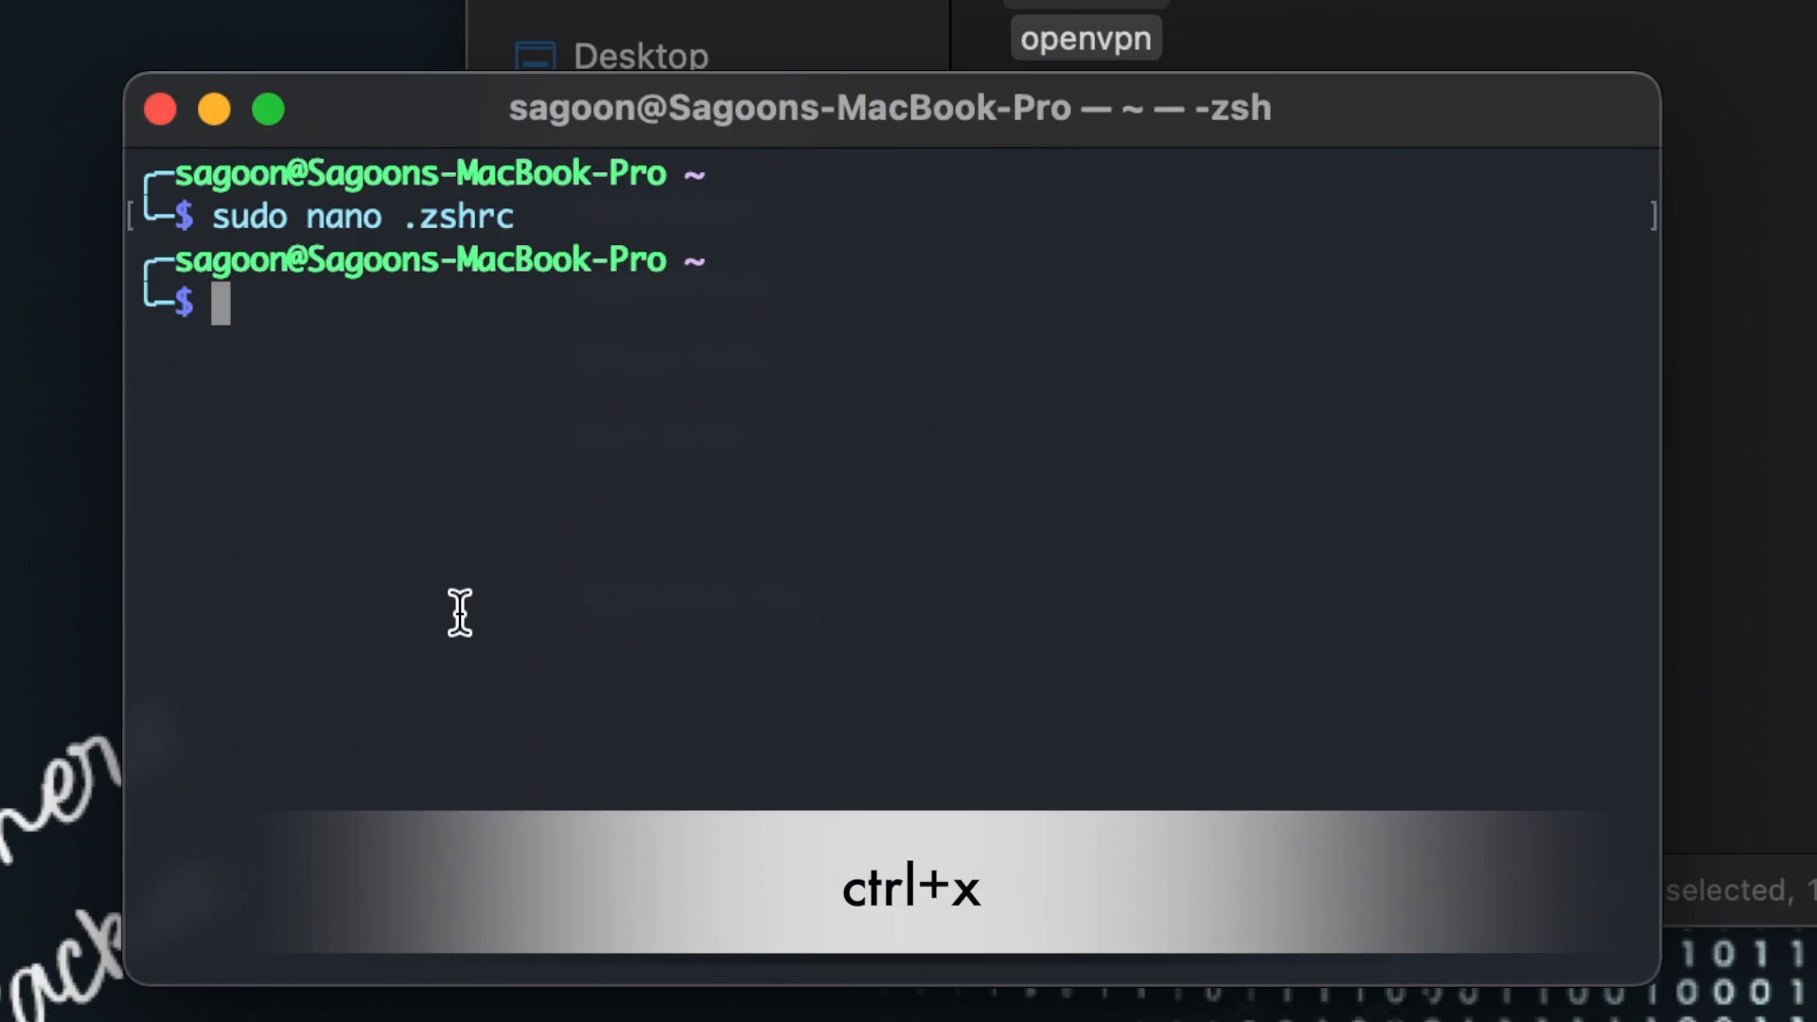
Step: View .bash_profile and .bashrc in nano, closing each without changes
text(sudo nano .)
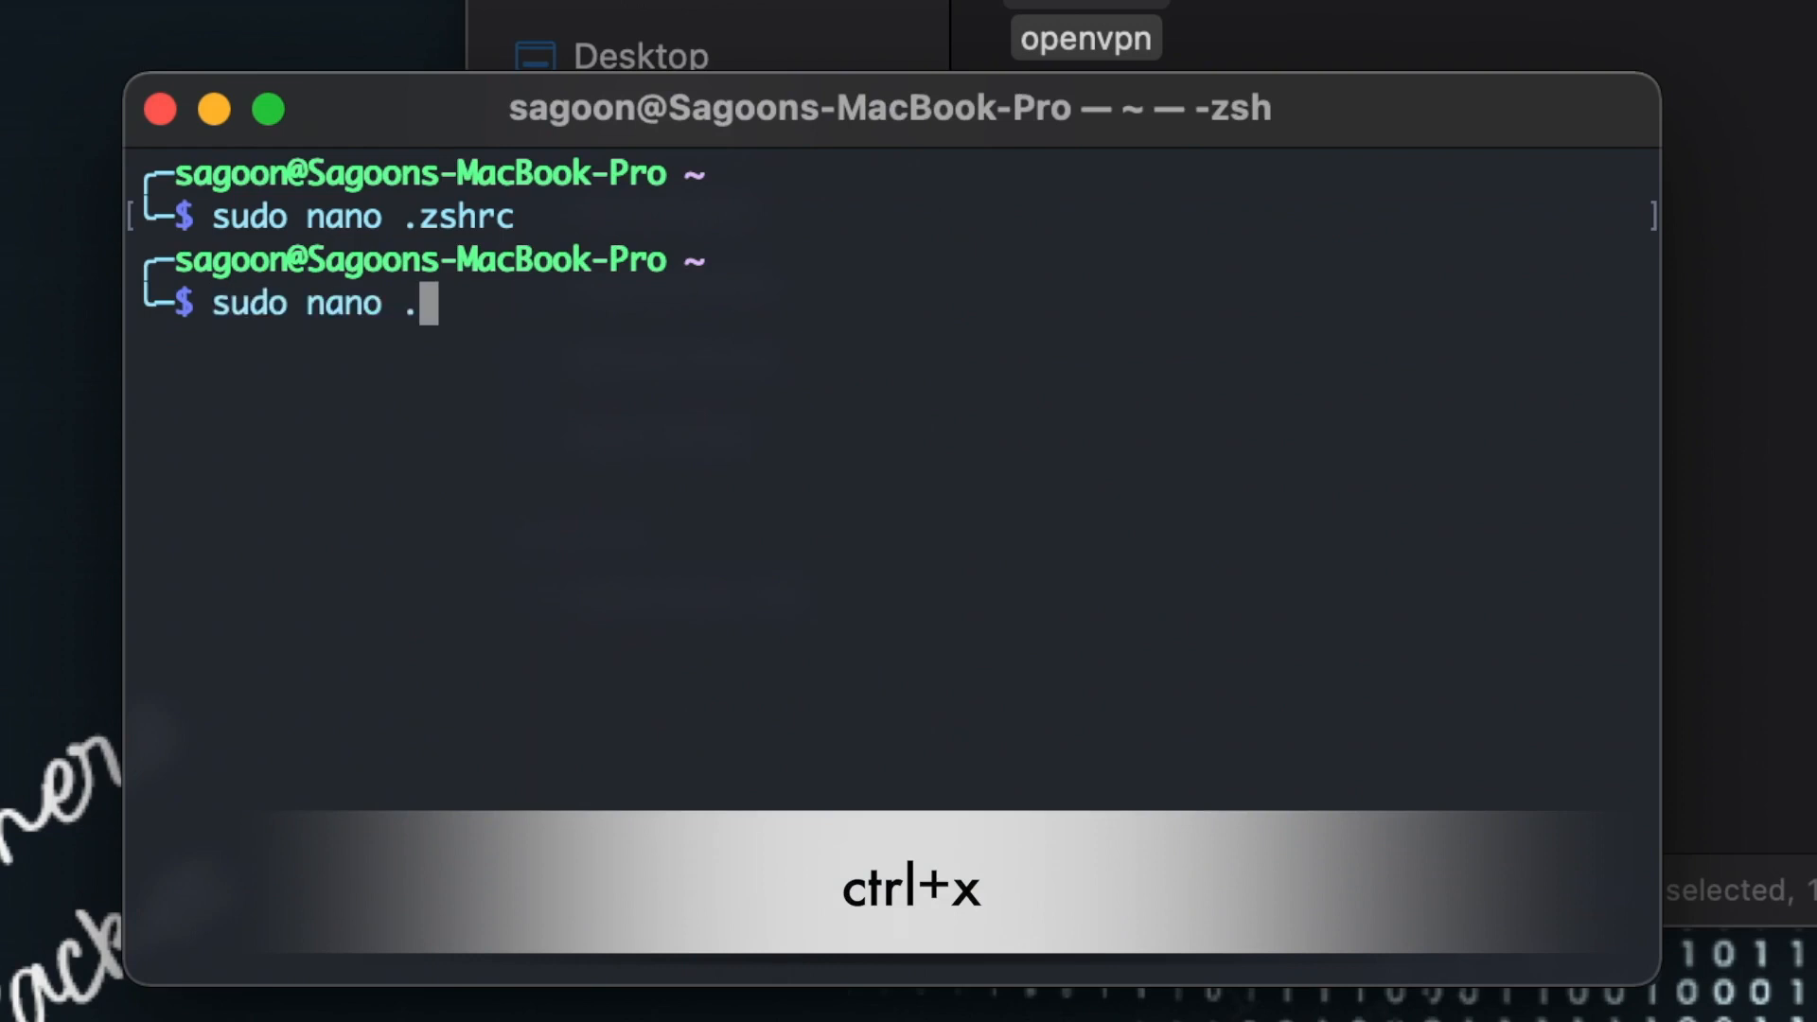
text(bash_profile)
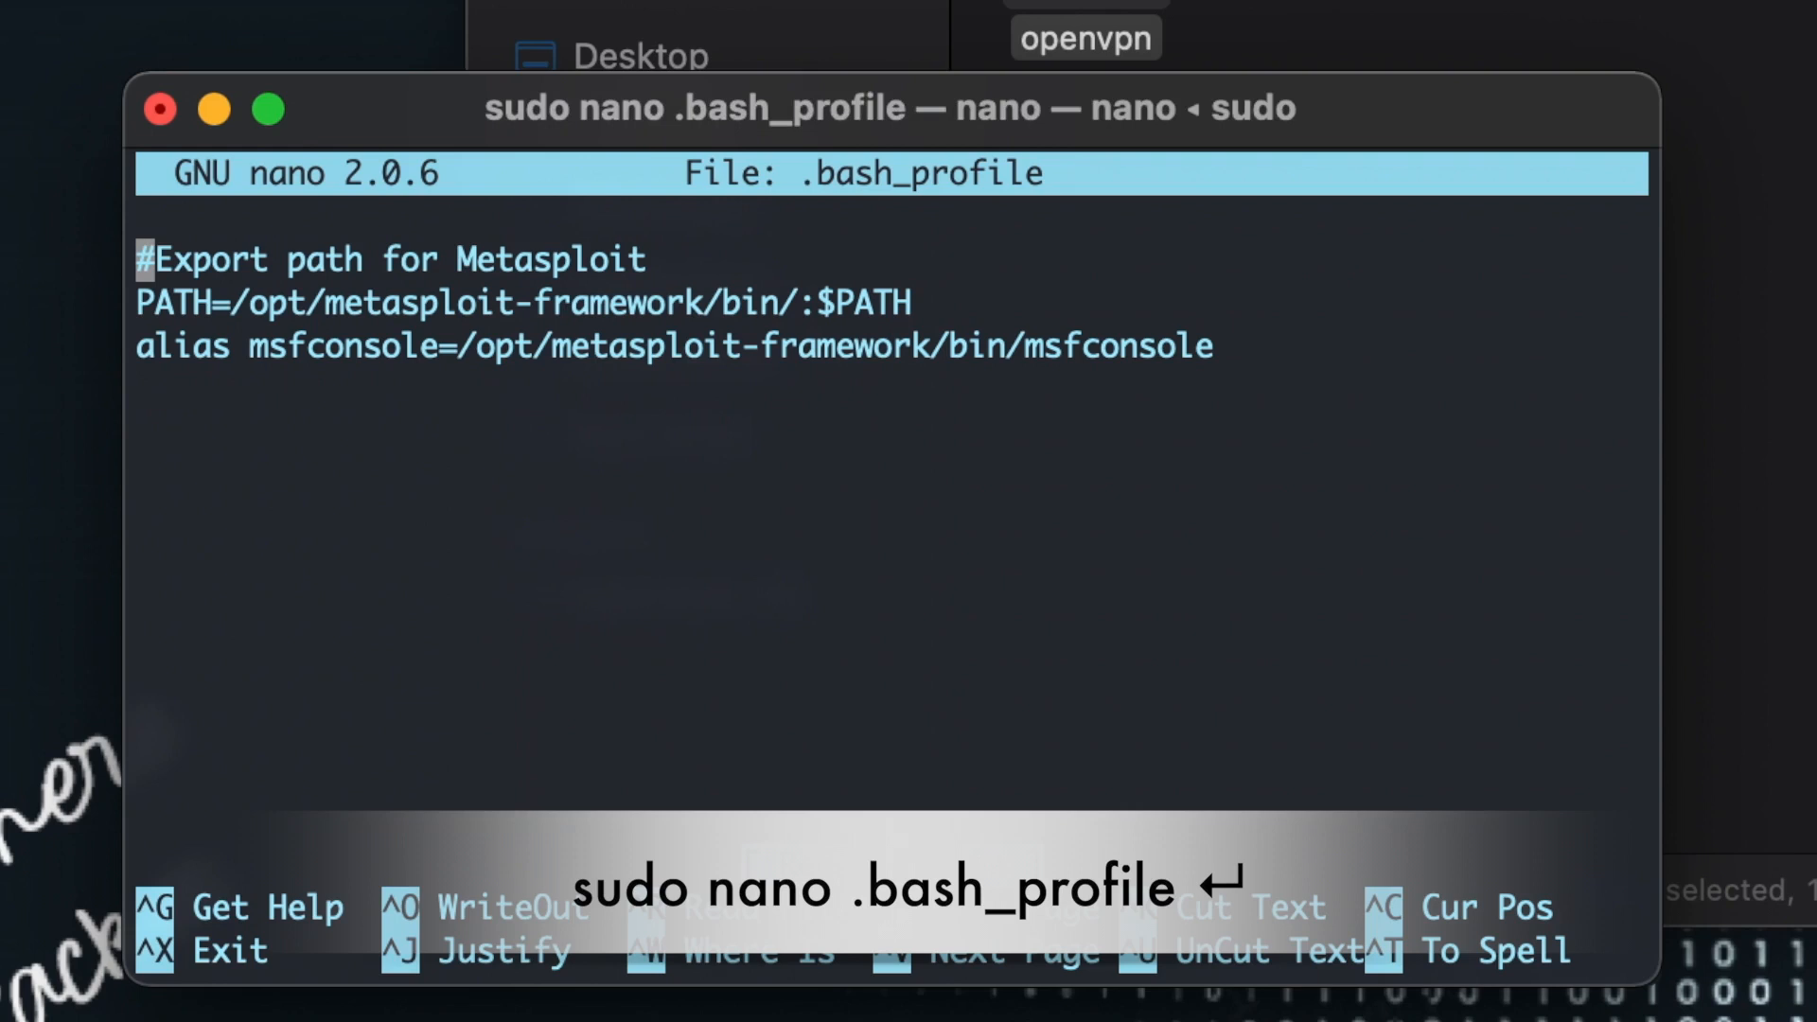
key(ctrl+x)
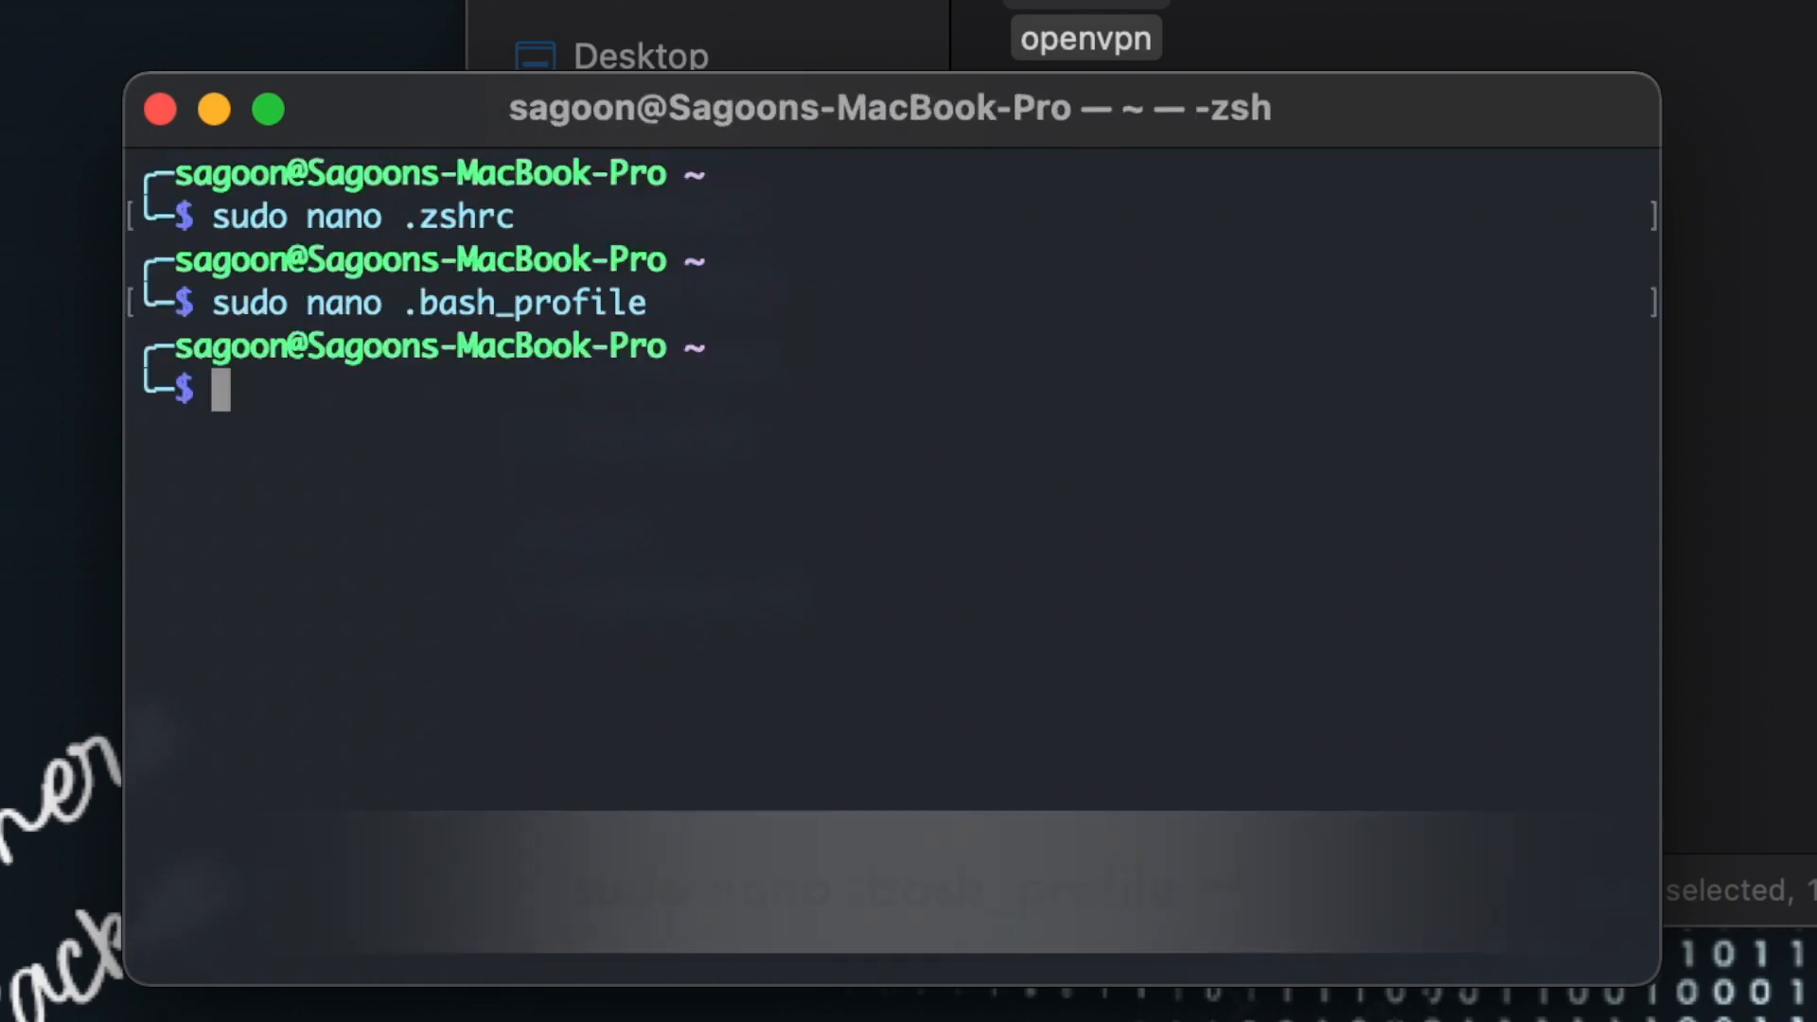
text(sudo nano .bash_pro)
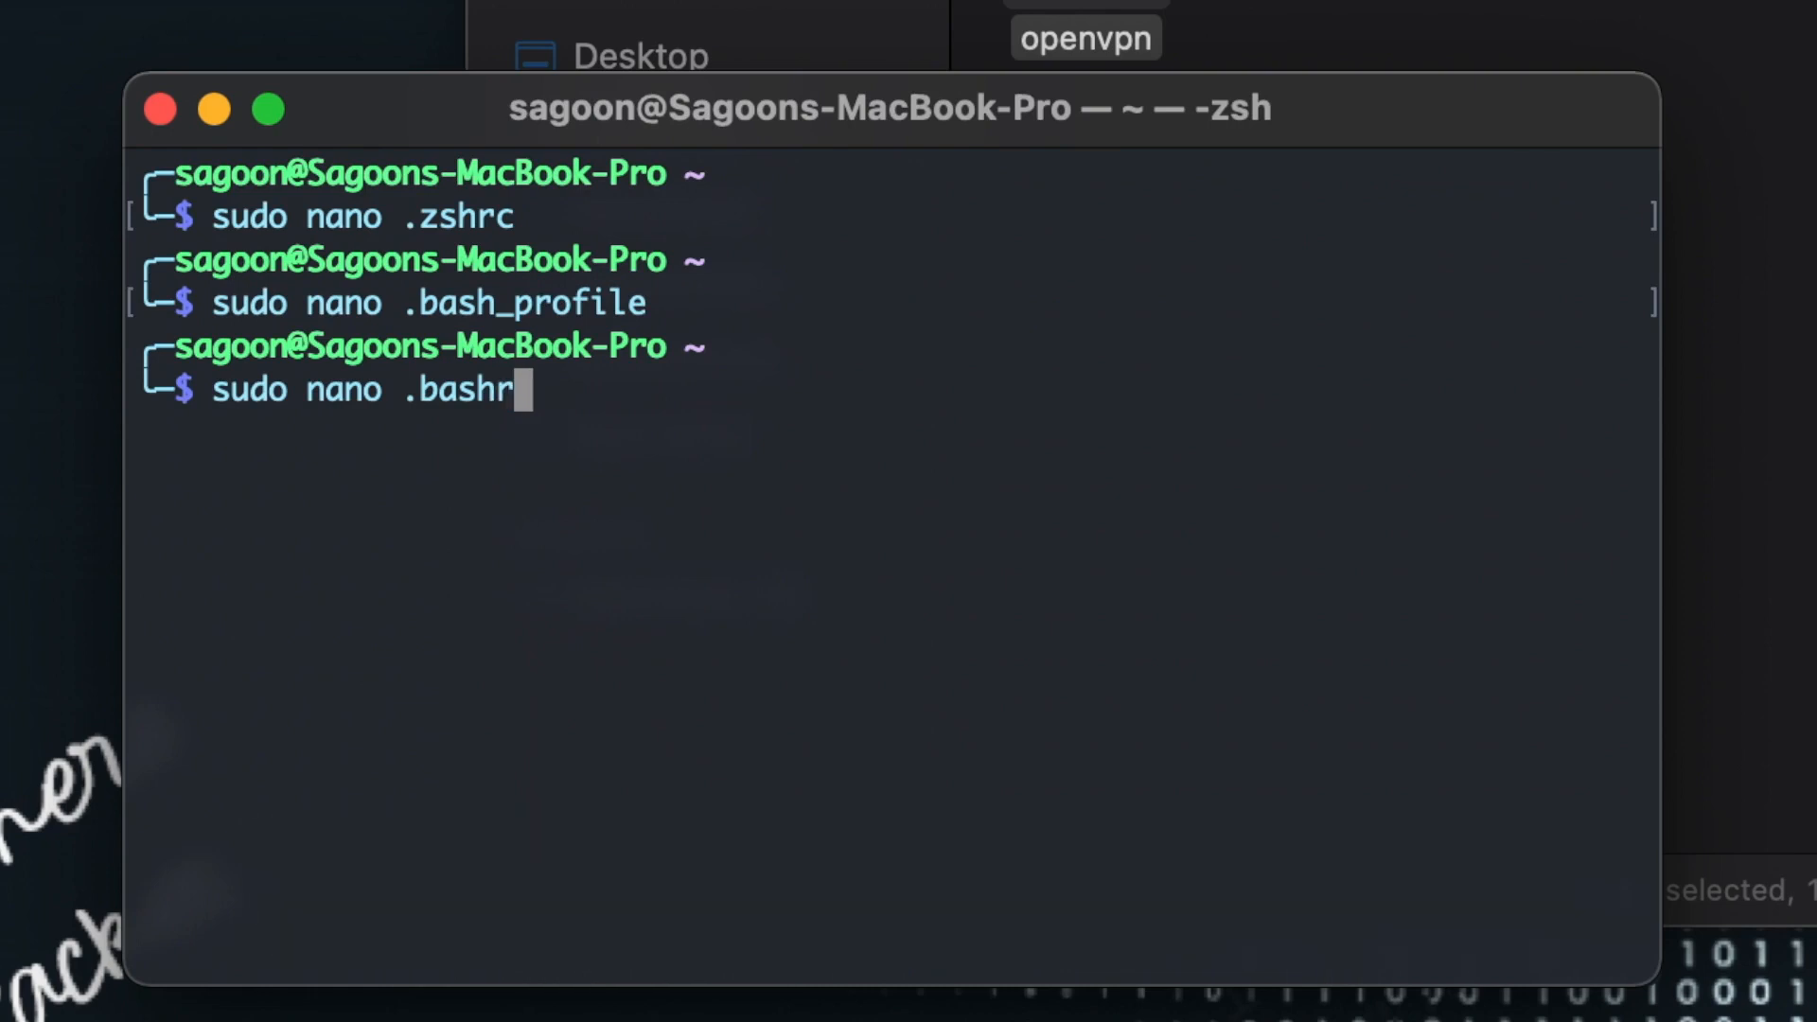
key(Return)
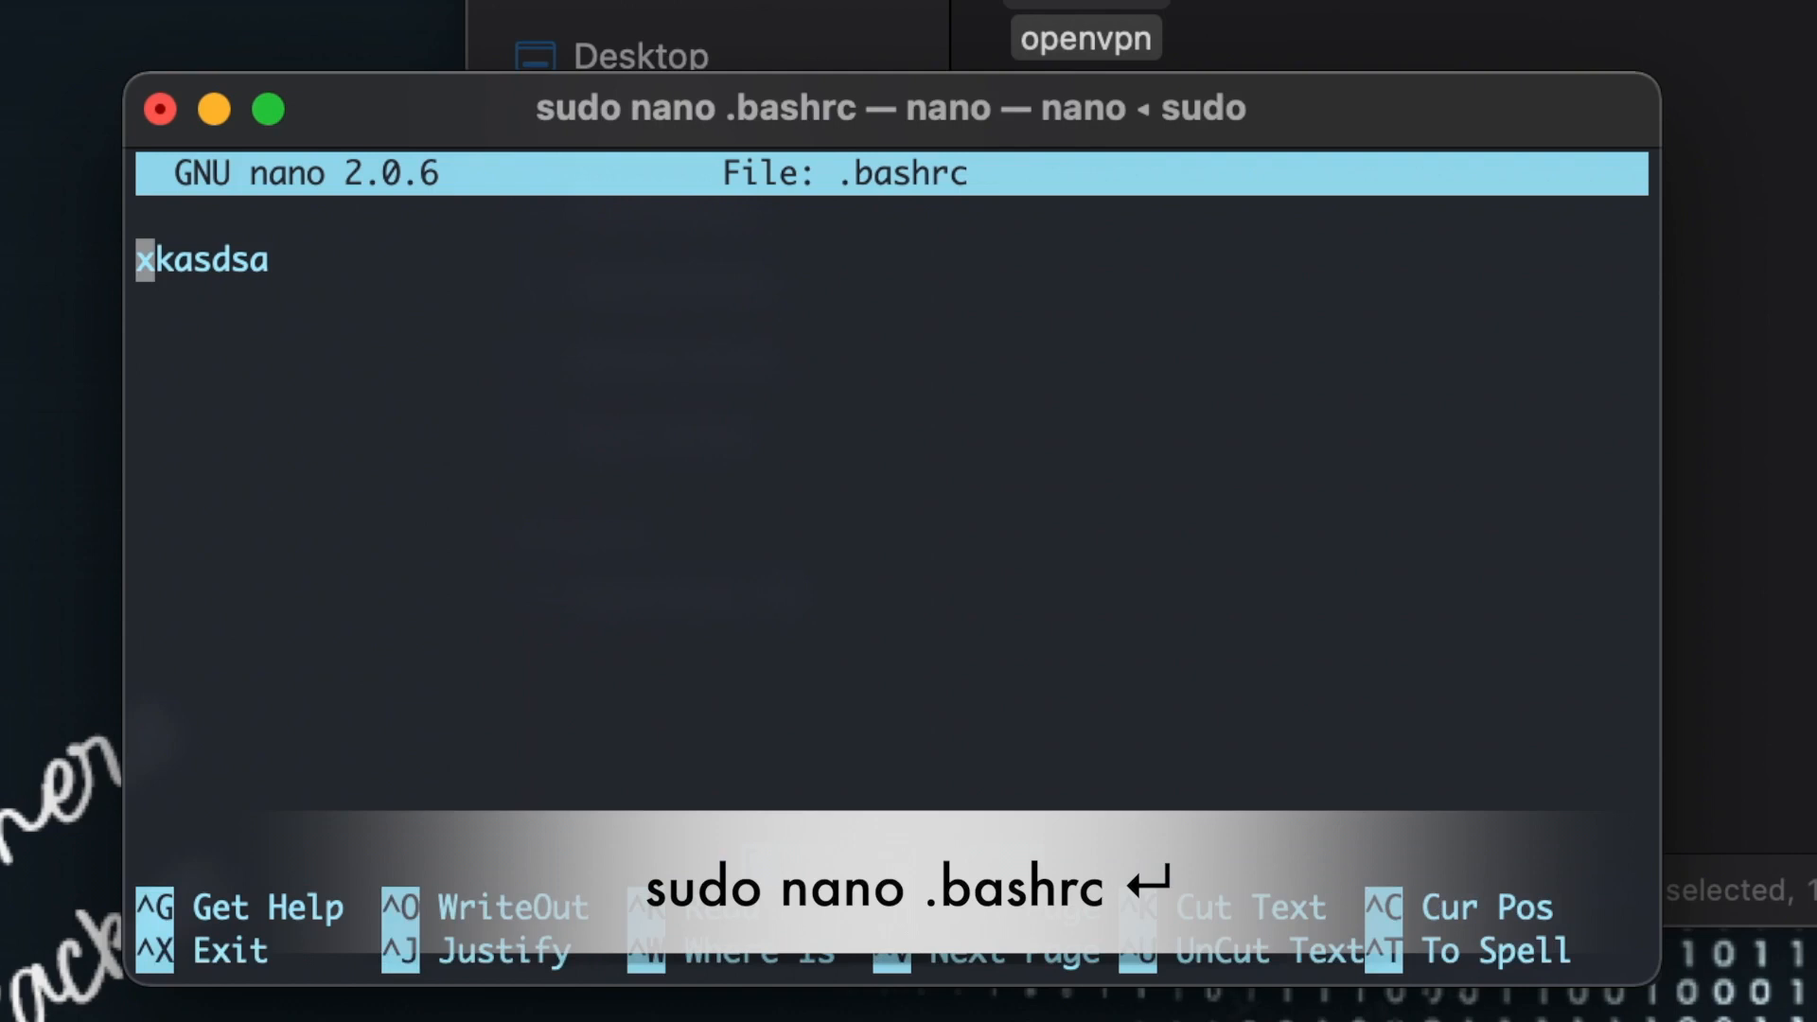
key(ctrl+x)
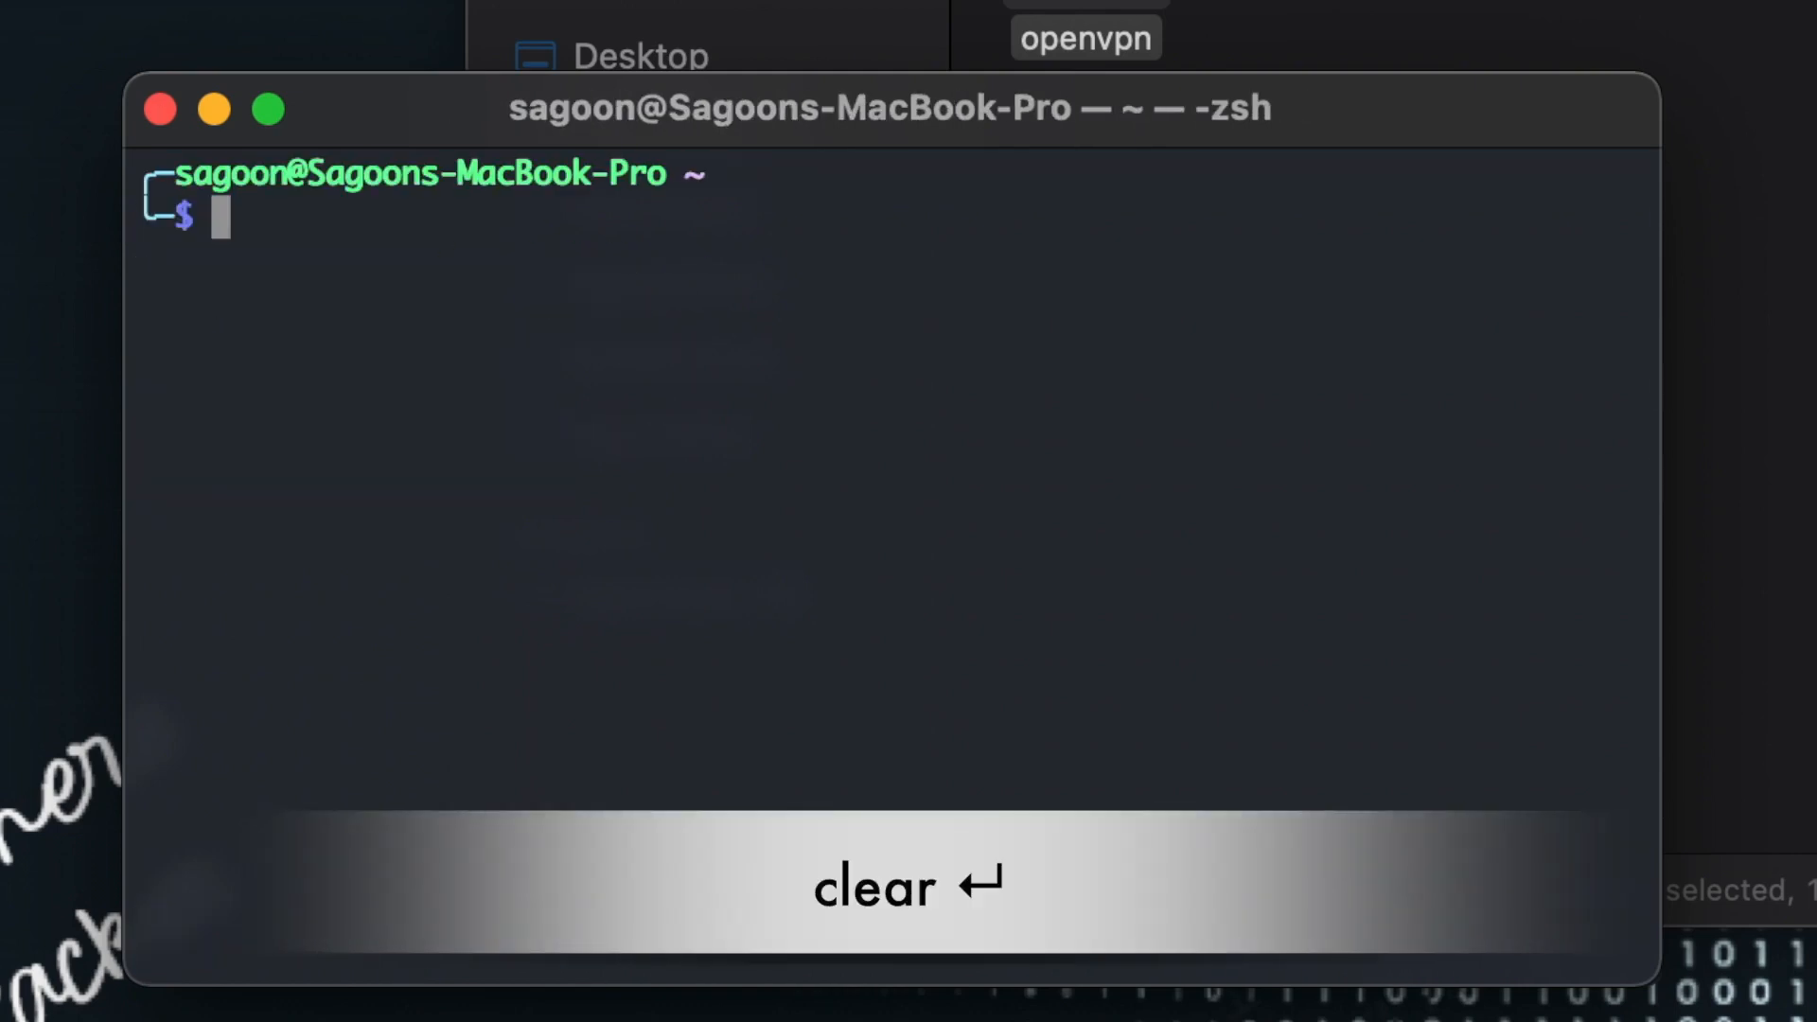
Step: Open .zshrc in nano and type the comment '#This is for openvpn'
right_click(501, 278)
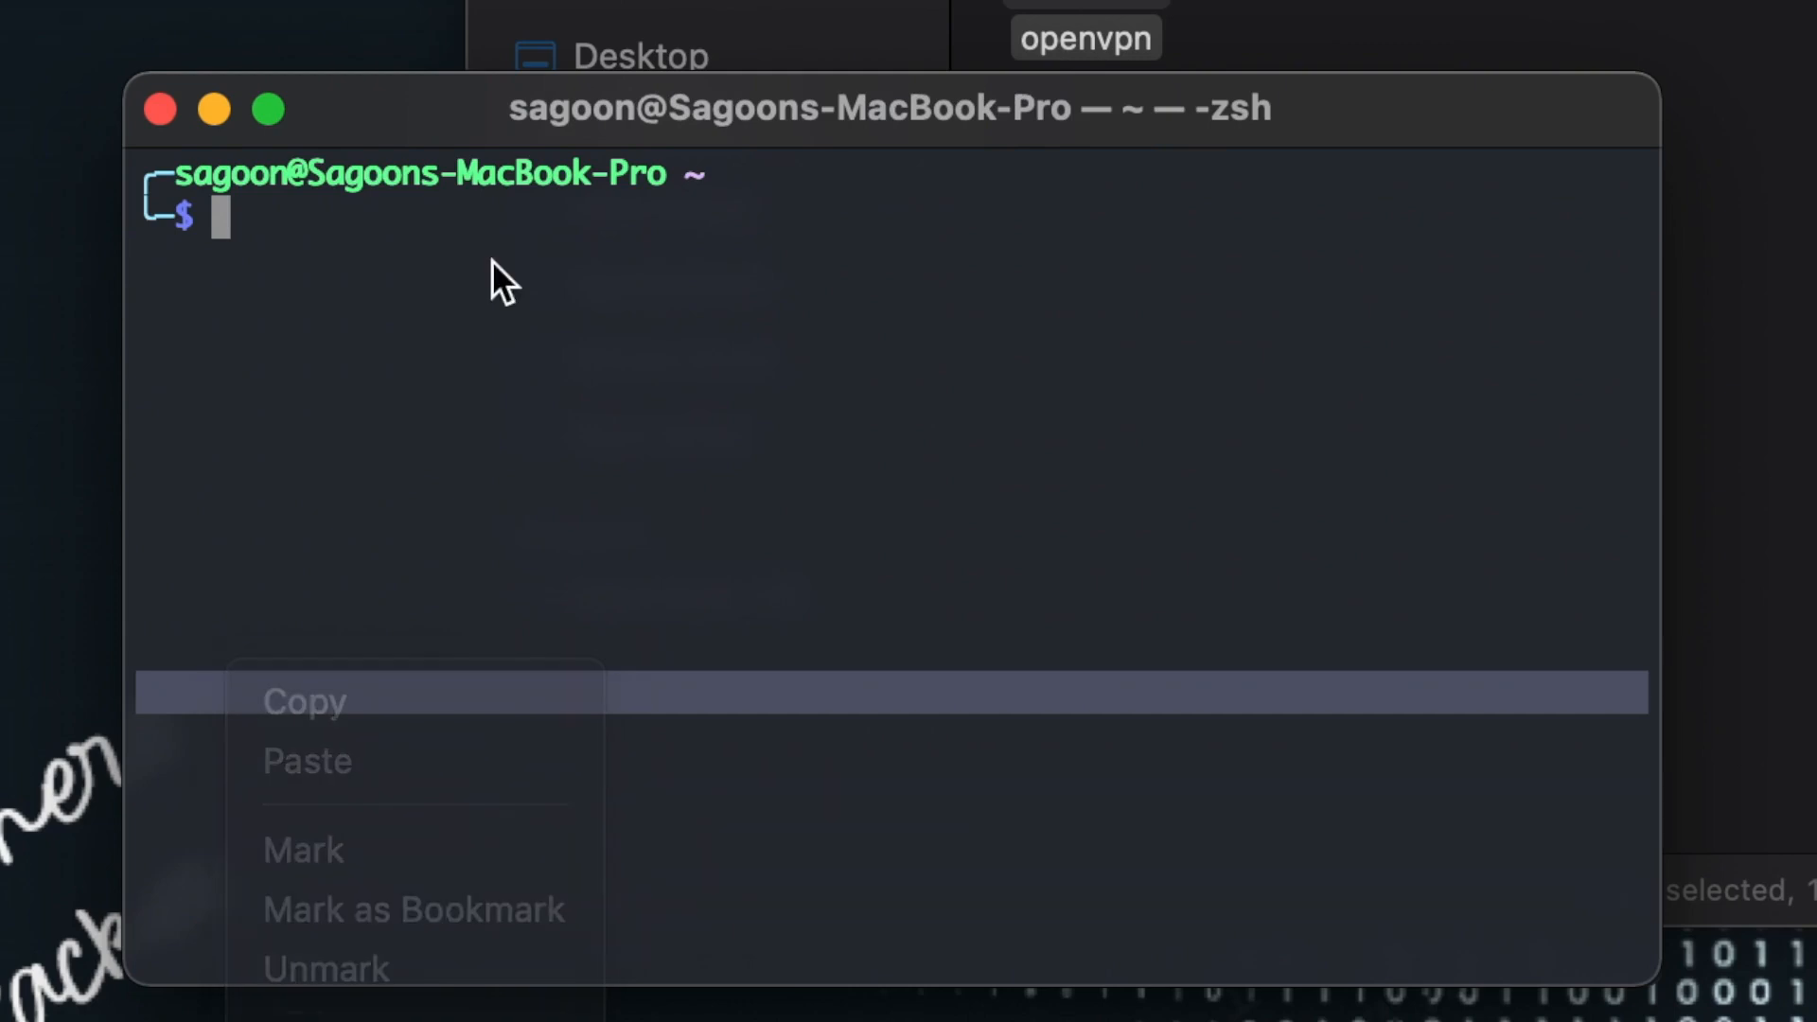
text(sudo nano)
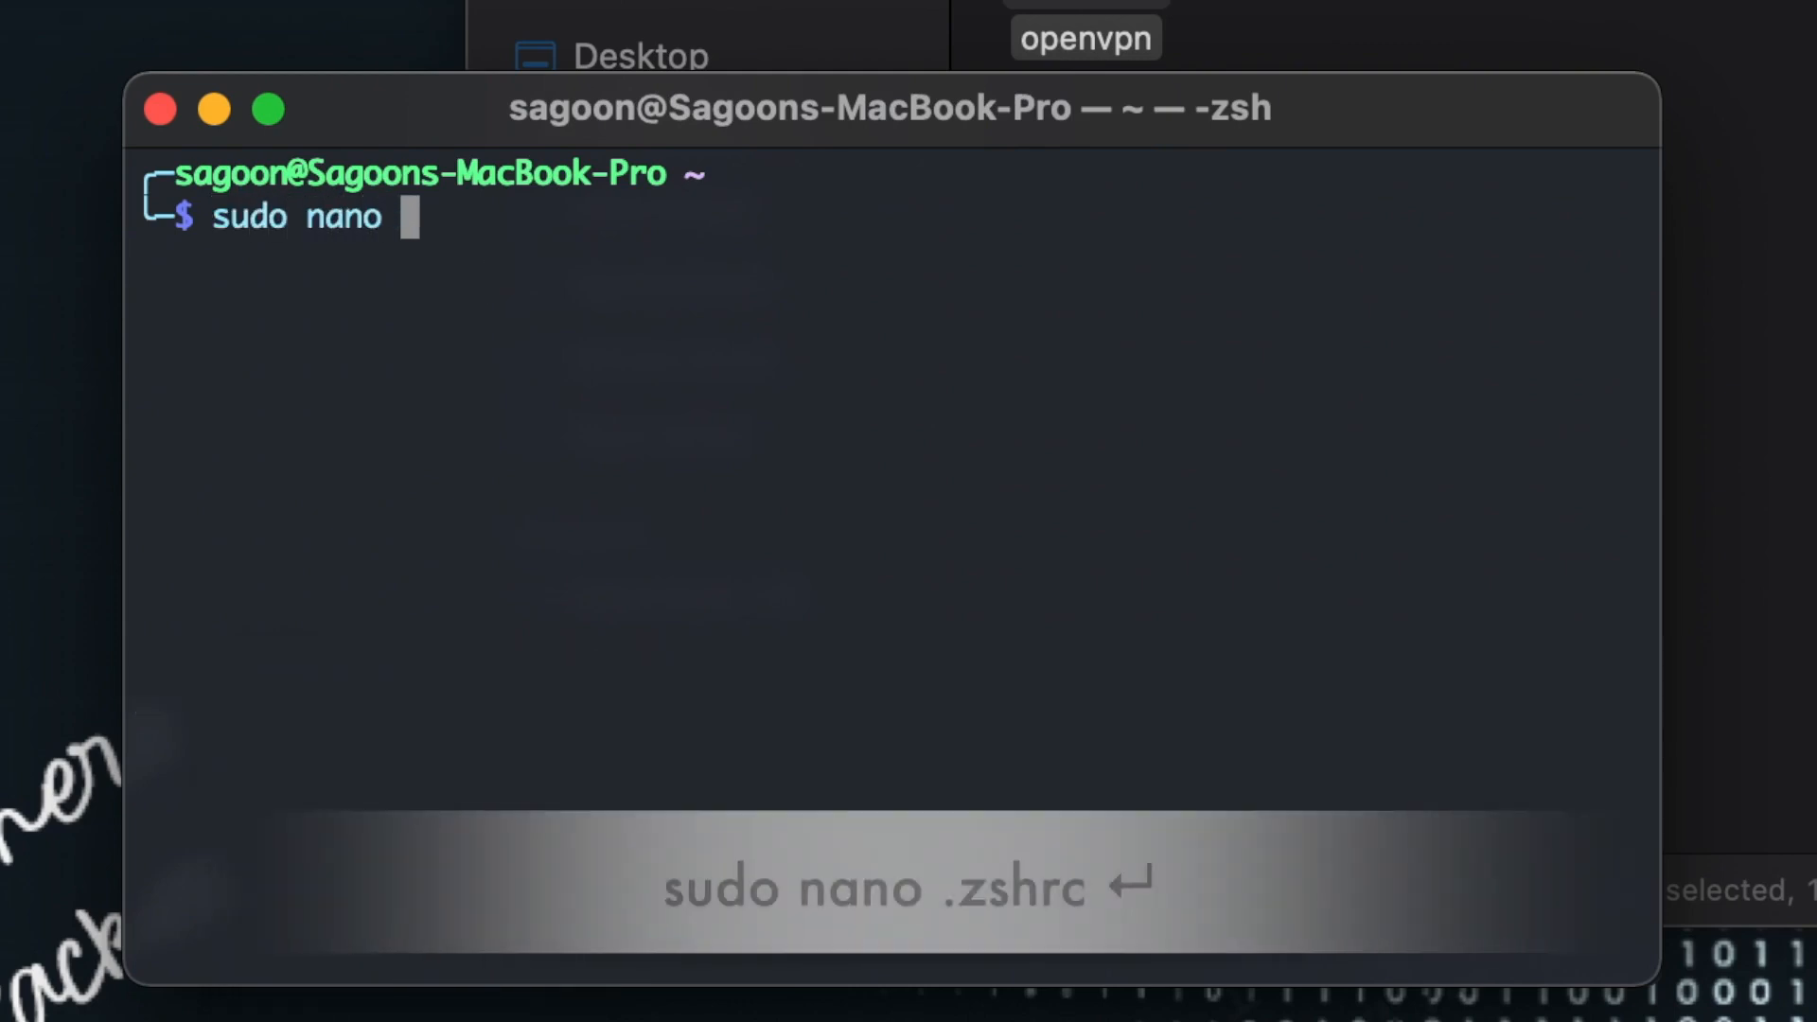
text(.)
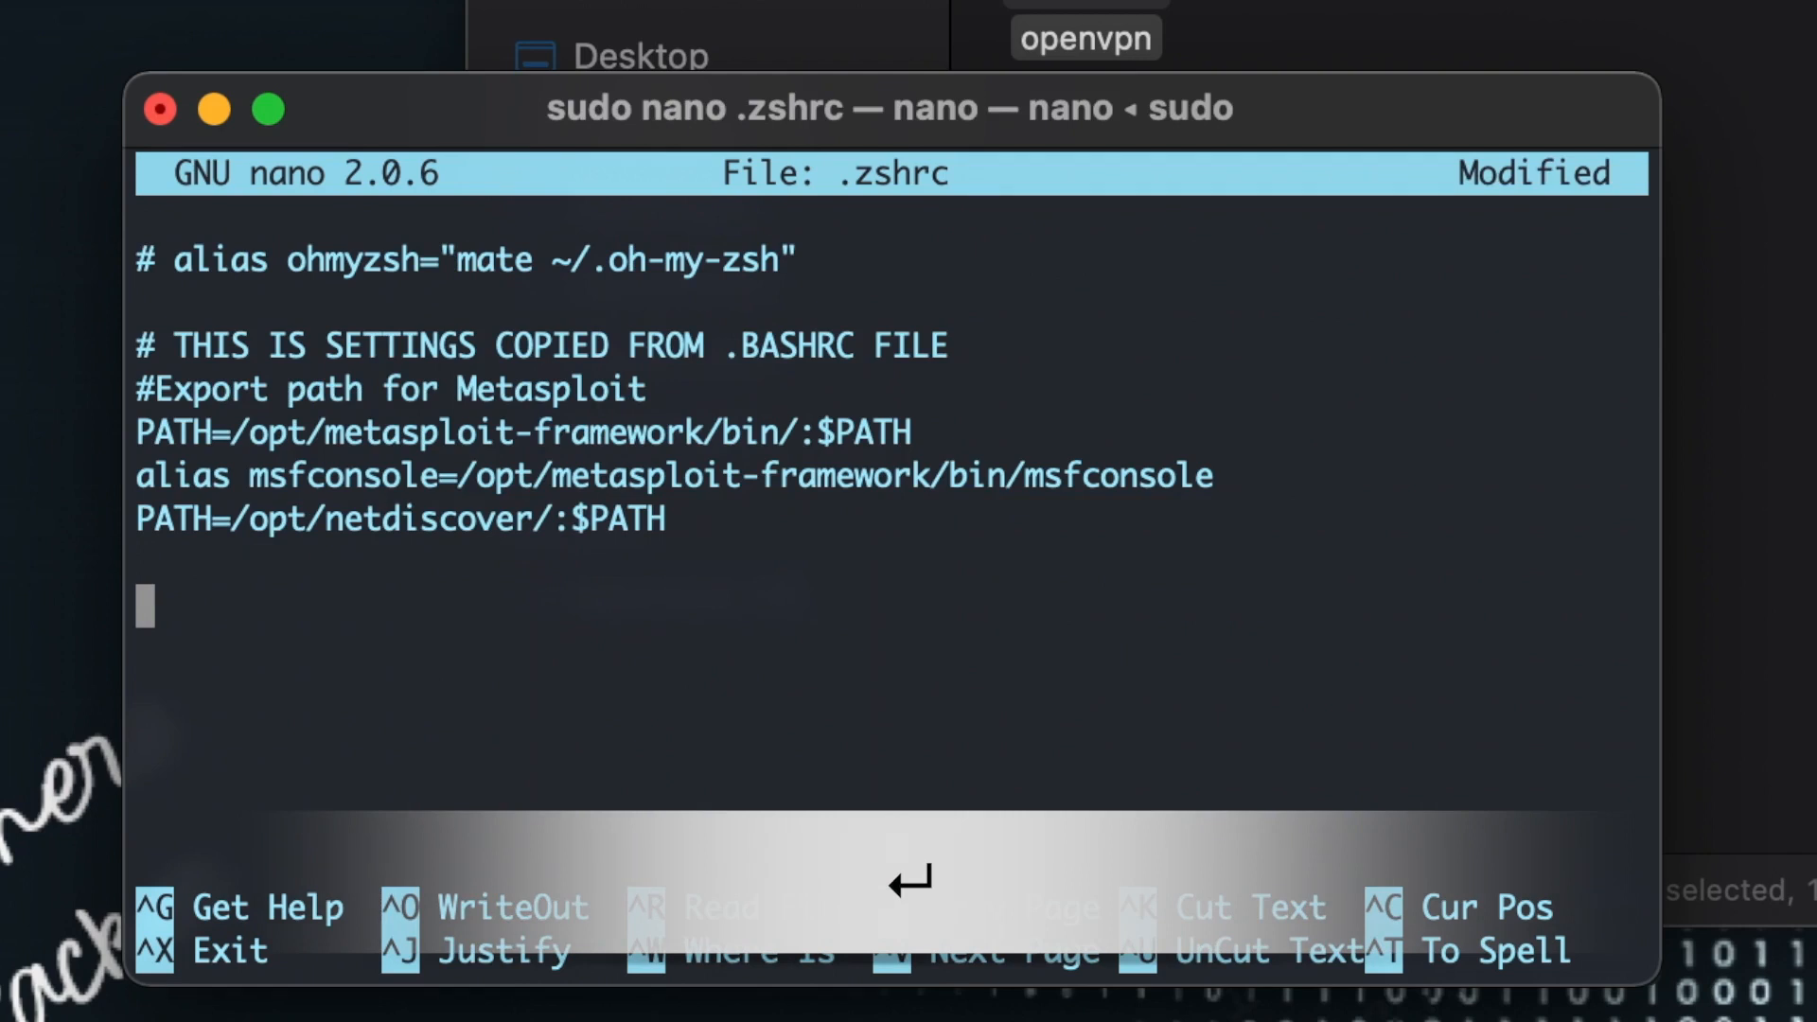
text(#)
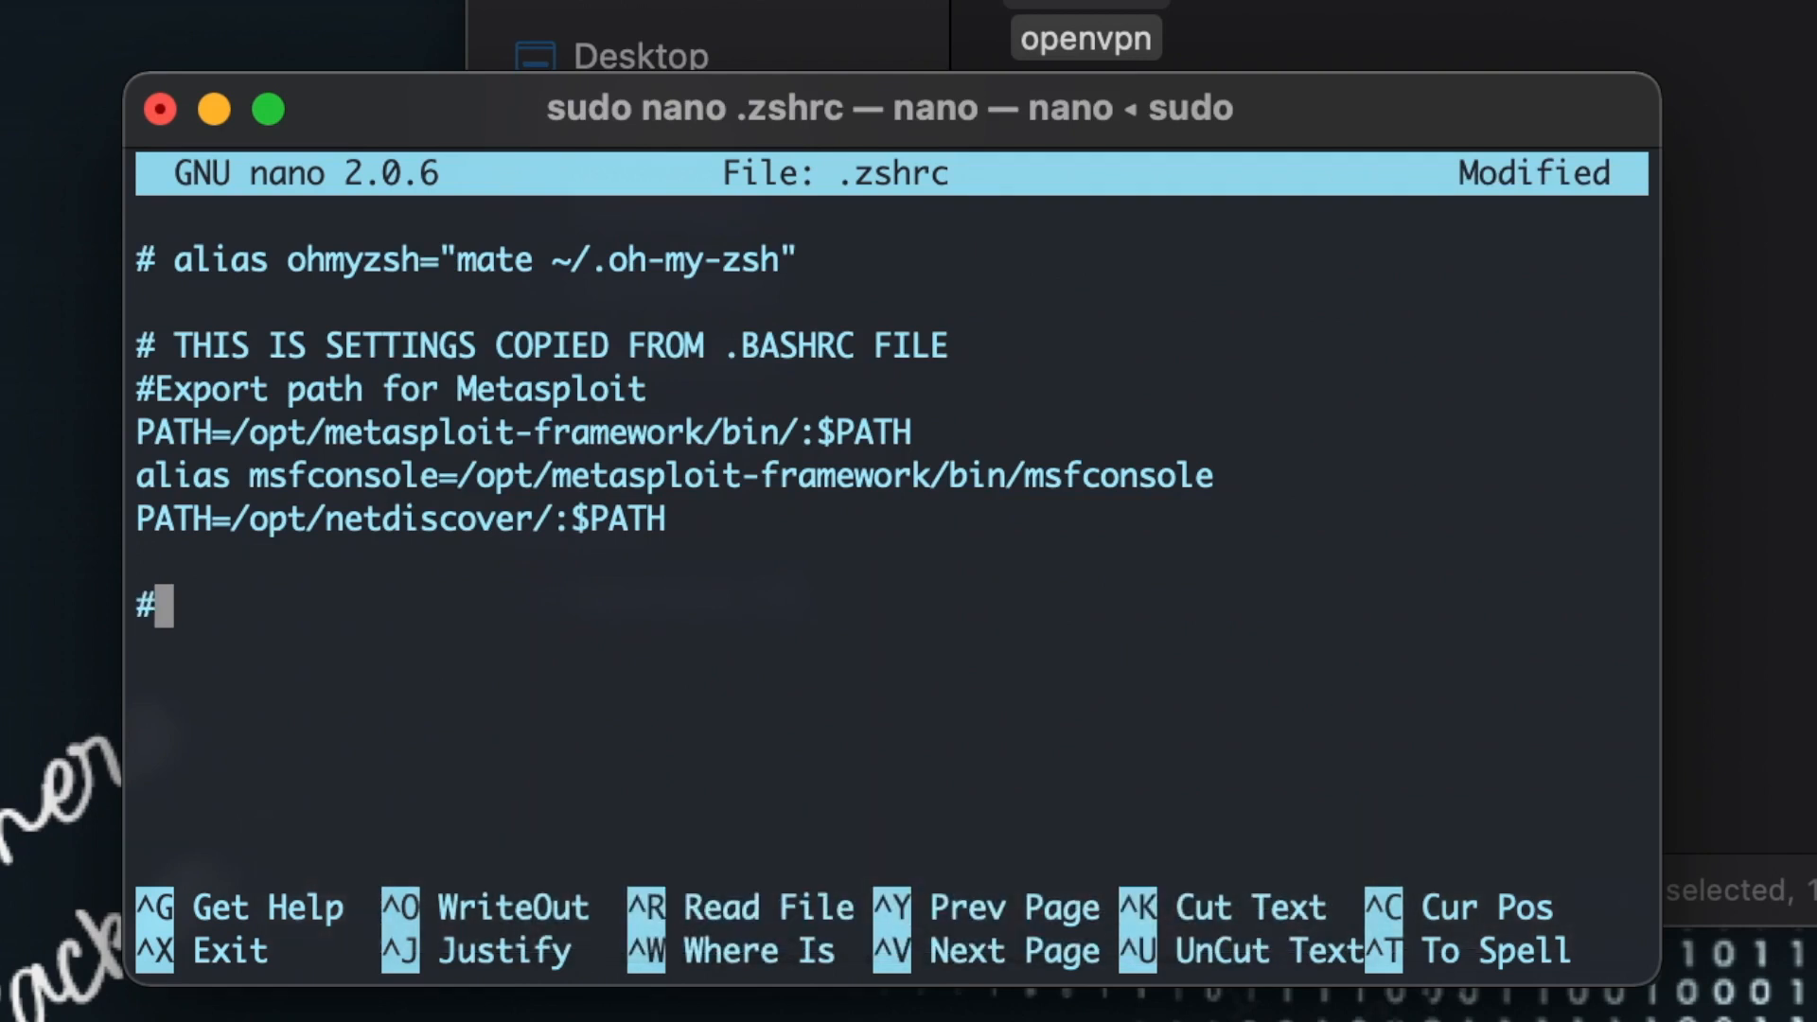
text(This)
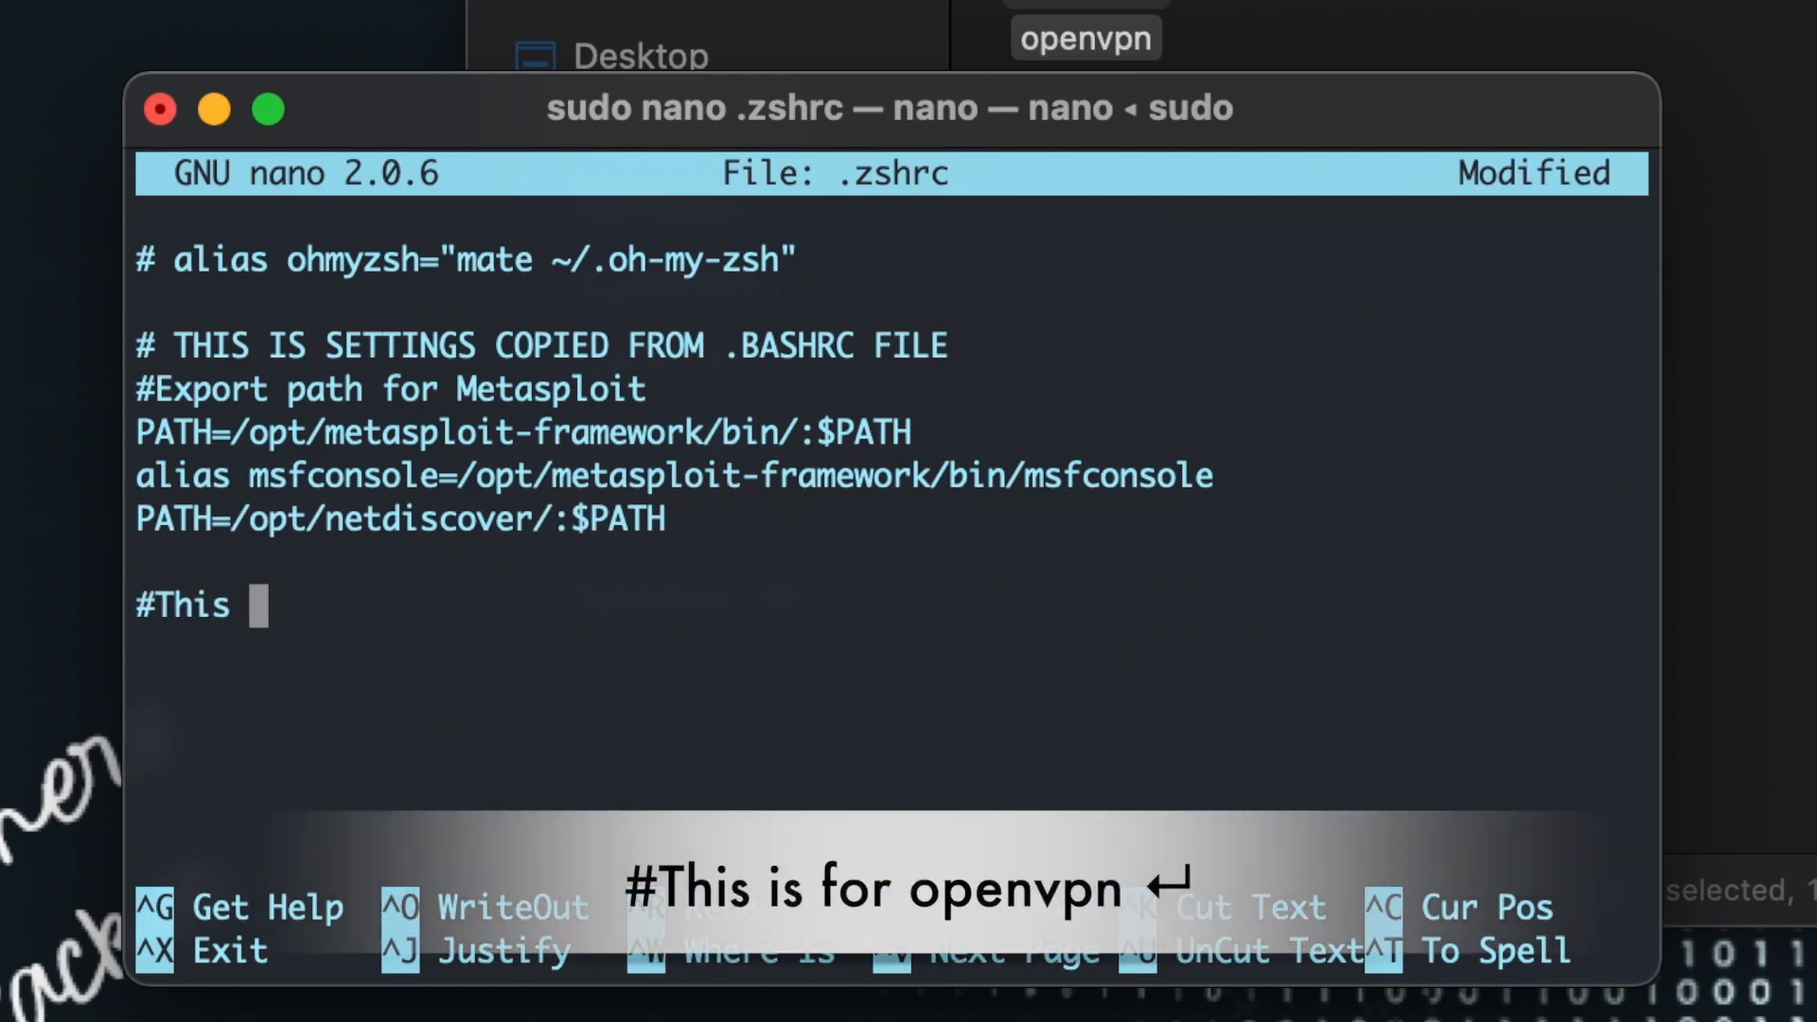
text(is for)
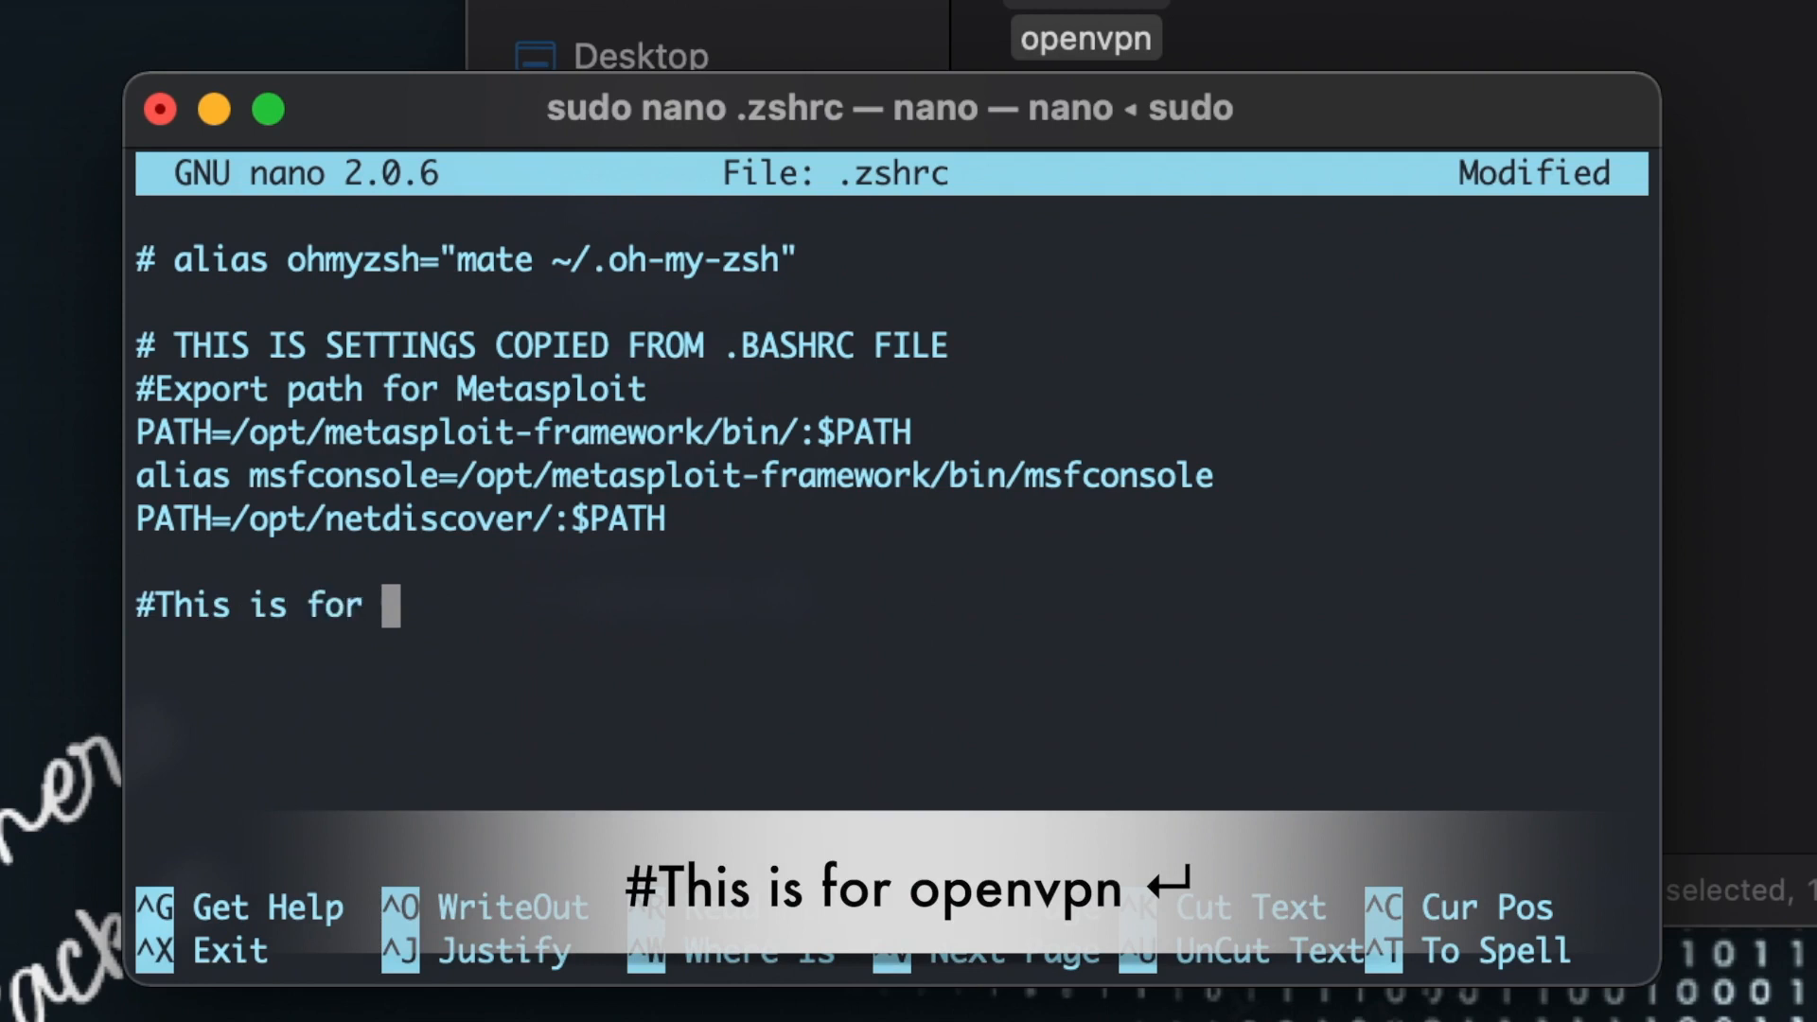
text(openvpn)
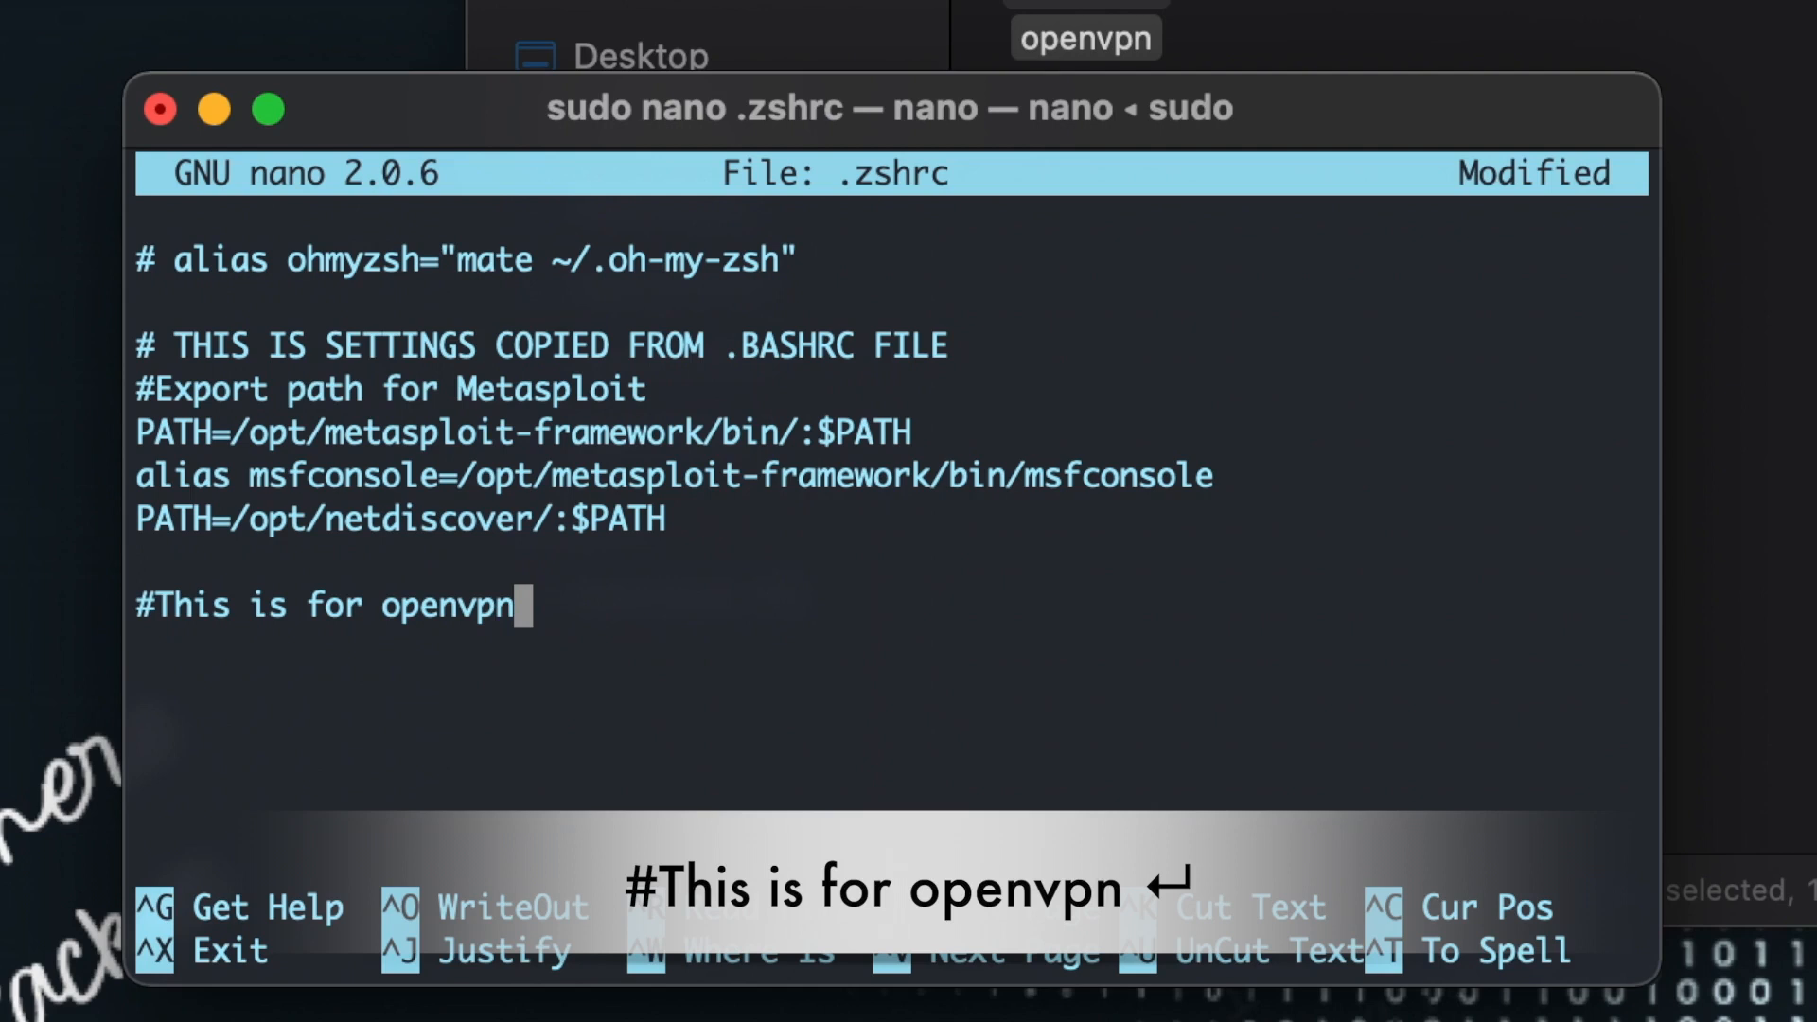
Step: Start a new line with export PATH="" below the comment
key(enter)
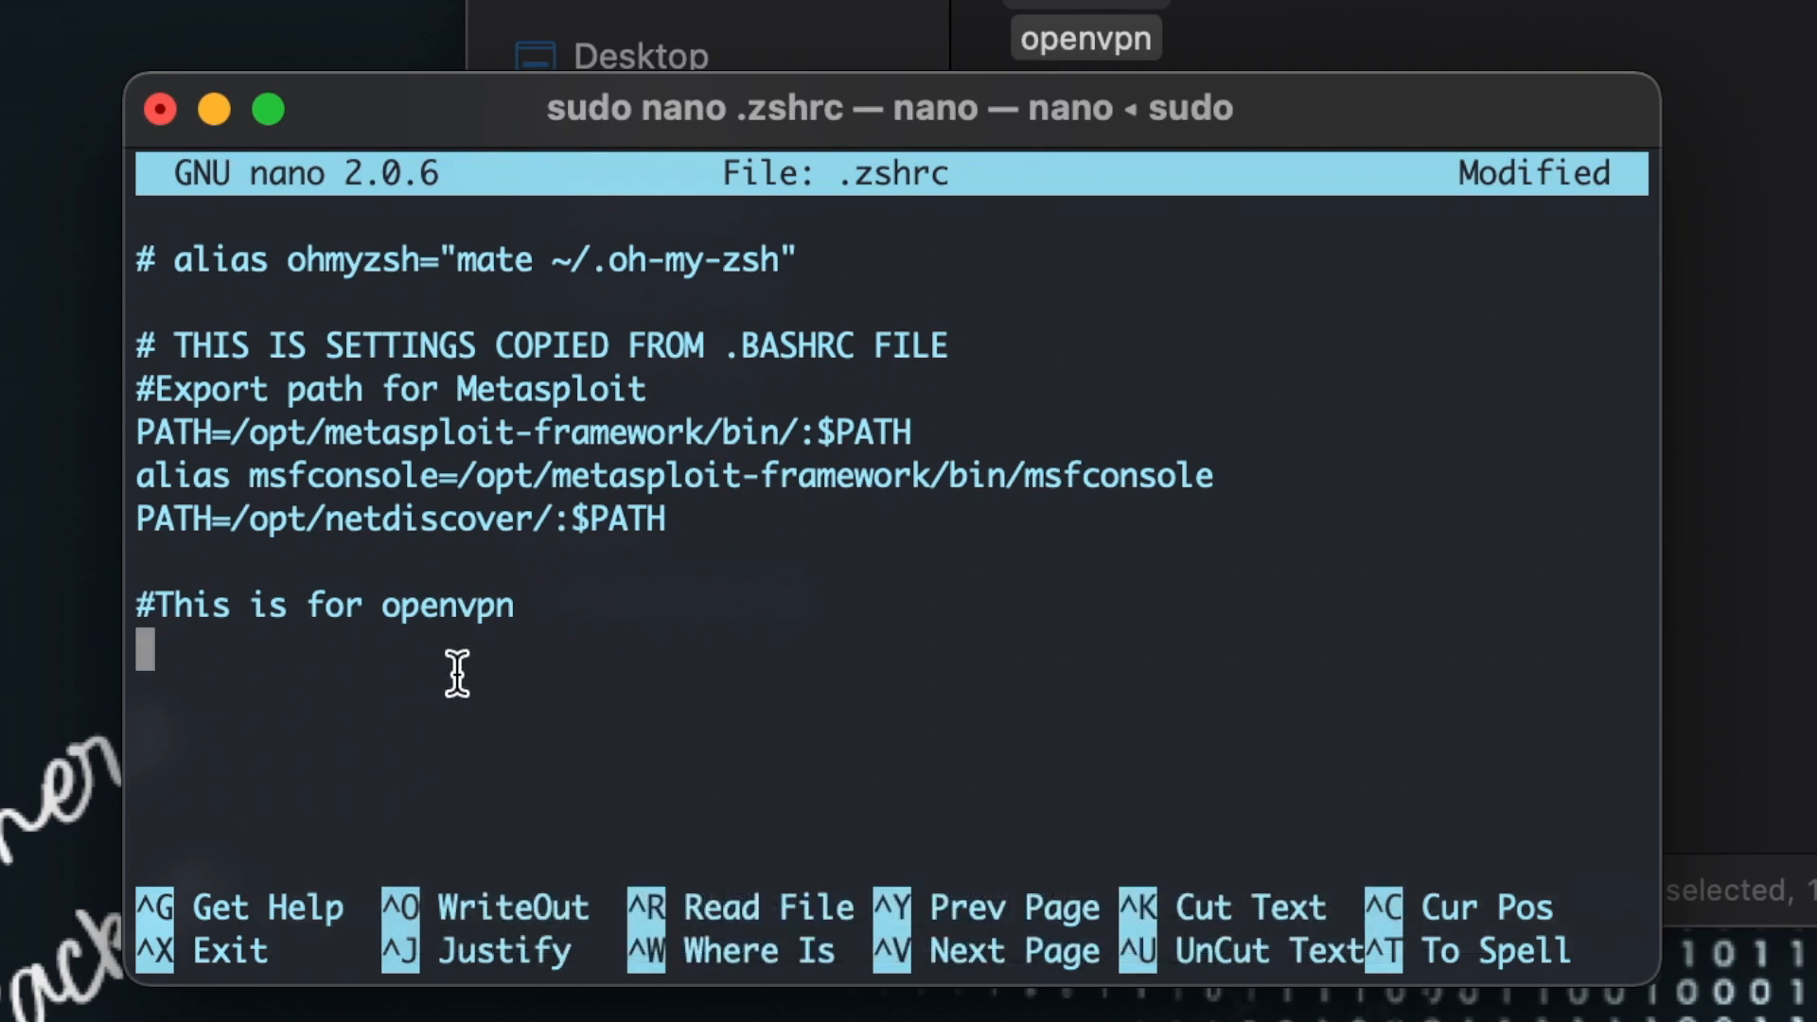
text(export)
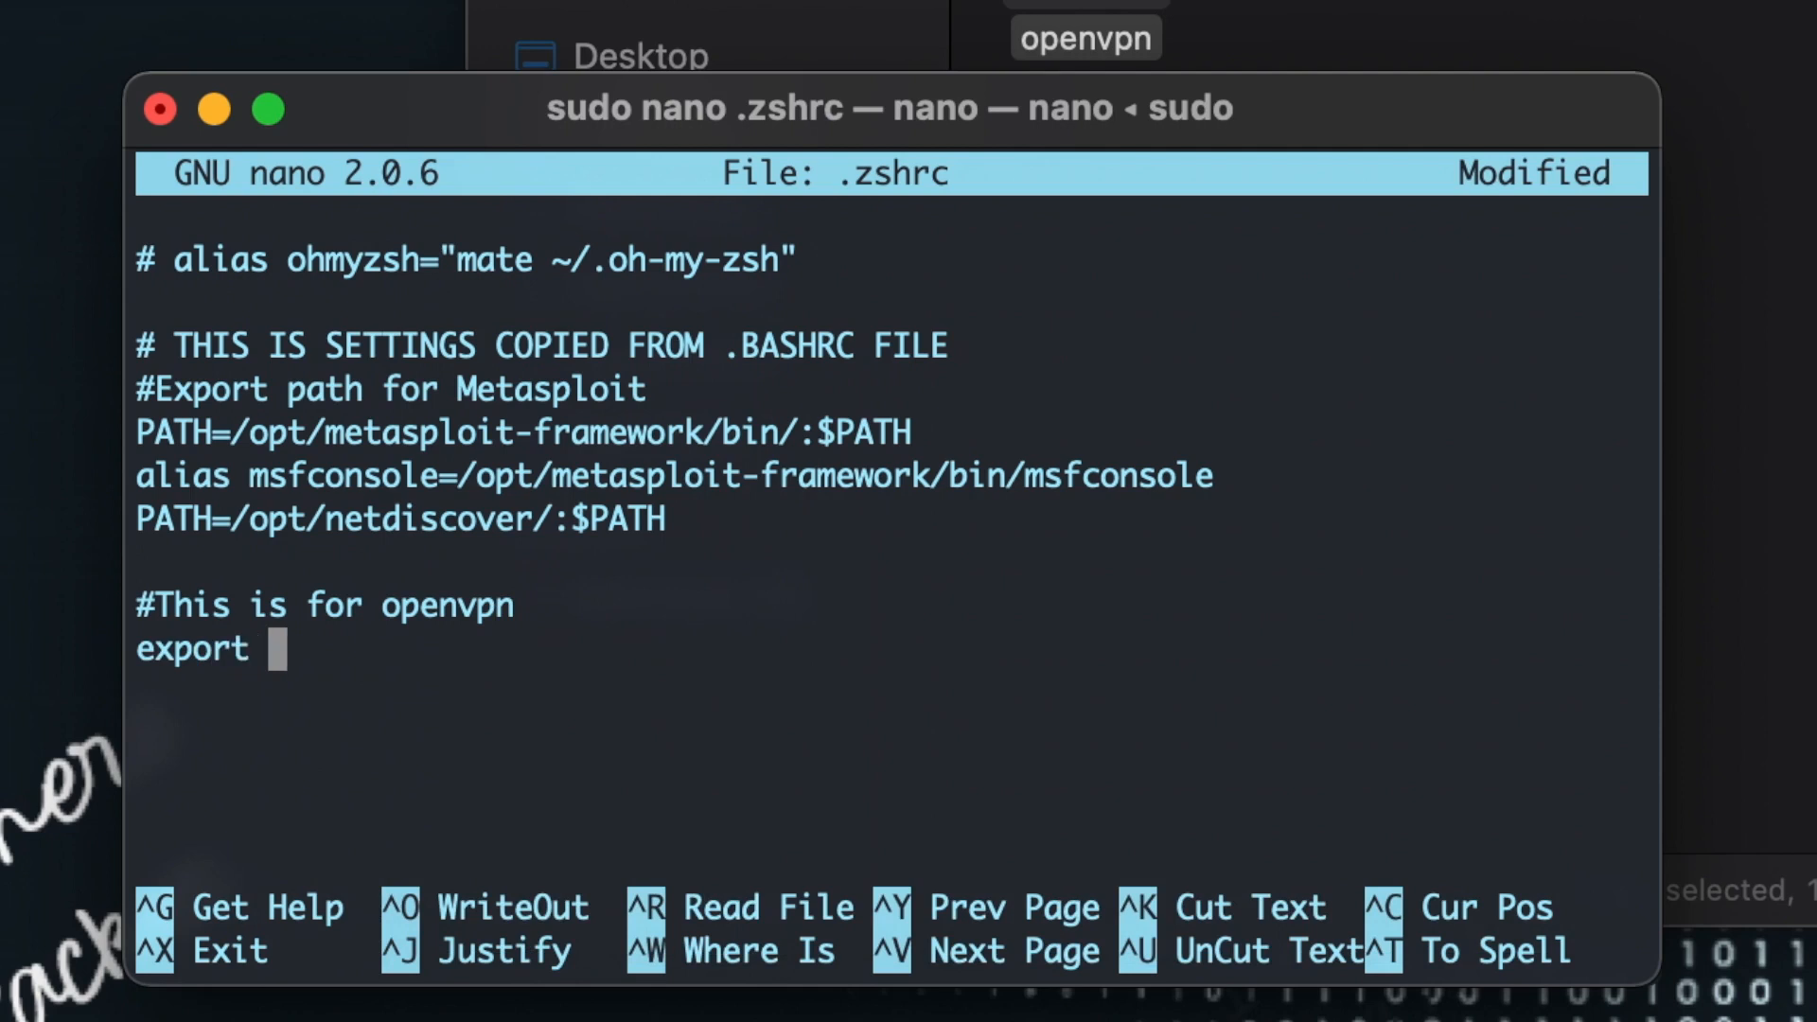
text(PATH)
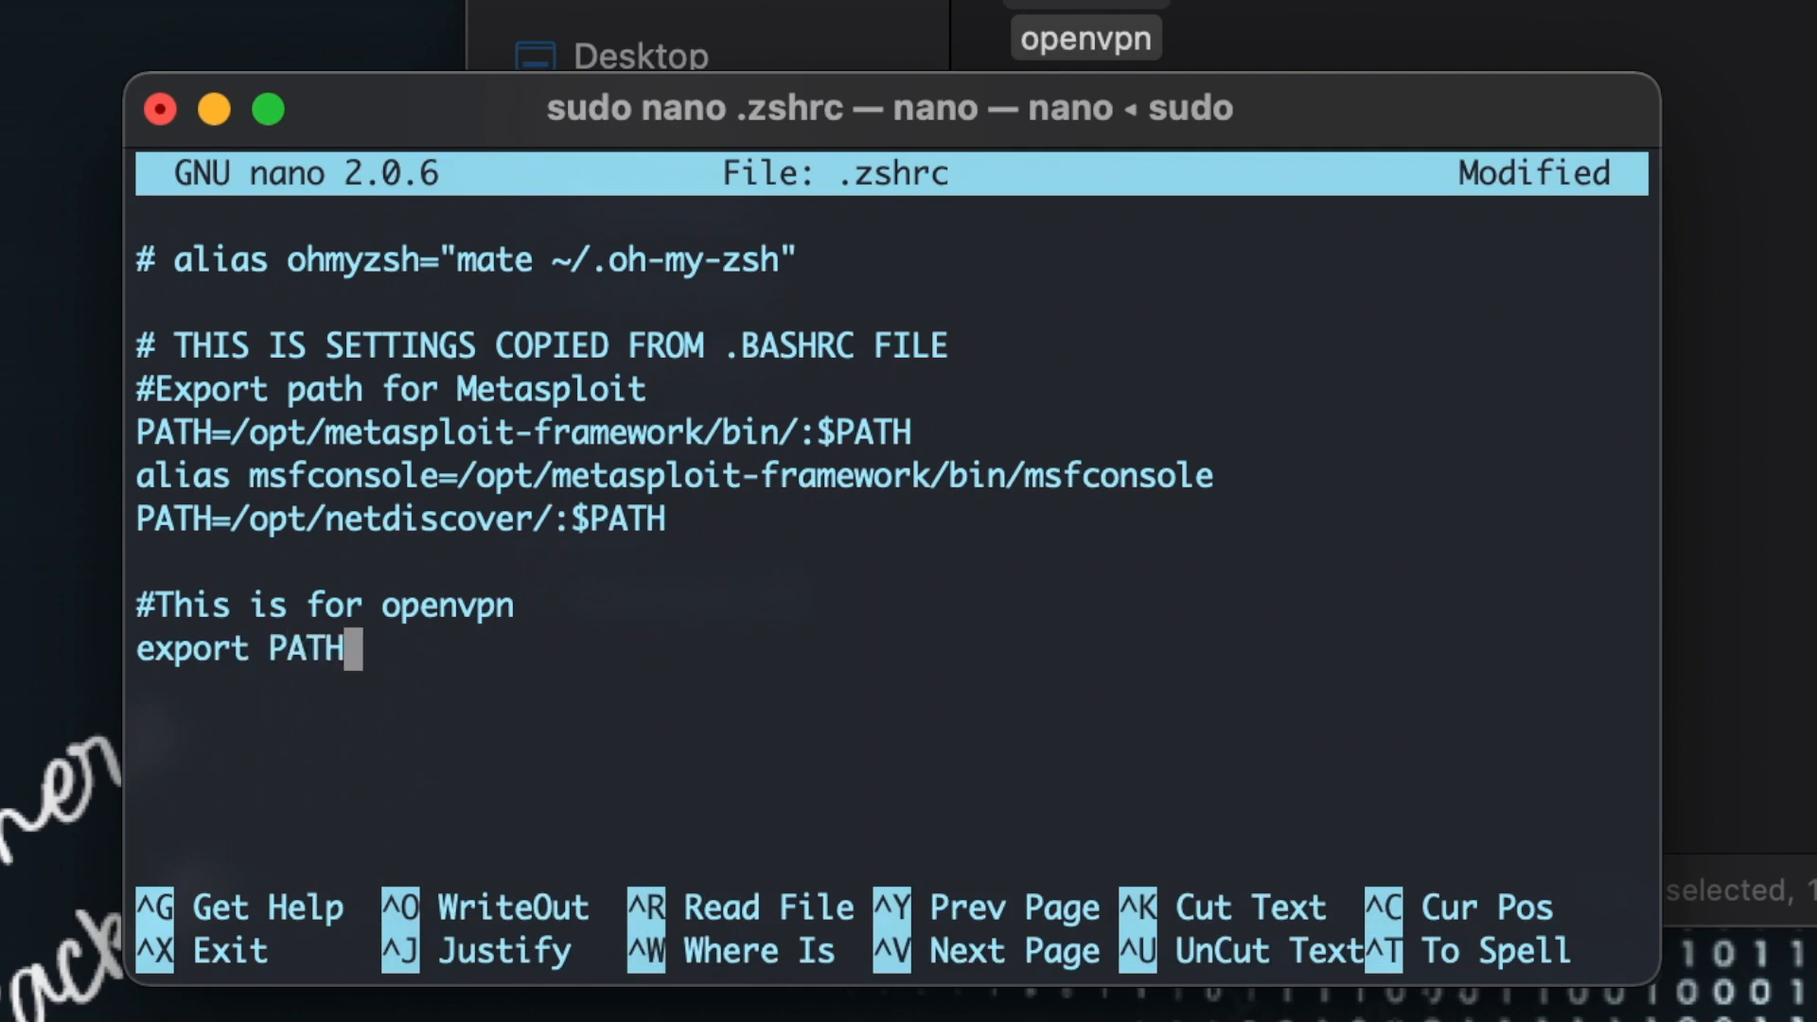
text(=)
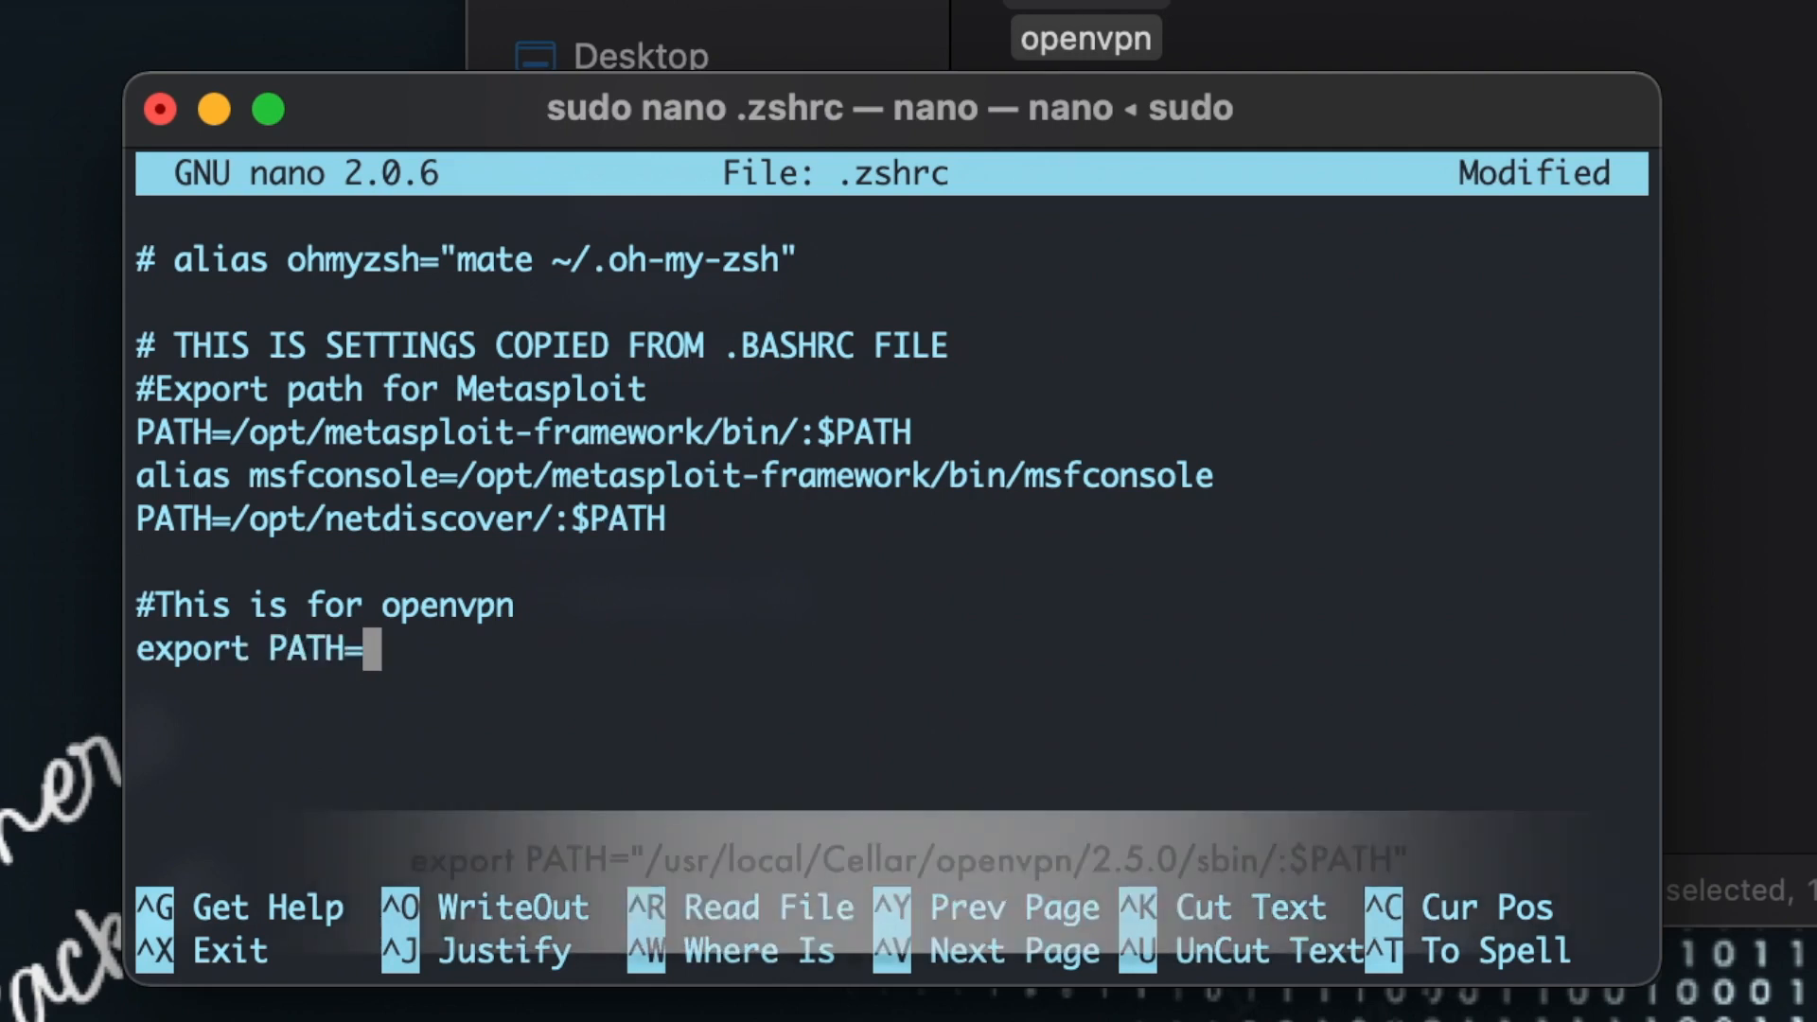
text(")
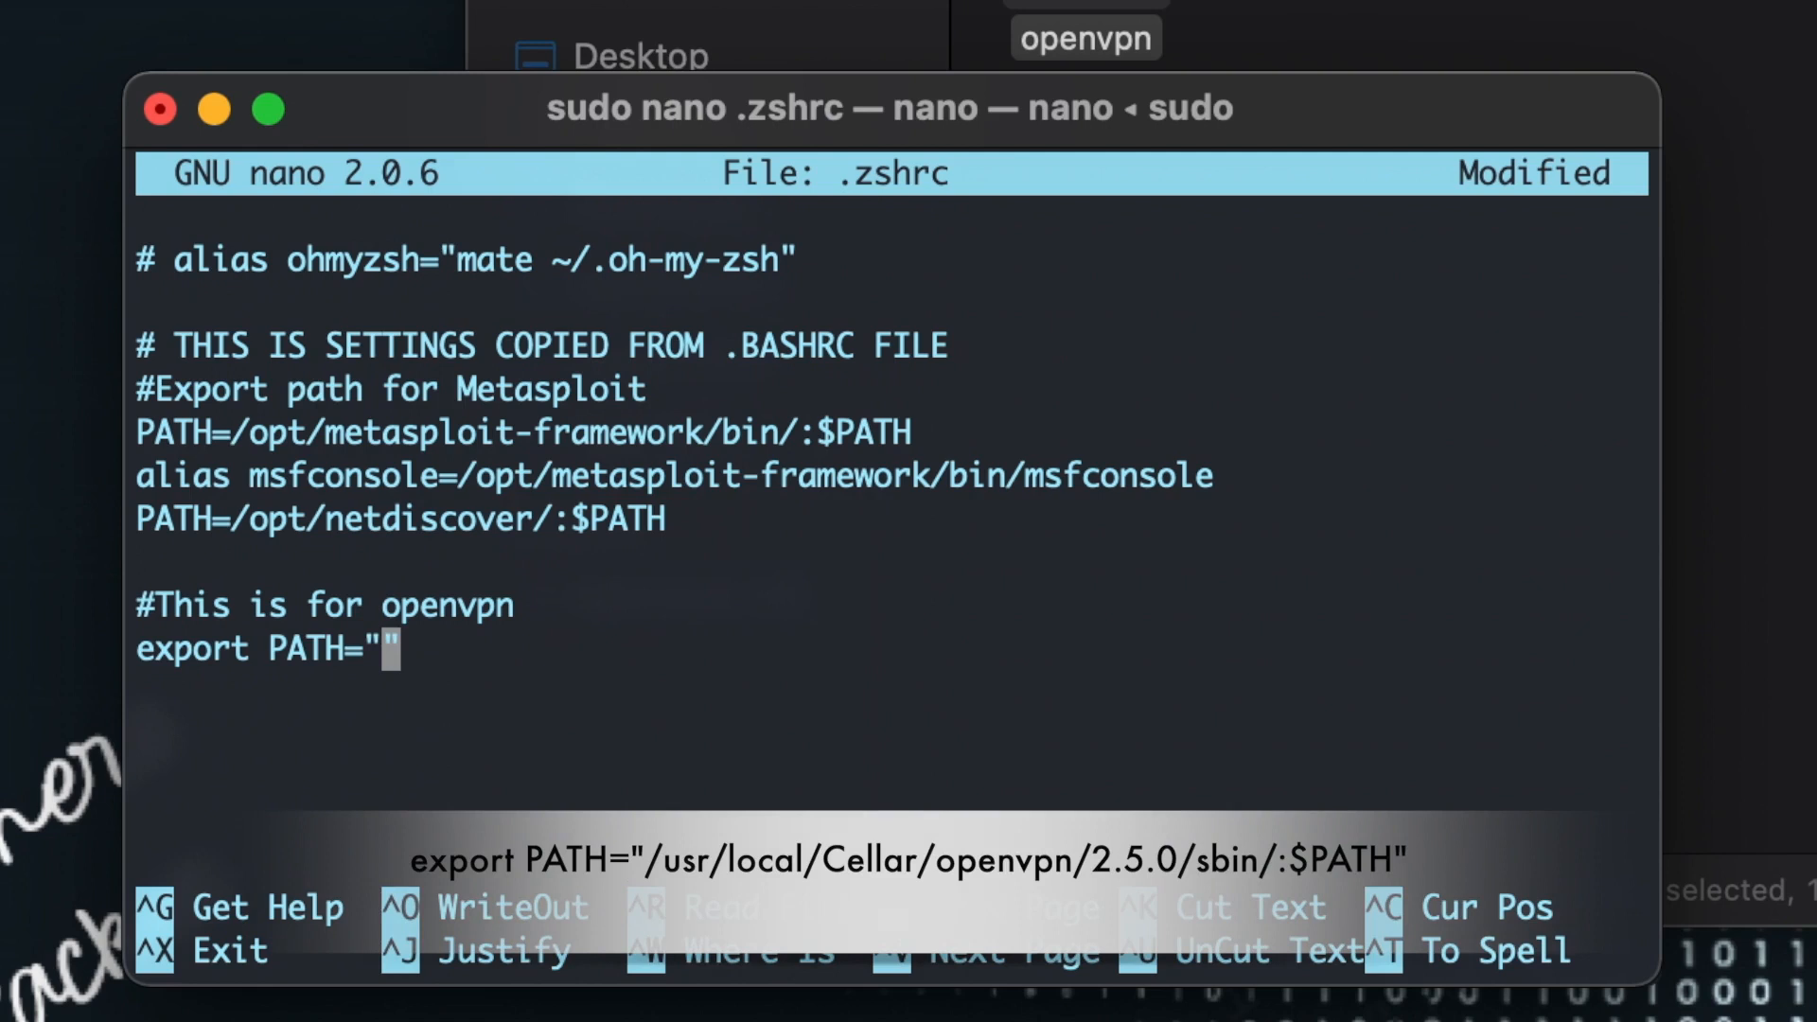
text(")
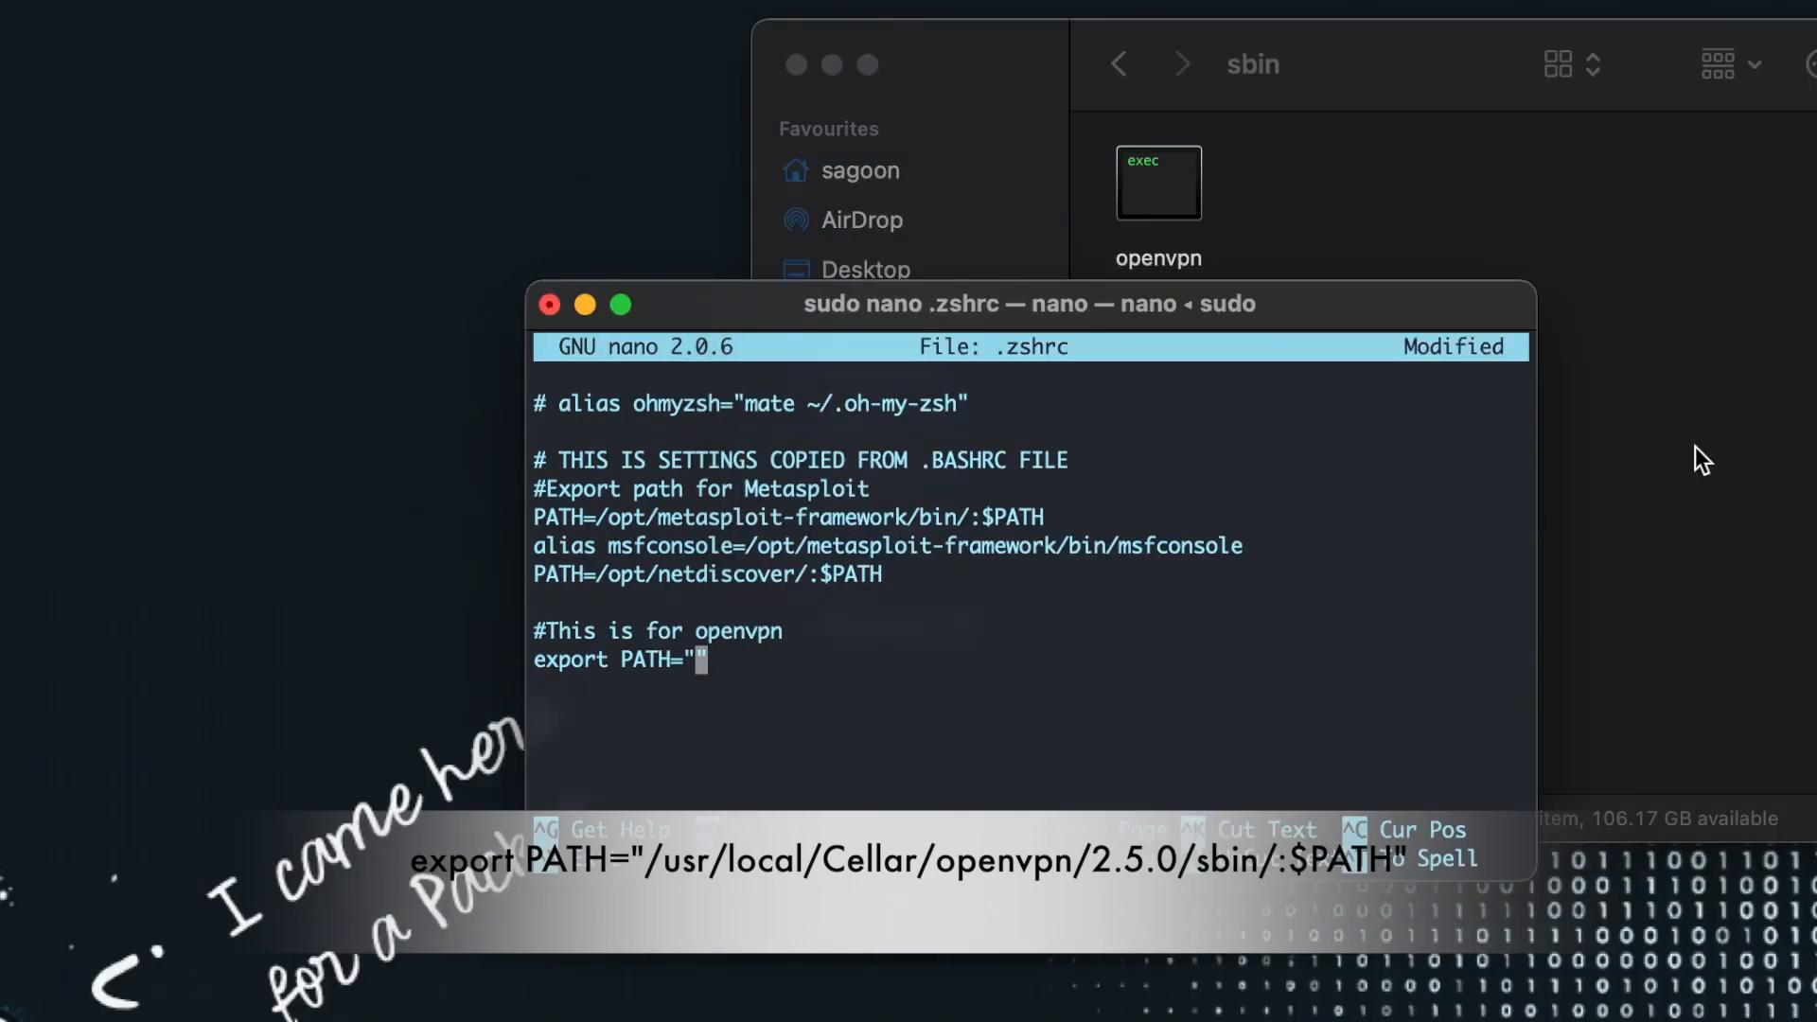
Step: Drop the sbin folder path into the export line, append :$PATH, and save .zshrc
click(1115, 63)
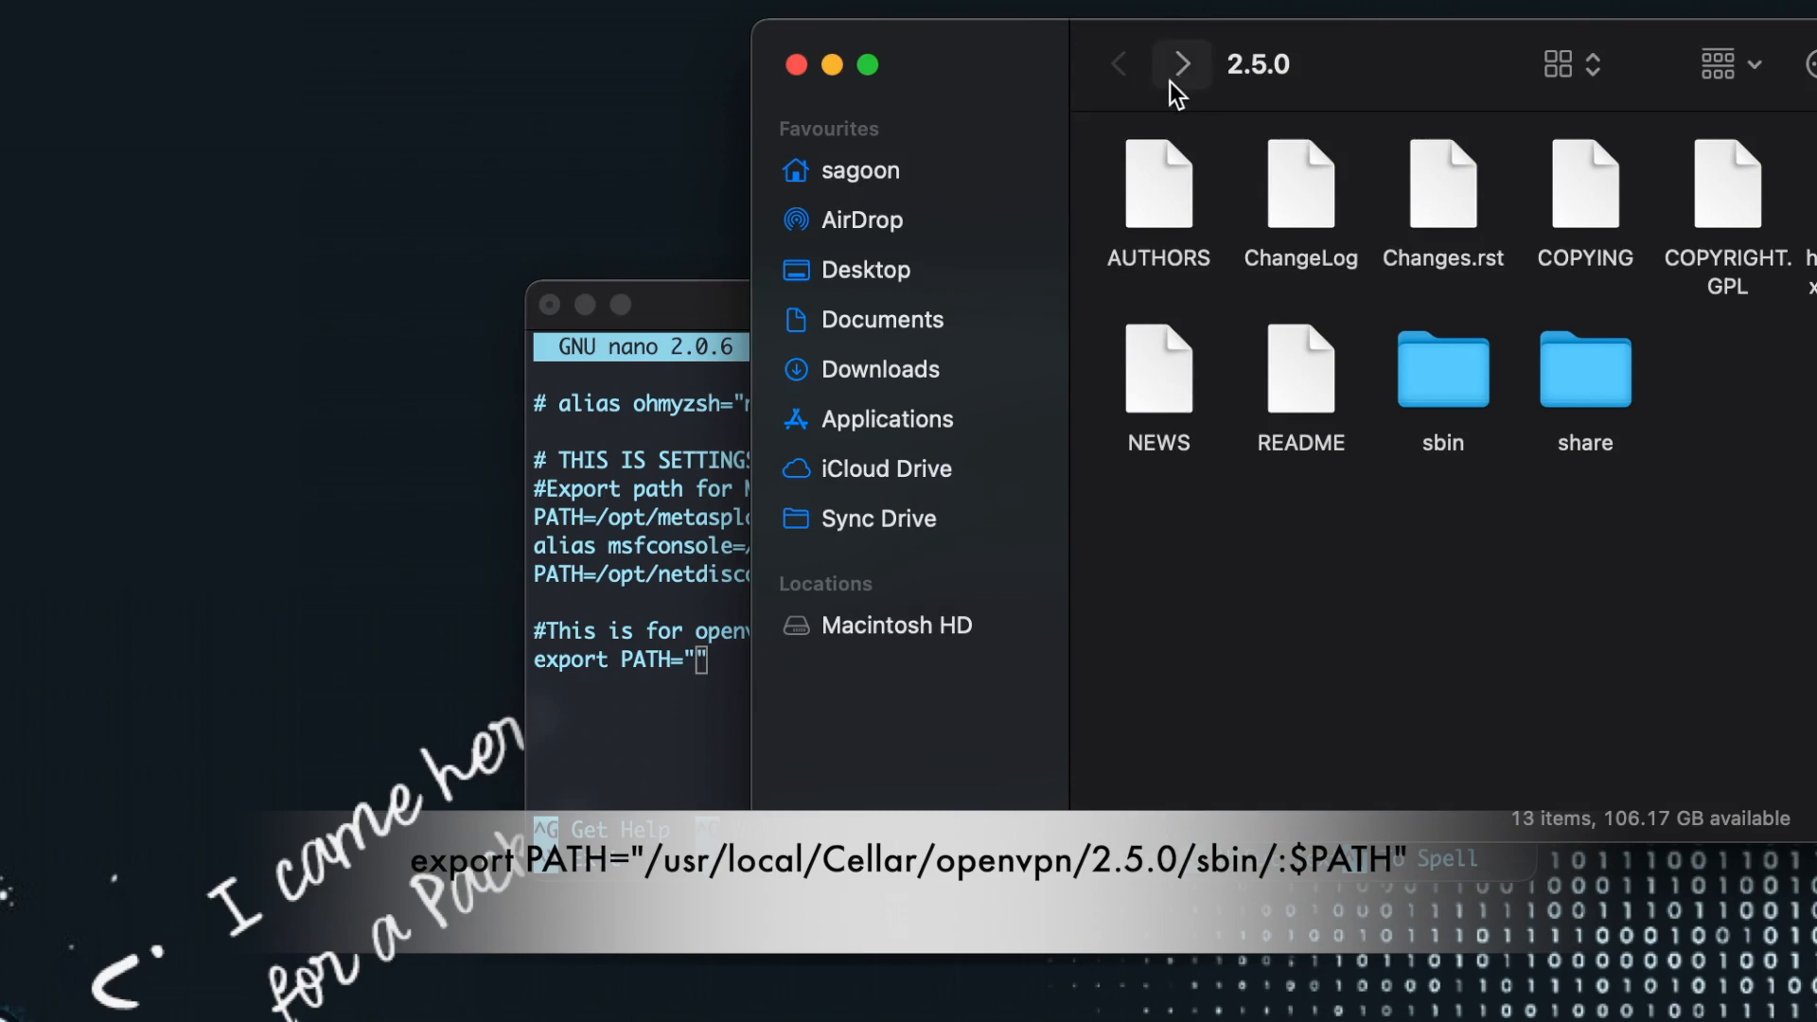
click(1442, 368)
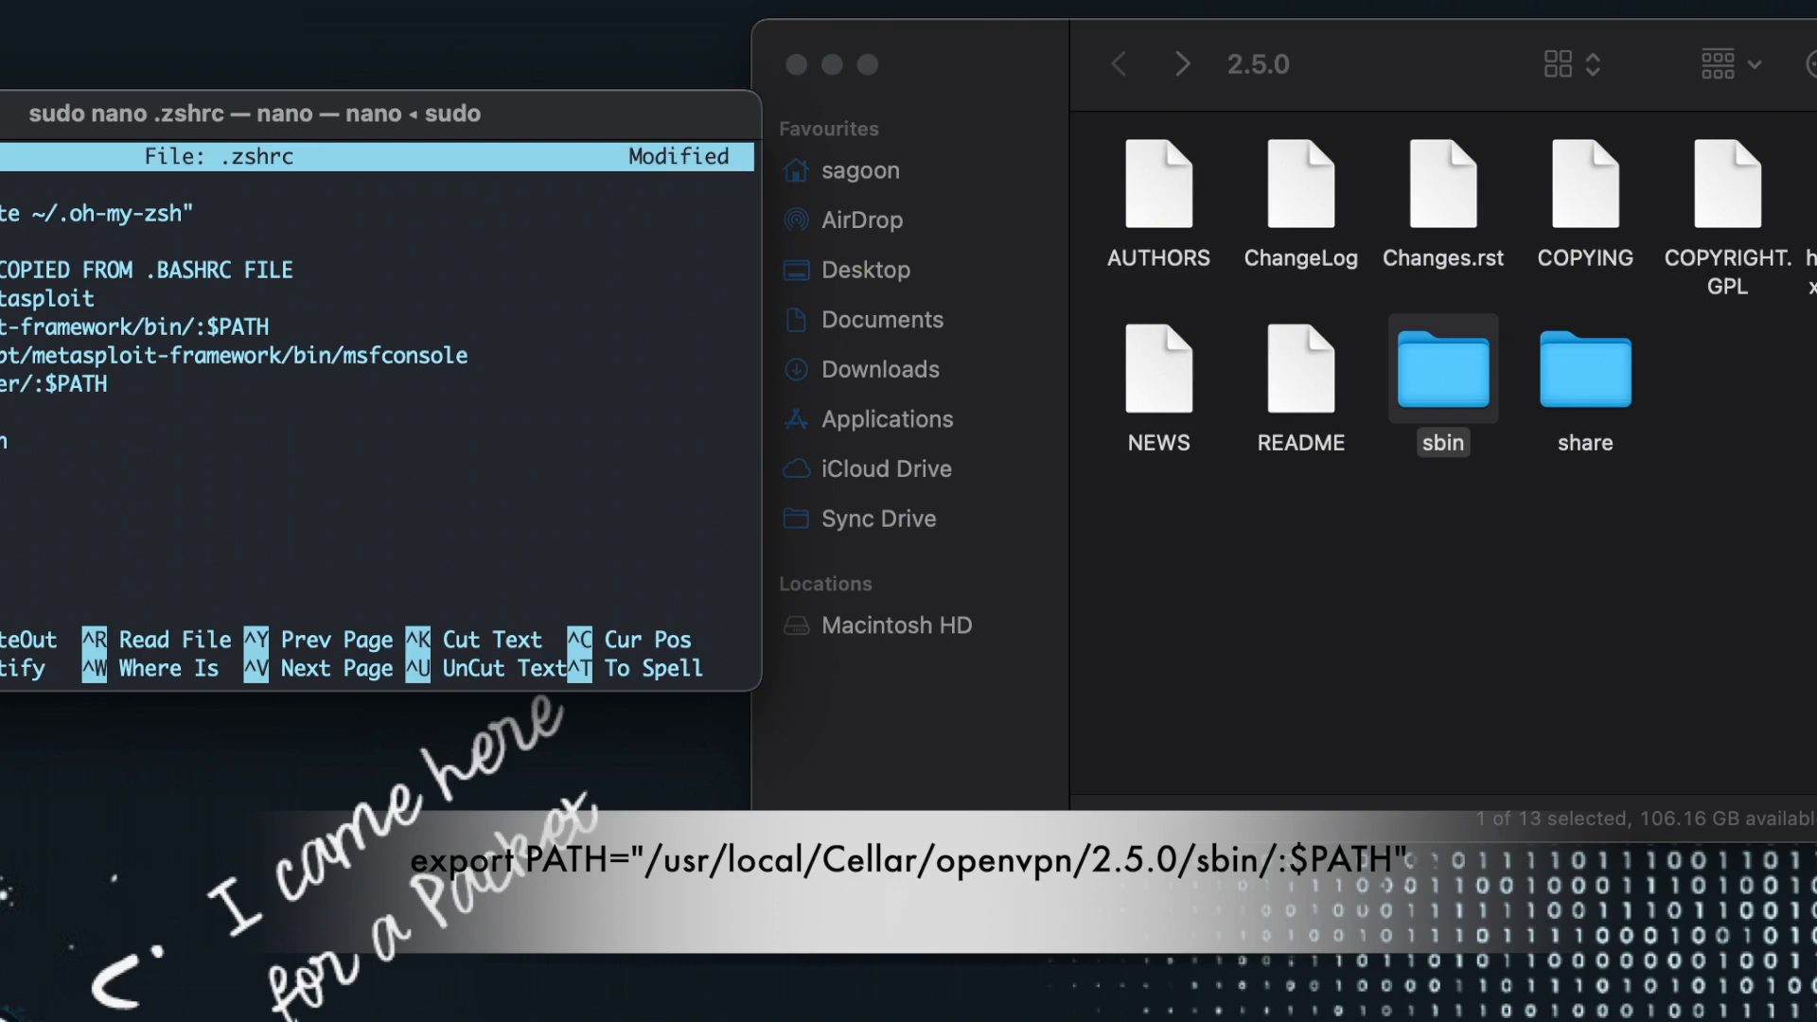
drag(1441, 368, 692, 348)
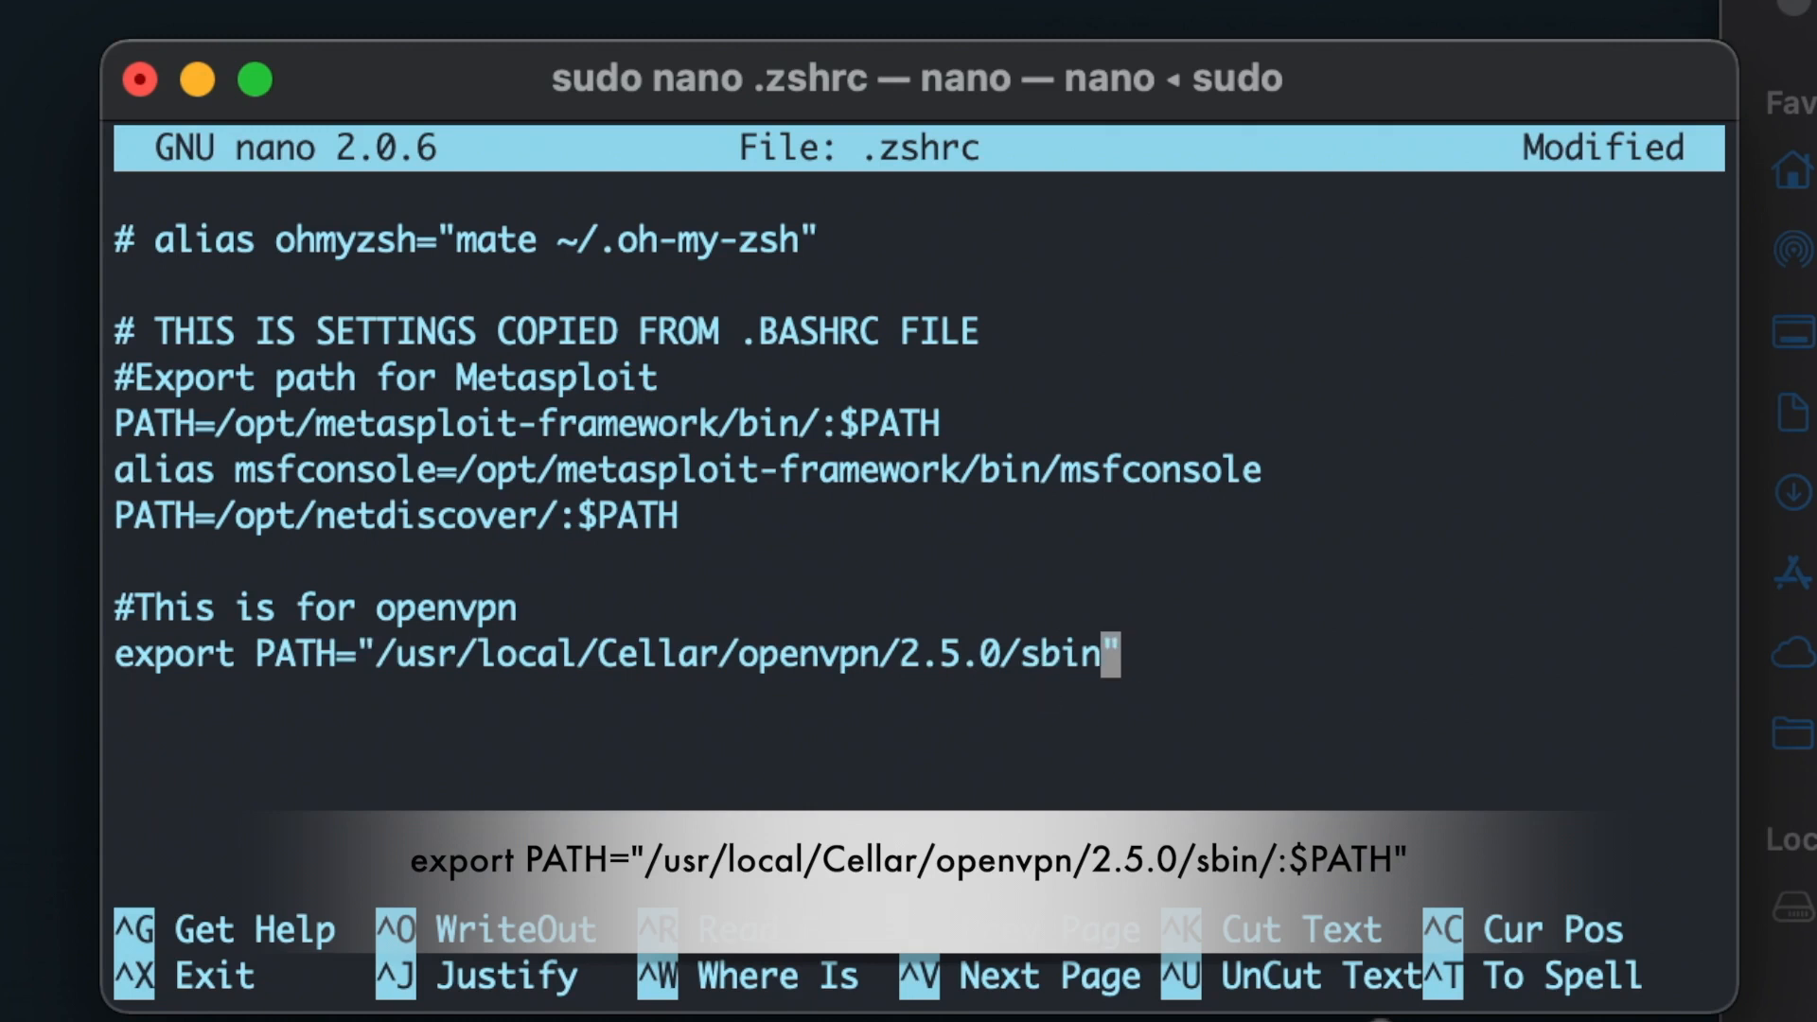
text(:)
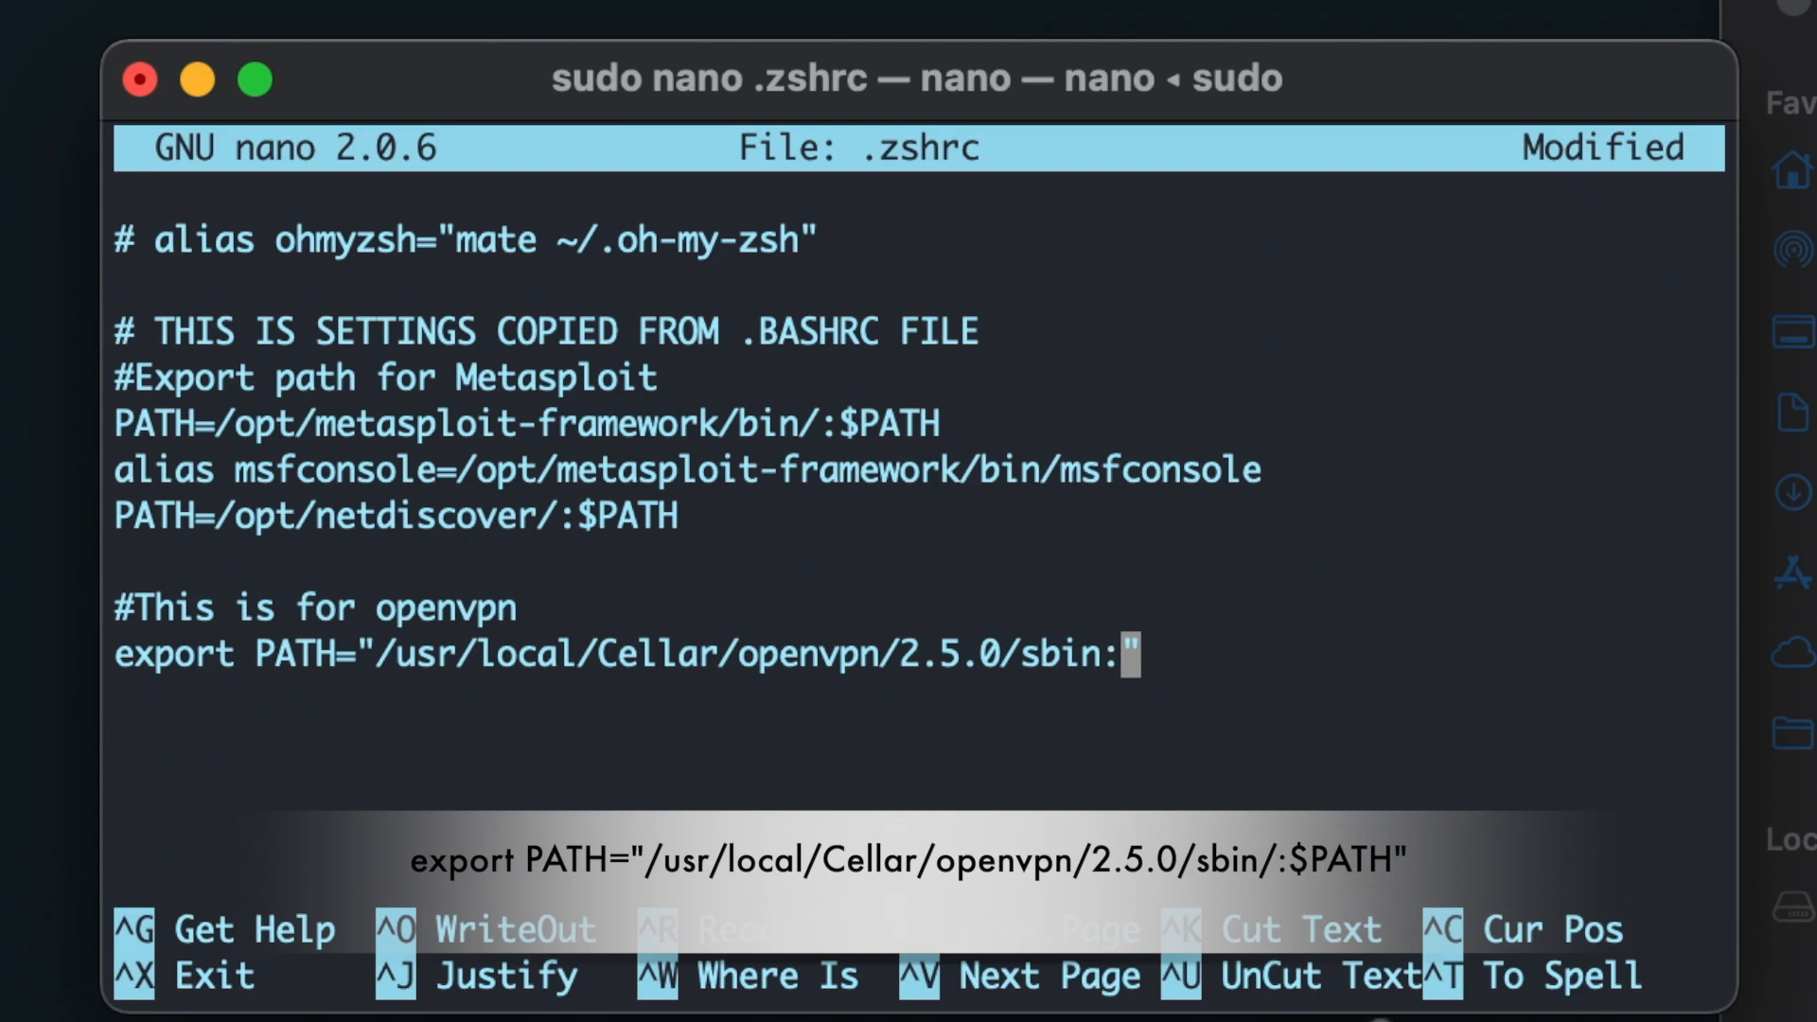
text($PATH)
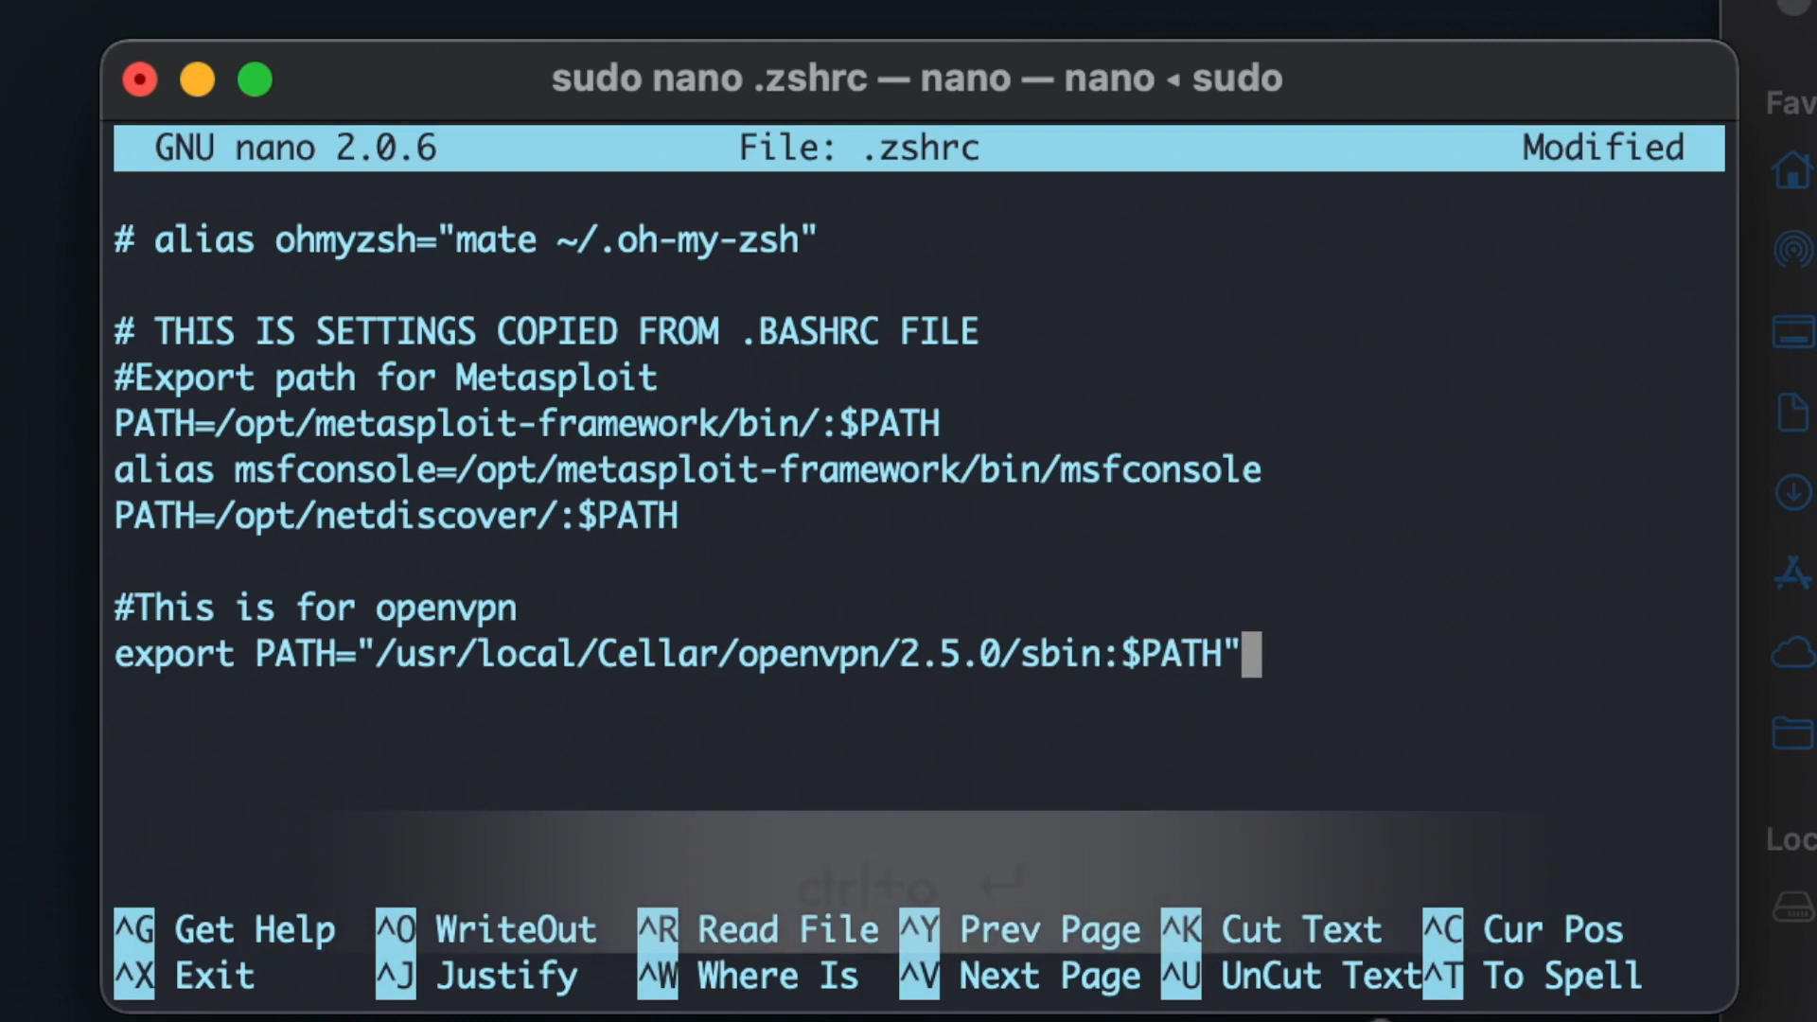
key(ctrl+o)
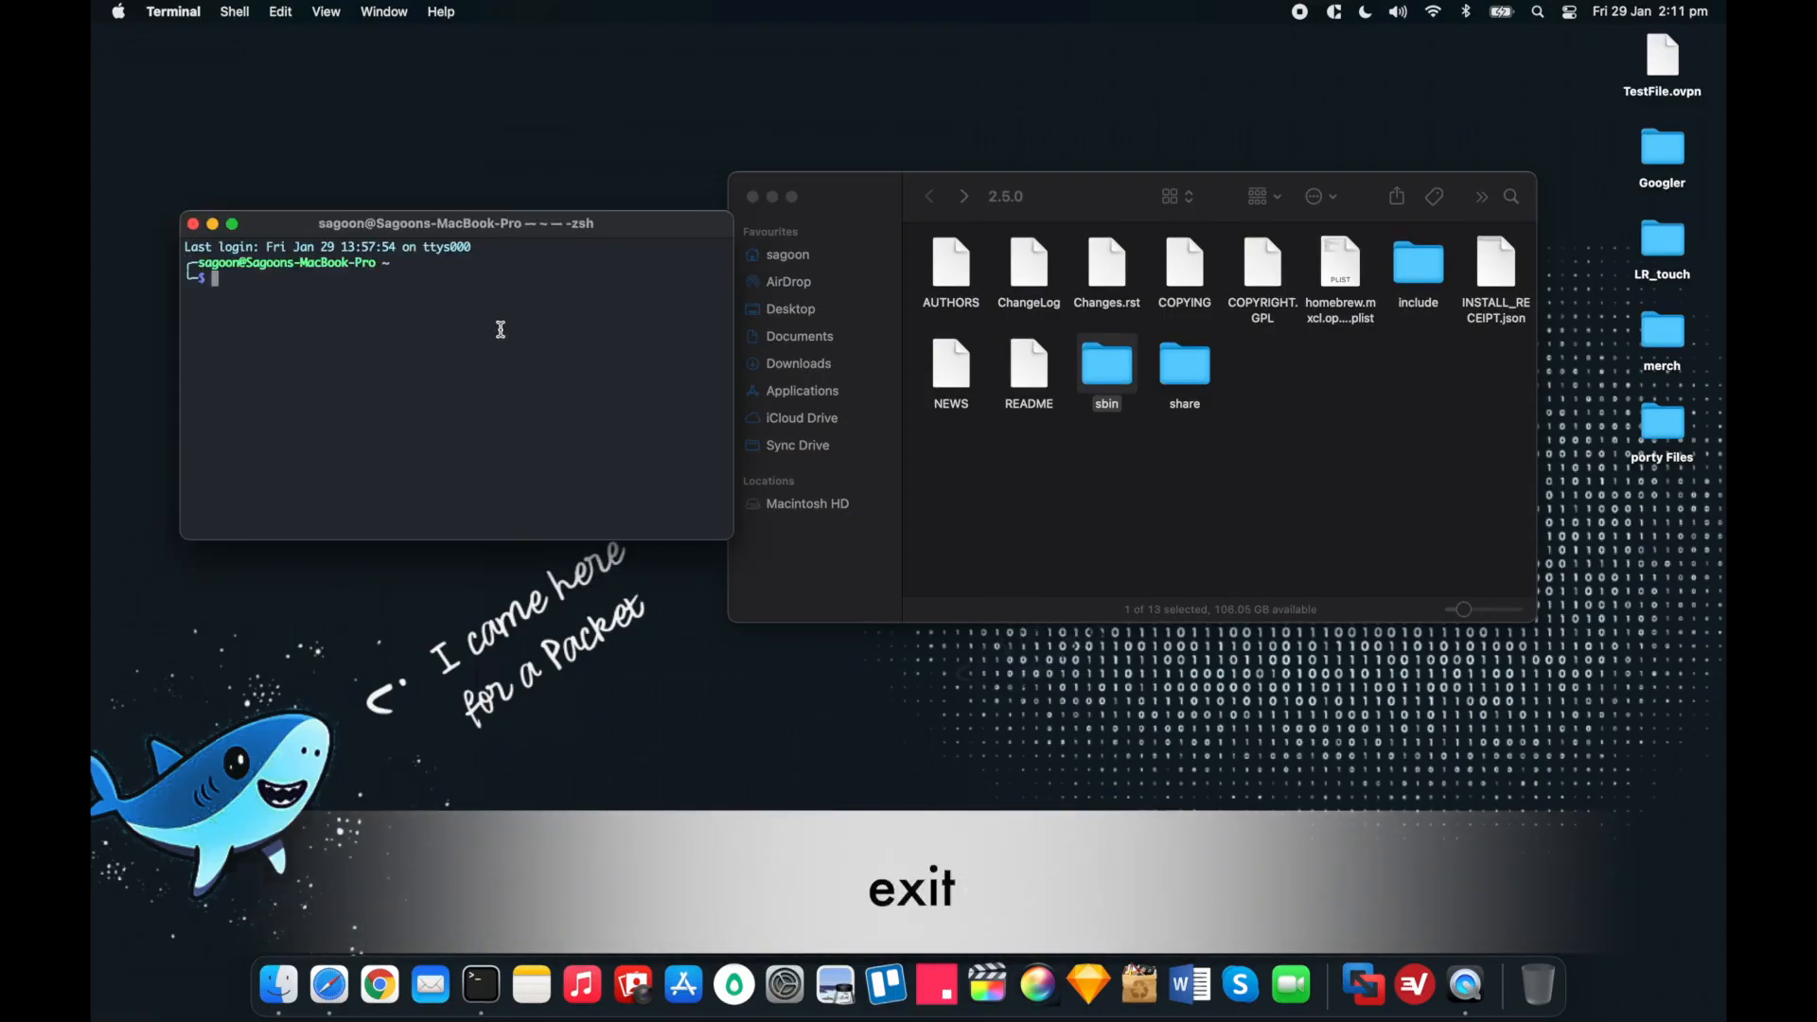
text(ope)
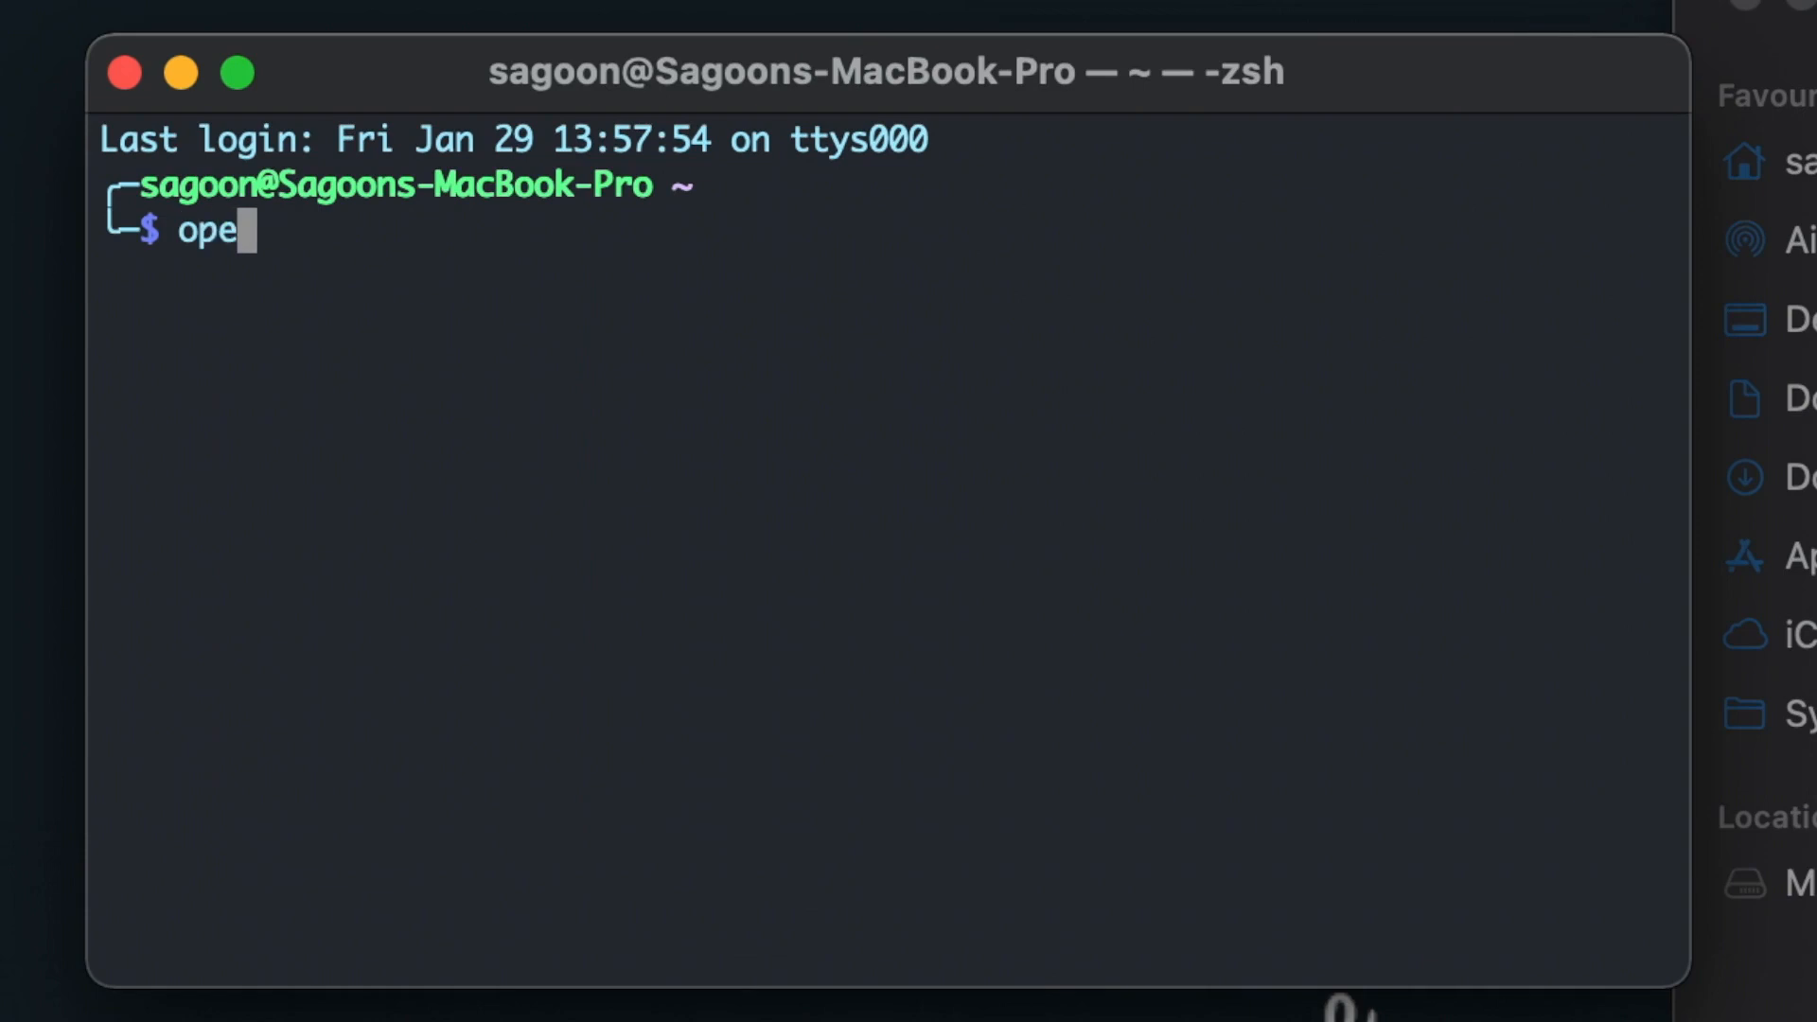
text(nv)
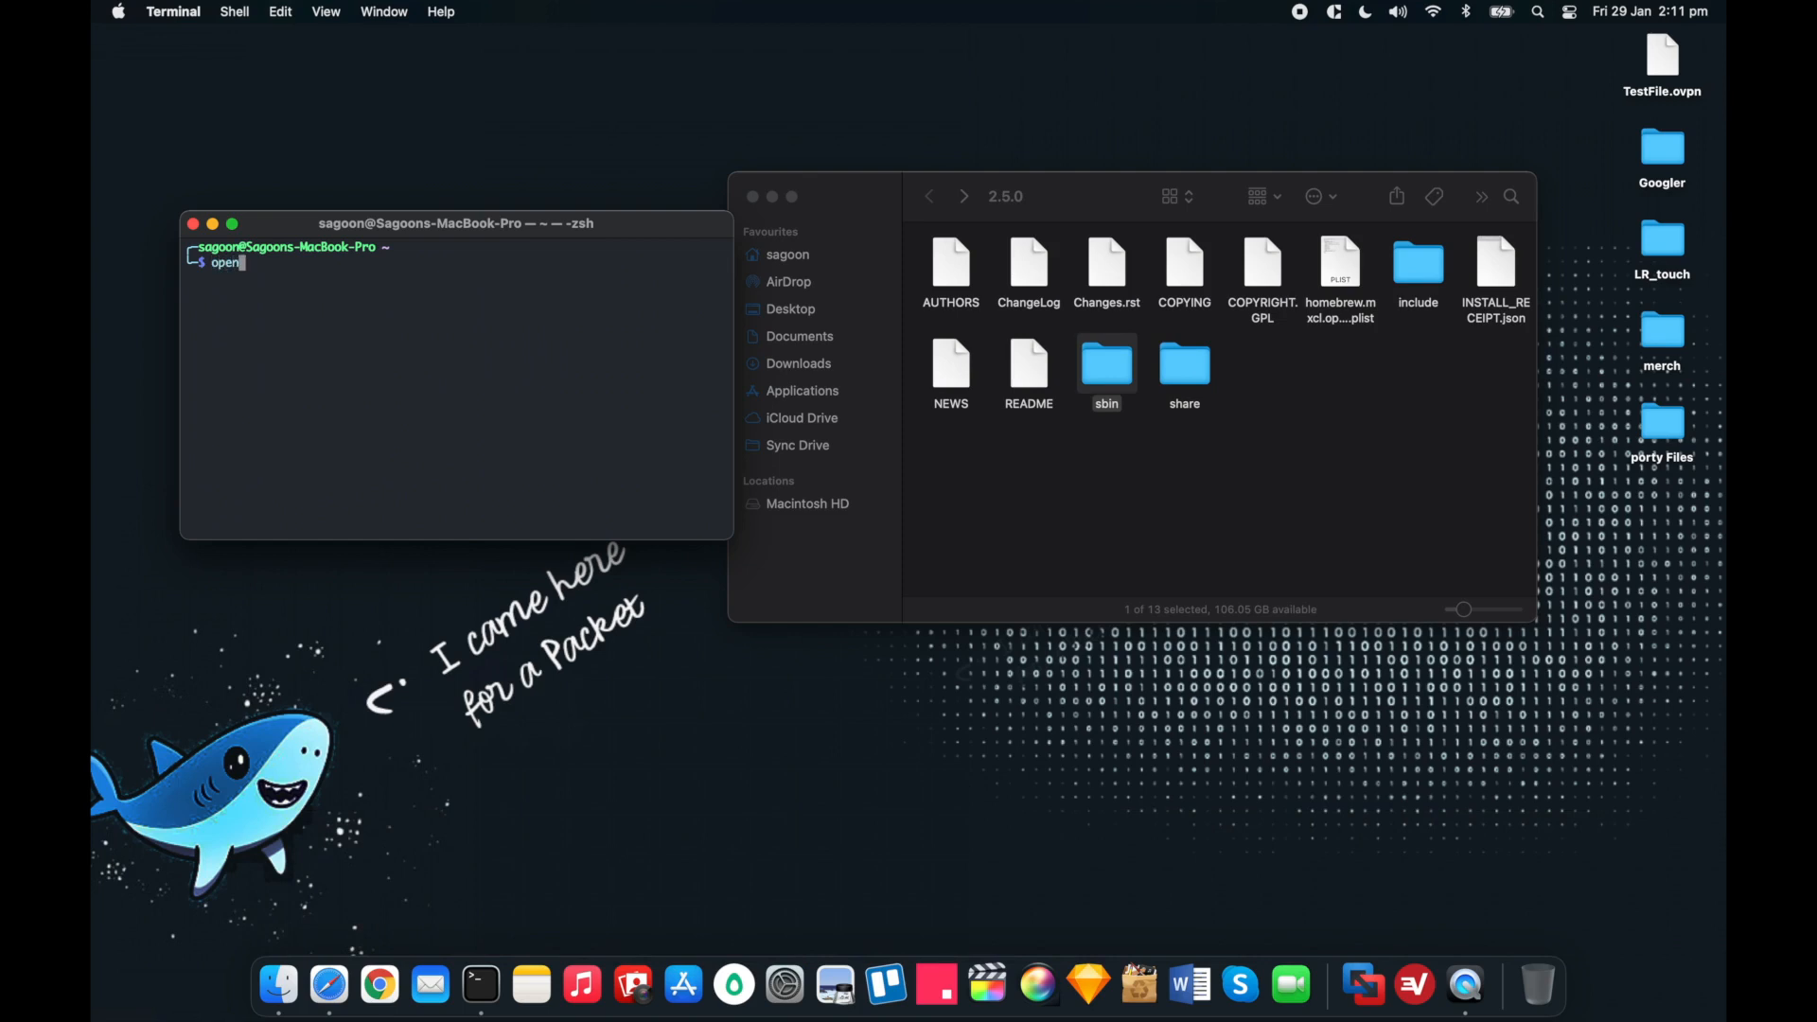
text(cle)
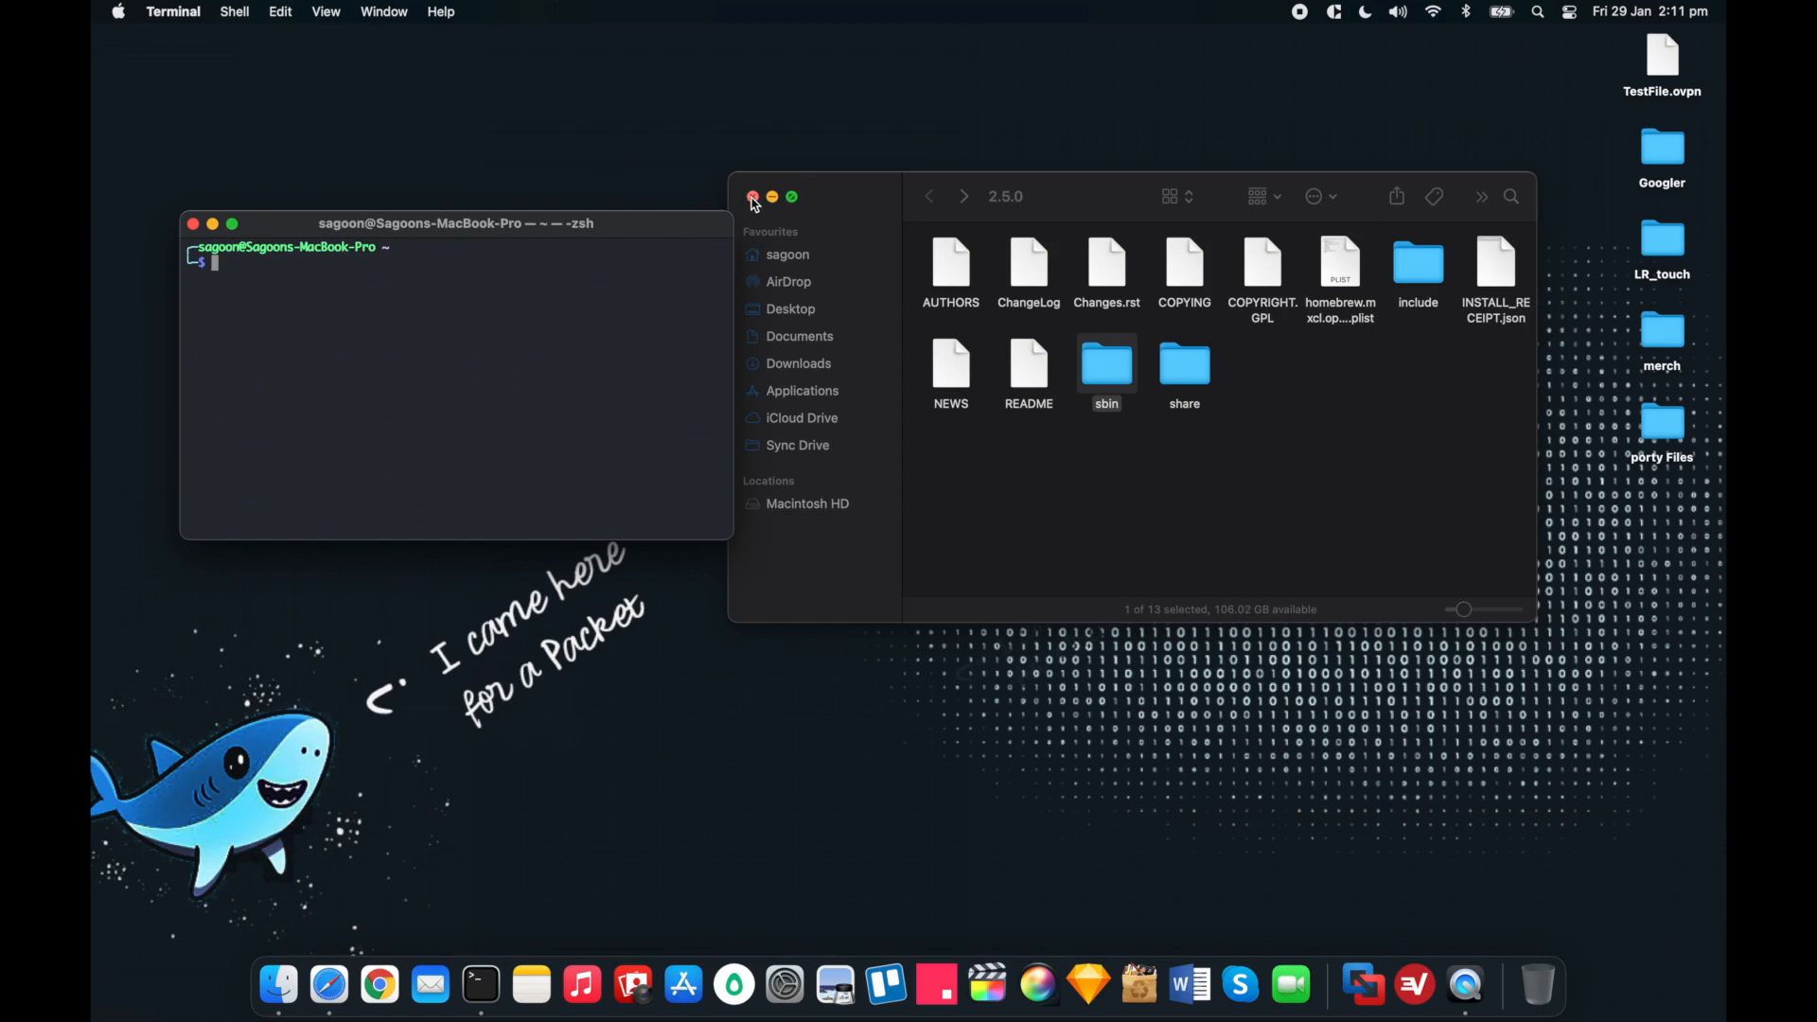
Step: Close the Finder window and select text in the openvpn output in Terminal
click(750, 196)
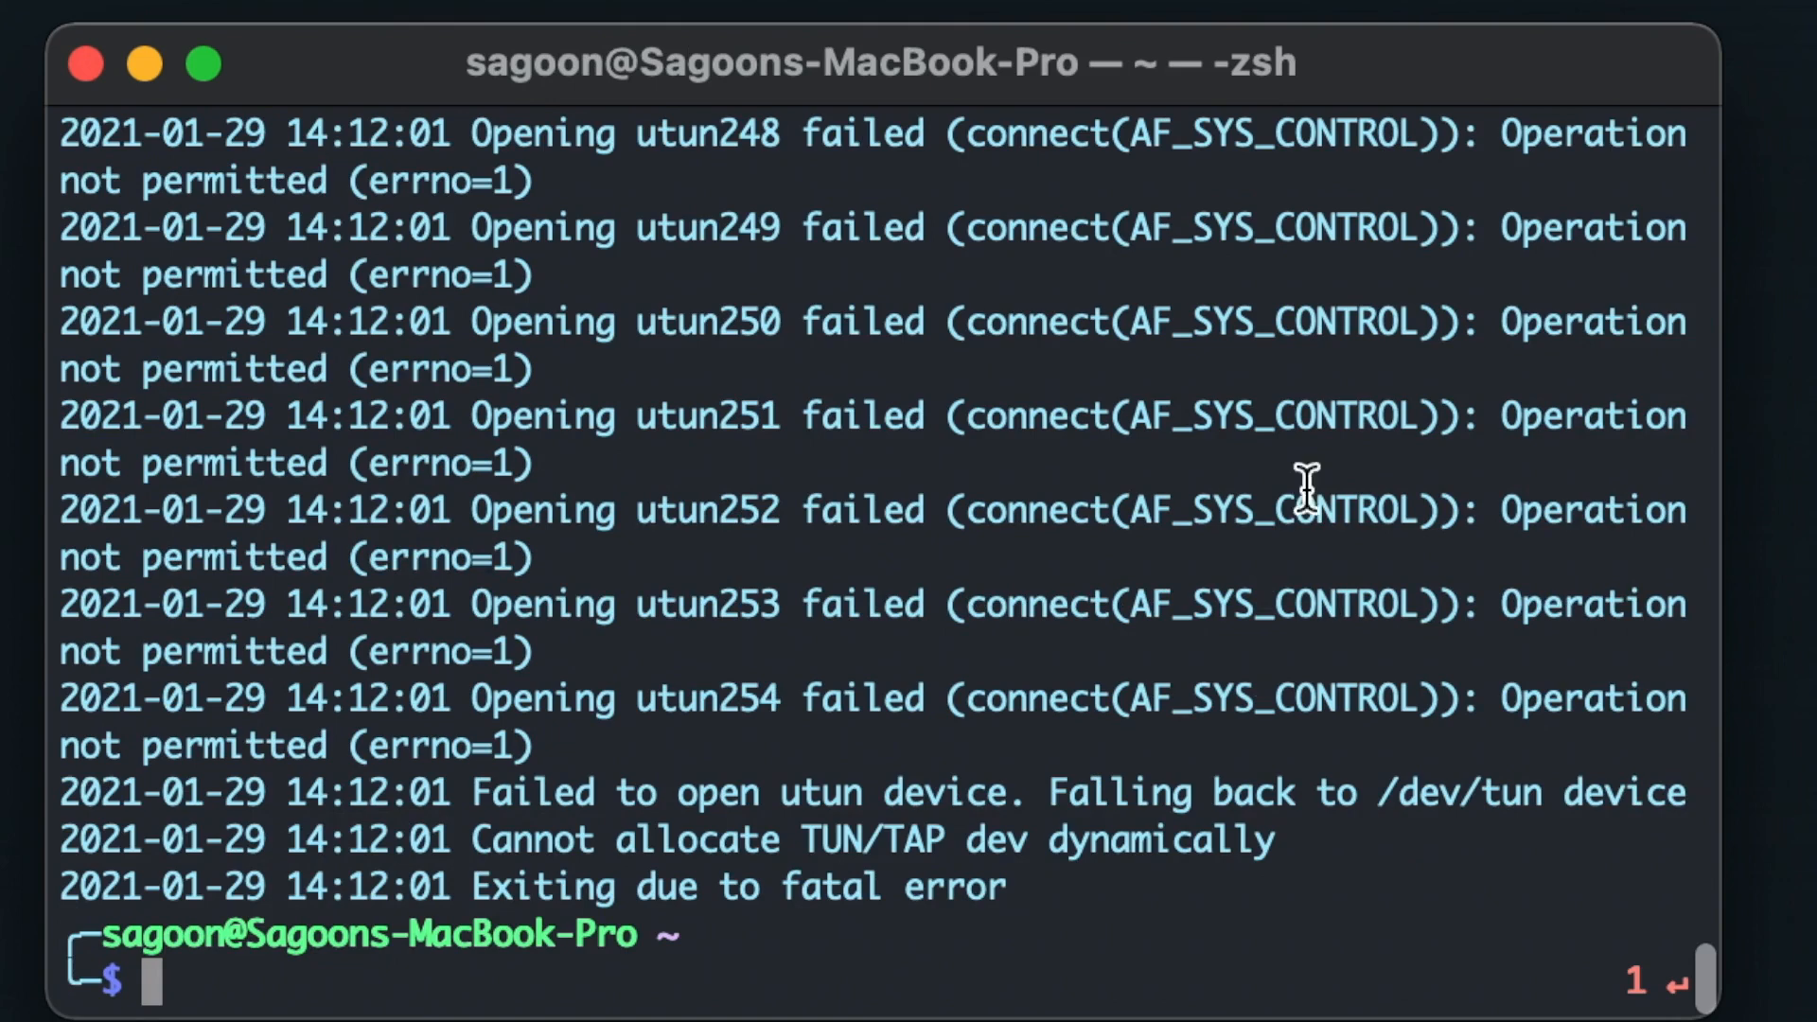
double_click(541, 886)
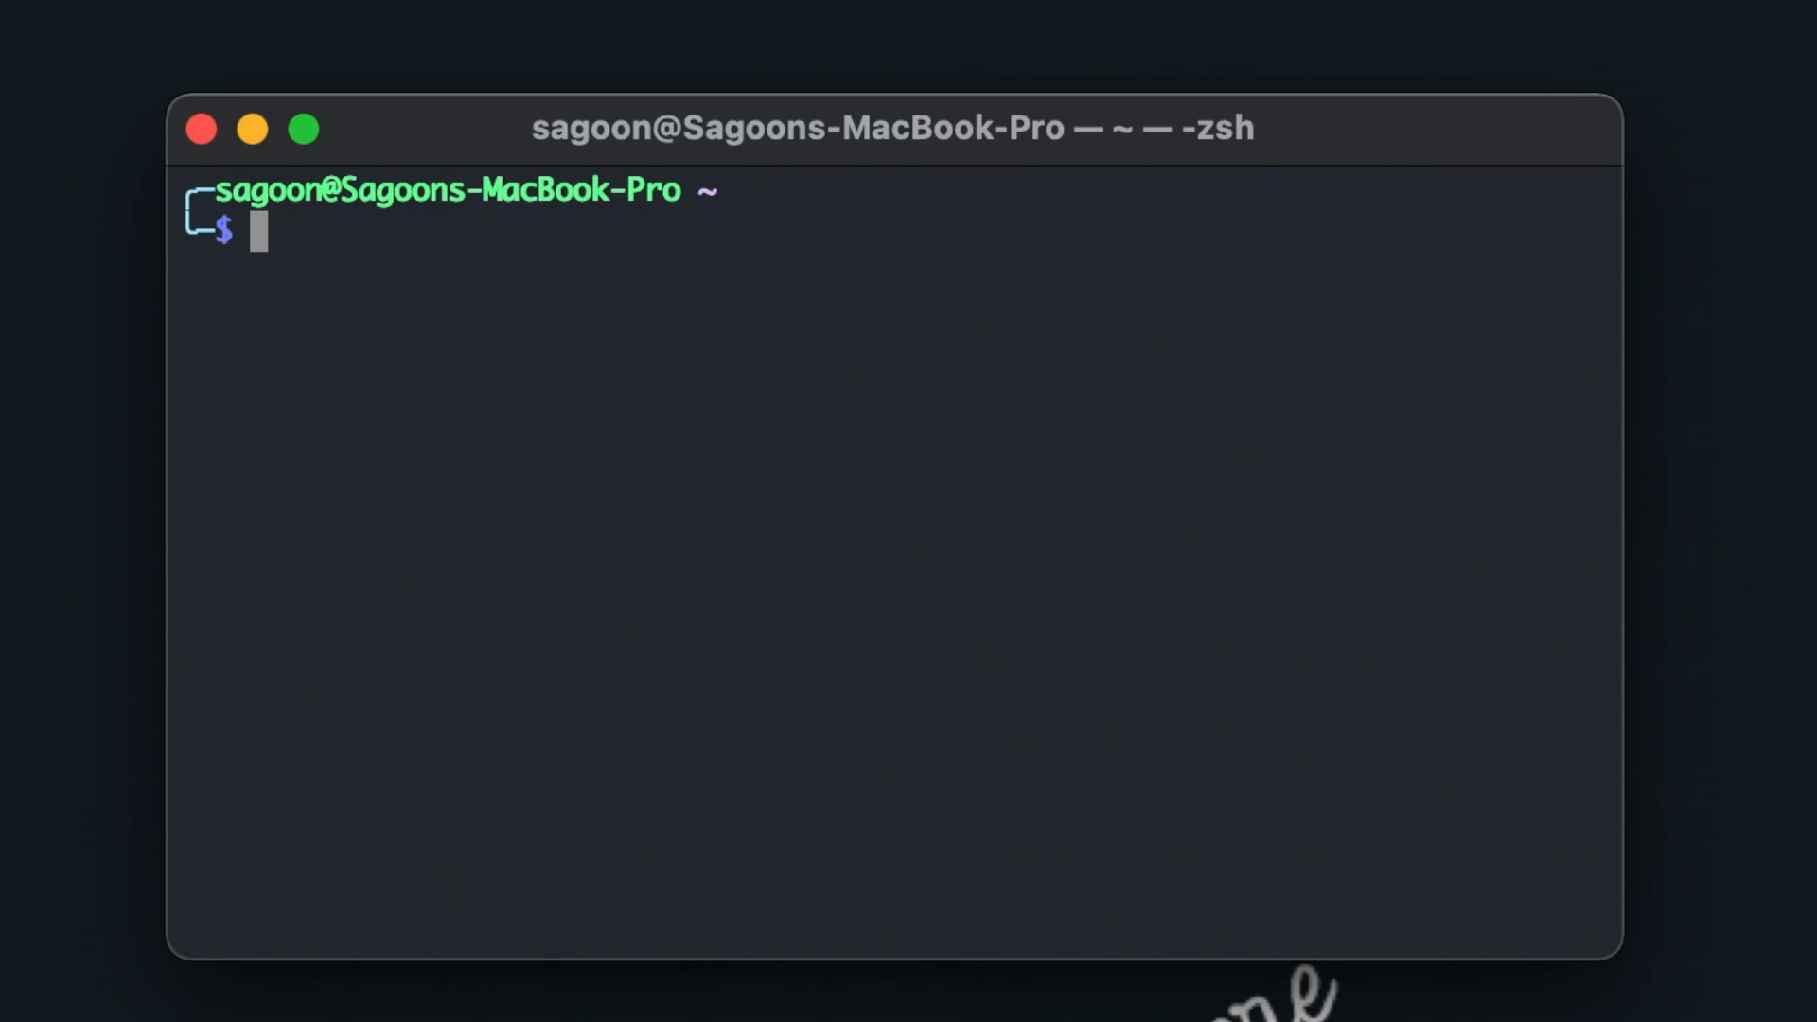
Step: Run sudo openvpn on ~/Desktop/TestFile.ovpn, then select utun4's 10.10.14.3 address in ifconfig output
text(sudo)
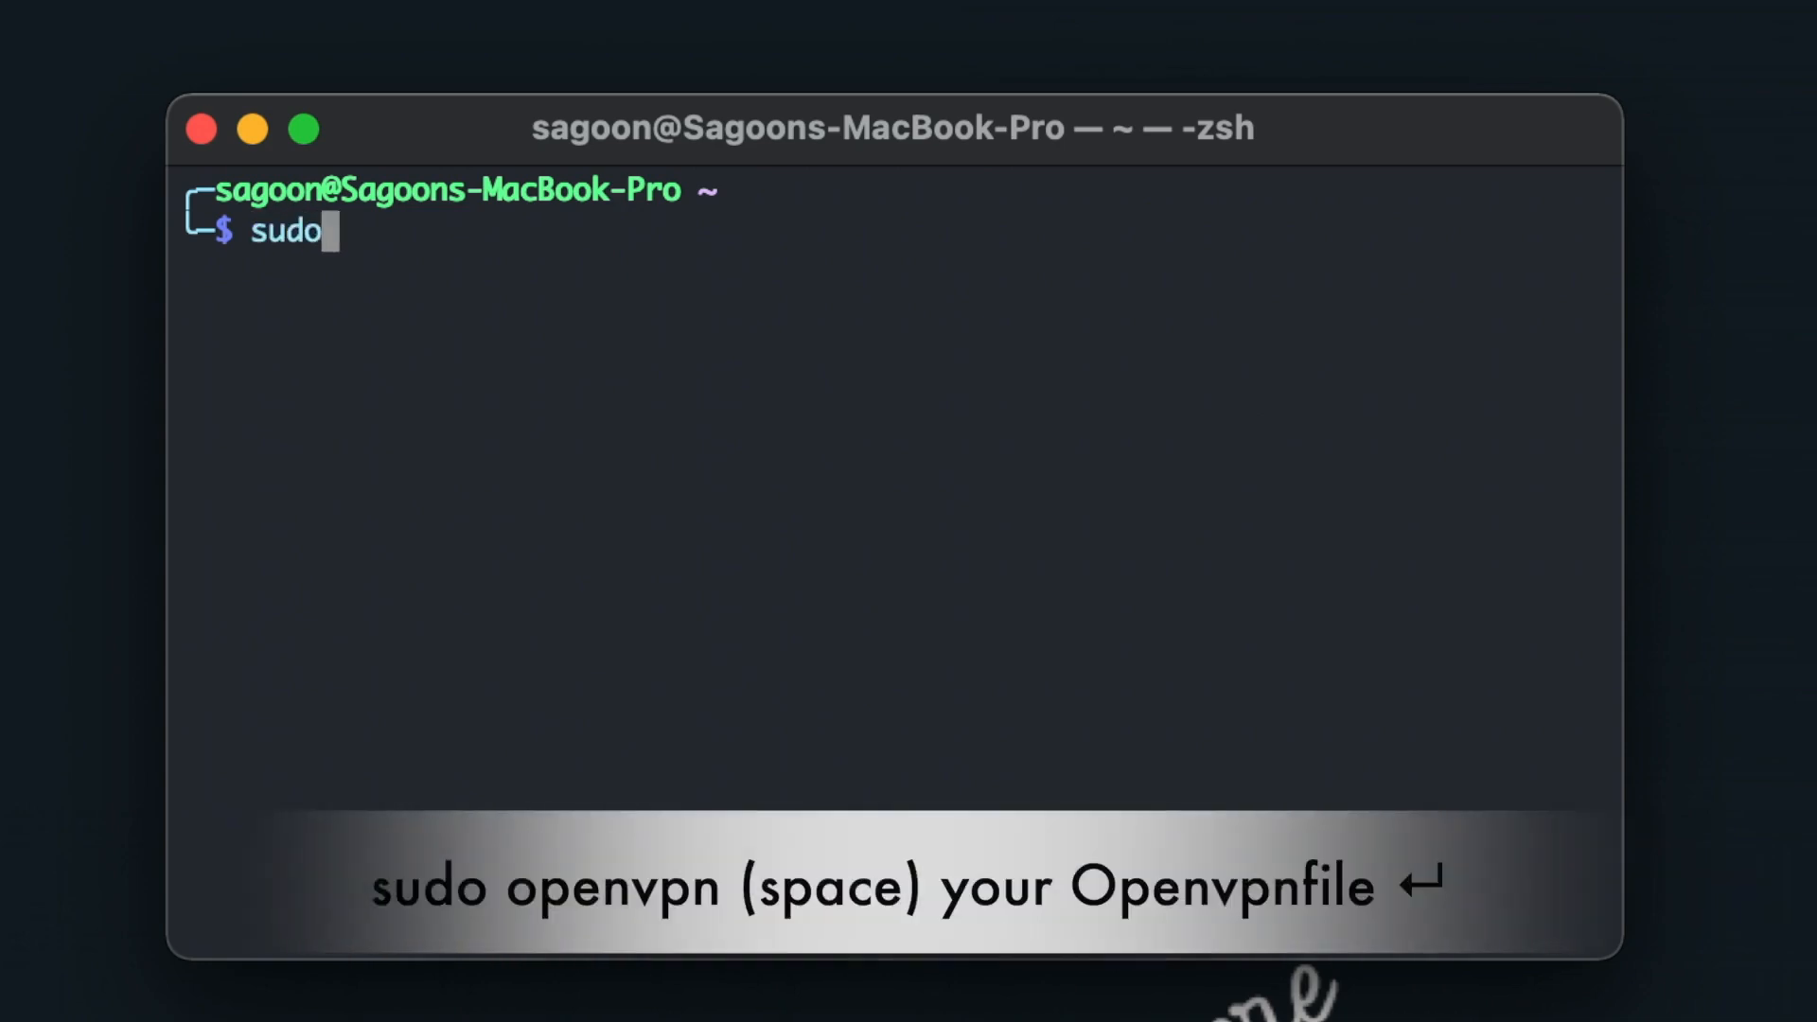
key(space)
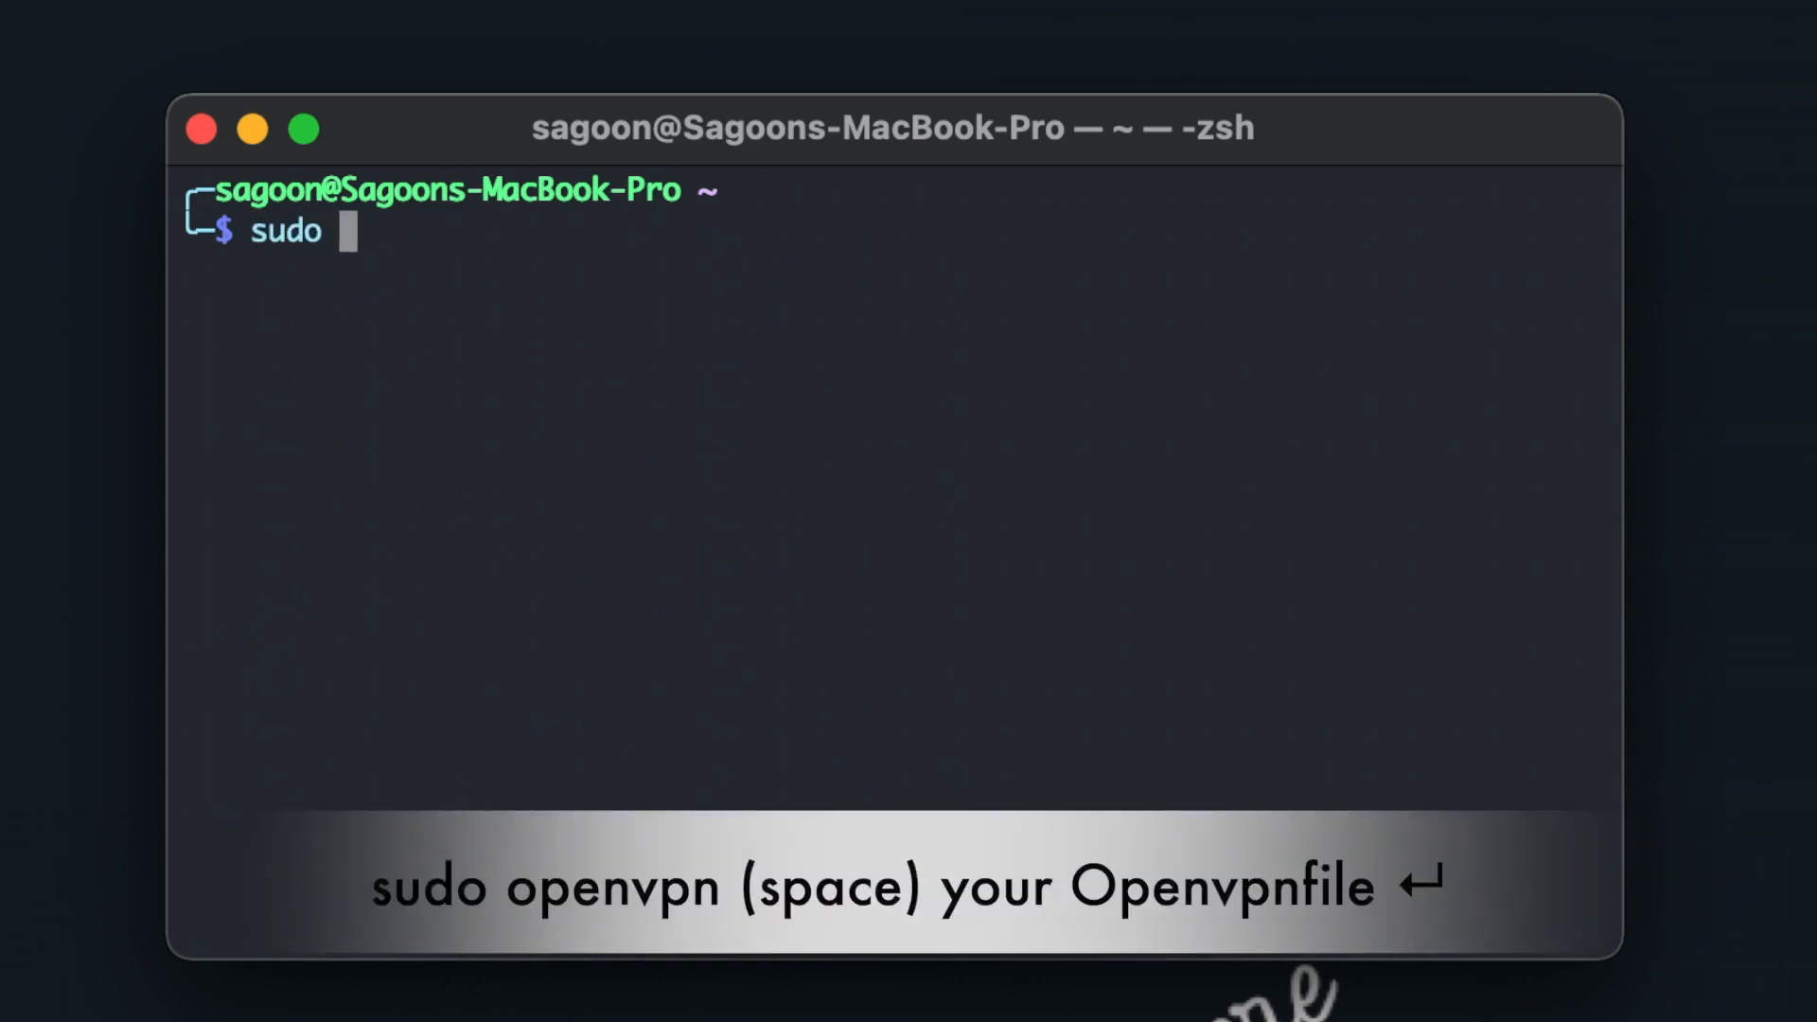
text(openvpn)
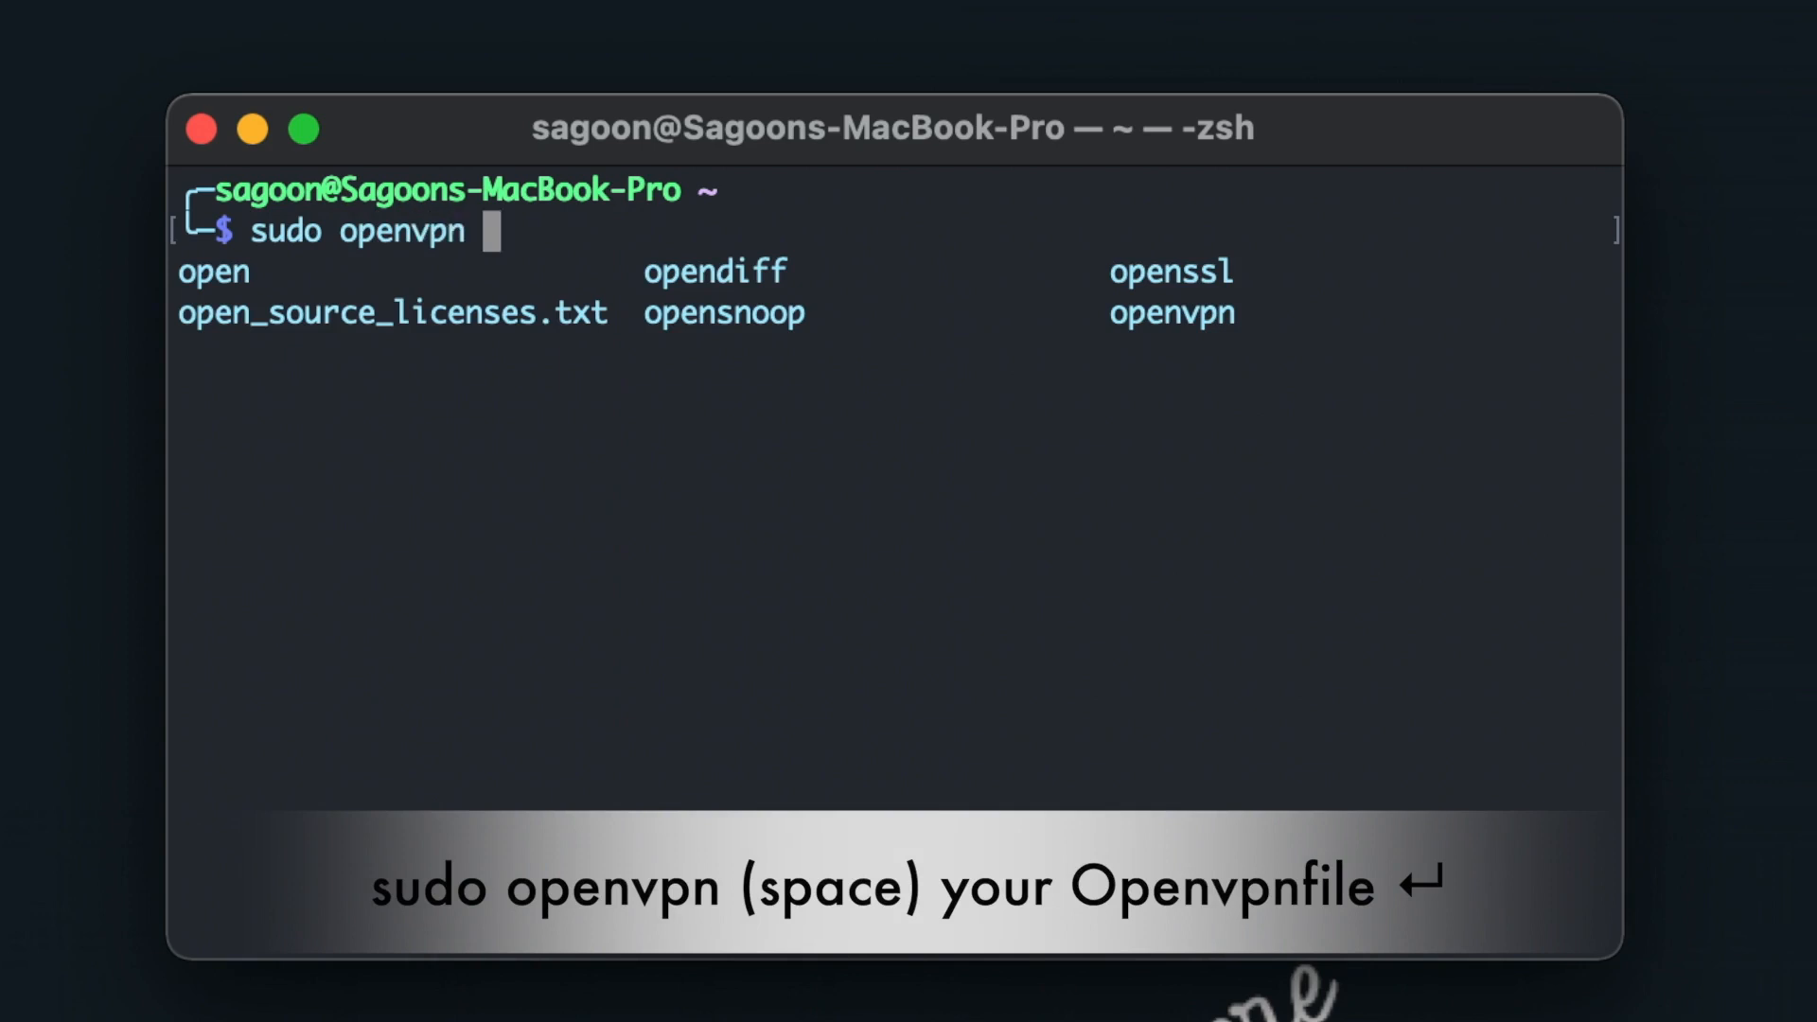
text(~/)
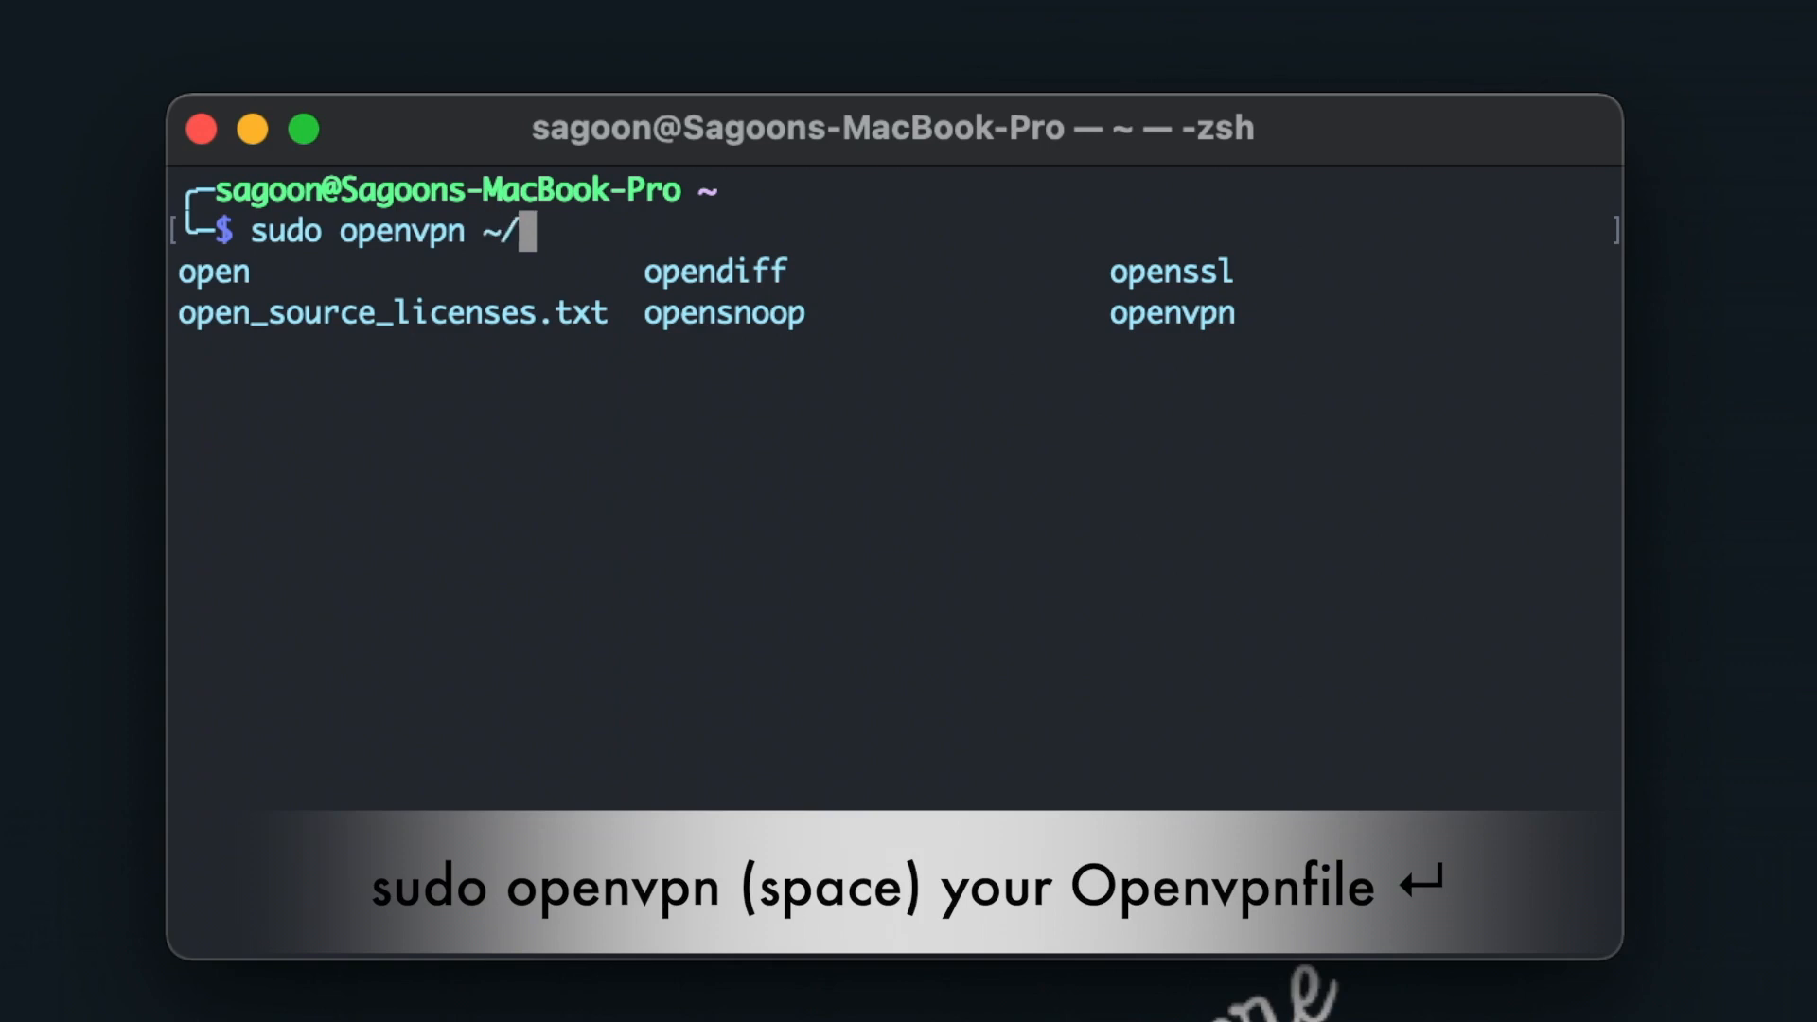
text(Desktop/)
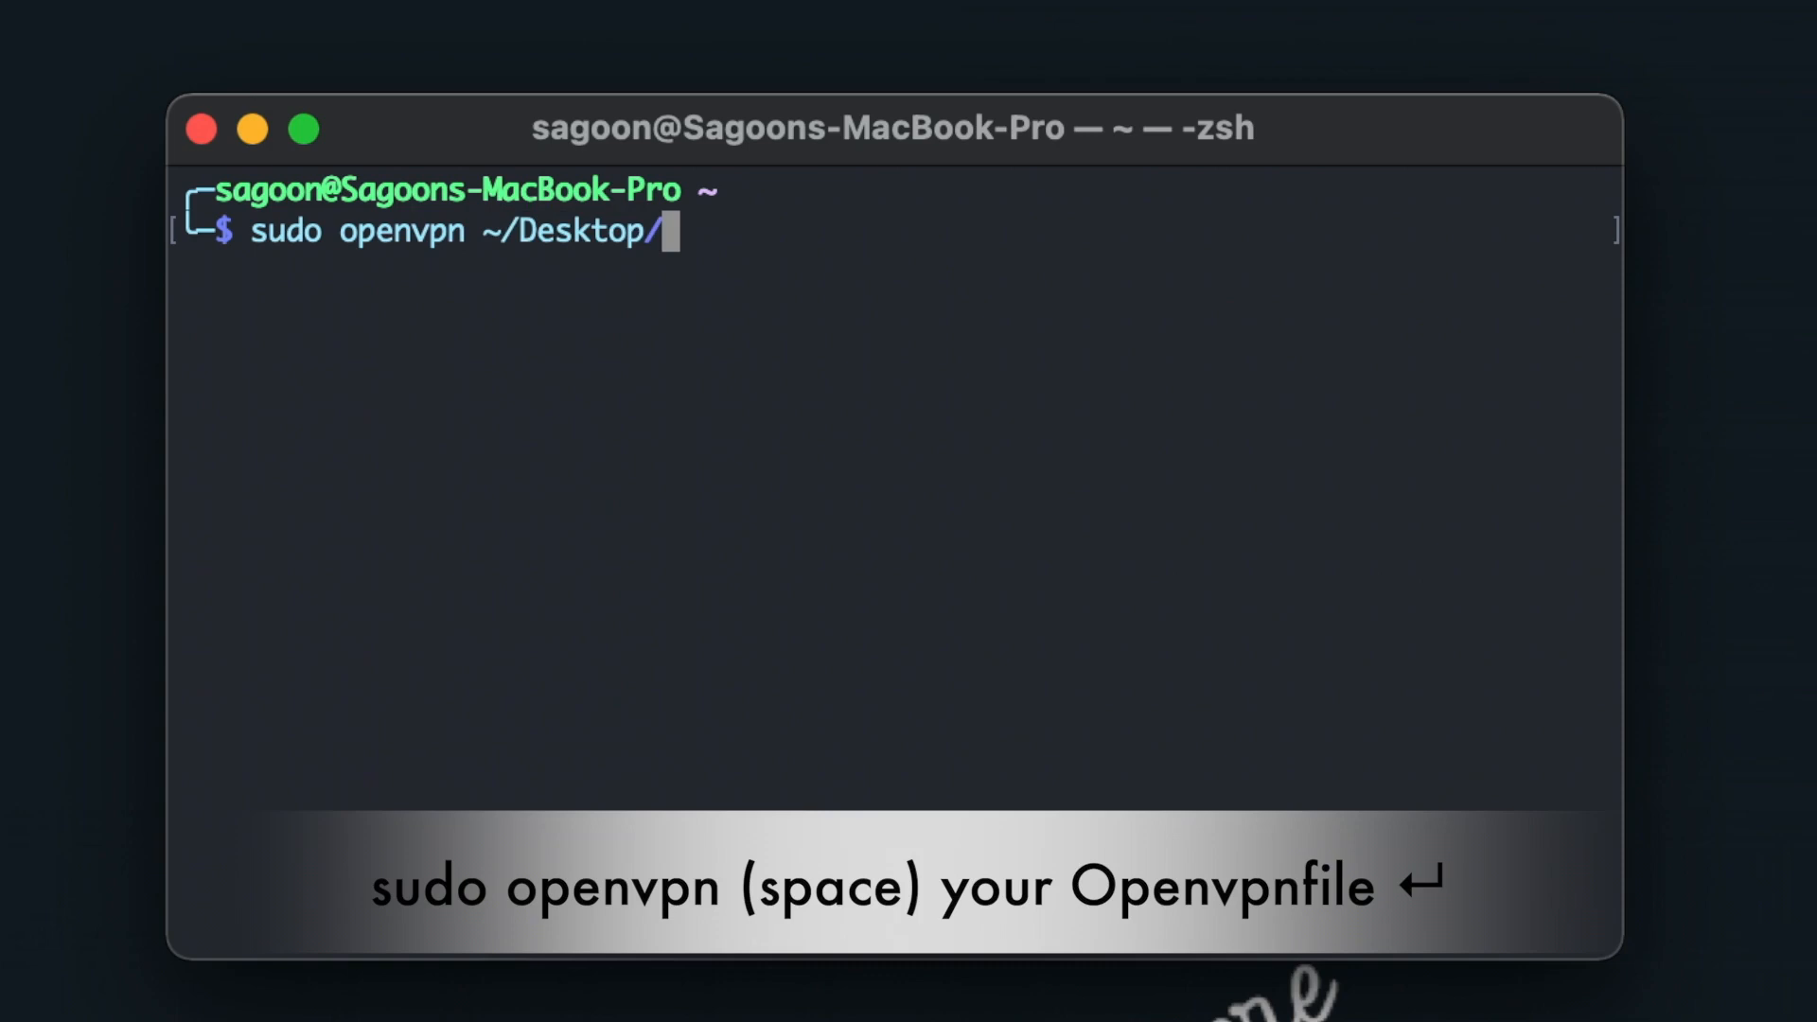
text(TestFile.ovpn)
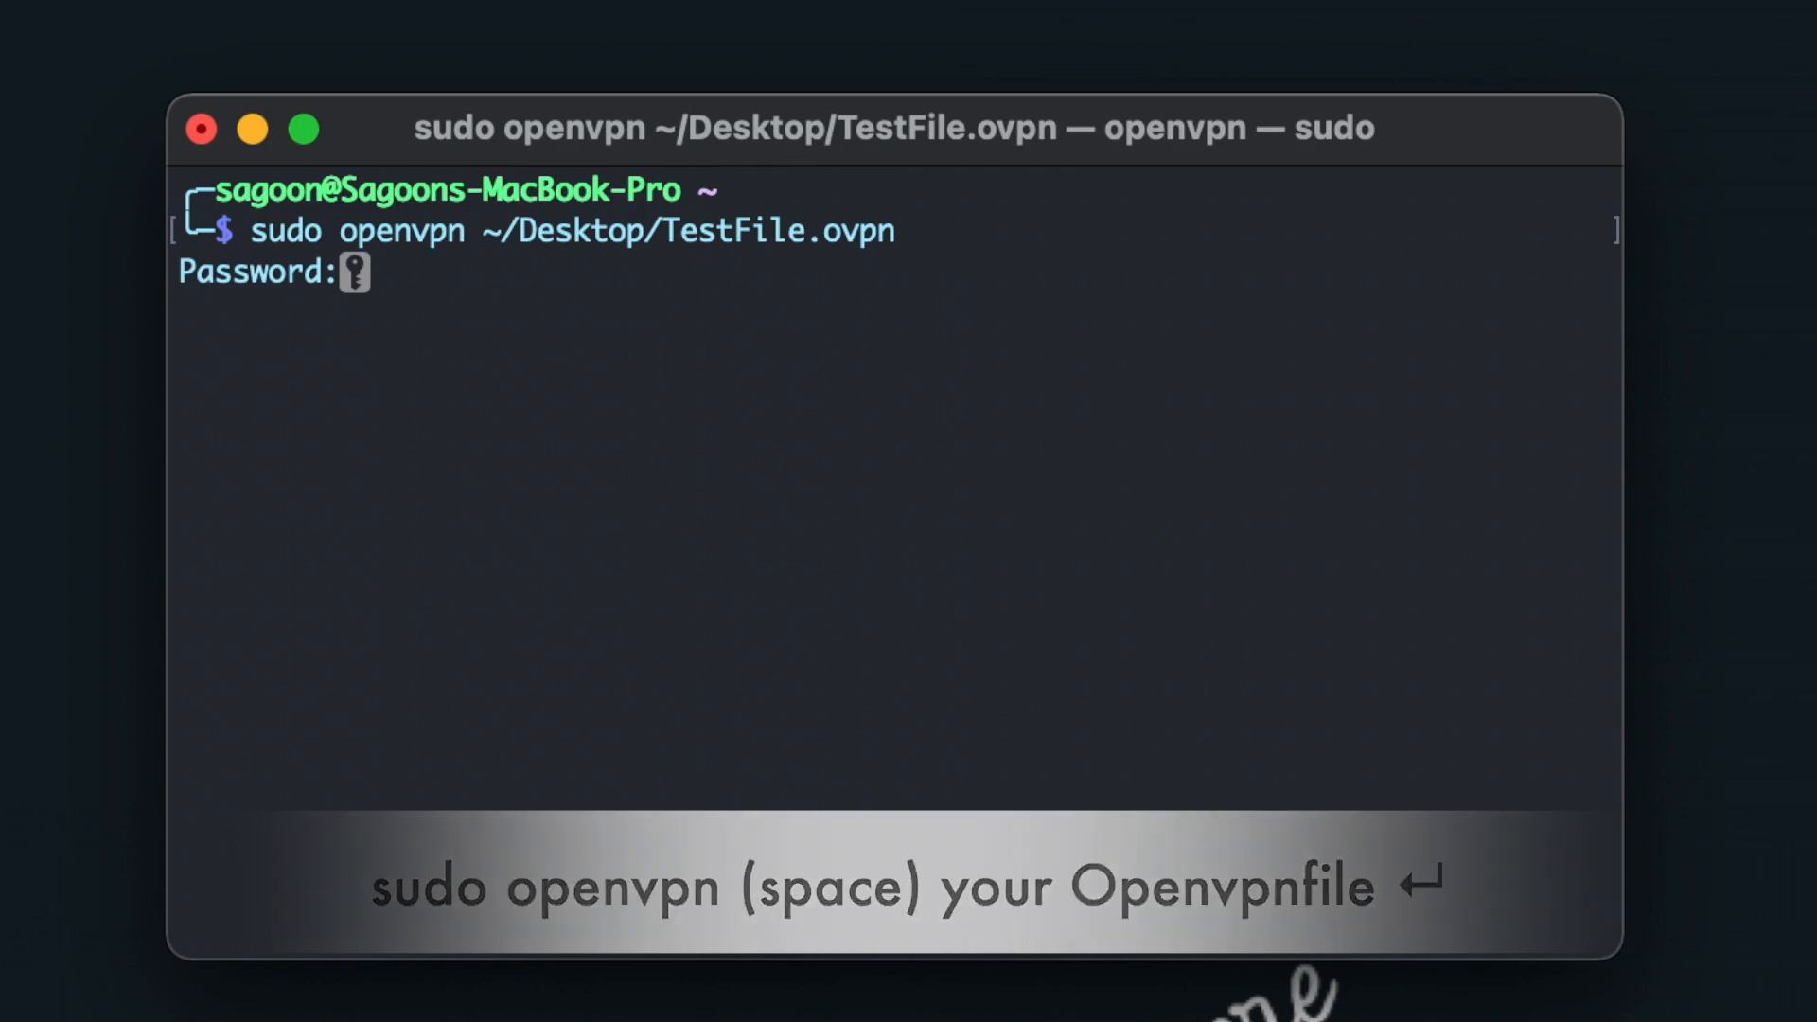
key(enter)
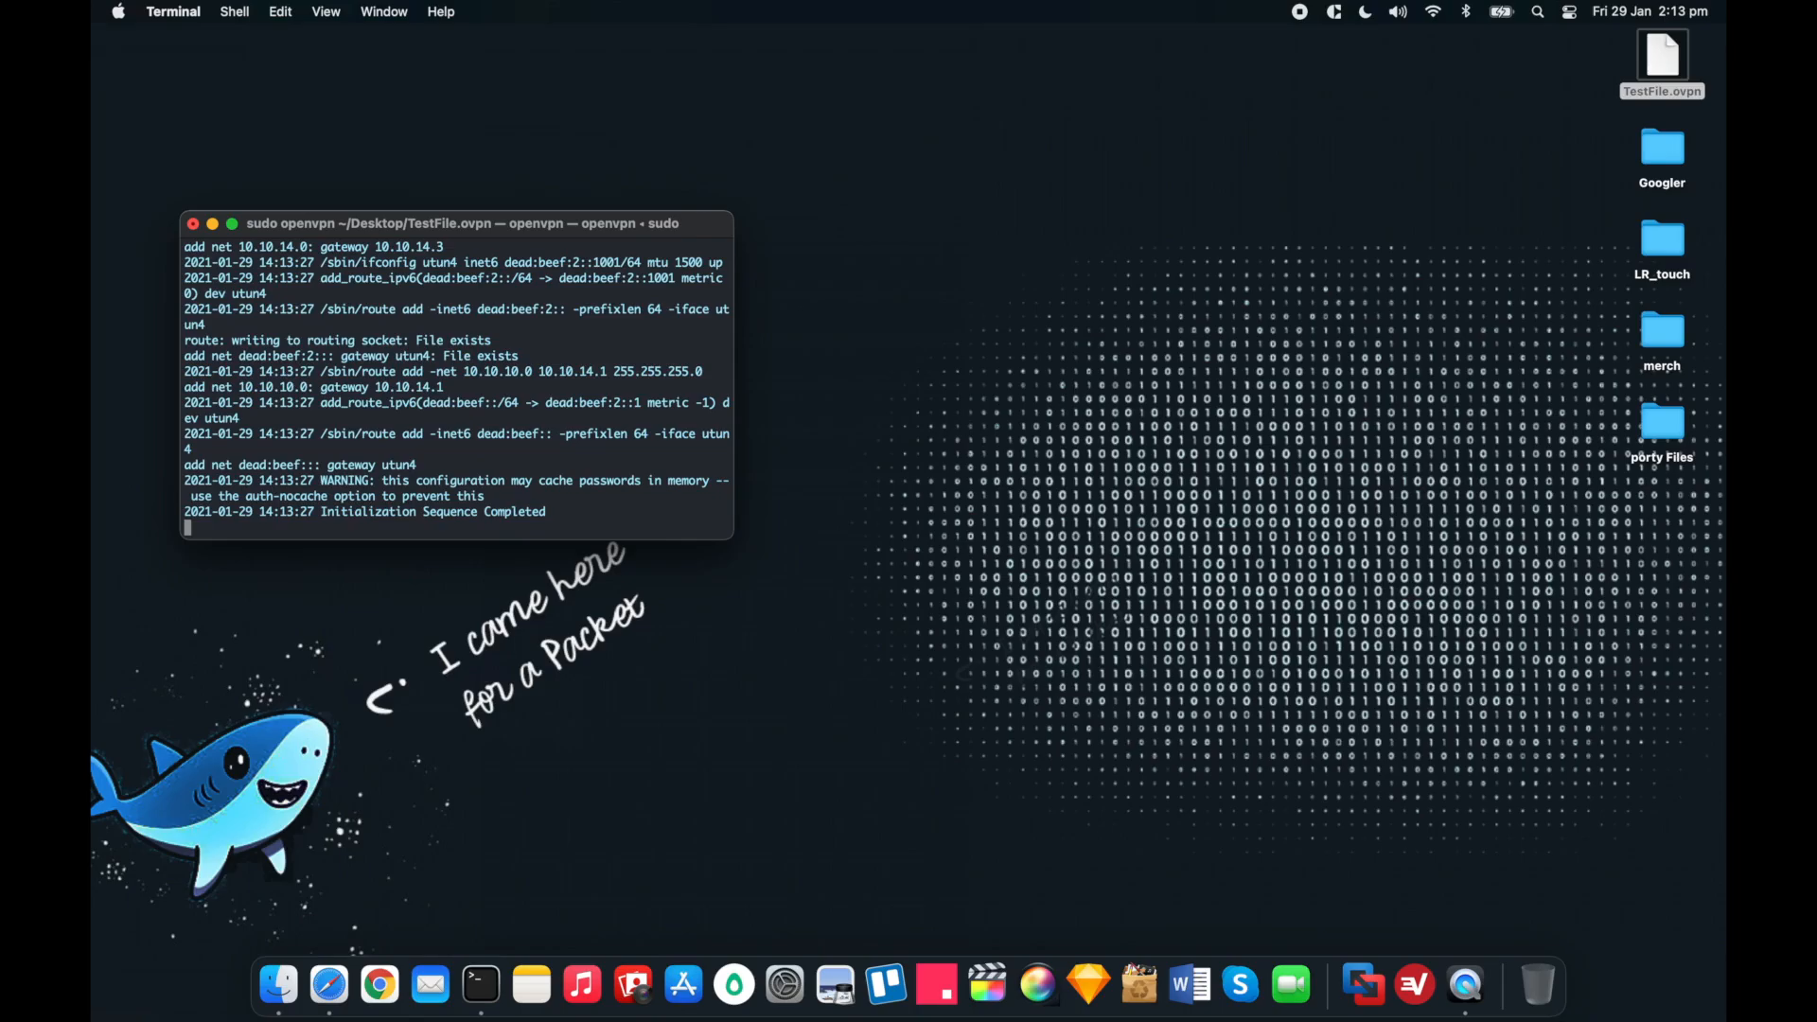
drag(456, 224, 1057, 170)
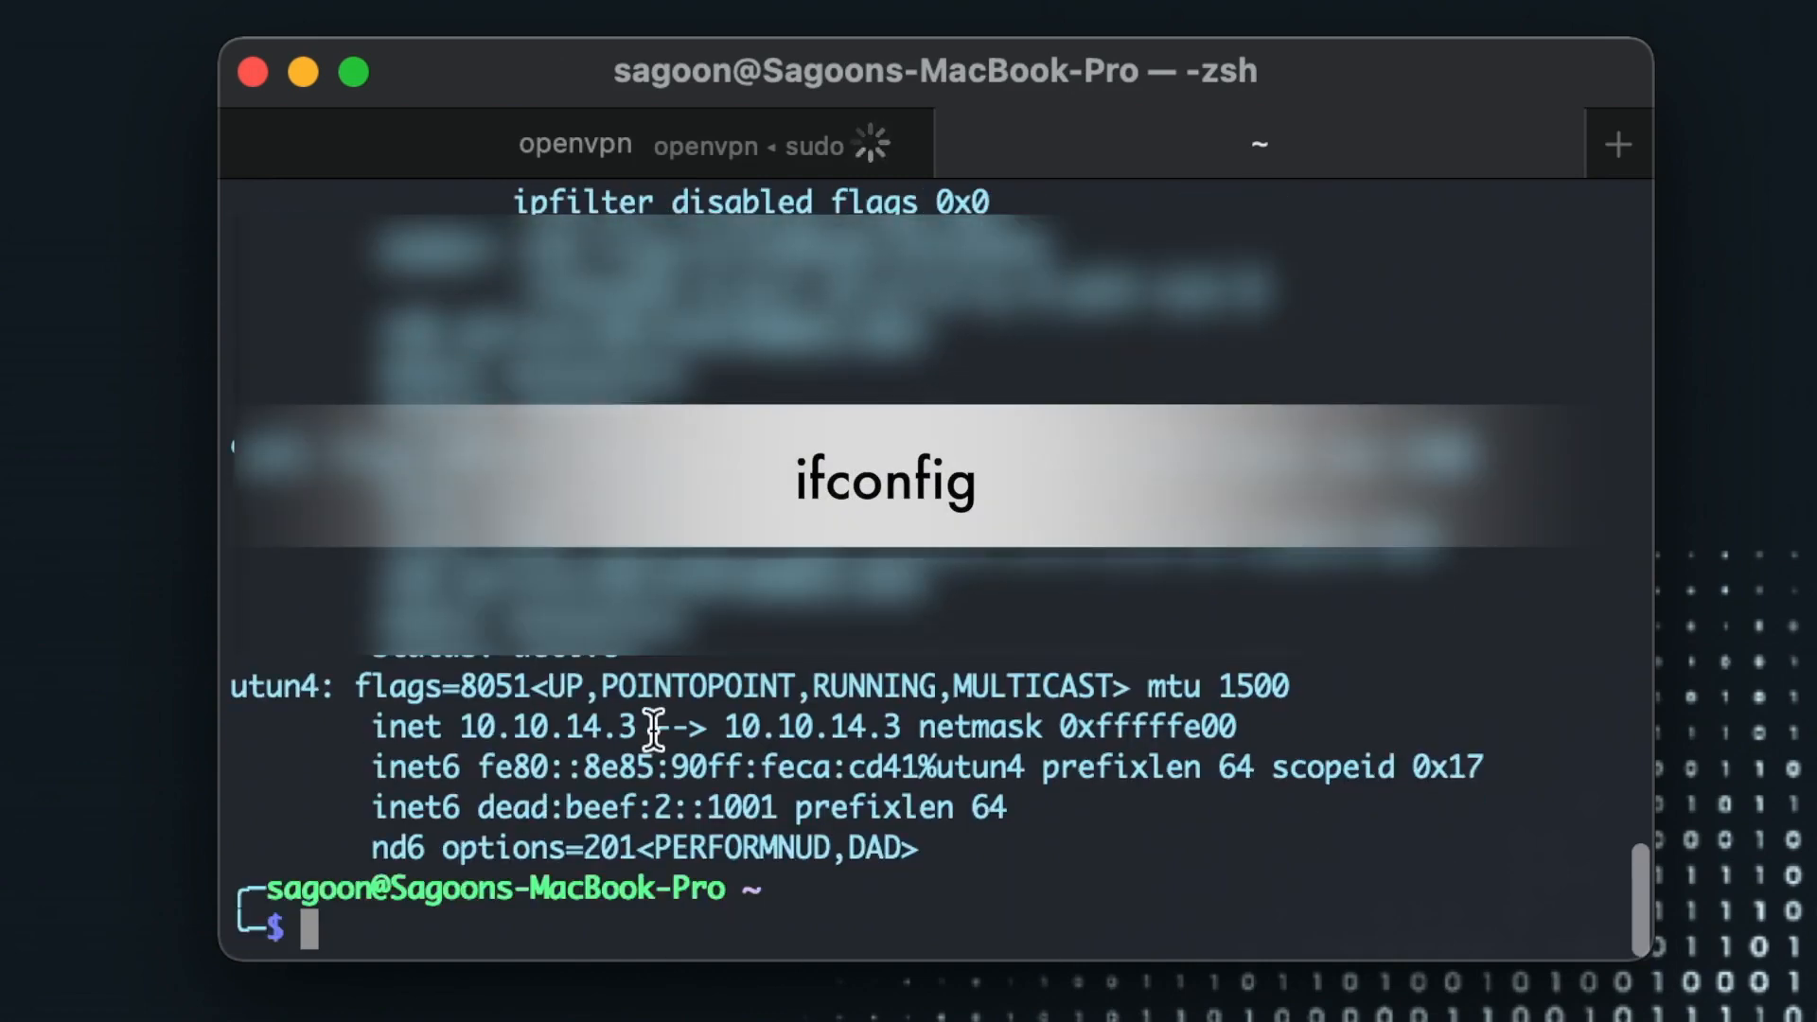
double_click(545, 727)
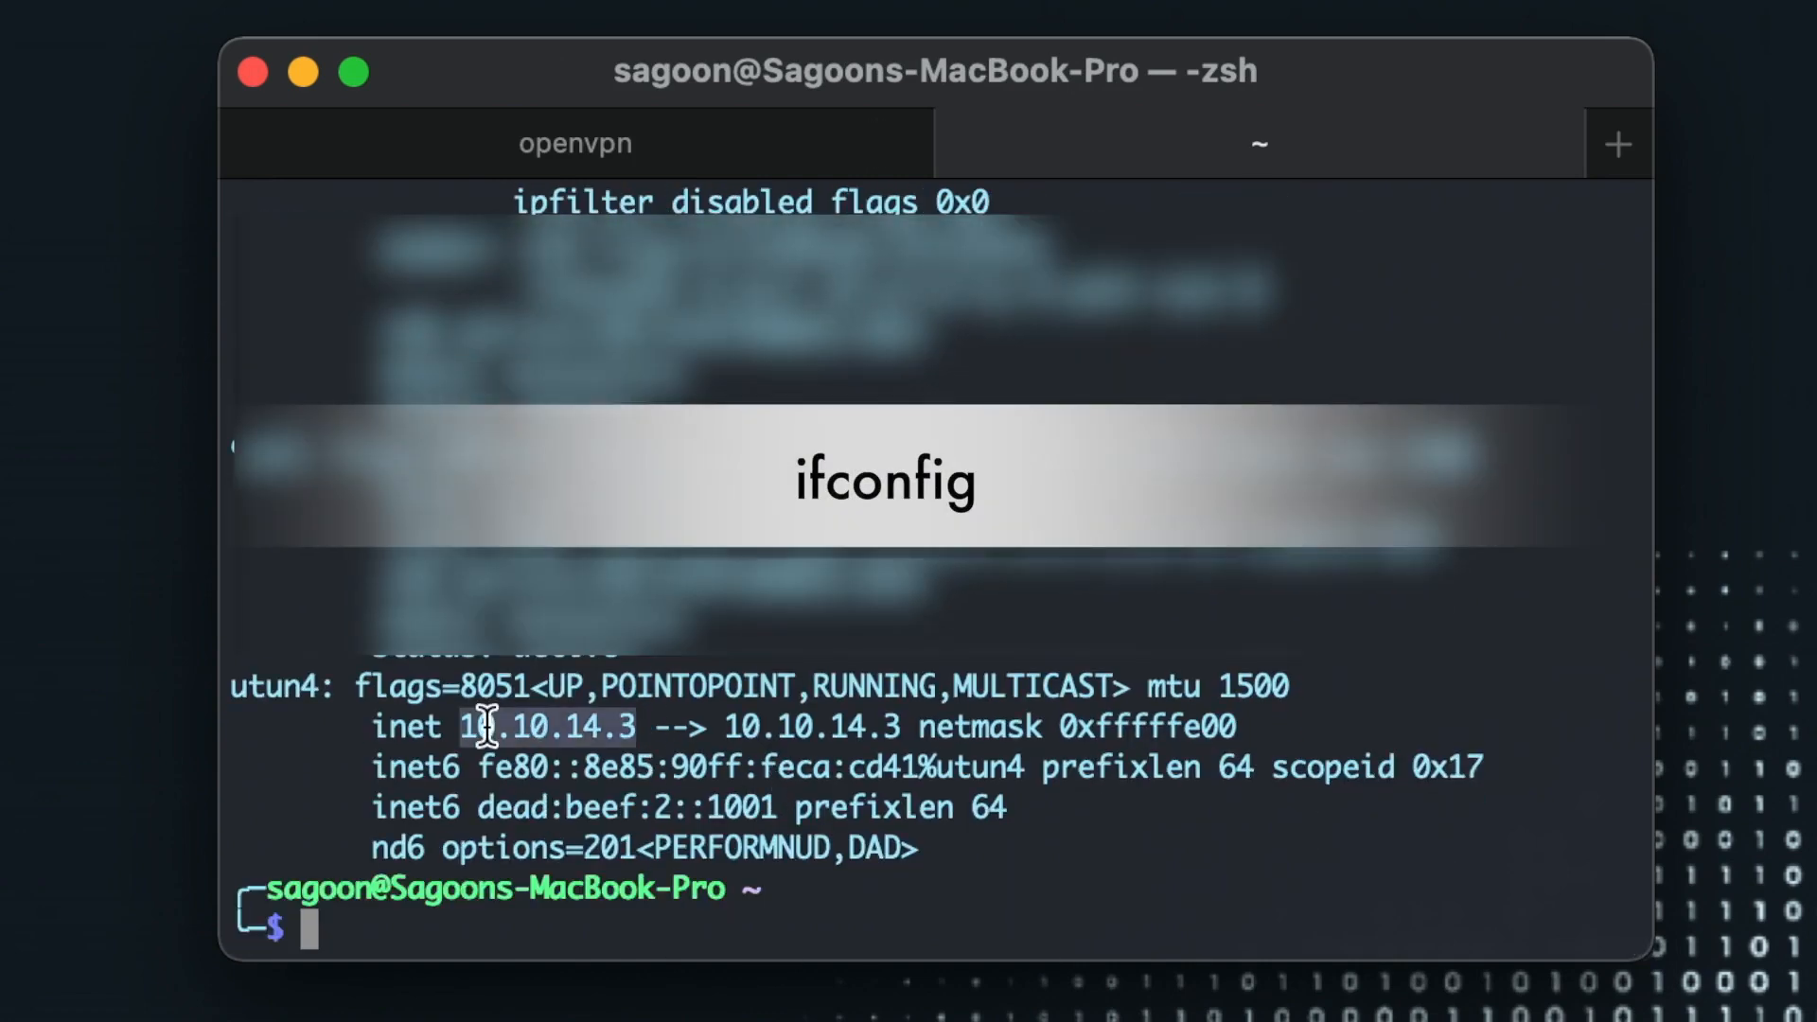